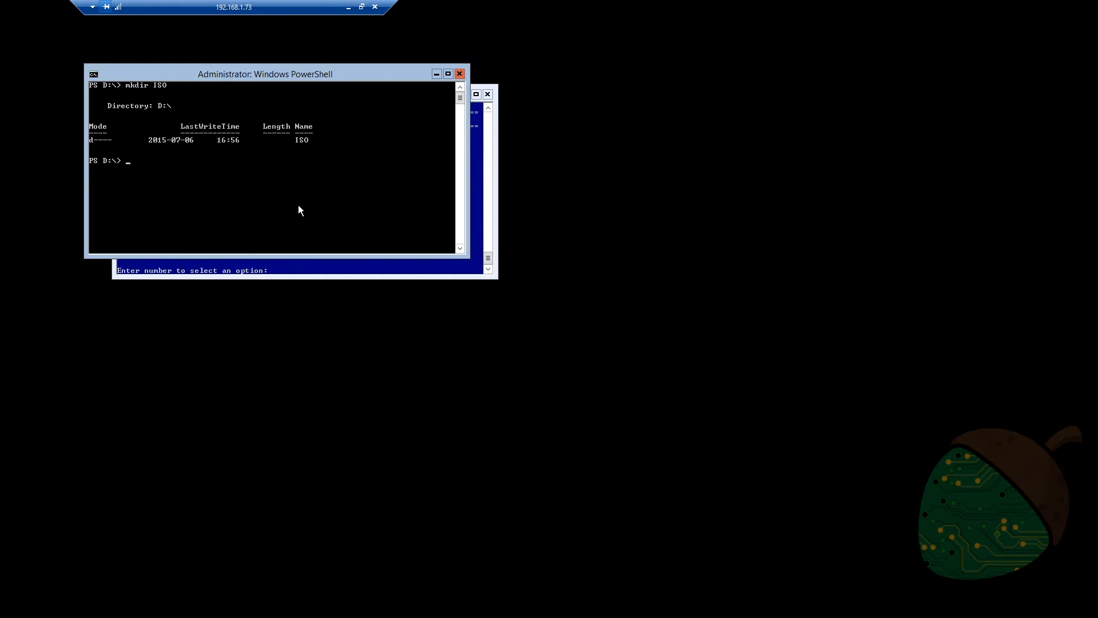
- List the volumes with Get-Volume and switch to the TechNut drive E:
{"action": "type", "text": "get-volyu"}
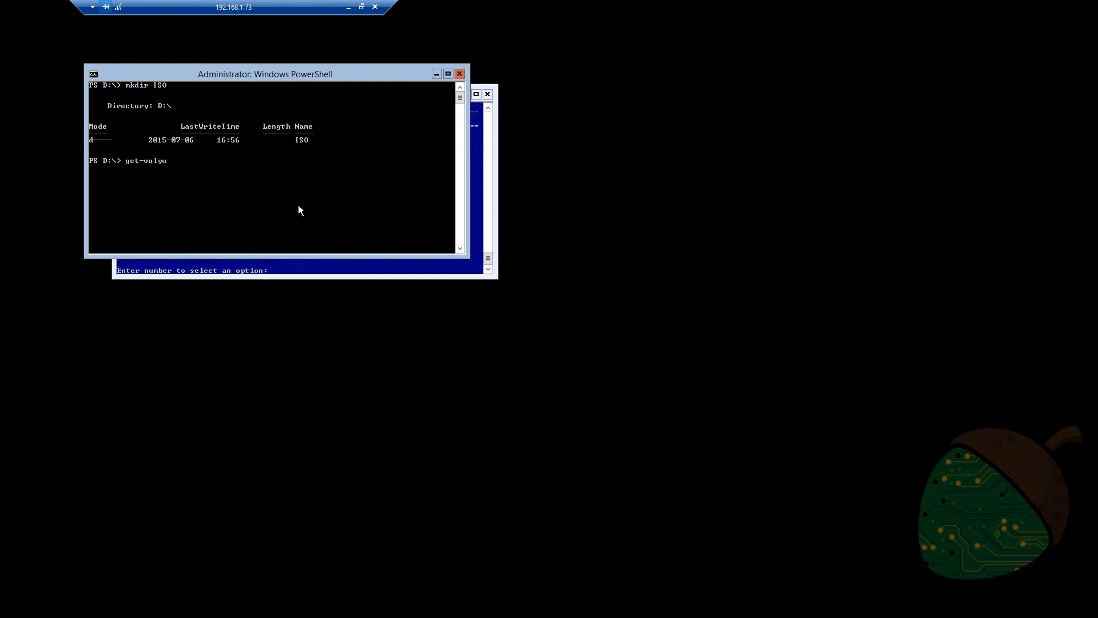
{"action": "key", "text": "Return"}
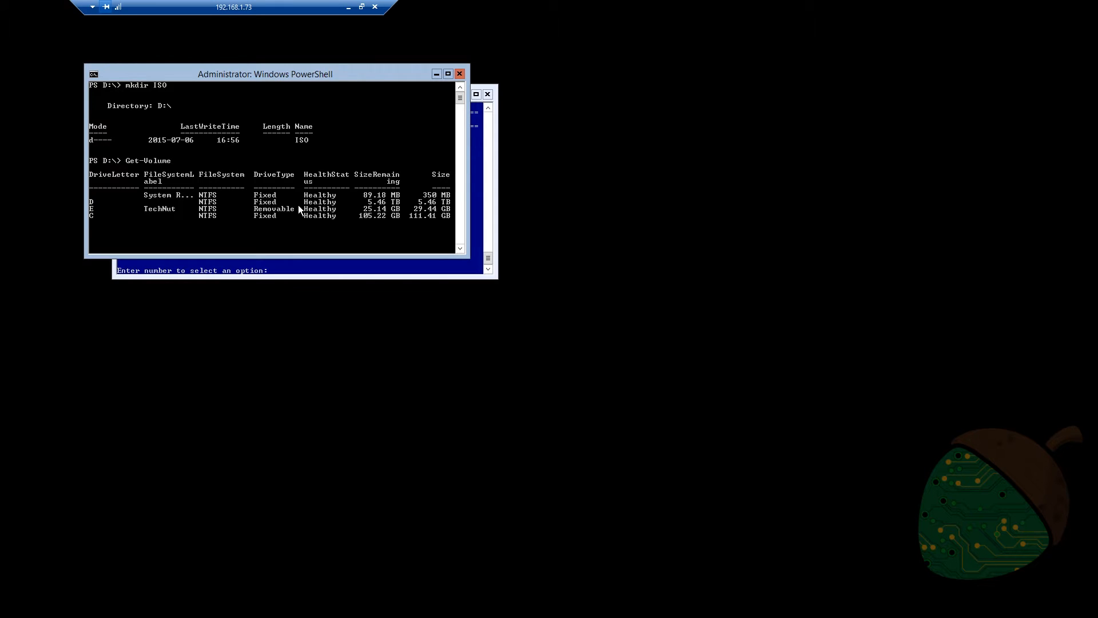
{"action": "key", "text": "Return"}
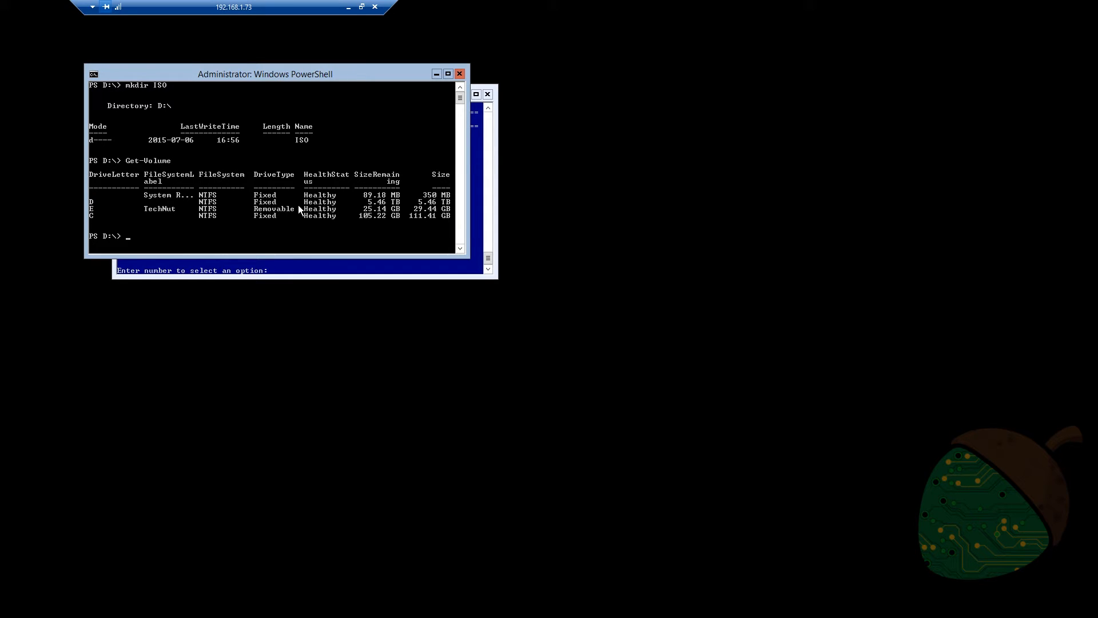
{"action": "type", "text": "e"}
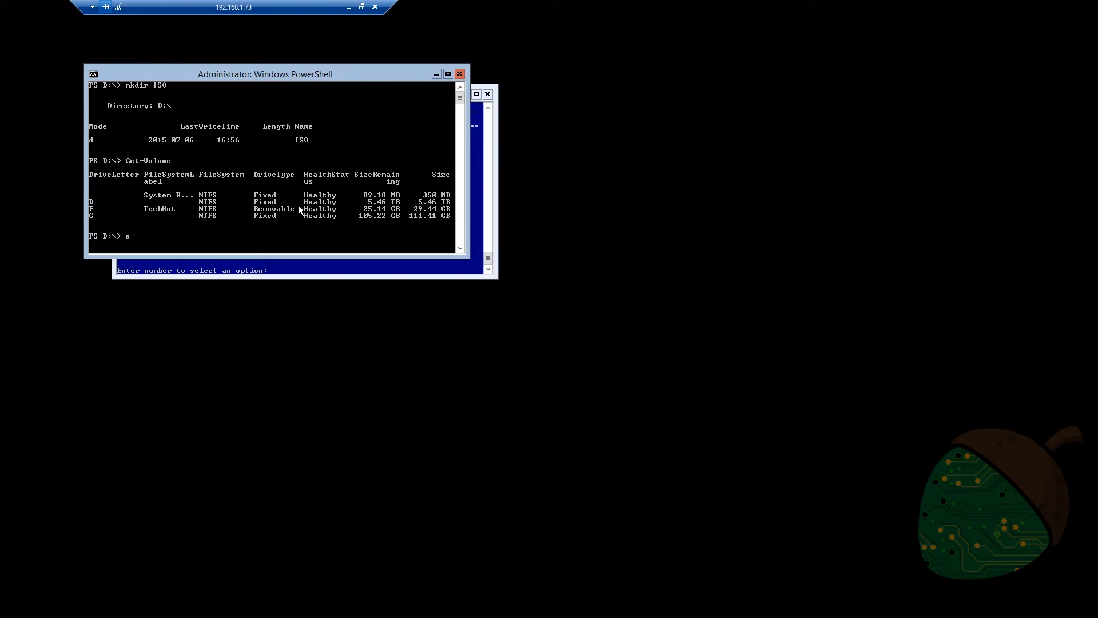
{"action": "key", "text": "Return"}
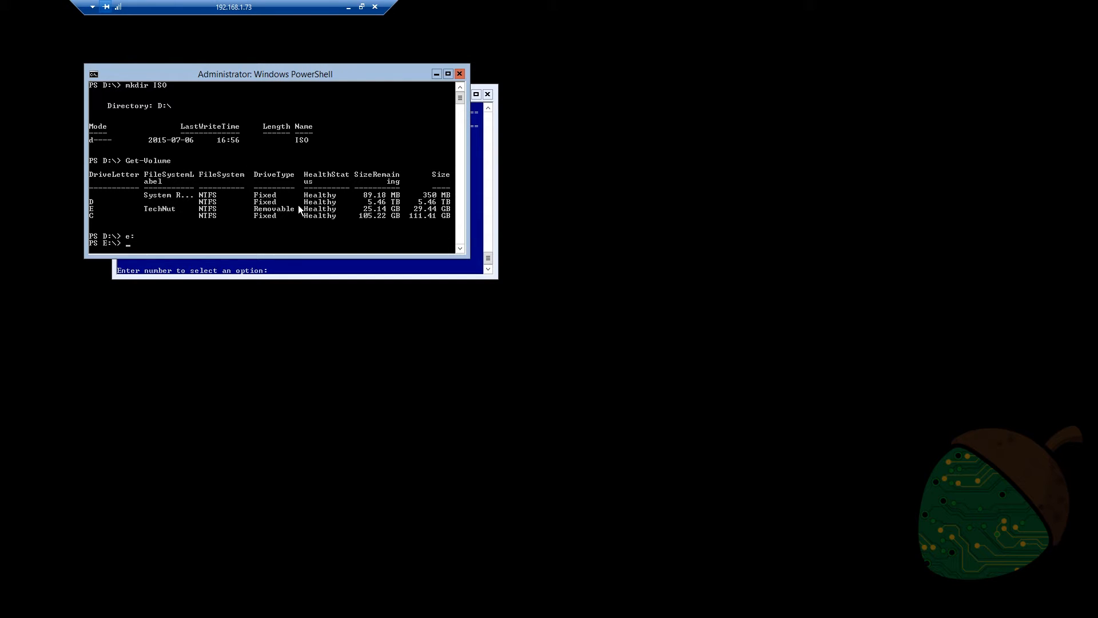
- Copy the Windows Server ISO to D:\ISO and change to drive D:
{"action": "type", "text": "copy"}
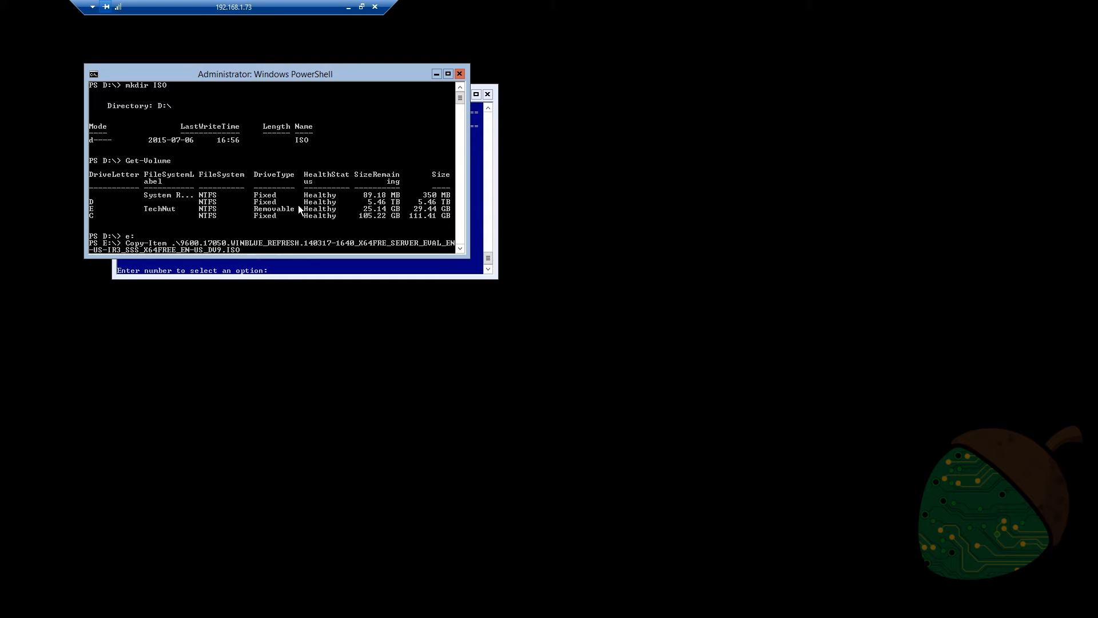
{"action": "type", "text": "D:"}
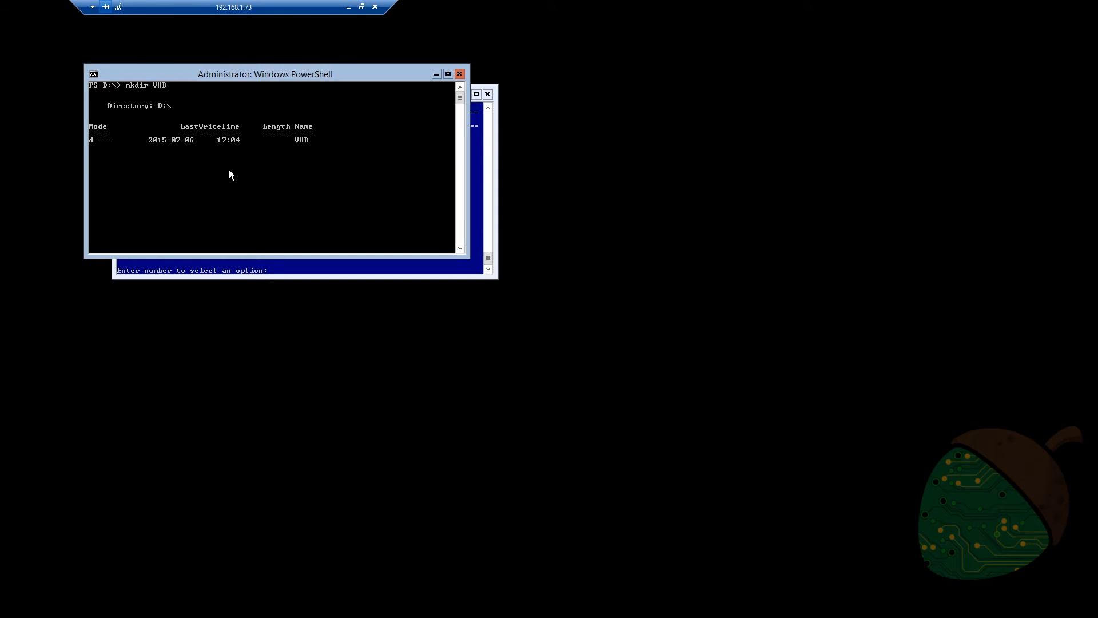
- Make the VHD folder, then set NE-HV01's virtual hard disk location to D:\vhd
{"action": "type", "text": "mkdir"}
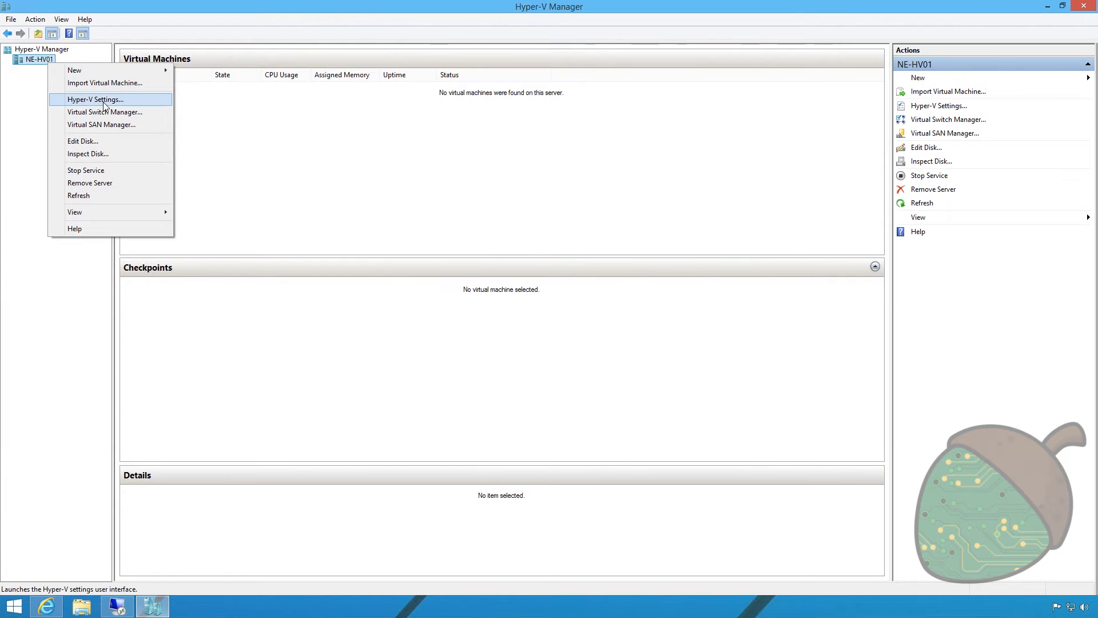
{"action": "left_click", "coordinate": [95, 99]}
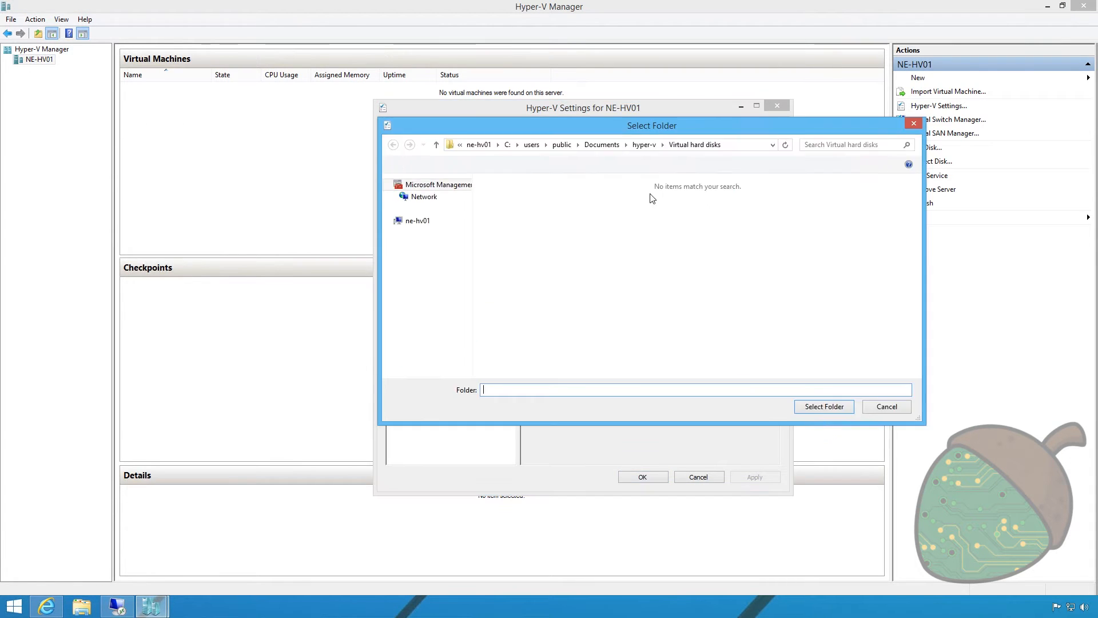
{"action": "left_click", "coordinate": [417, 220]}
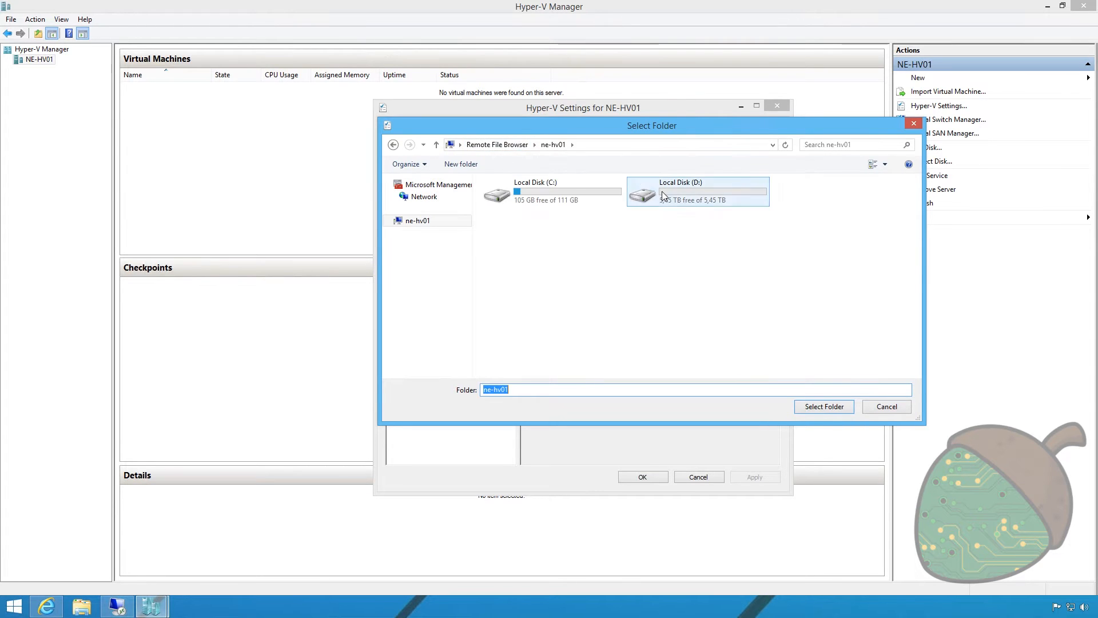
{"action": "double_click", "coordinate": [697, 195]}
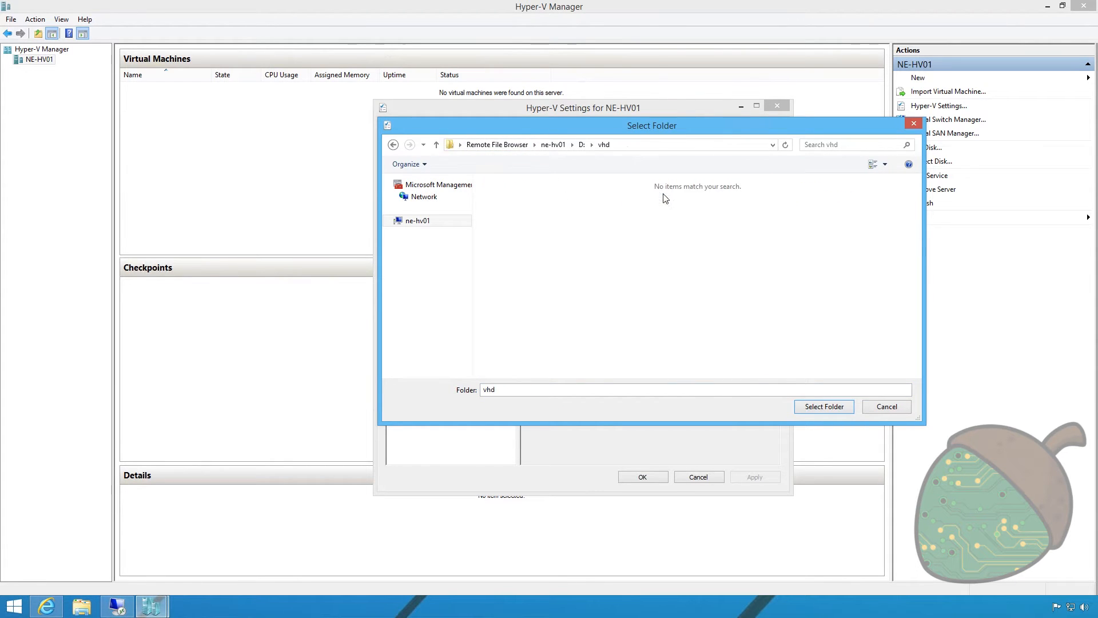
{"action": "left_click", "coordinate": [824, 406]}
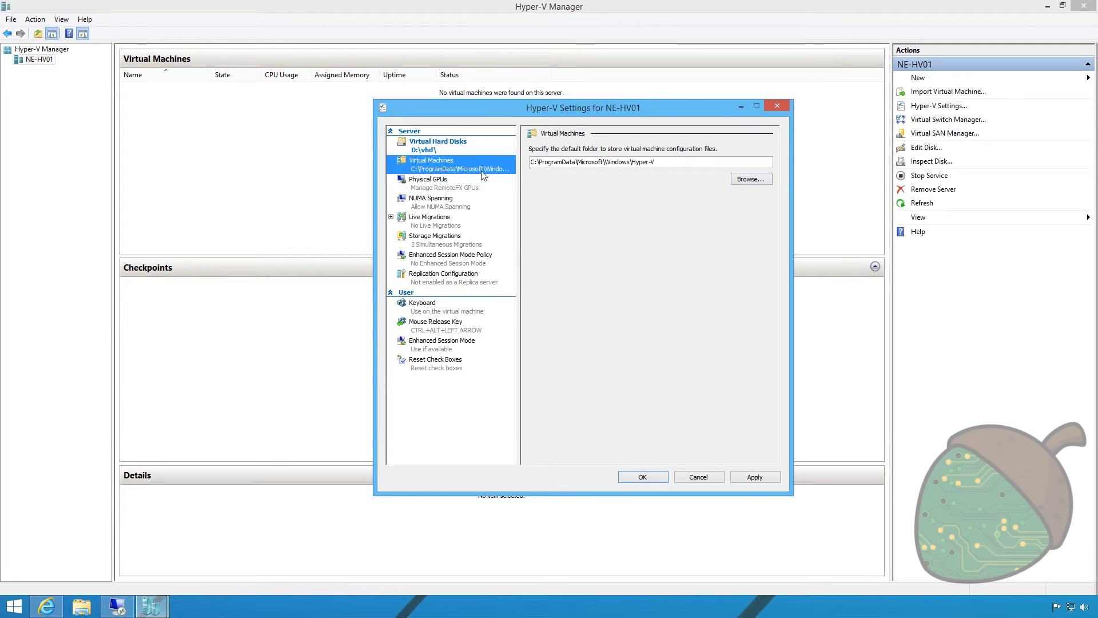
- Set the virtual machine files location to D:\vms and save the Hyper-V settings
{"action": "left_click", "coordinate": [750, 179]}
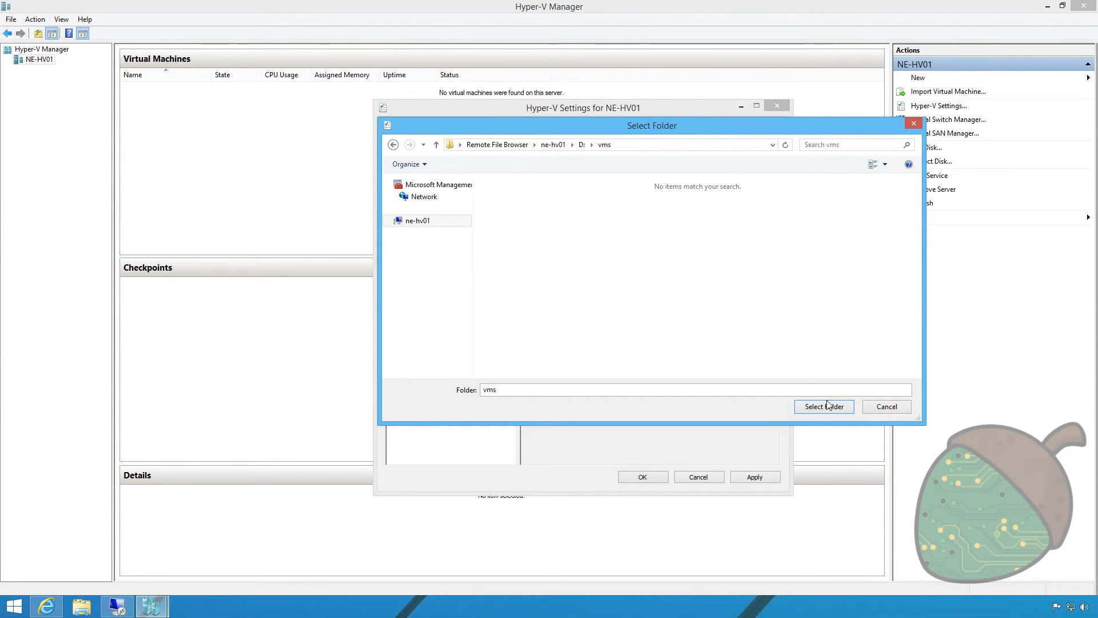
{"action": "left_click", "coordinate": [823, 406]}
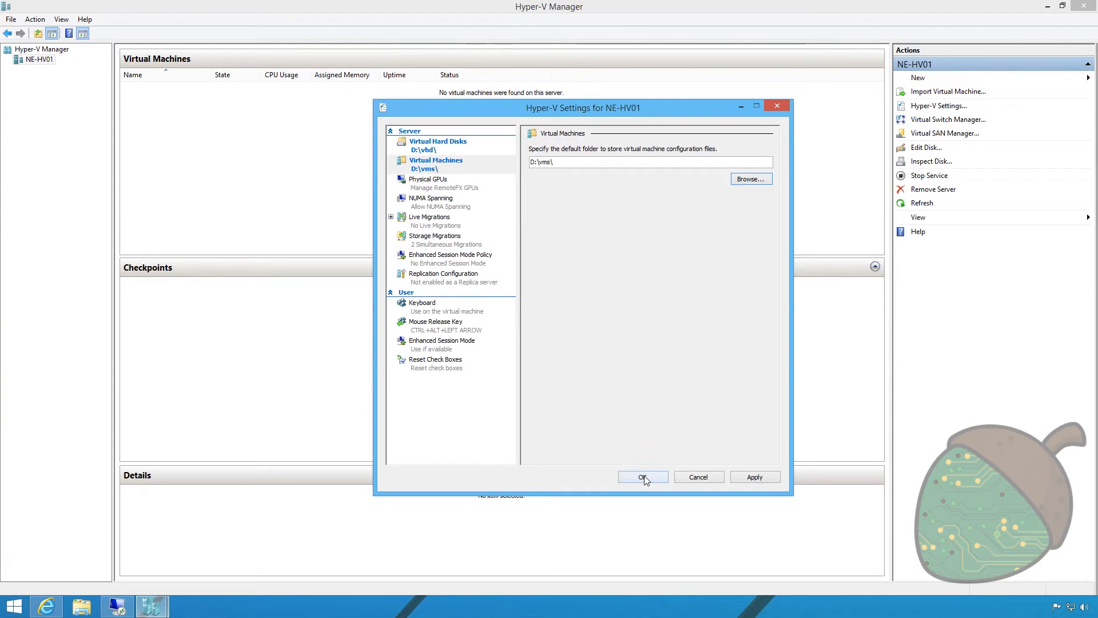
{"action": "left_click", "coordinate": [641, 477]}
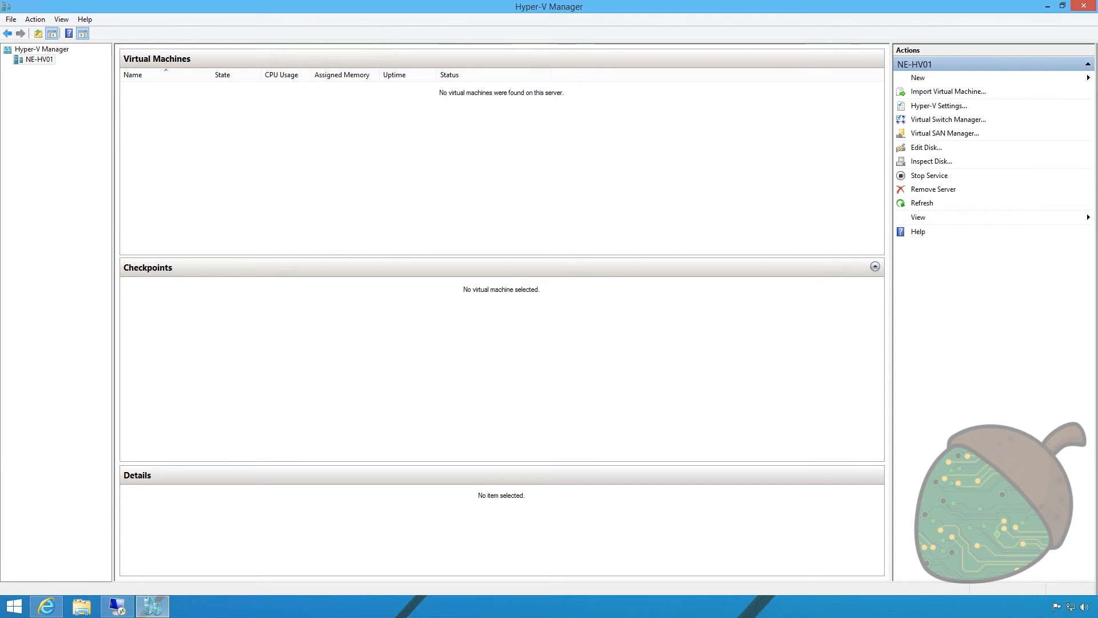
{"action": "mouse_move", "coordinate": [951, 139]}
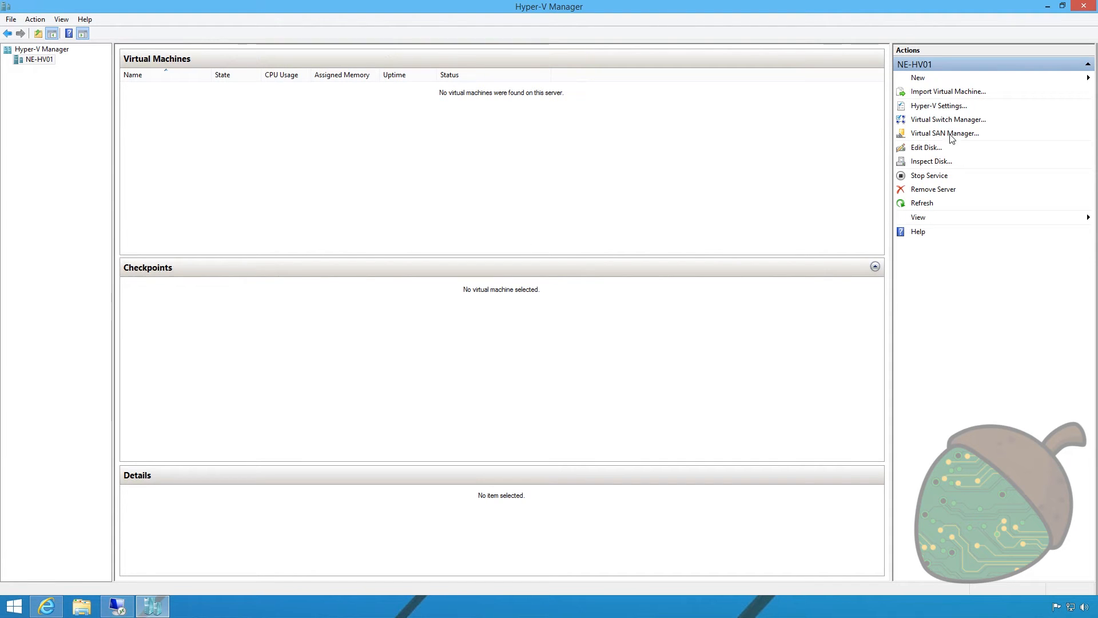
- In Virtual Switch Manager, define a new external switch named LAN
{"action": "left_click", "coordinate": [949, 119]}
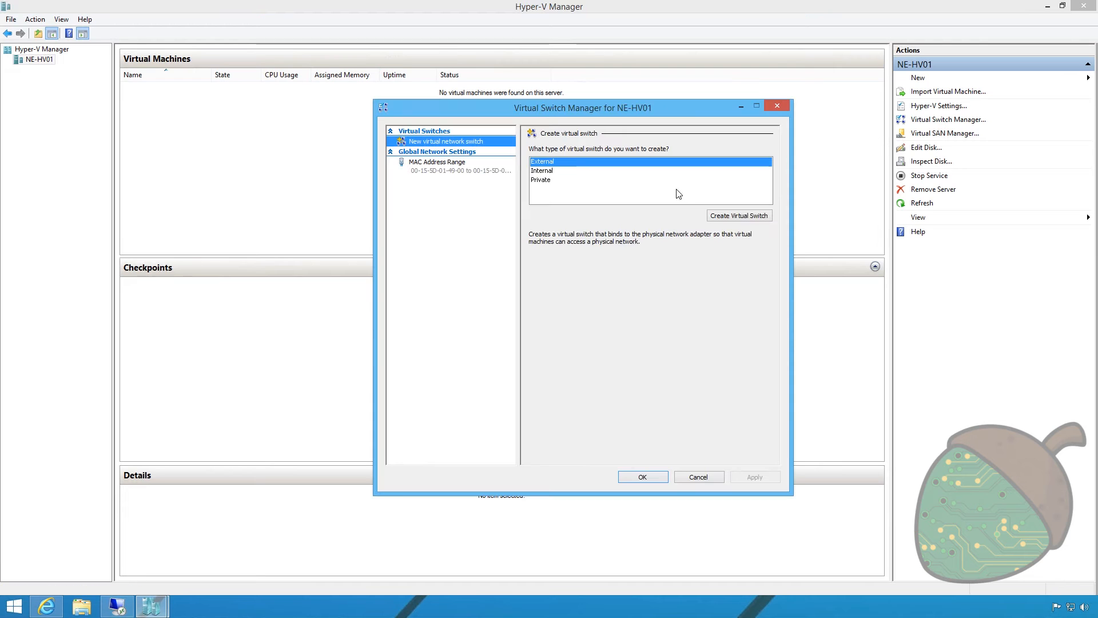
{"action": "left_click", "coordinate": [738, 215]}
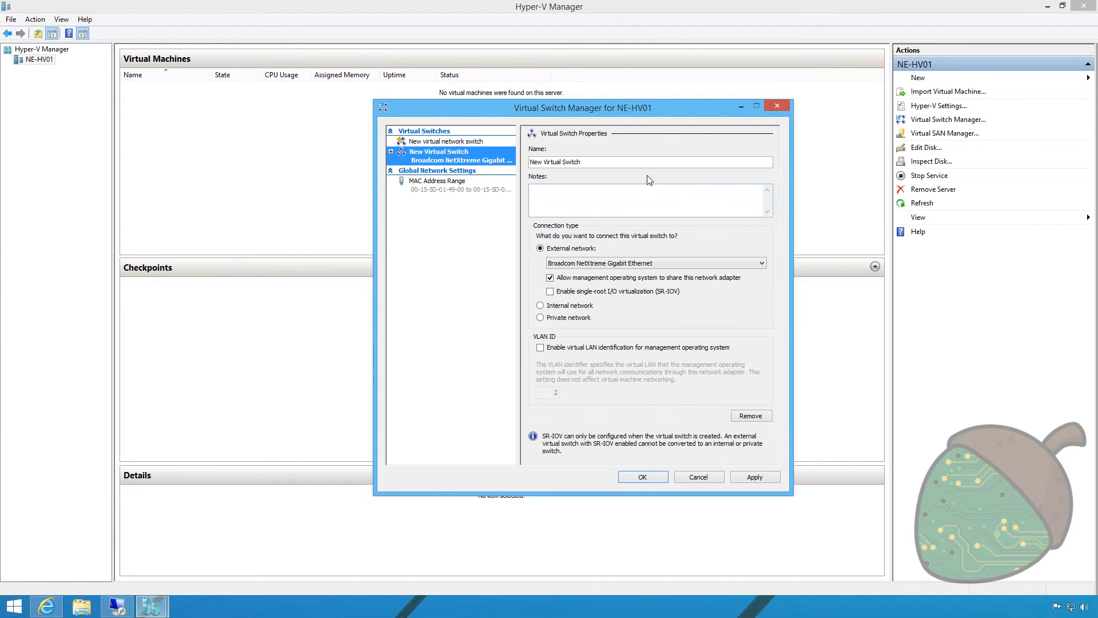
{"action": "type", "text": "LAN"}
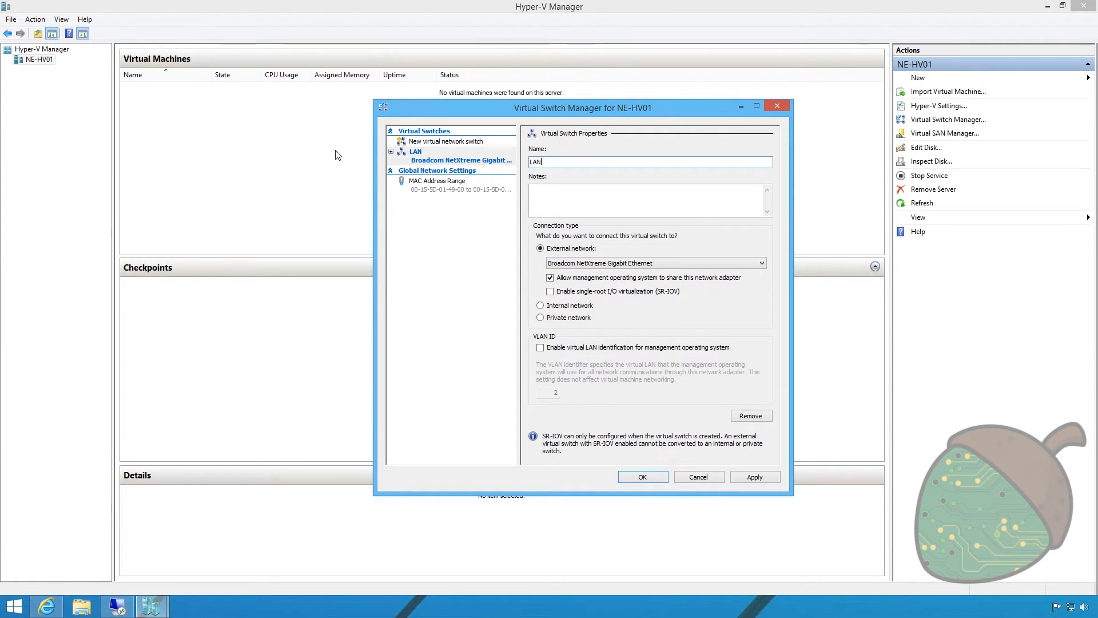
{"action": "mouse_move", "coordinate": [613, 273]}
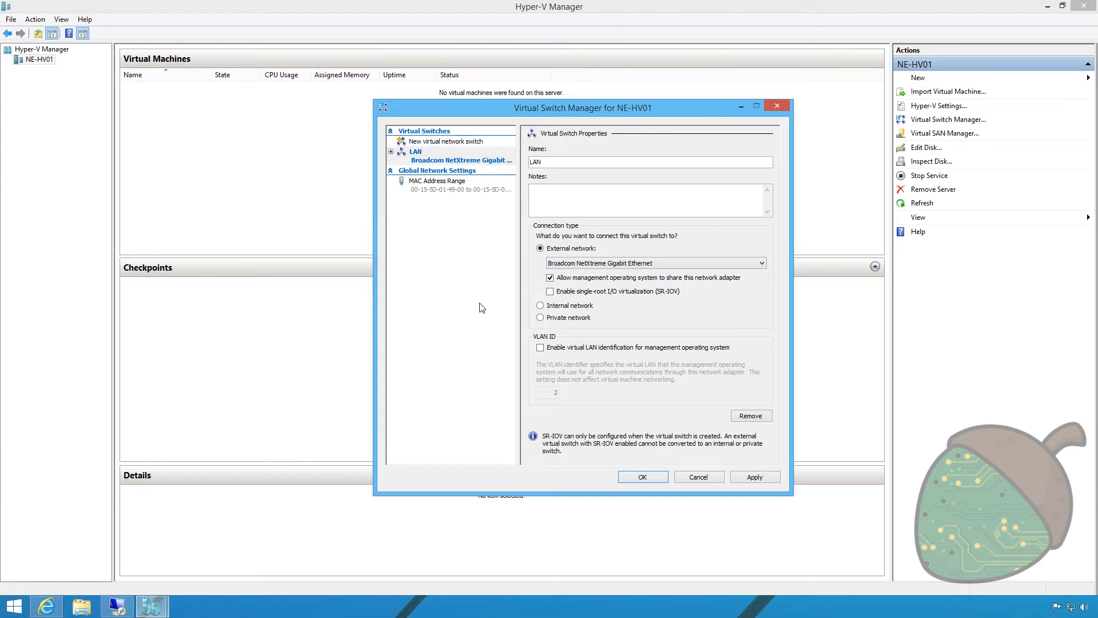
{"action": "mouse_move", "coordinate": [677, 286]}
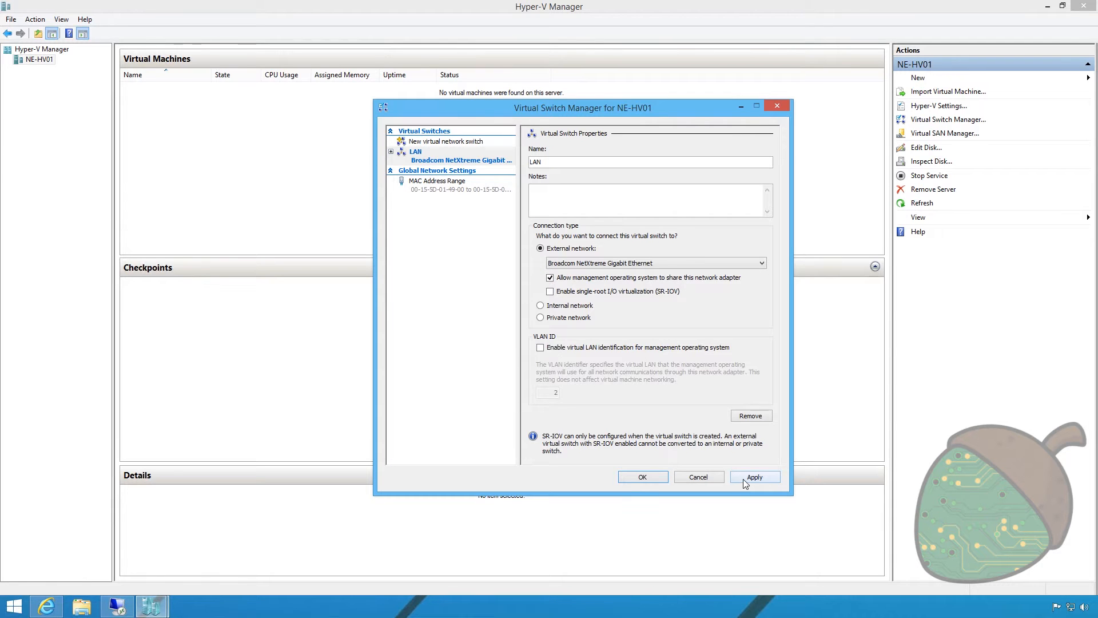
- Apply the LAN switch, accept the network-disruption warning and close the manager
{"action": "left_click", "coordinate": [754, 475]}
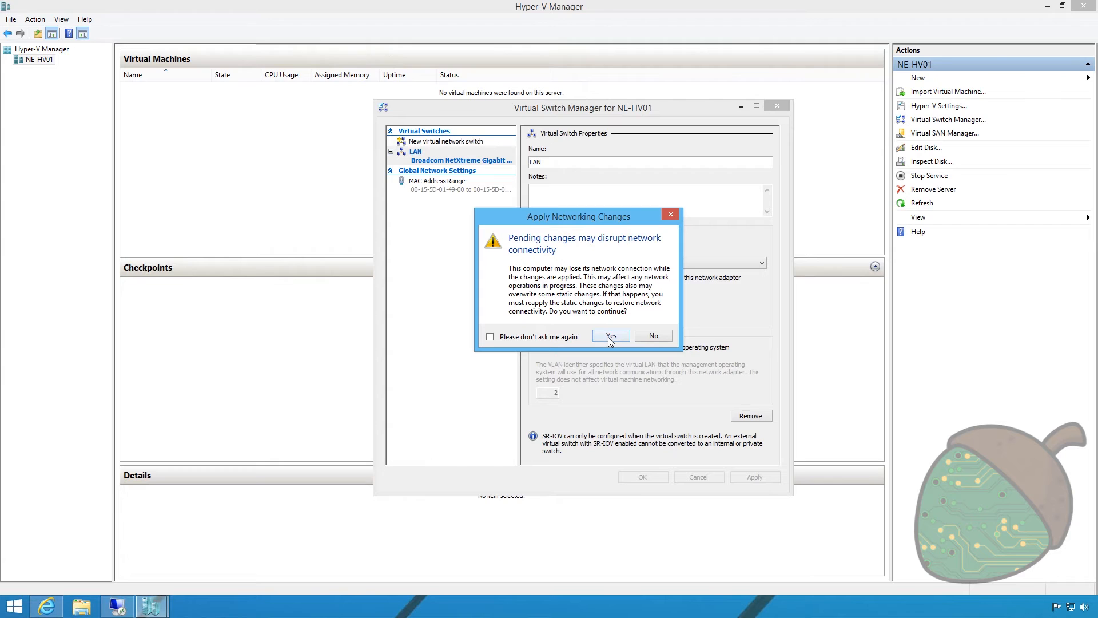
{"action": "left_click", "coordinate": [608, 335]}
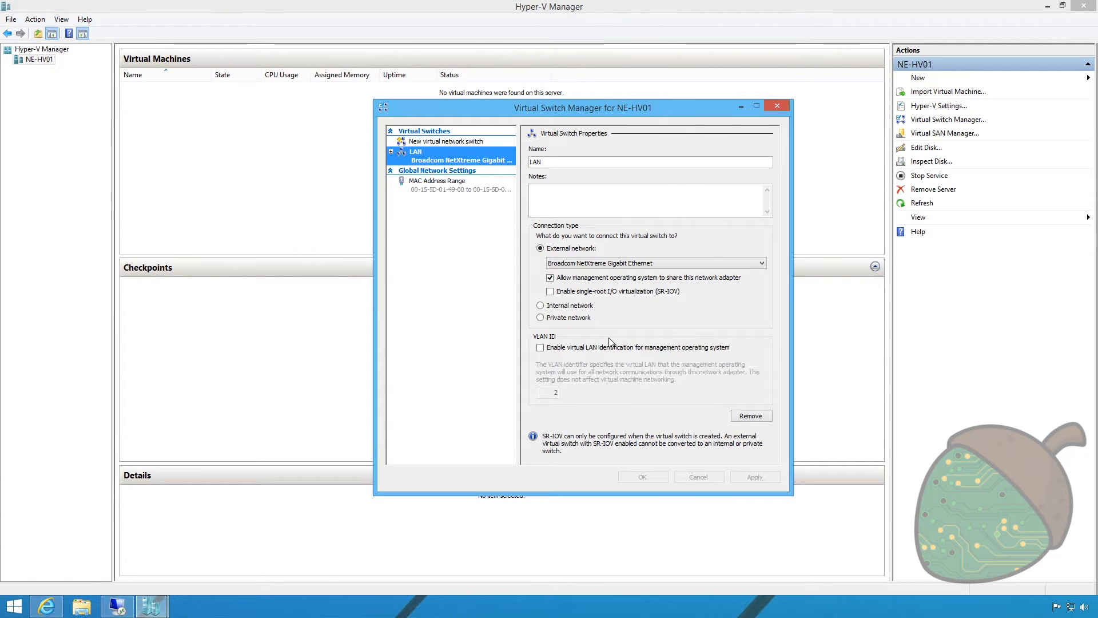
{"action": "left_click", "coordinate": [754, 476]}
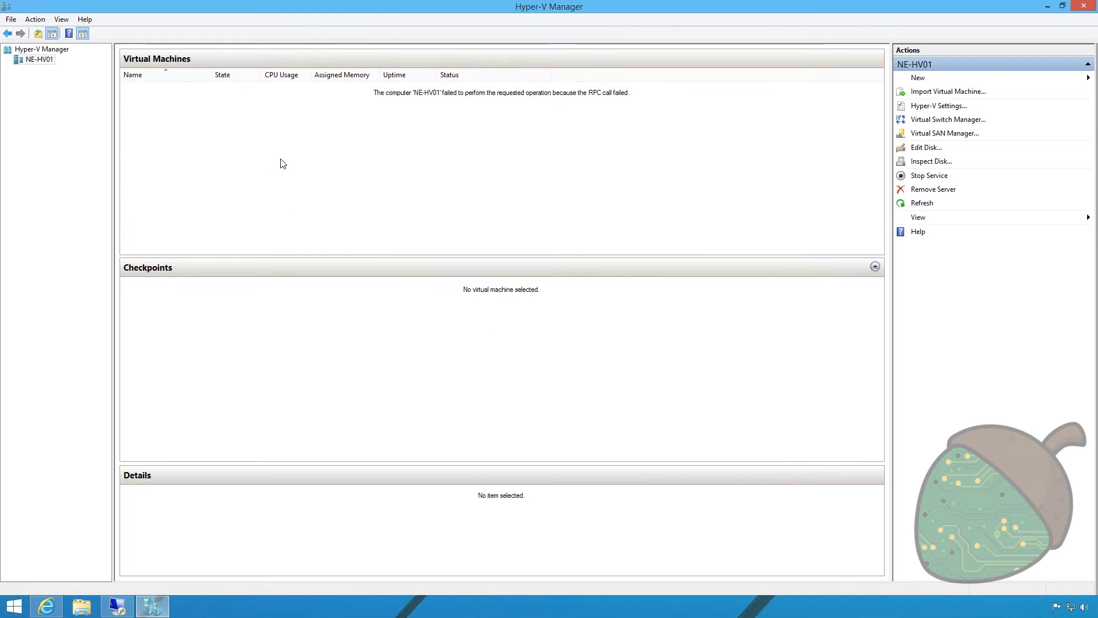
- Refresh server NE-HV01 from its right-click menu to clear the RPC error
{"action": "right_click", "coordinate": [280, 163]}
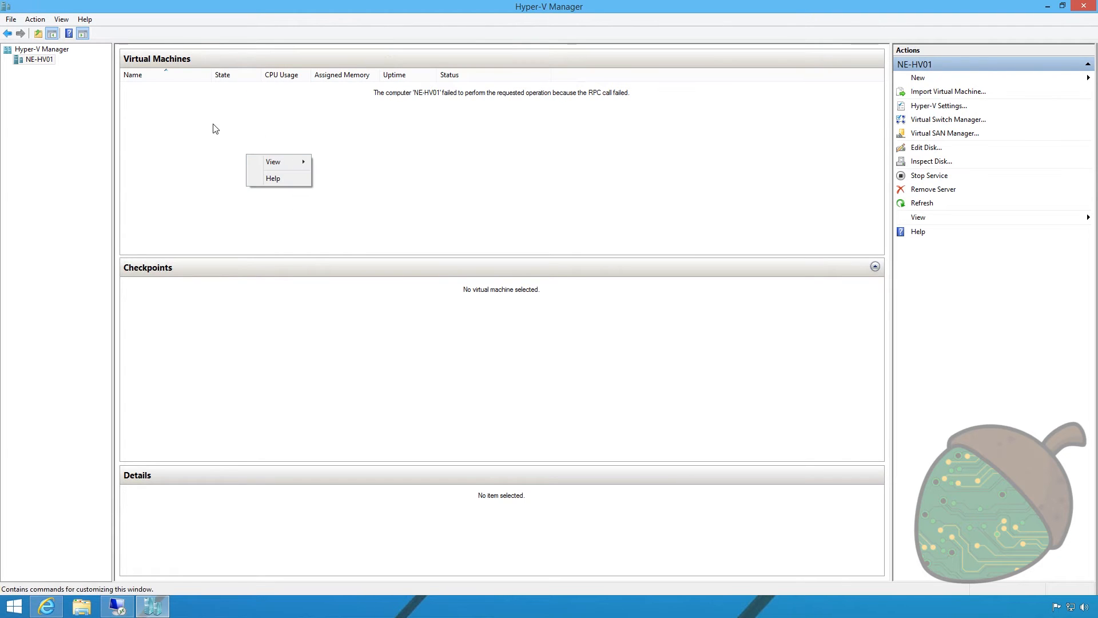
{"action": "right_click", "coordinate": [39, 58]}
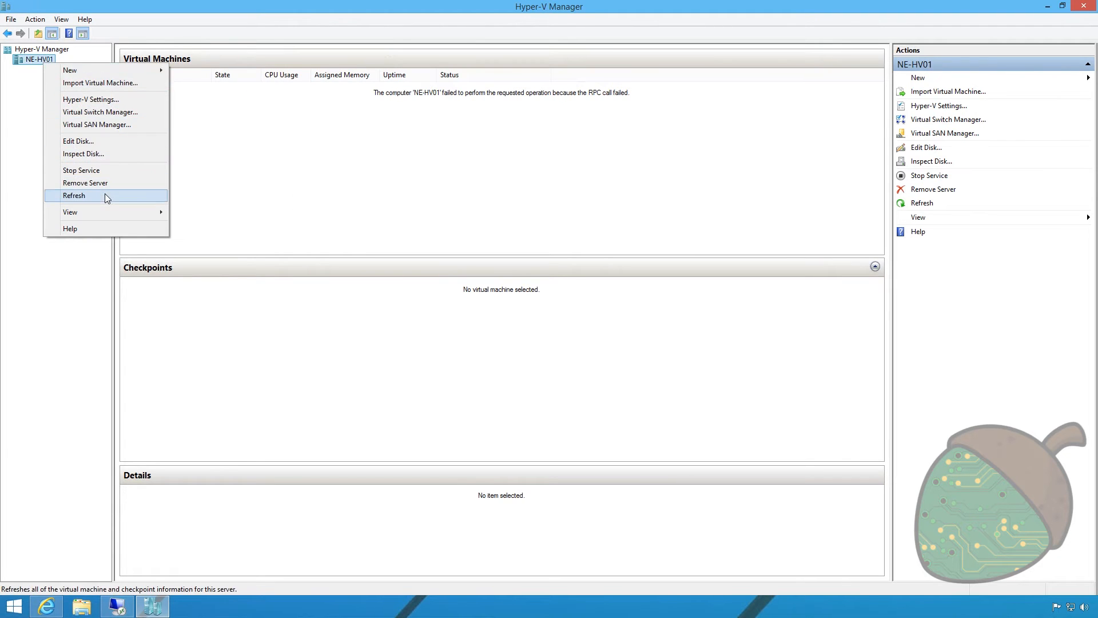
{"action": "left_click", "coordinate": [74, 195]}
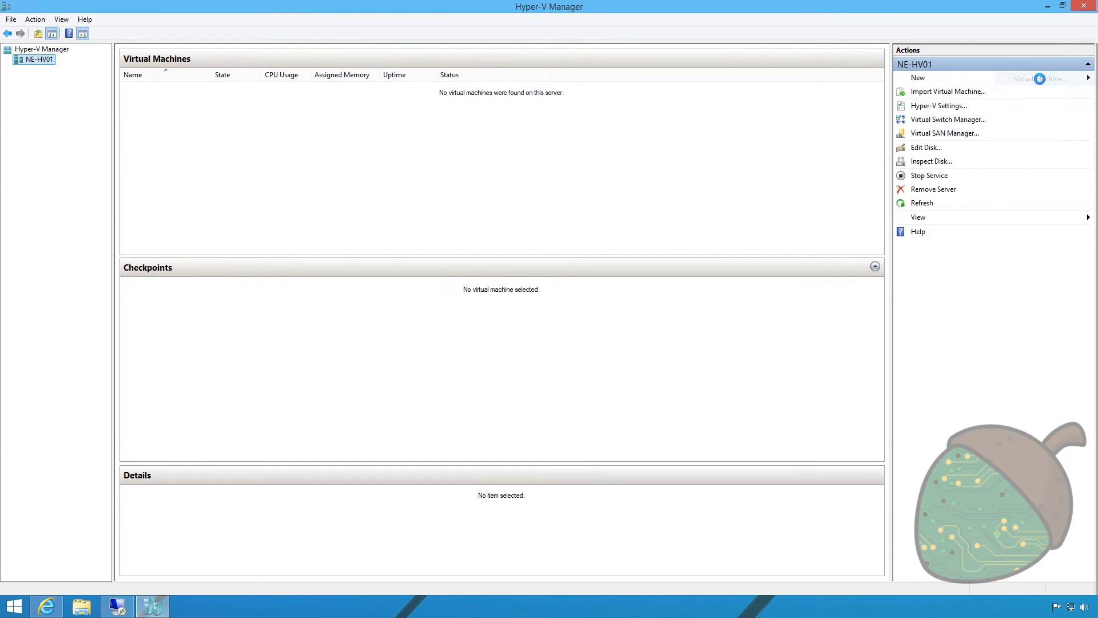
- Start the New Virtual Machine Wizard with name NE-DC01 as a Generation 2 machine
{"action": "left_click", "coordinate": [1039, 79]}
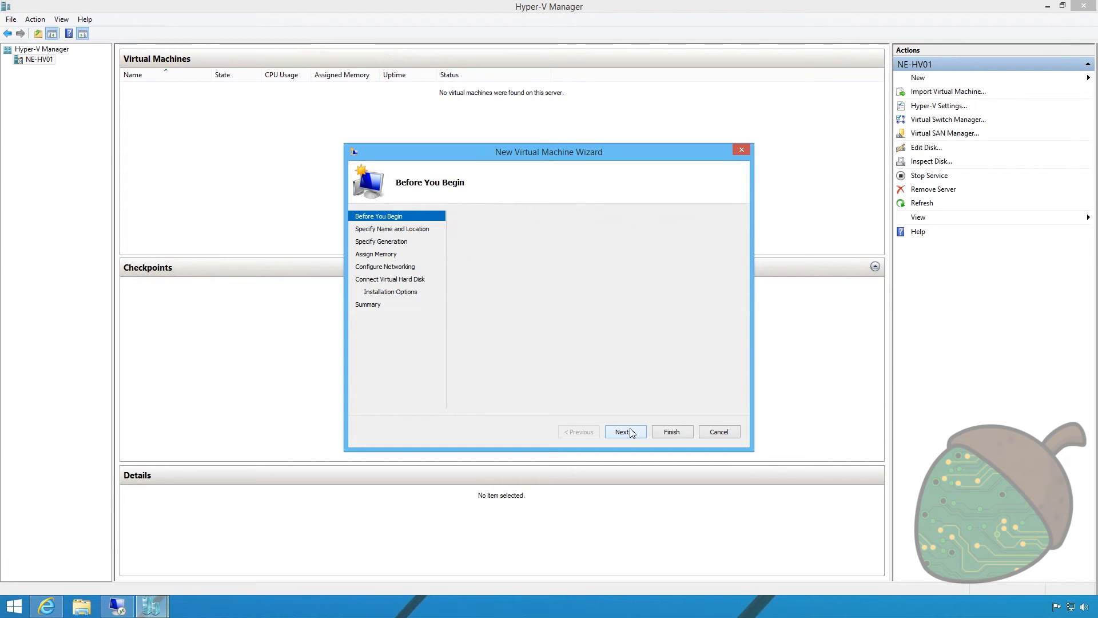
{"action": "left_click", "coordinate": [622, 431]}
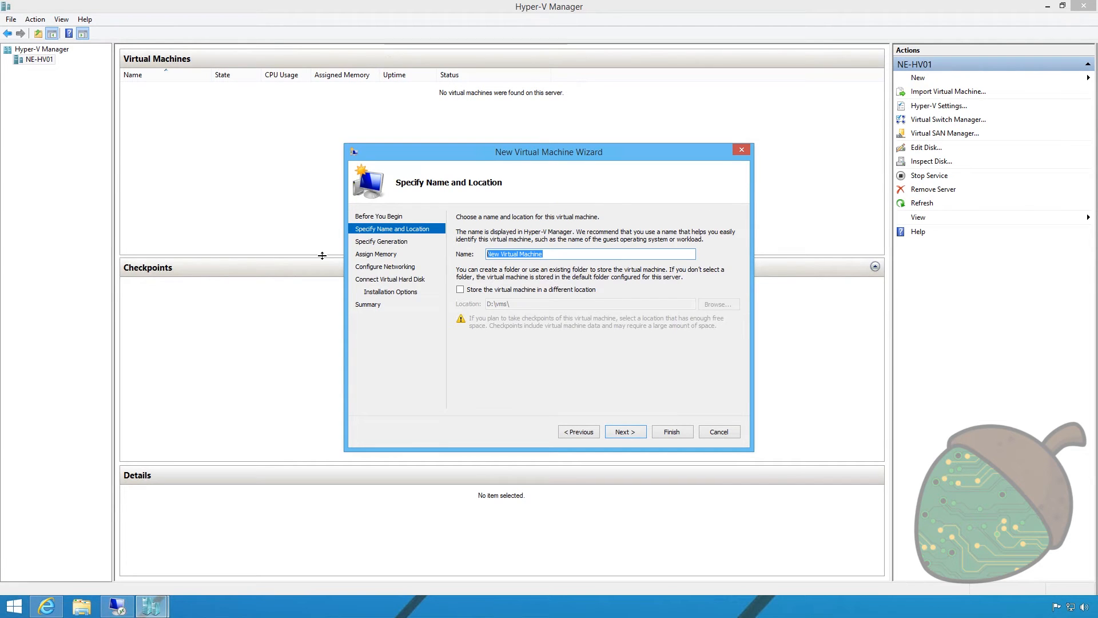
{"action": "type", "text": "NE-DC01"}
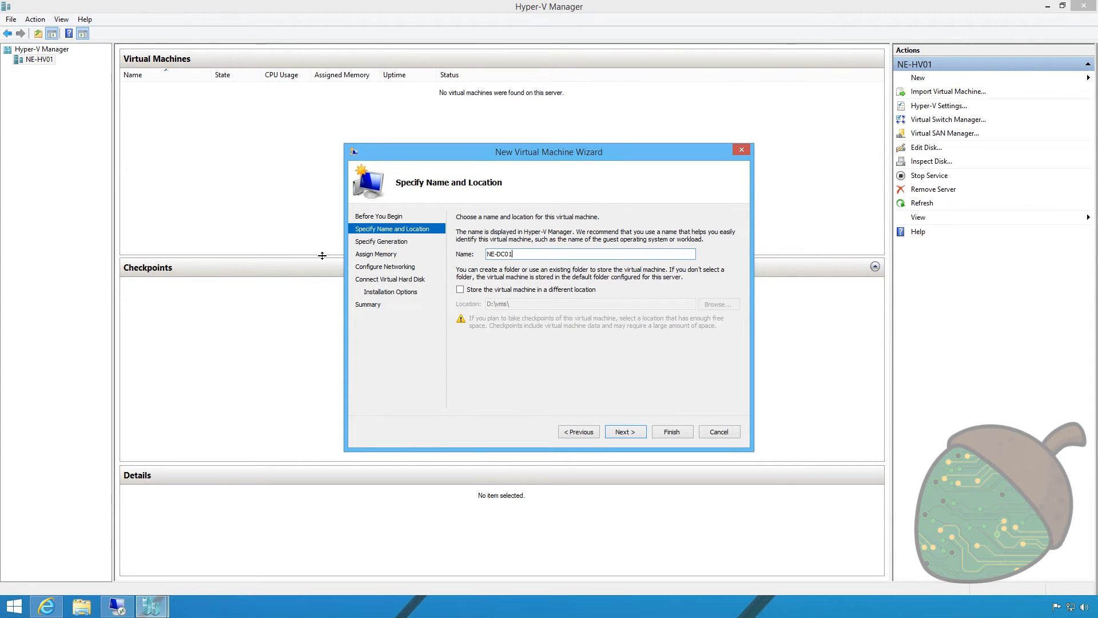
{"action": "mouse_move", "coordinate": [611, 376]}
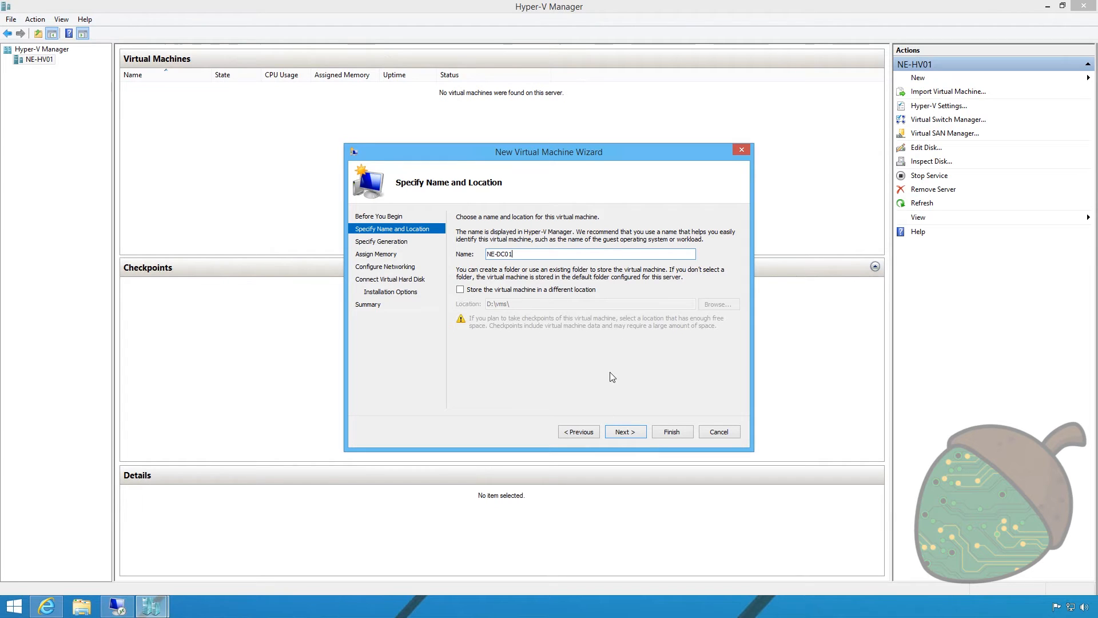
{"action": "left_click", "coordinate": [624, 431]}
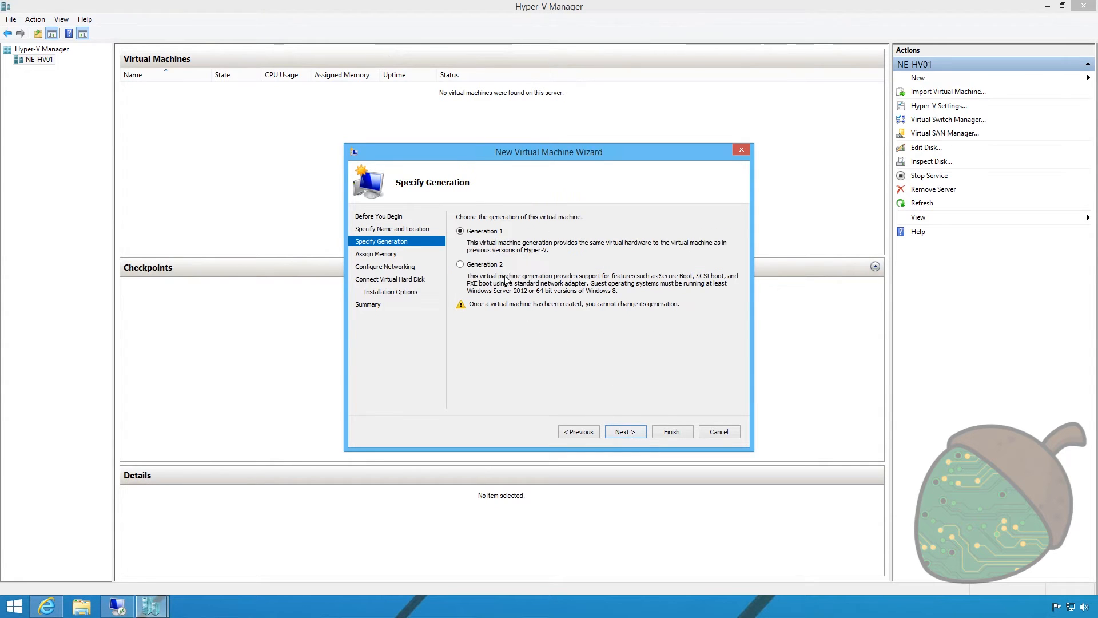
{"action": "left_click", "coordinate": [460, 264]}
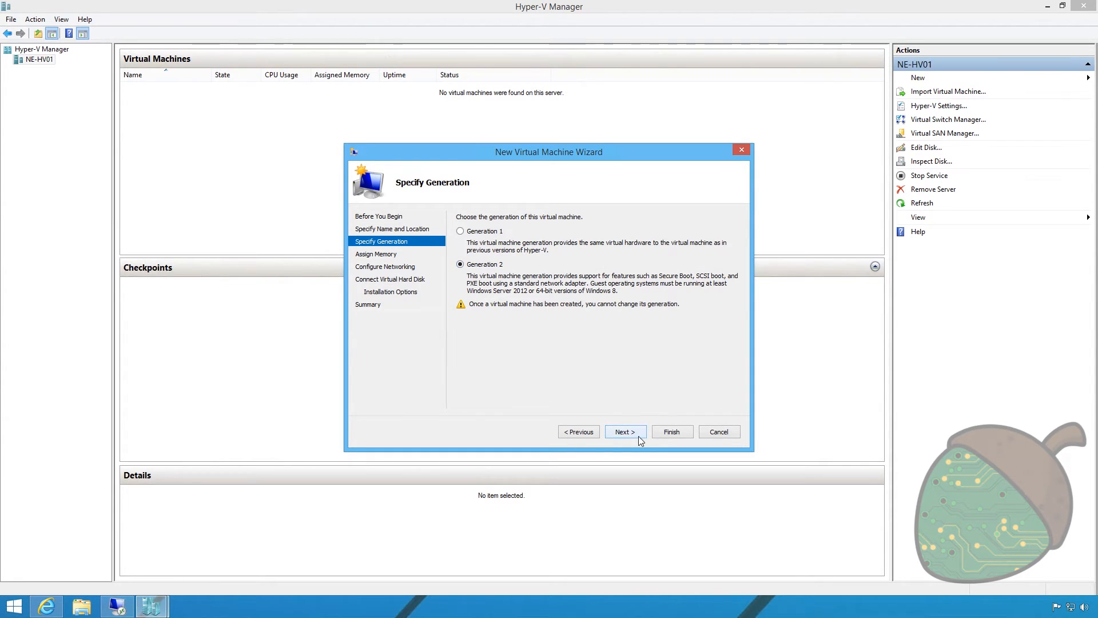
{"action": "left_click", "coordinate": [625, 432]}
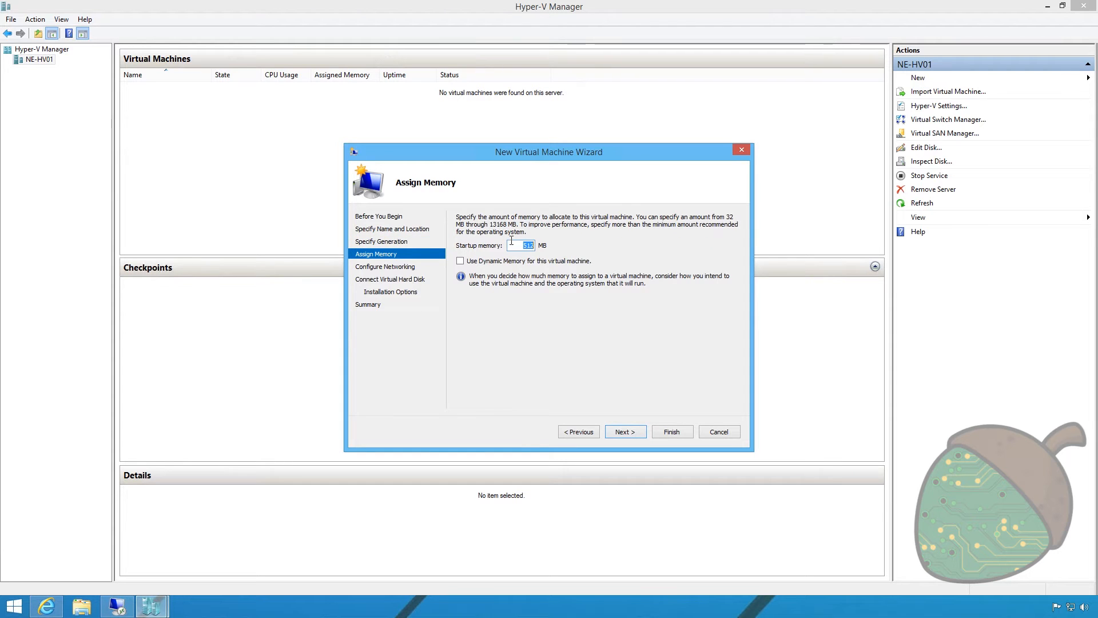
- Give NE-DC01 1024 MB memory, the LAN switch and a new virtual hard disk
{"action": "type", "text": "10"}
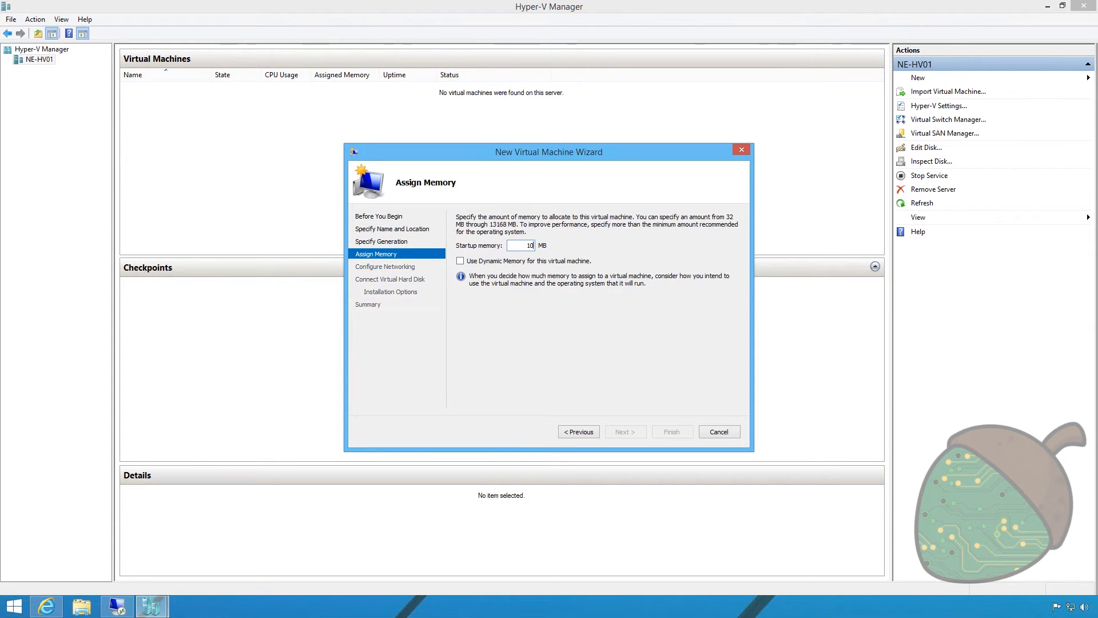
{"action": "left_click", "coordinate": [624, 431]}
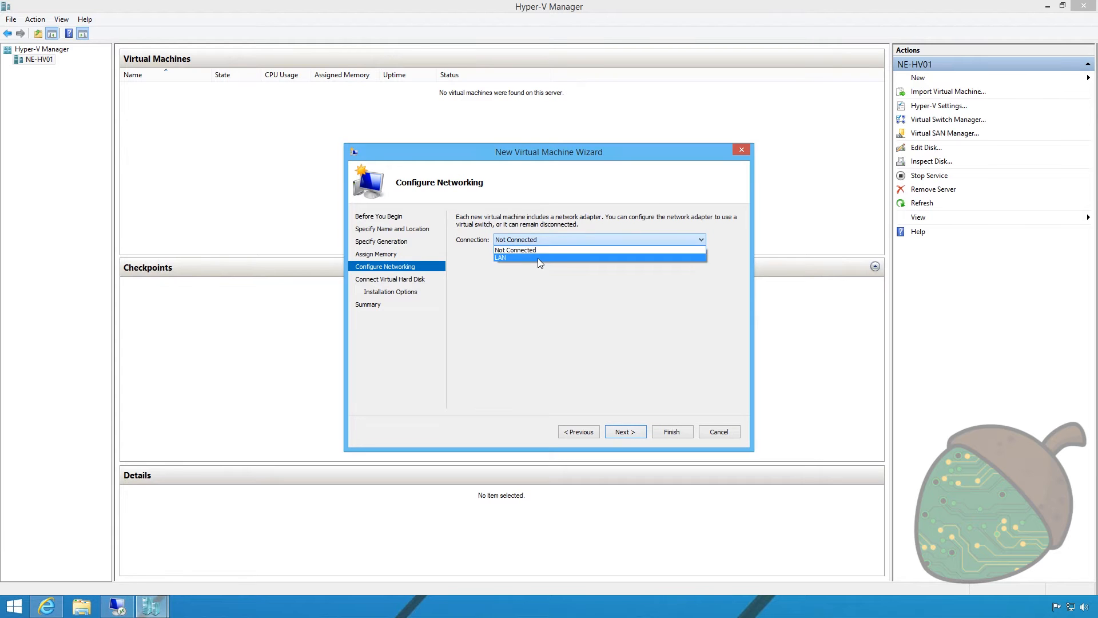
{"action": "left_click", "coordinate": [500, 257]}
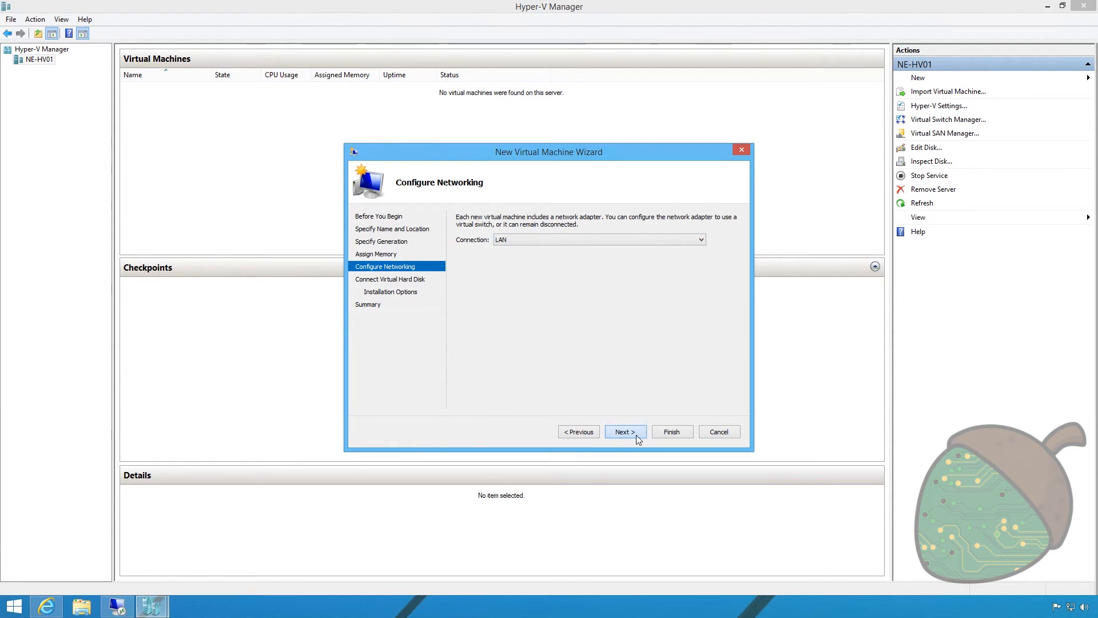
{"action": "left_click", "coordinate": [624, 432]}
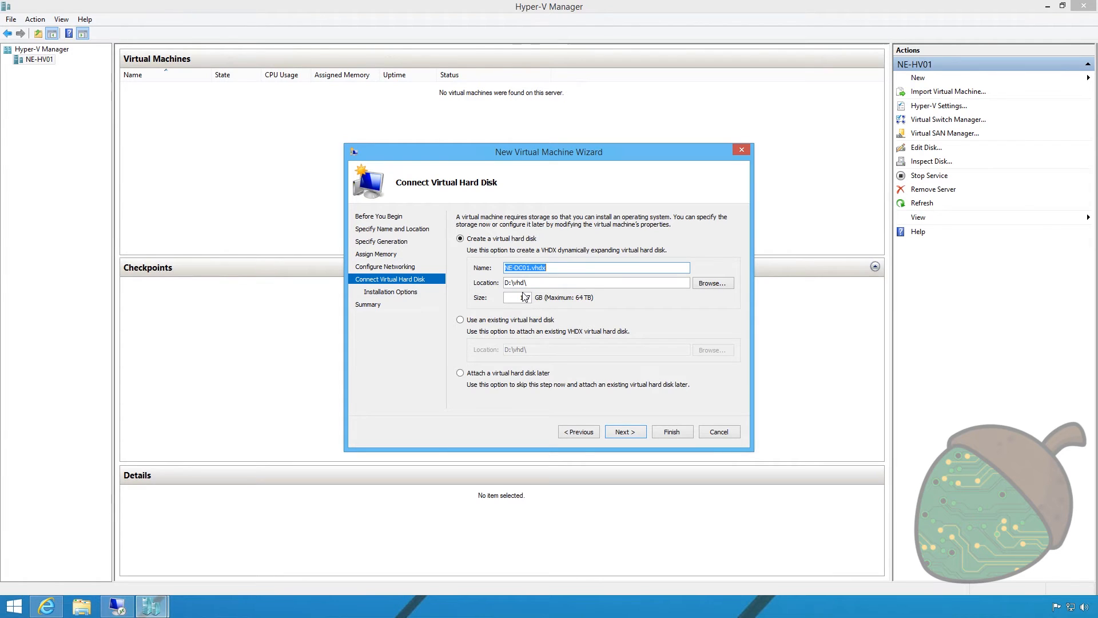
{"action": "left_click", "coordinate": [517, 298]}
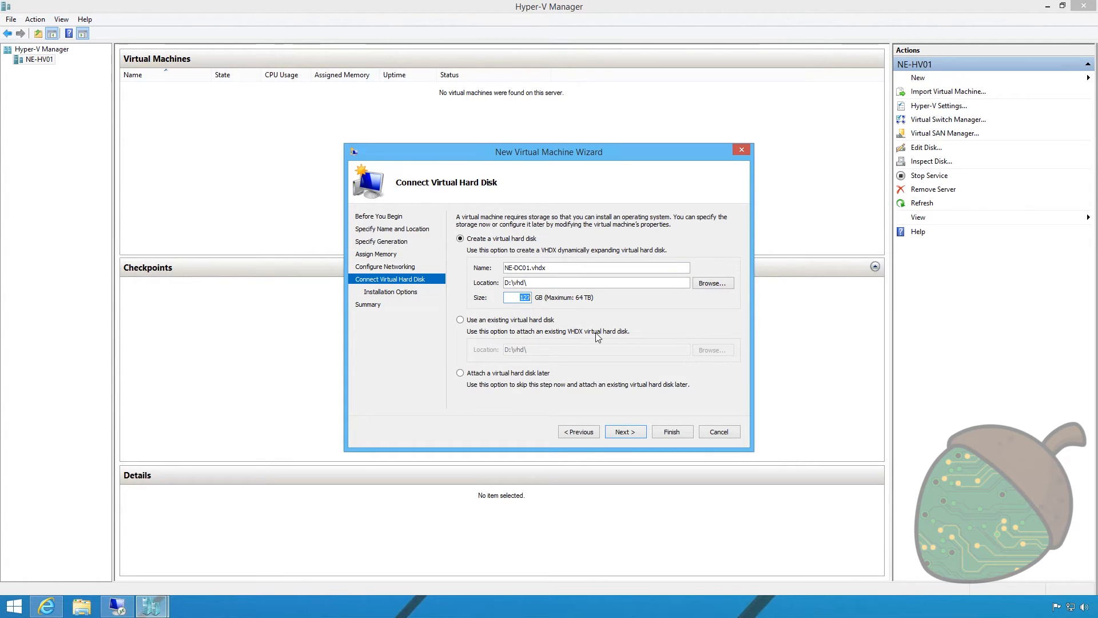
{"action": "mouse_move", "coordinate": [391, 292]}
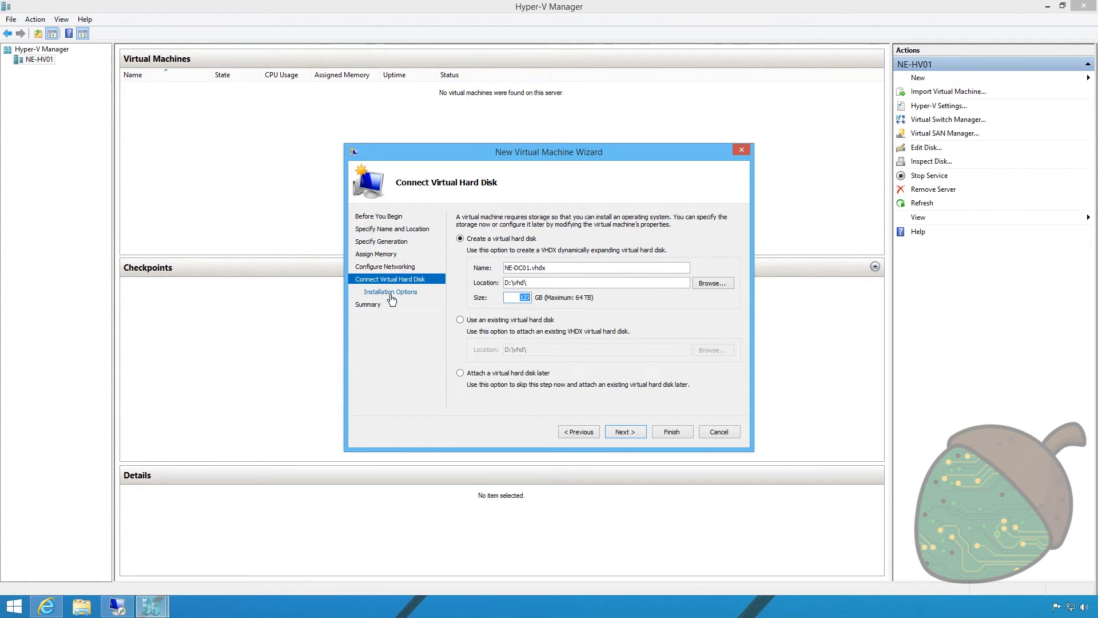
{"action": "left_click", "coordinate": [624, 431]}
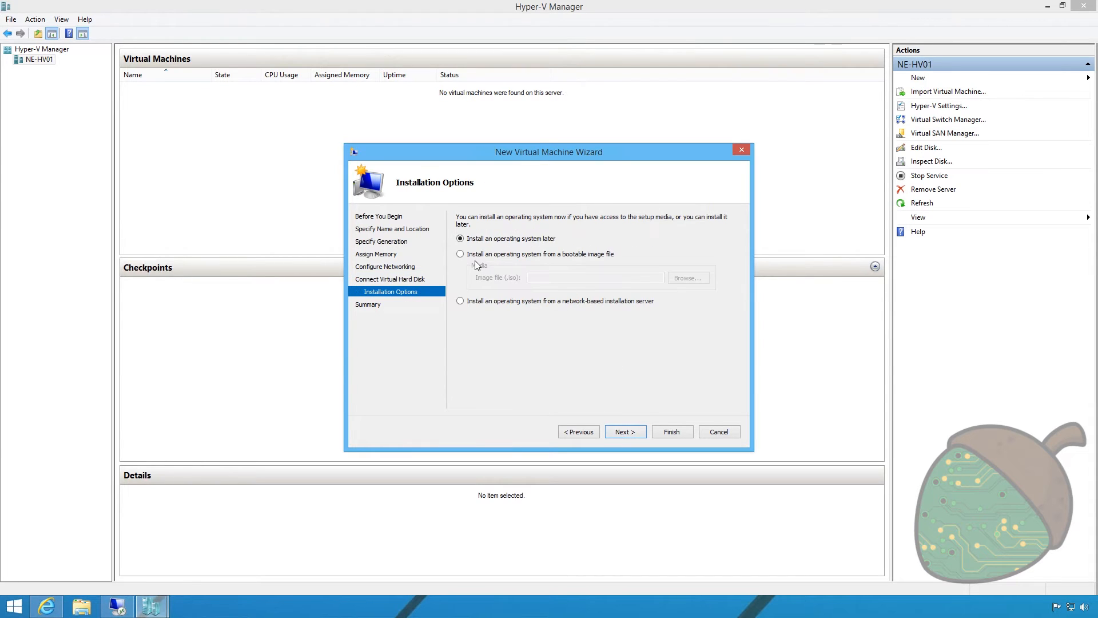
- Boot NE-DC01 from the Windows Server ISO in the iso folder and finish creating it
{"action": "left_click", "coordinate": [460, 254]}
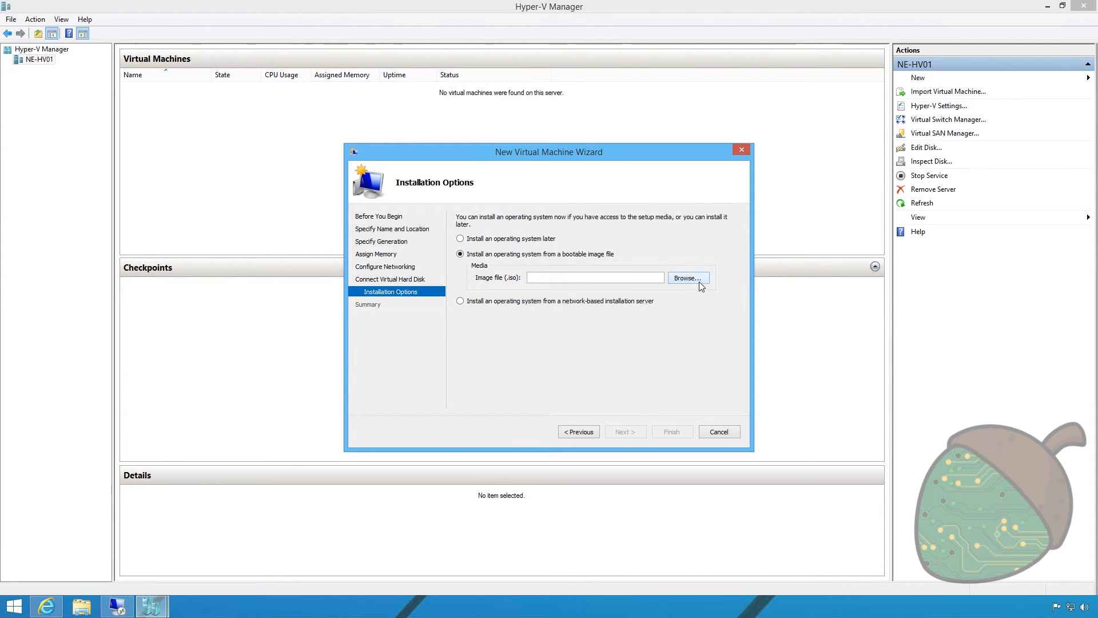
{"action": "left_click", "coordinate": [687, 277]}
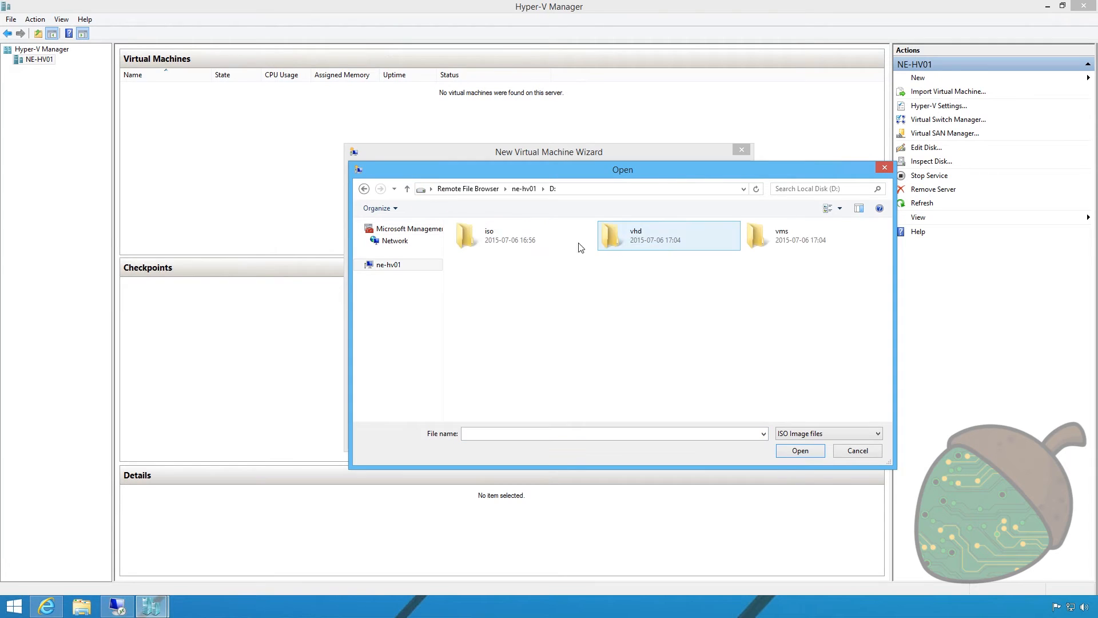
{"action": "double_click", "coordinate": [488, 234]}
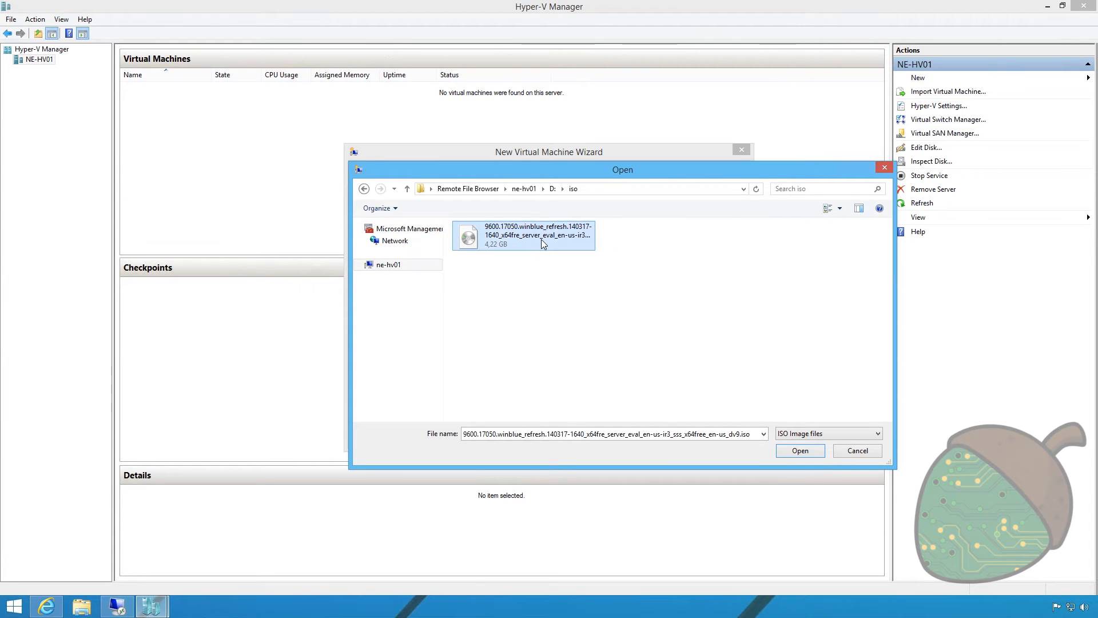
{"action": "left_click", "coordinate": [799, 451]}
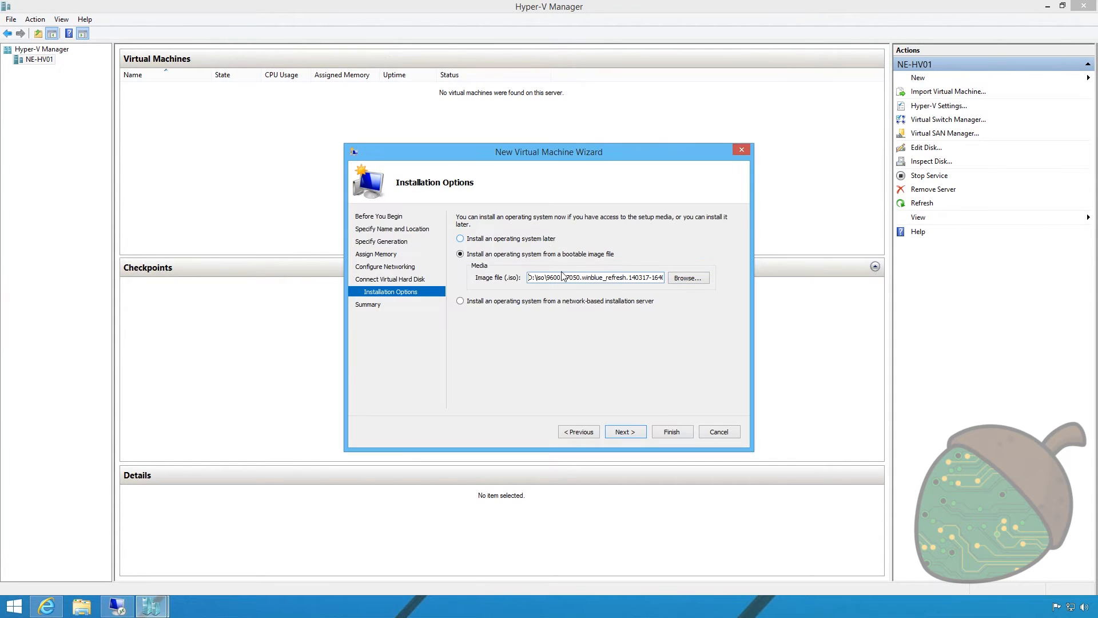
{"action": "left_click", "coordinate": [624, 431]}
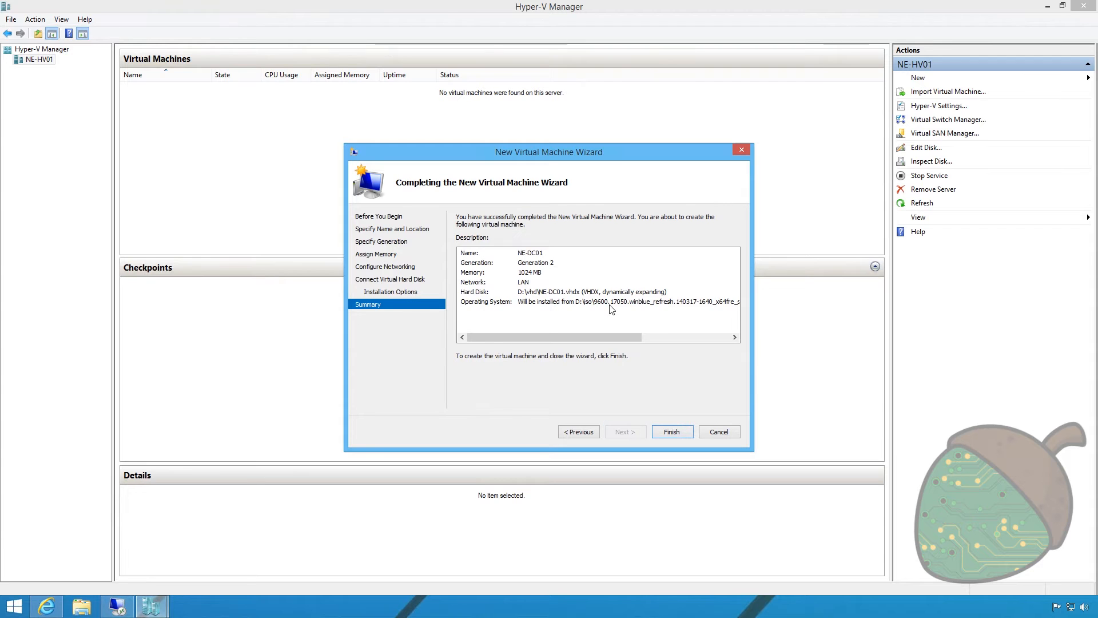
{"action": "mouse_move", "coordinate": [672, 432]}
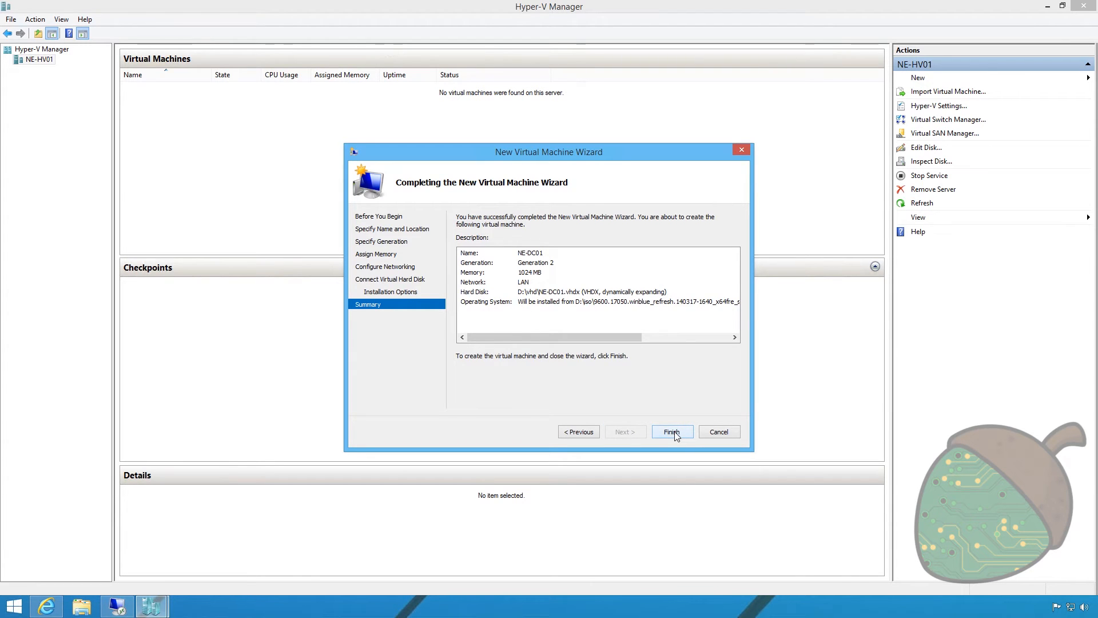
{"action": "left_click", "coordinate": [671, 431]}
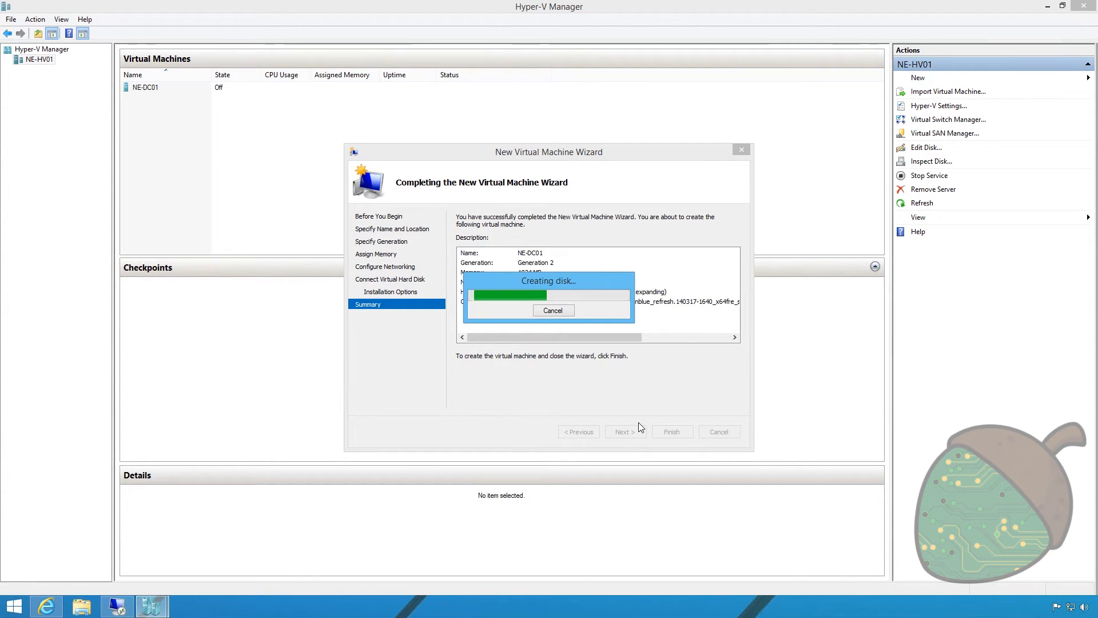
{"action": "left_click", "coordinate": [670, 431]}
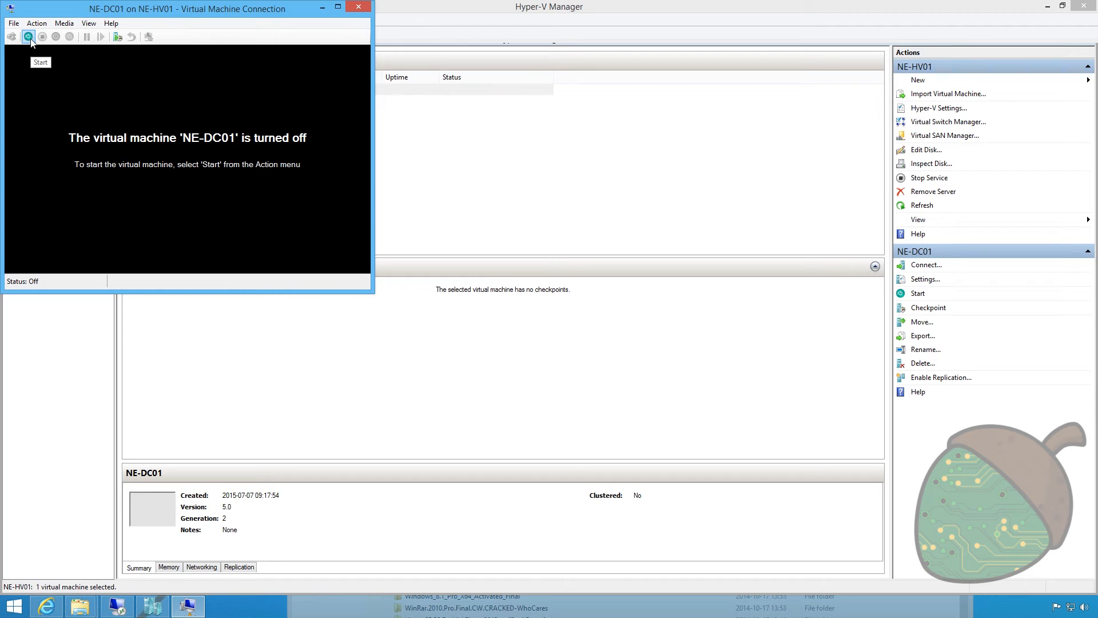
- Start NE-DC01 and accept Windows Setup's language and format settings
{"action": "left_click", "coordinate": [27, 36]}
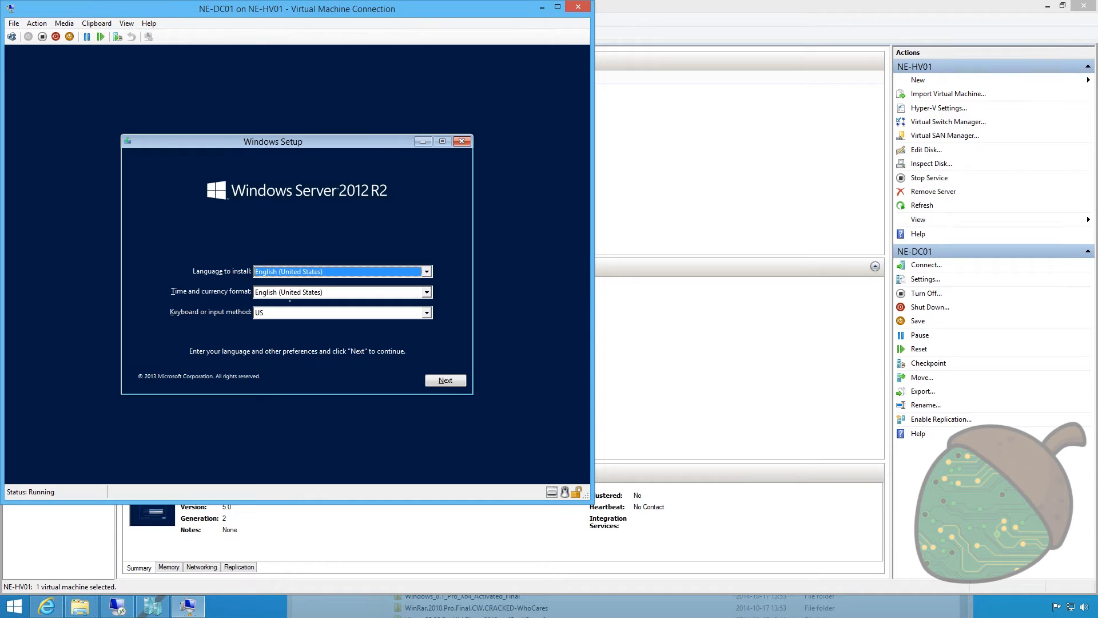
{"action": "left_click", "coordinate": [425, 292]}
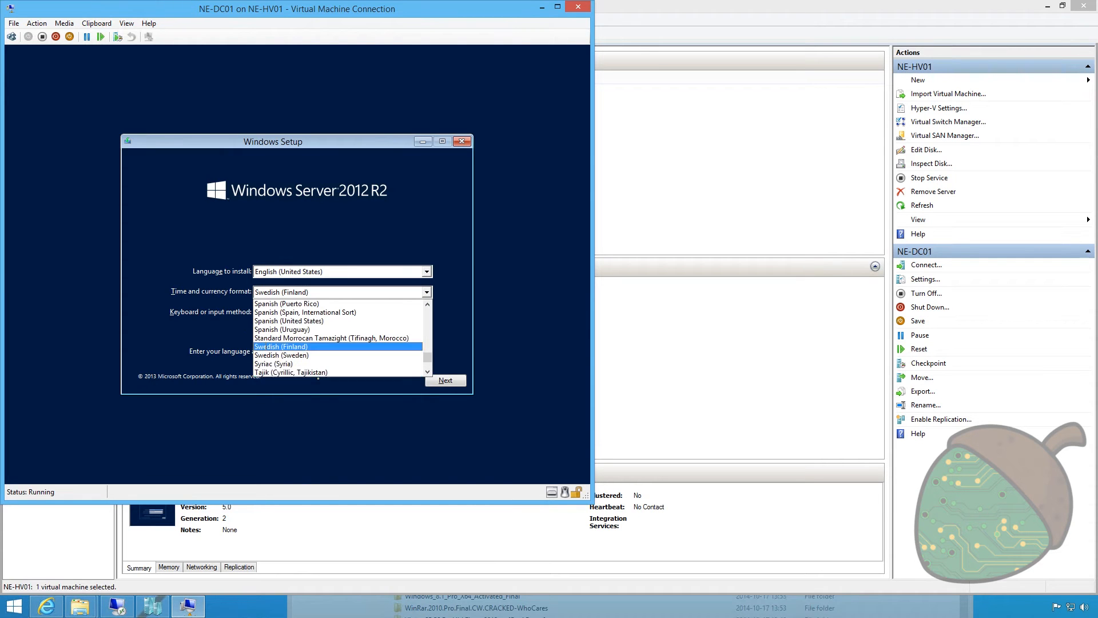
{"action": "left_click", "coordinate": [445, 379]}
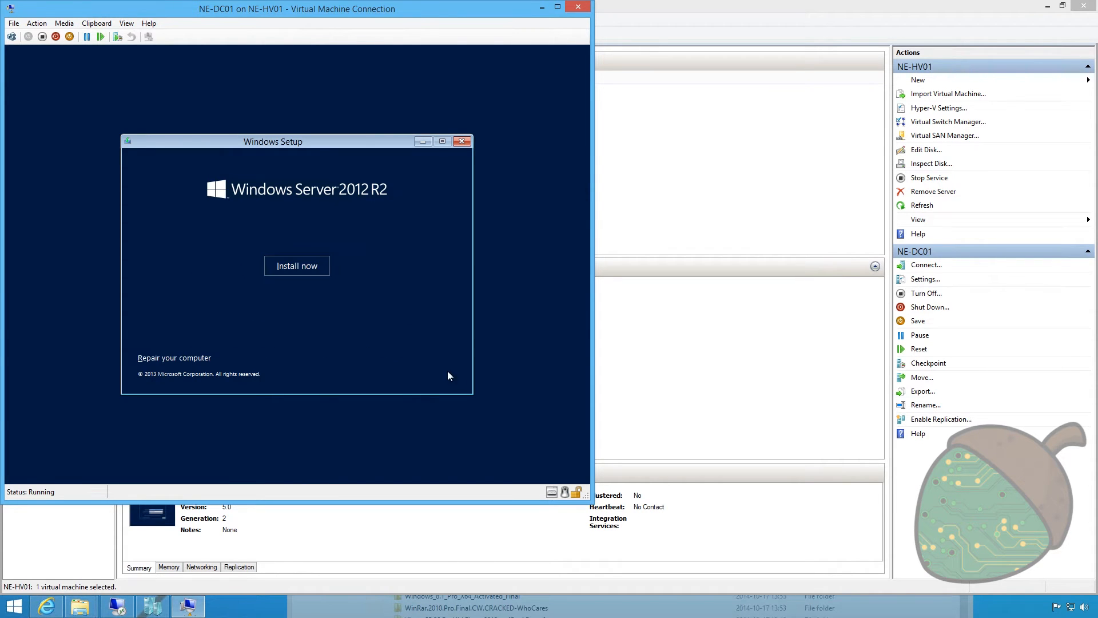
- Install Standard Evaluation (Server with a GUI), accepting the license, onto Drive 0's unallocated space
{"action": "left_click", "coordinate": [296, 265]}
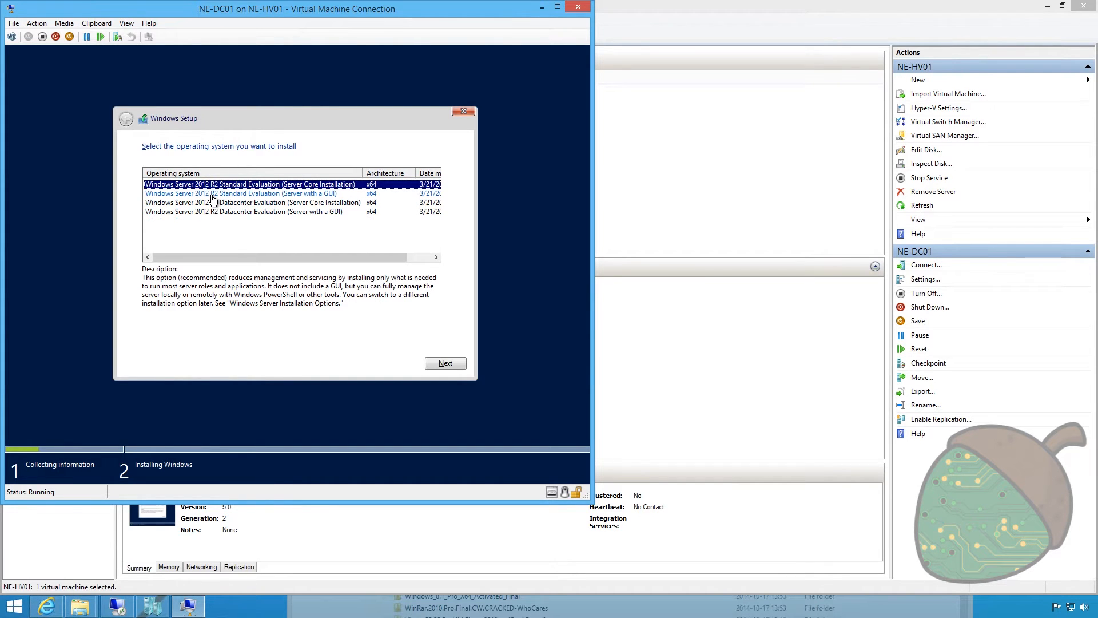
{"action": "left_click", "coordinate": [244, 193]}
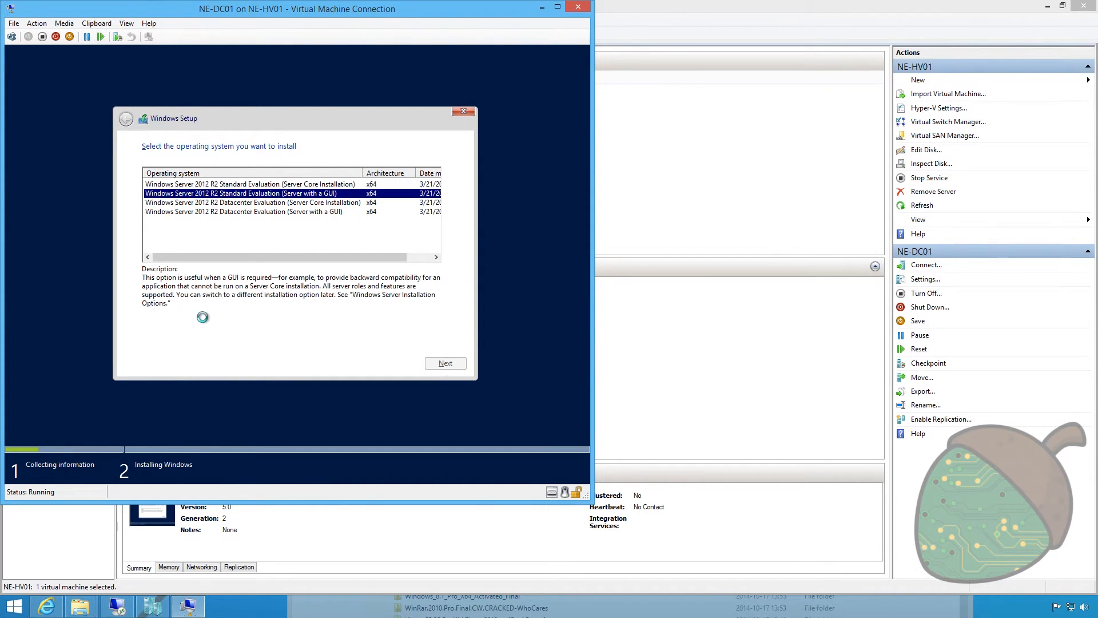
{"action": "left_click", "coordinate": [444, 362]}
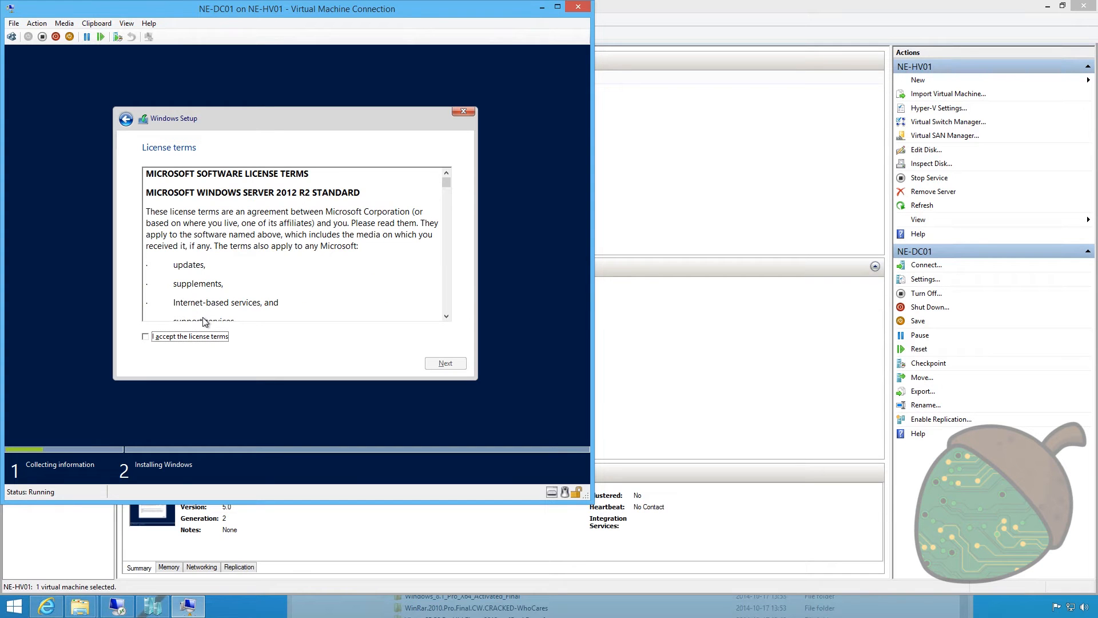
{"action": "left_click", "coordinate": [445, 362]}
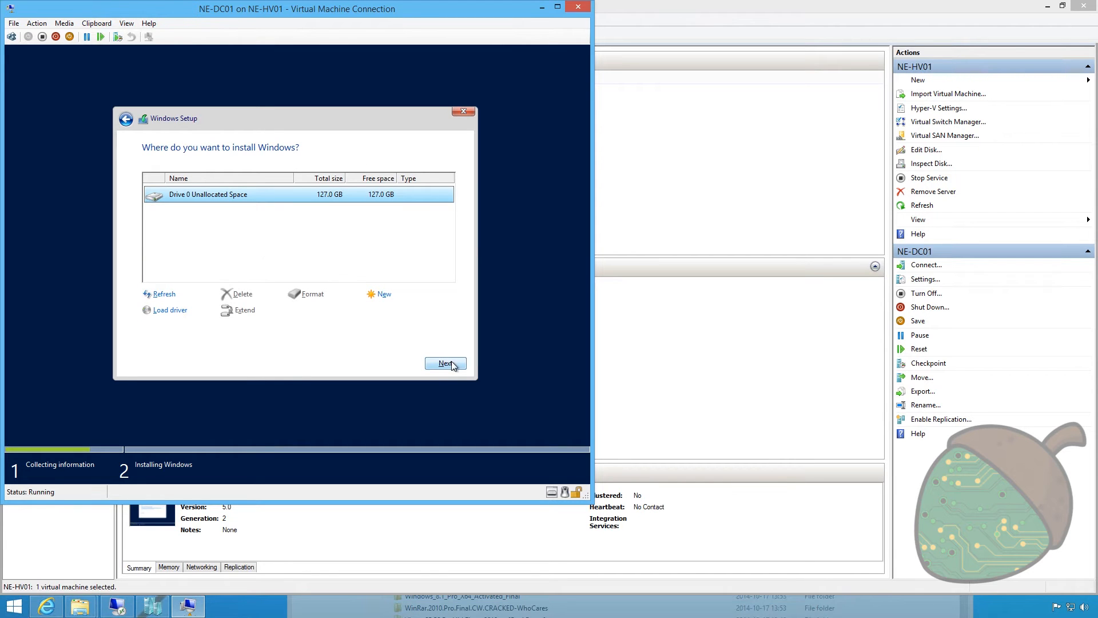
{"action": "left_click", "coordinate": [445, 363]}
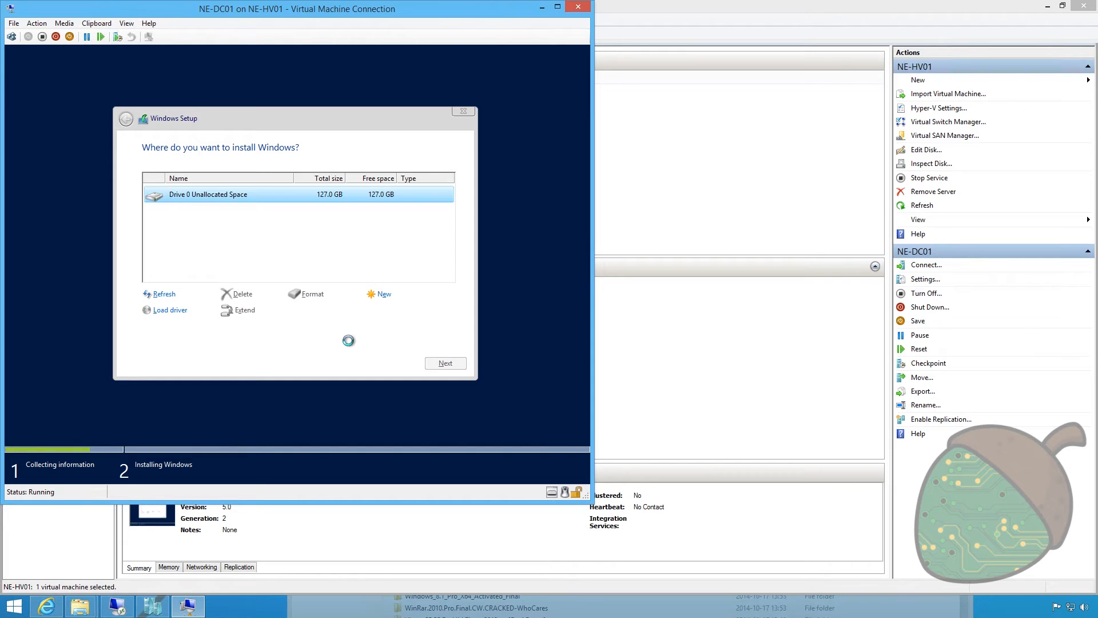
{"action": "left_click", "coordinate": [445, 363]}
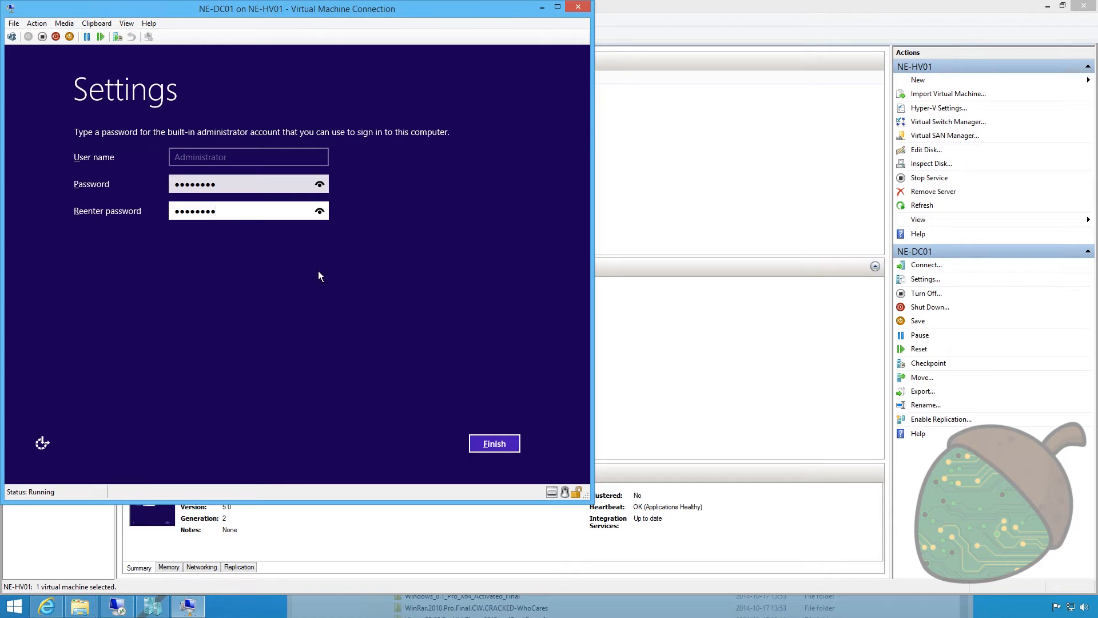
- Finish setting the Administrator password and sign in with it
{"action": "left_click", "coordinate": [494, 444]}
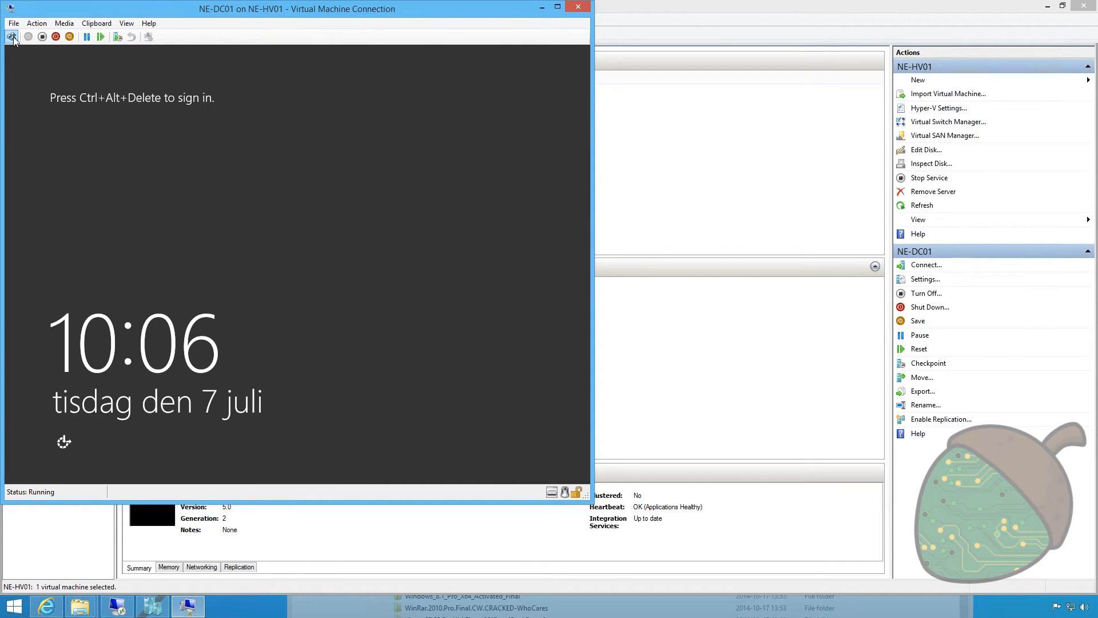
{"action": "left_click", "coordinate": [12, 36]}
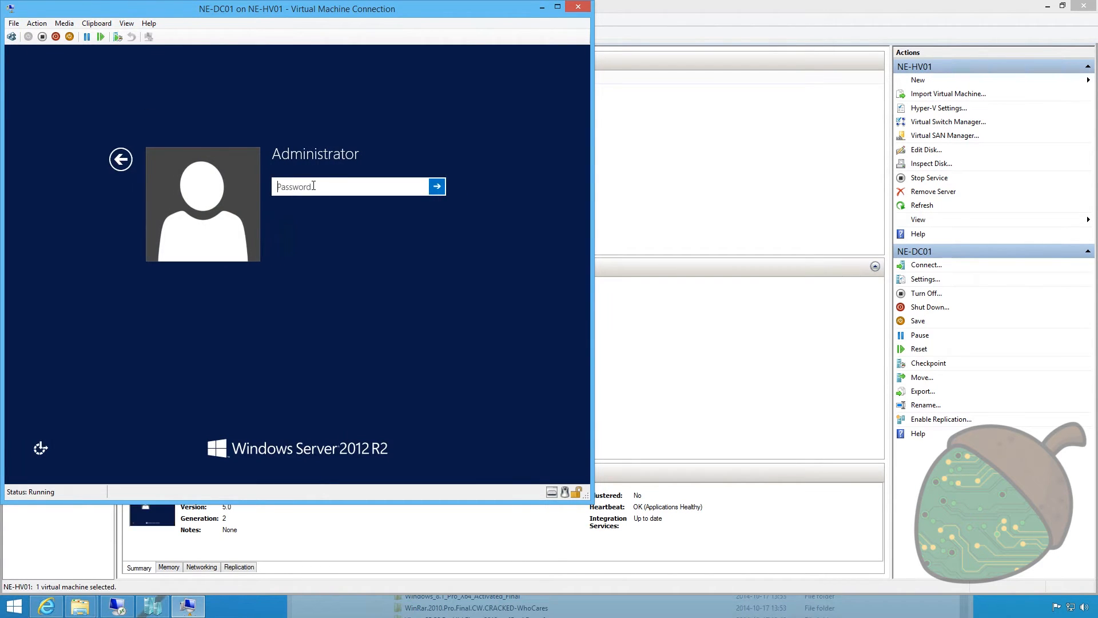
{"action": "type", "text": "password"}
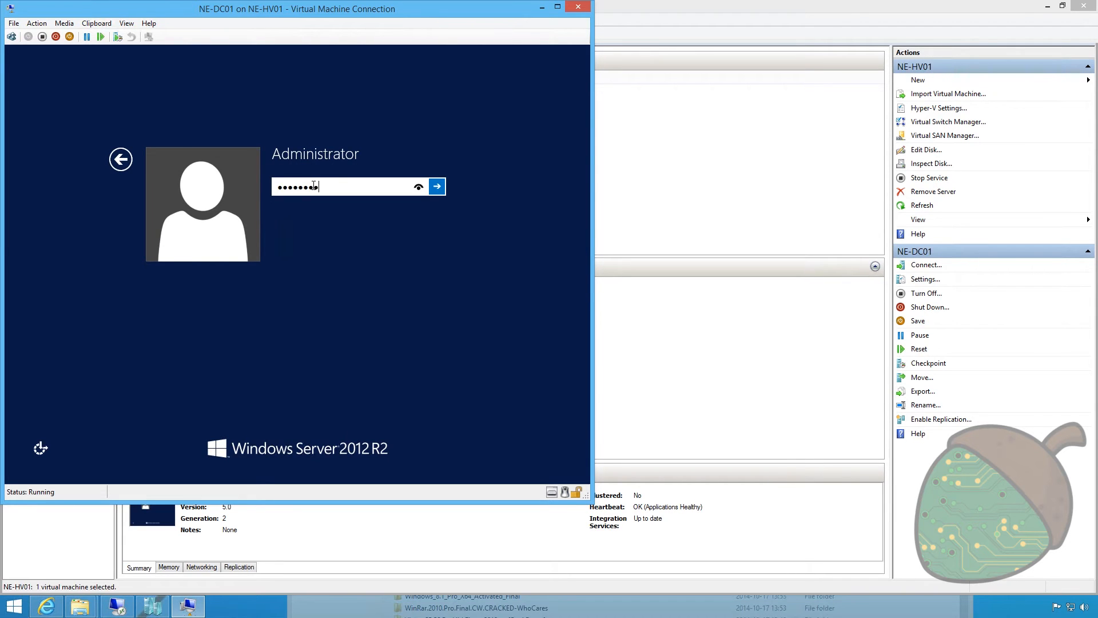
{"action": "left_click", "coordinate": [436, 187]}
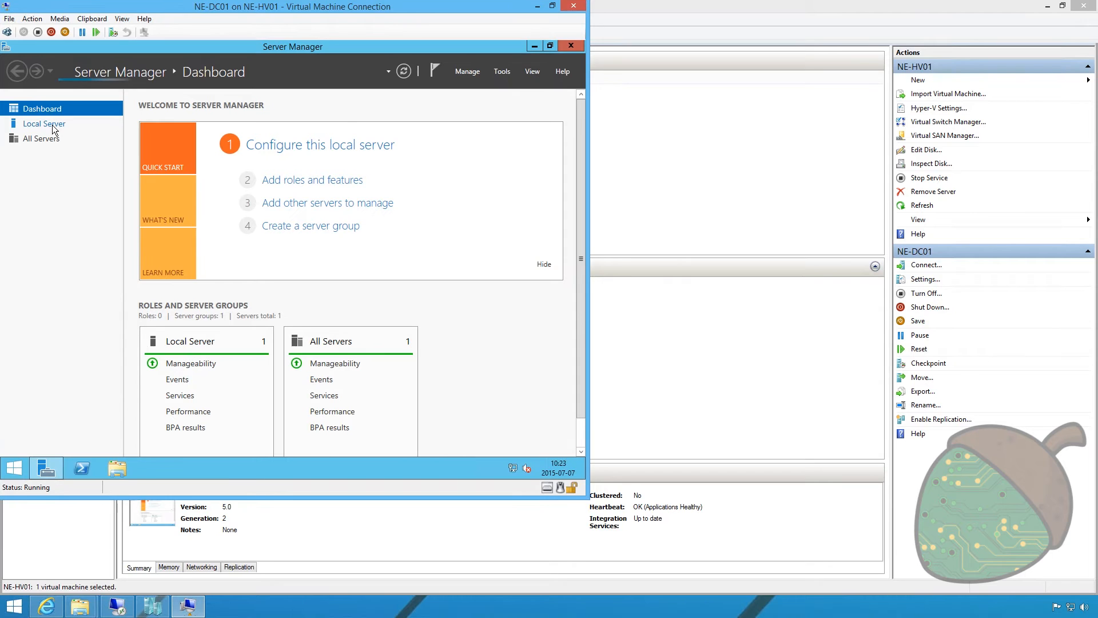
- From Local Server, reach the computer name Change dialog
{"action": "left_click", "coordinate": [44, 123]}
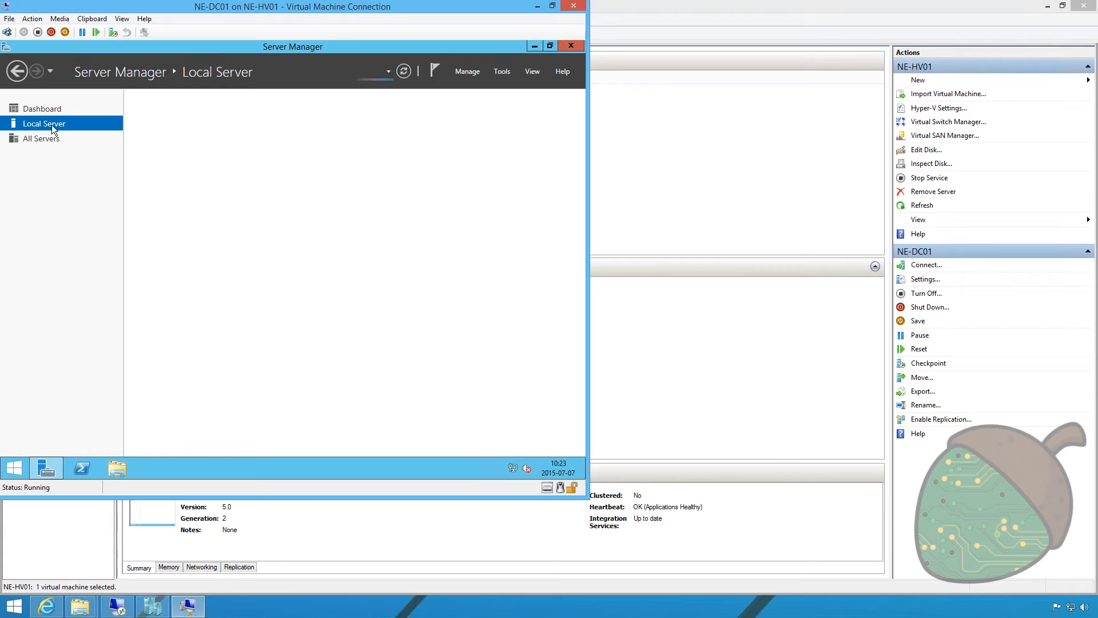
{"action": "left_click", "coordinate": [43, 123]}
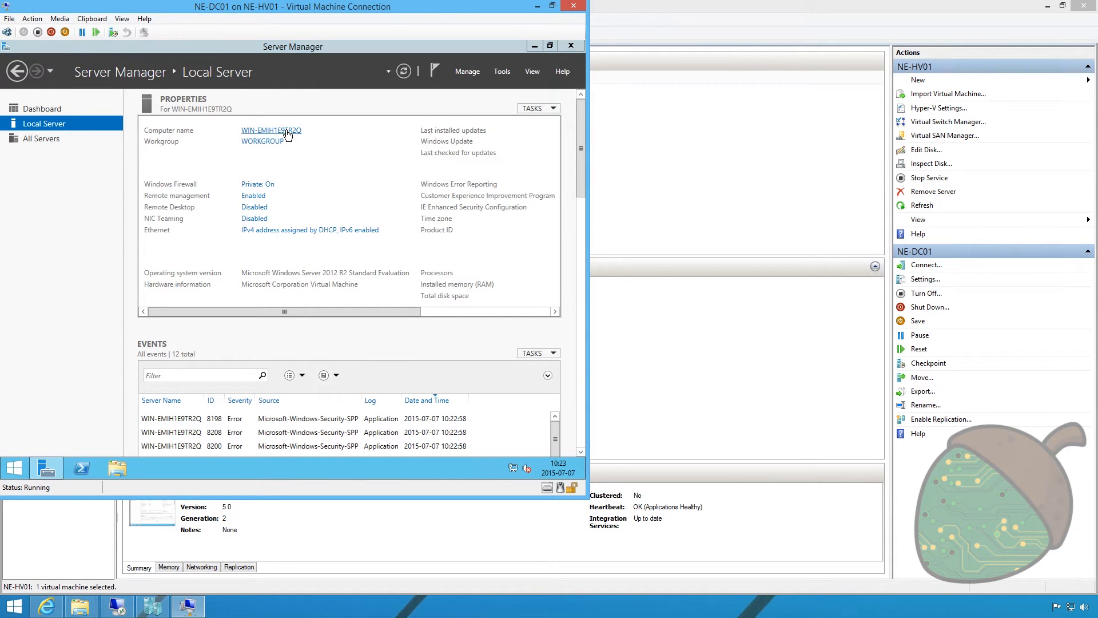
{"action": "left_click", "coordinate": [271, 130]}
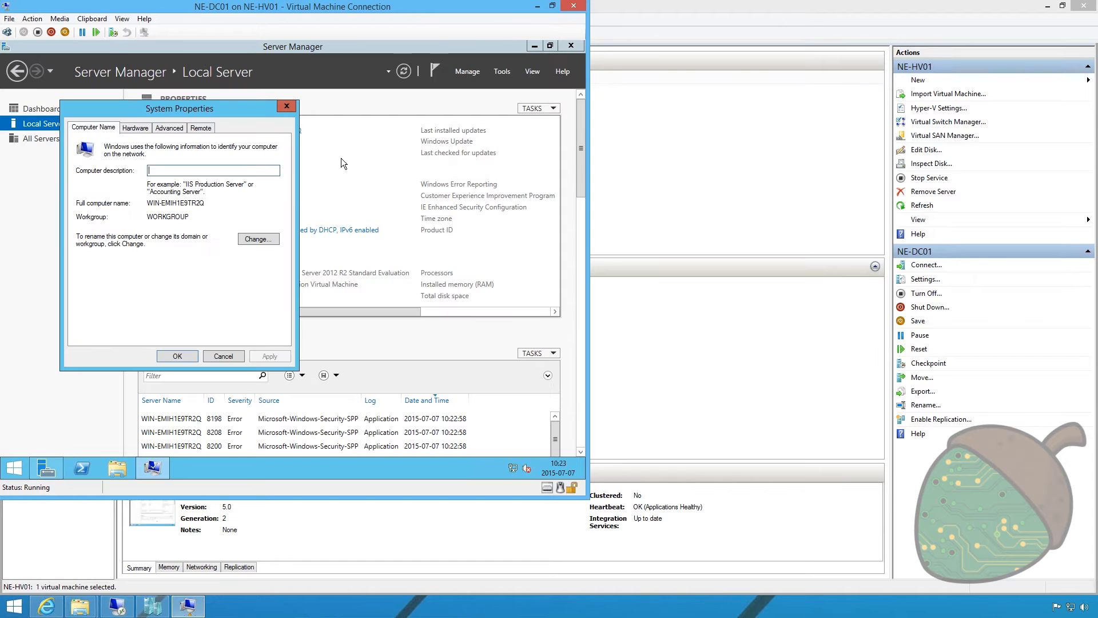
{"action": "left_click", "coordinate": [257, 239]}
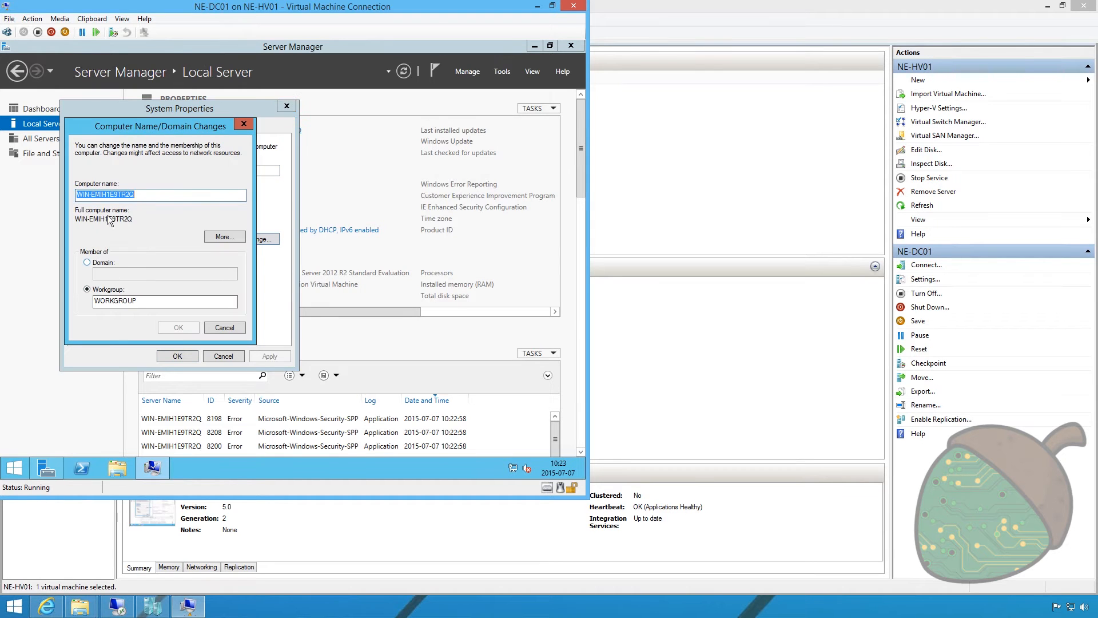
- Rename the computer to NE-DC01 and choose Restart Later
{"action": "type", "text": "N"}
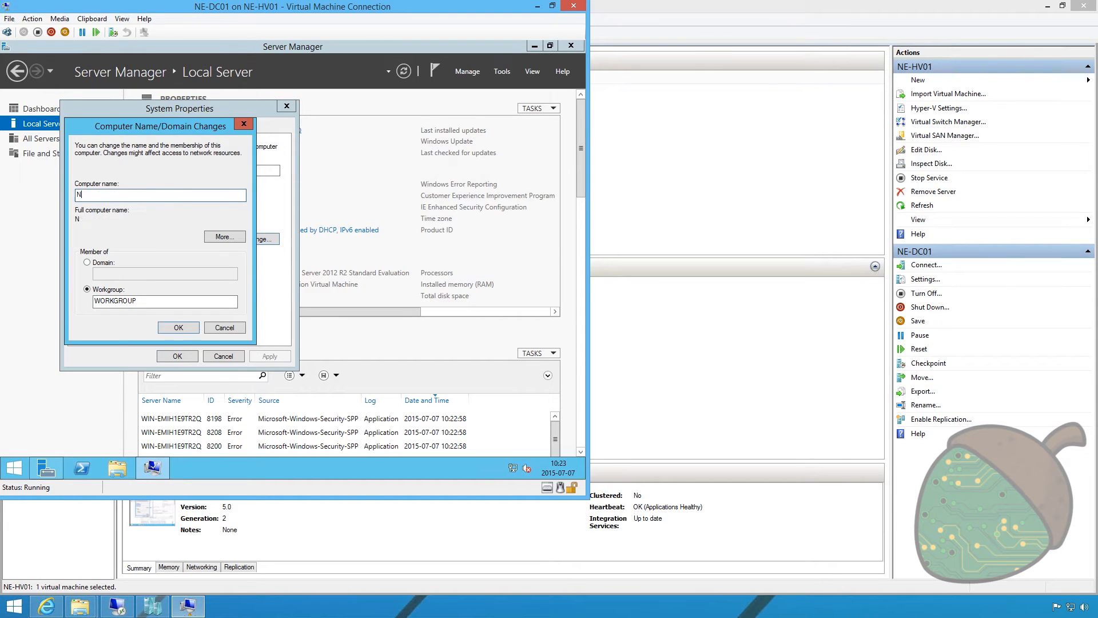
{"action": "type", "text": "E-DC01"}
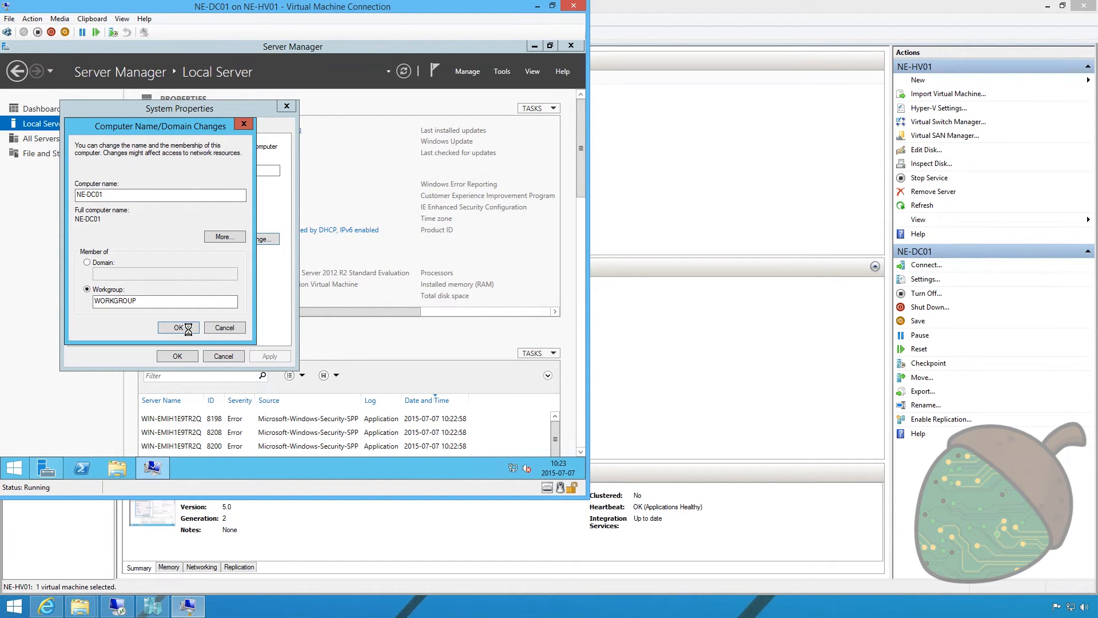
{"action": "left_click", "coordinate": [178, 328]}
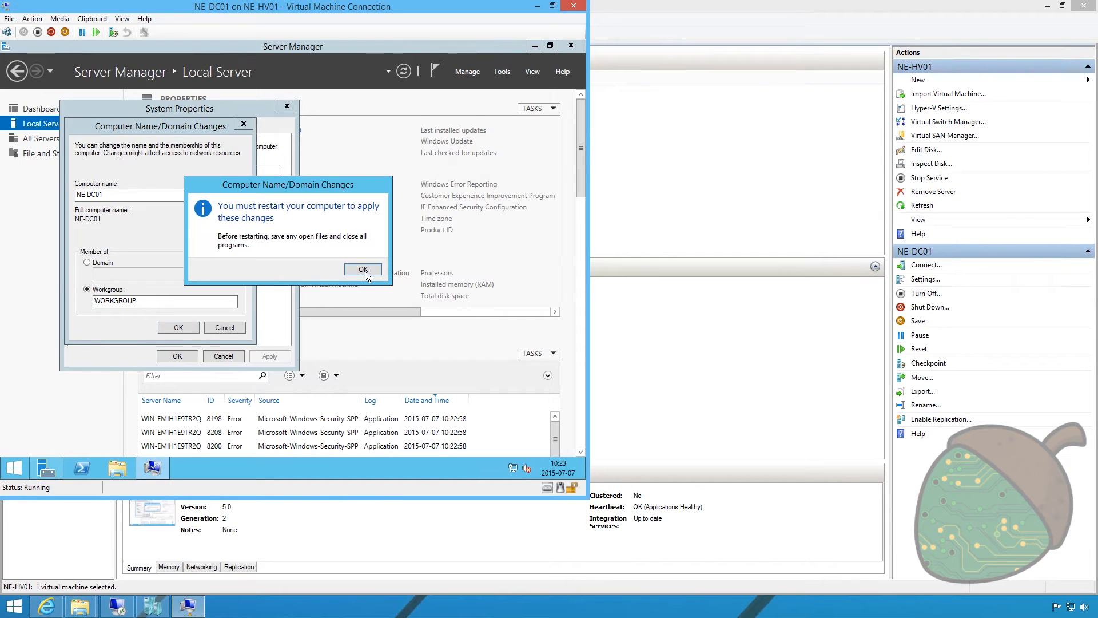
{"action": "left_click", "coordinate": [362, 269]}
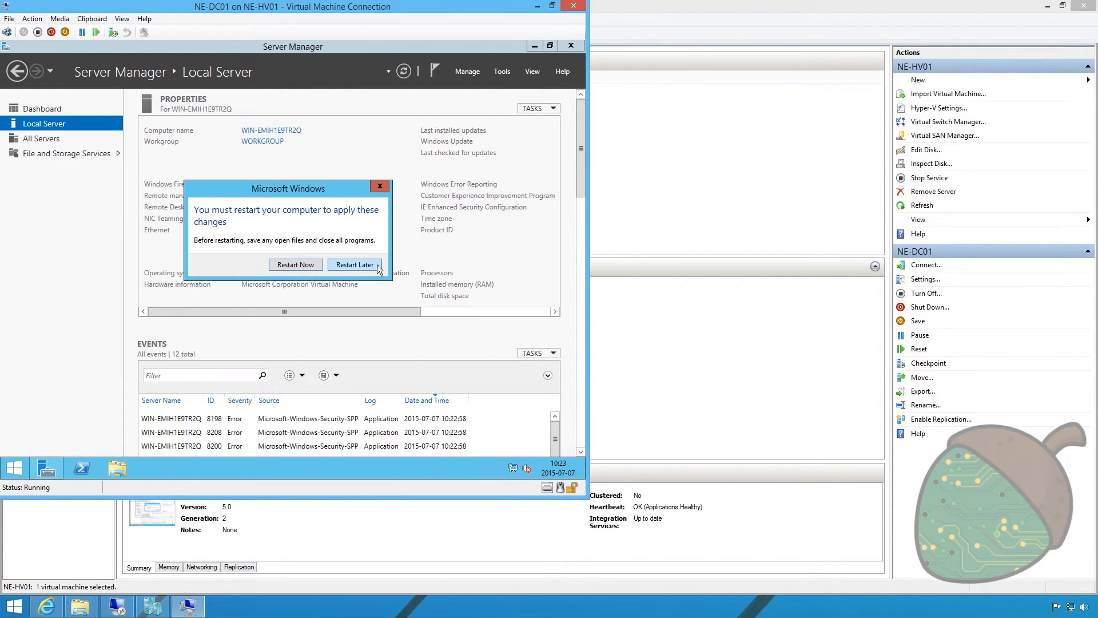
{"action": "left_click", "coordinate": [353, 264]}
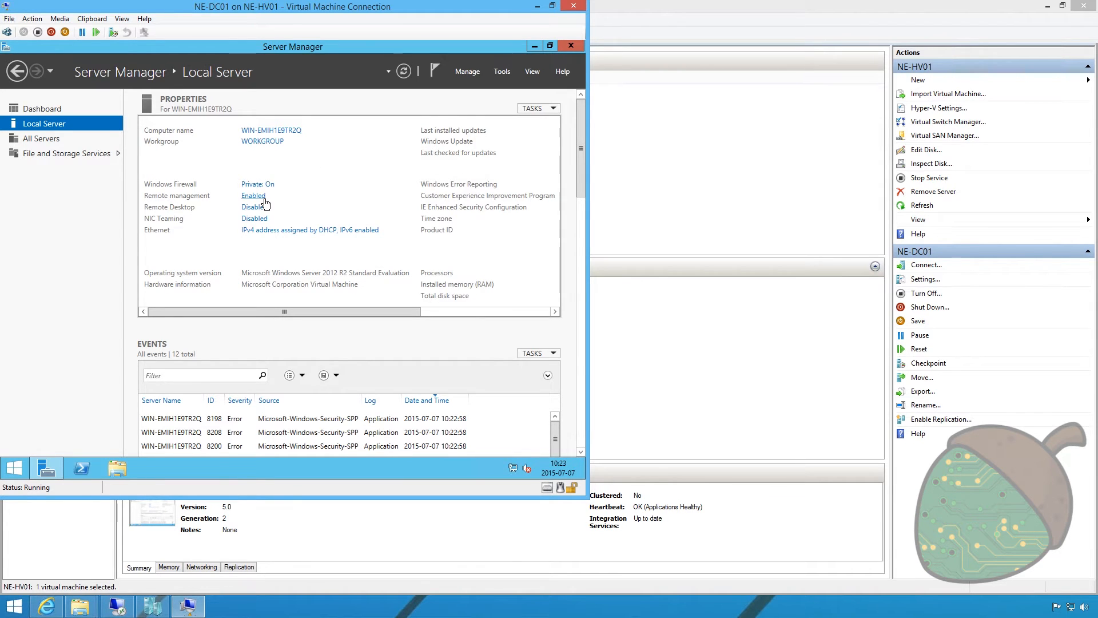
- Allow remote connections to this computer, accepting the firewall exception notice
{"action": "left_click", "coordinate": [254, 207]}
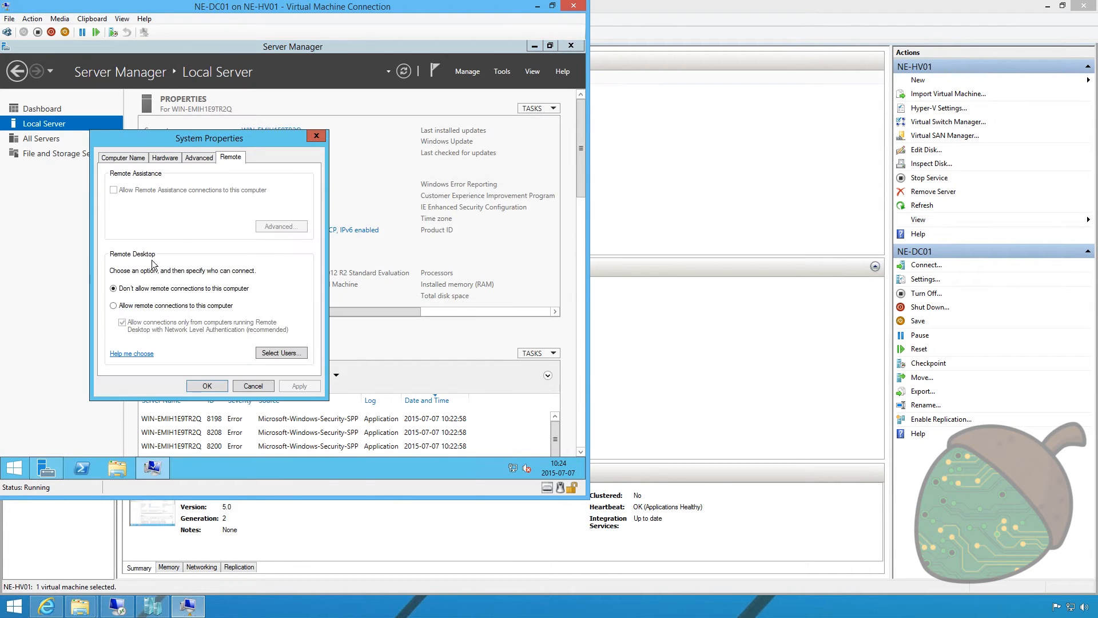
{"action": "left_click", "coordinate": [114, 306]}
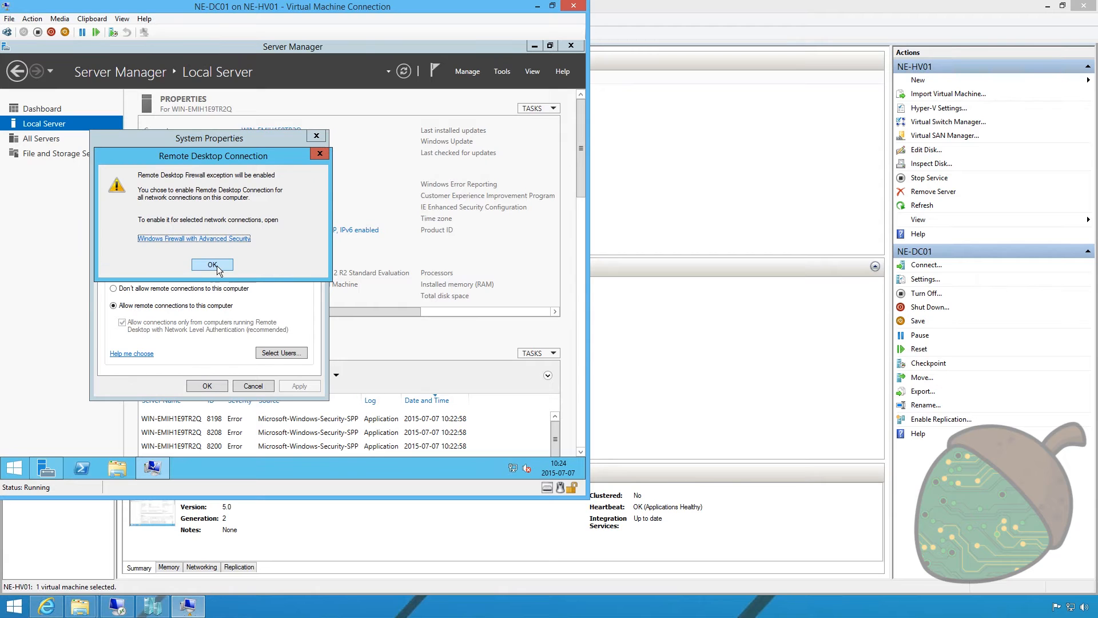
{"action": "left_click", "coordinate": [212, 264]}
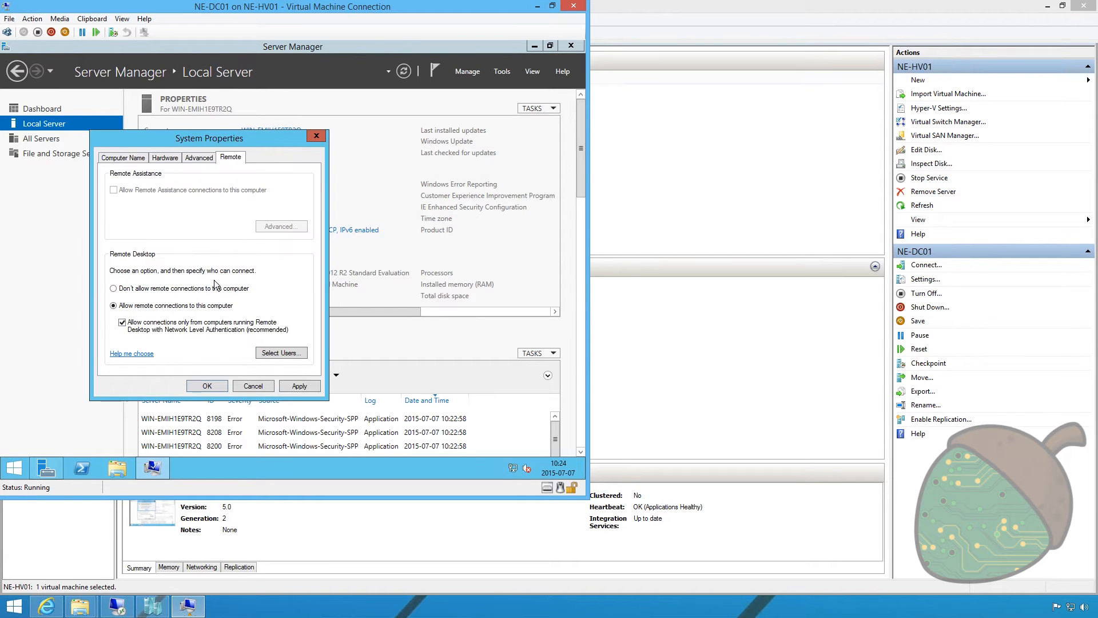
{"action": "left_click", "coordinate": [298, 385]}
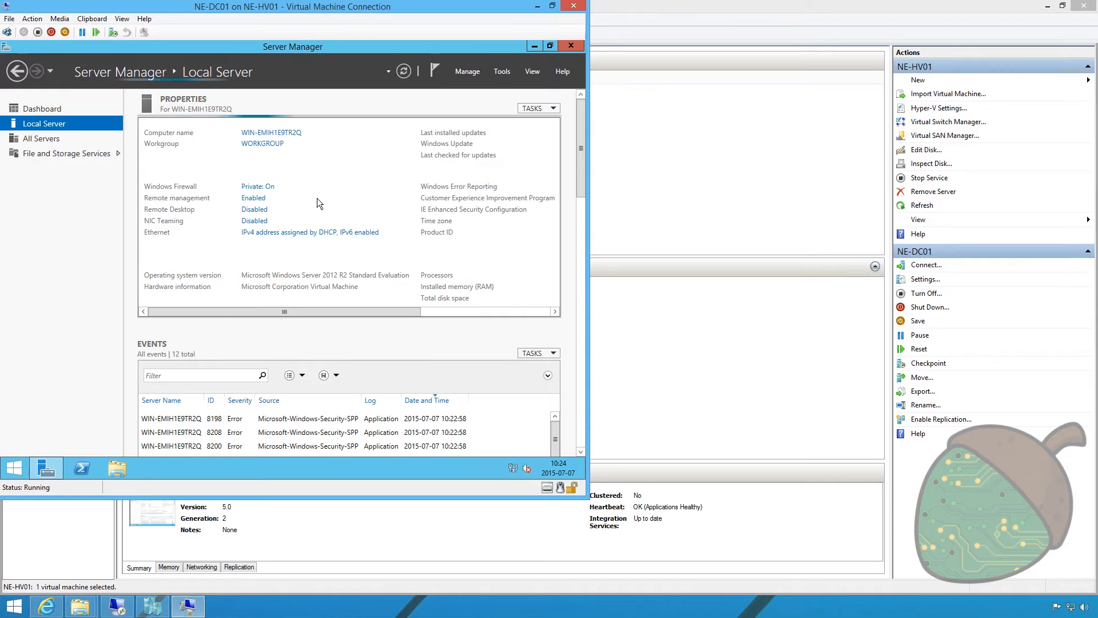
- Check the current adapter configuration with ipconfig in a command prompt before editing the Ethernet adapter
{"action": "left_click", "coordinate": [254, 208]}
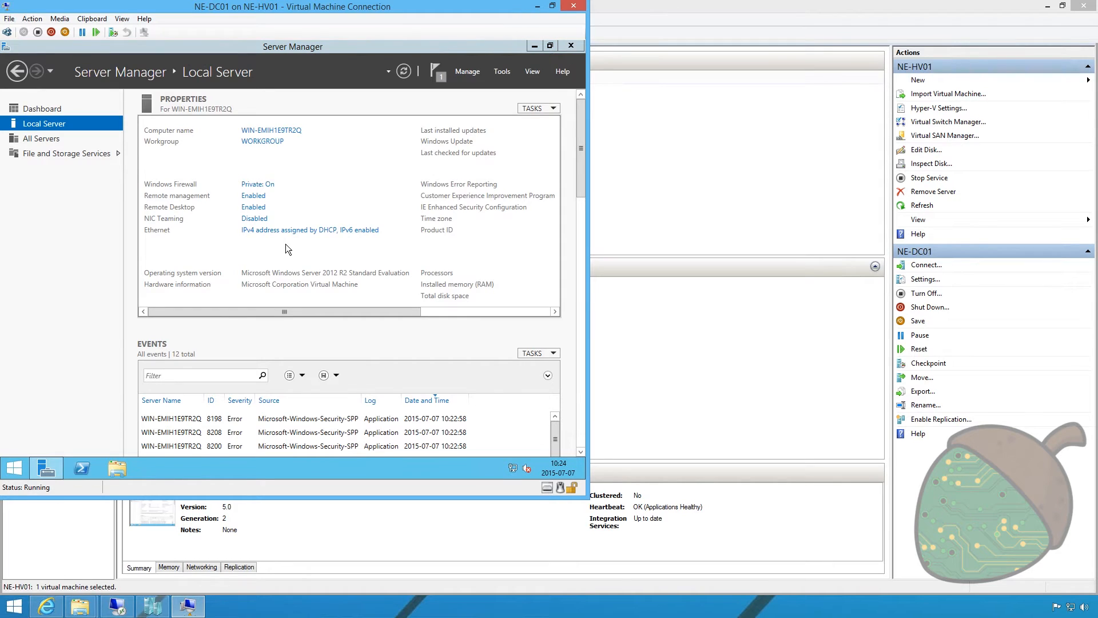
{"action": "left_click", "coordinate": [310, 229]}
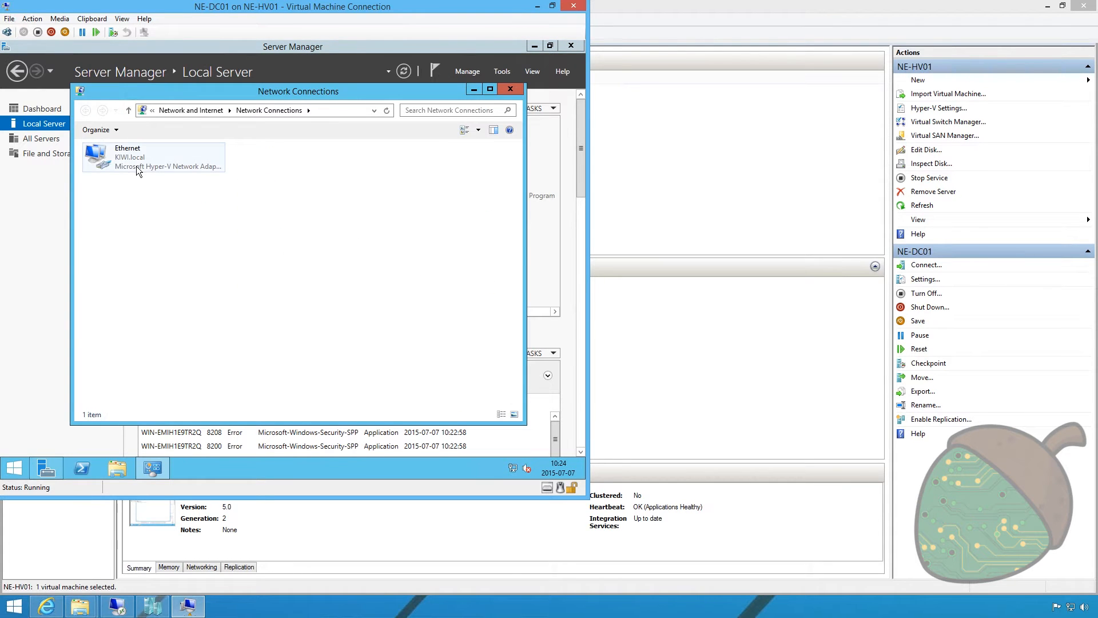
{"action": "right_click", "coordinate": [139, 157]}
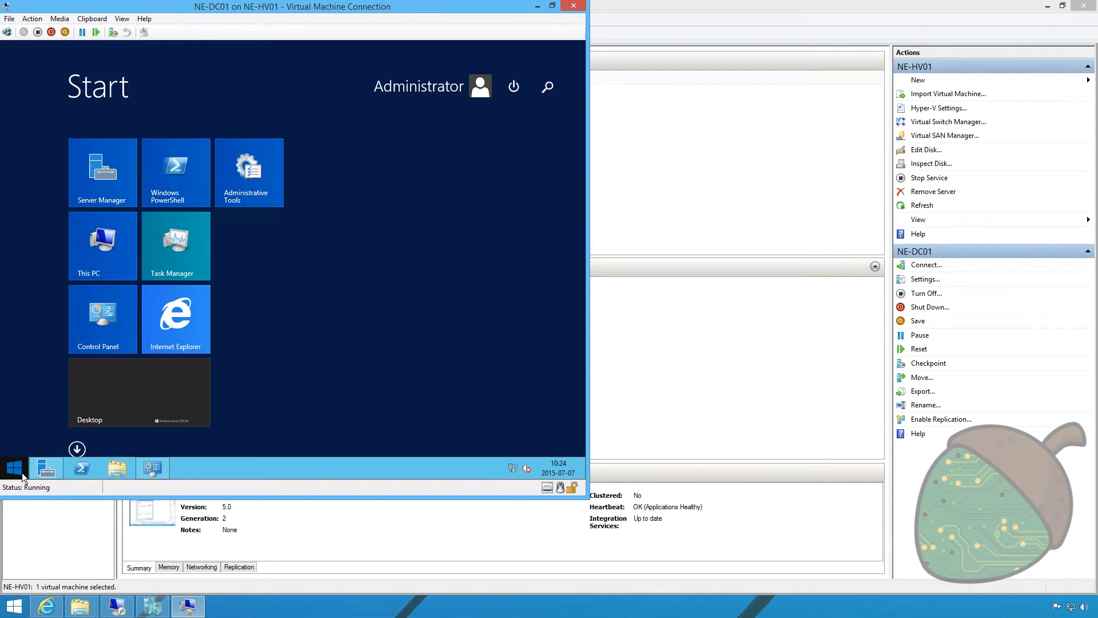
{"action": "type", "text": "cmd"}
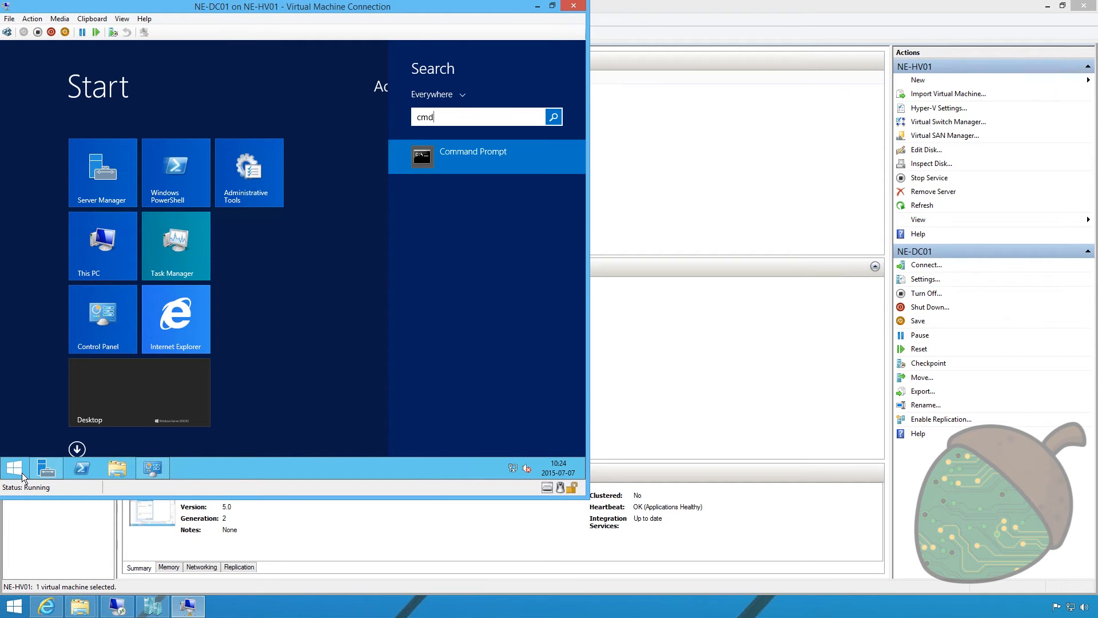
{"action": "left_click", "coordinate": [473, 151]}
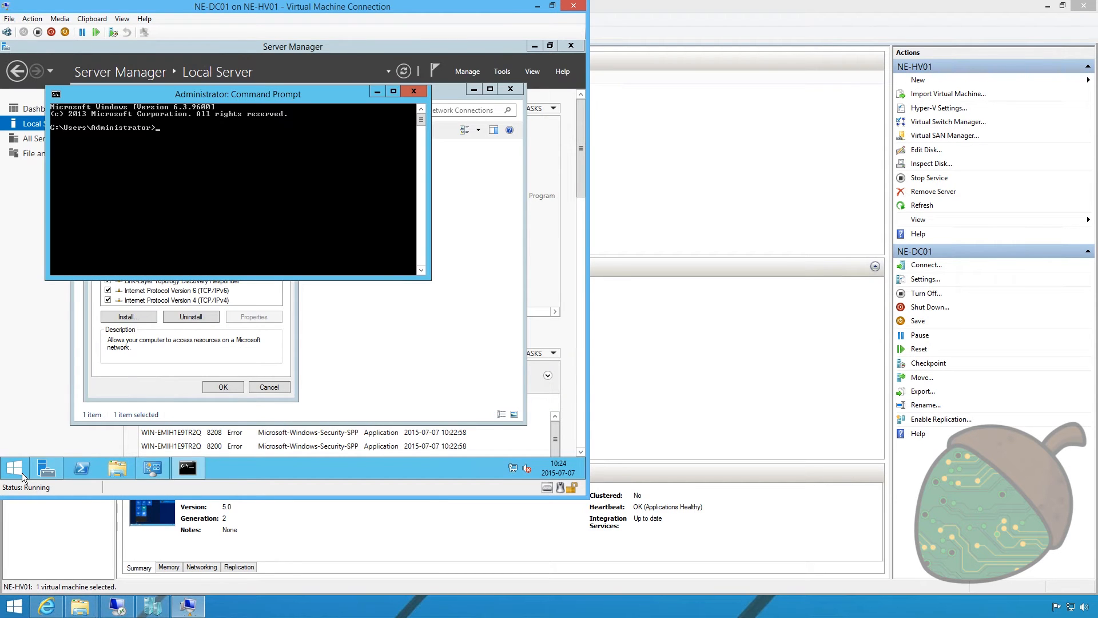
{"action": "type", "text": "ipconfig"}
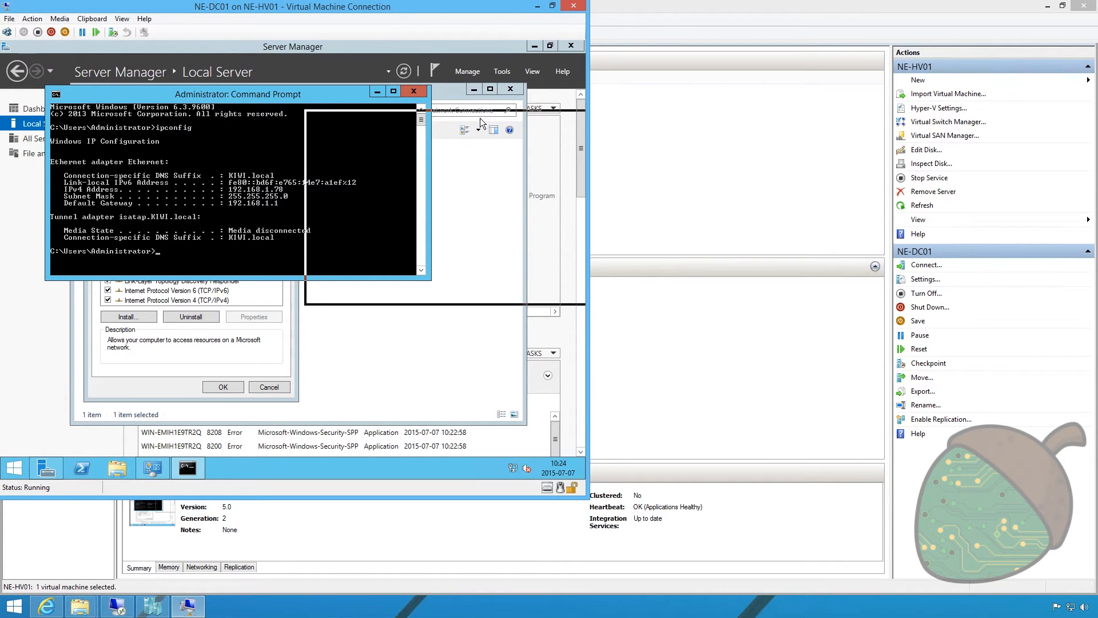
{"action": "left_click", "coordinate": [175, 300]}
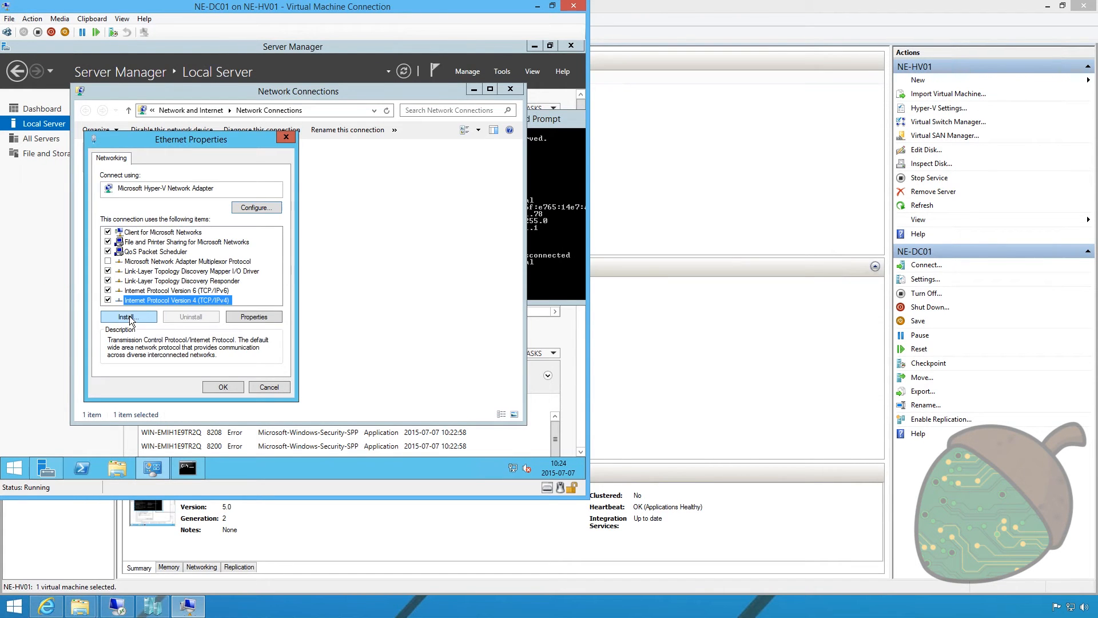
- Assign static IPv4 192.168.1.78/24, gateway and DNS 192.168.1.1, alternate DNS 8.8.8.8, and allow network discovery
{"action": "left_click", "coordinate": [254, 317]}
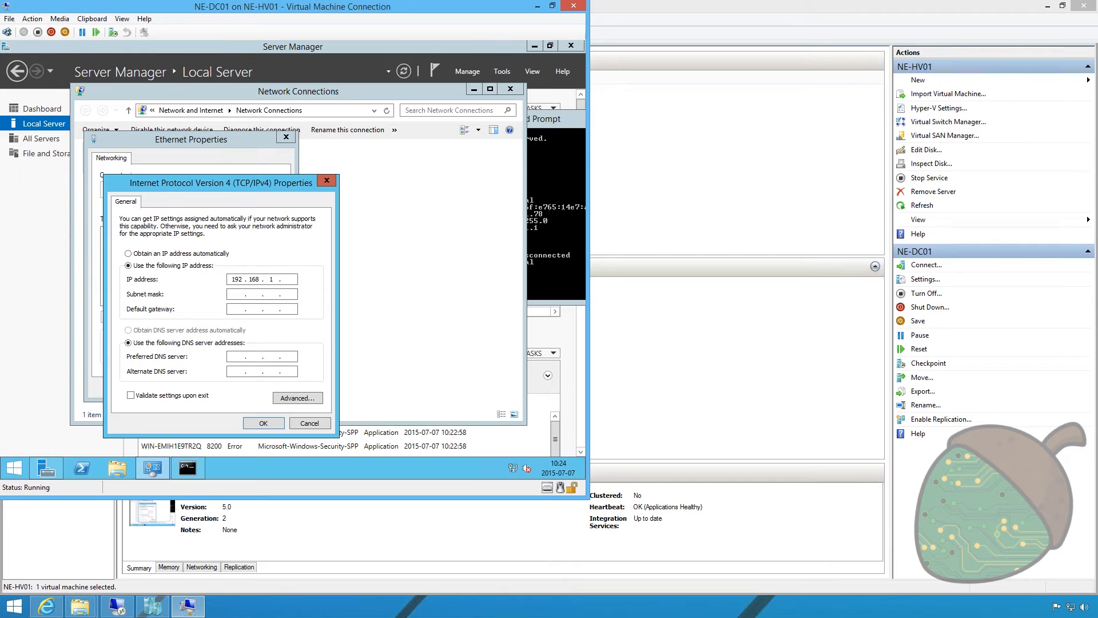
{"action": "type", "text": "78"}
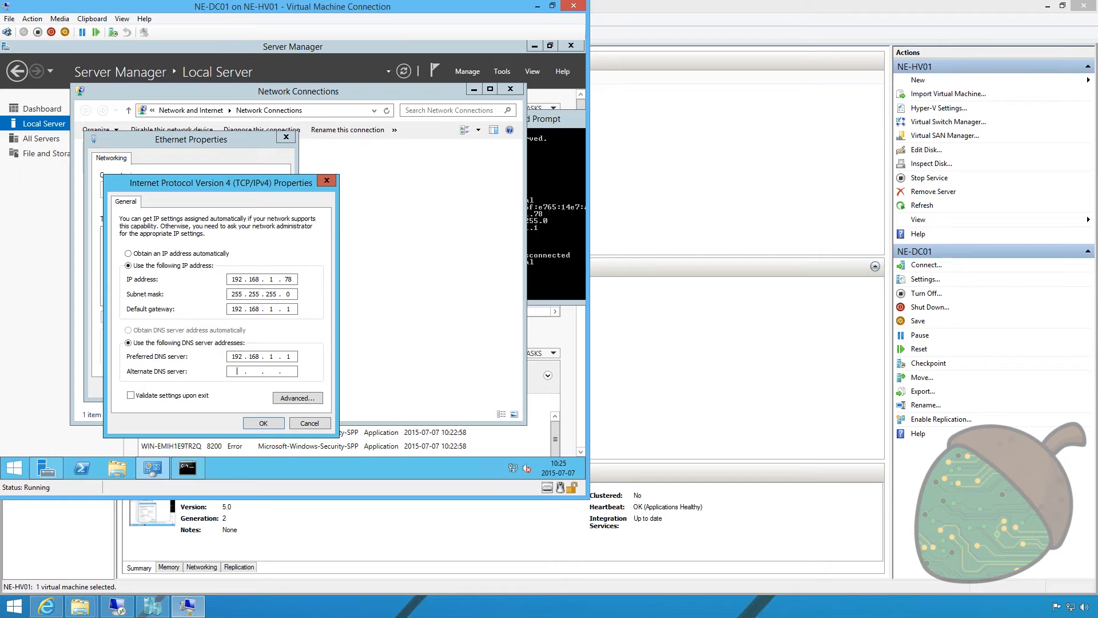
{"action": "type", "text": "8.8.8.8"}
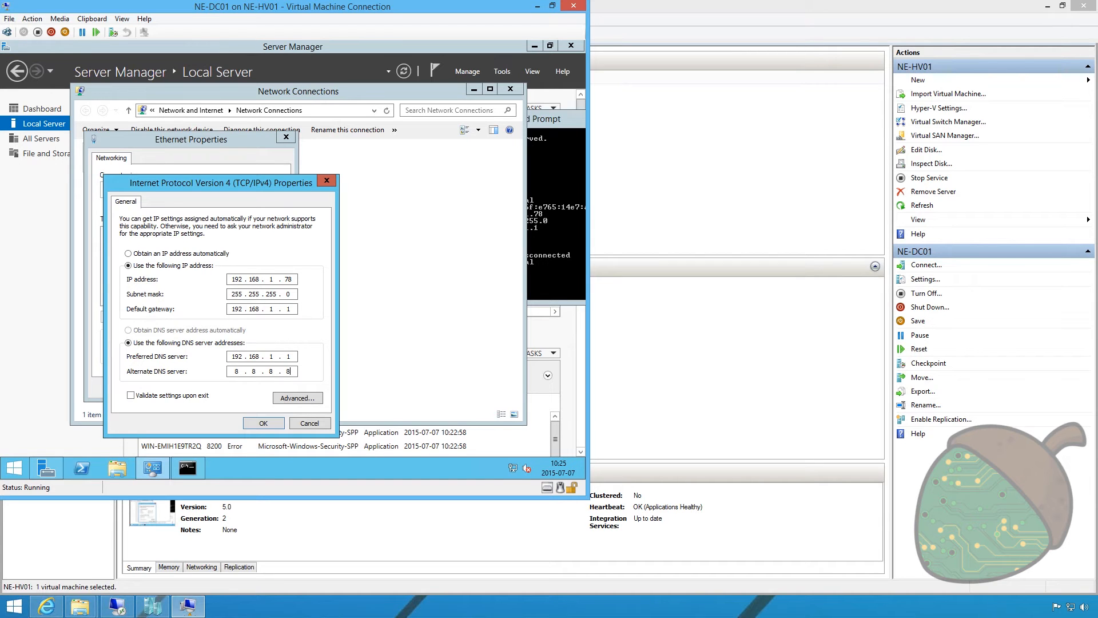
{"action": "left_click", "coordinate": [263, 423]}
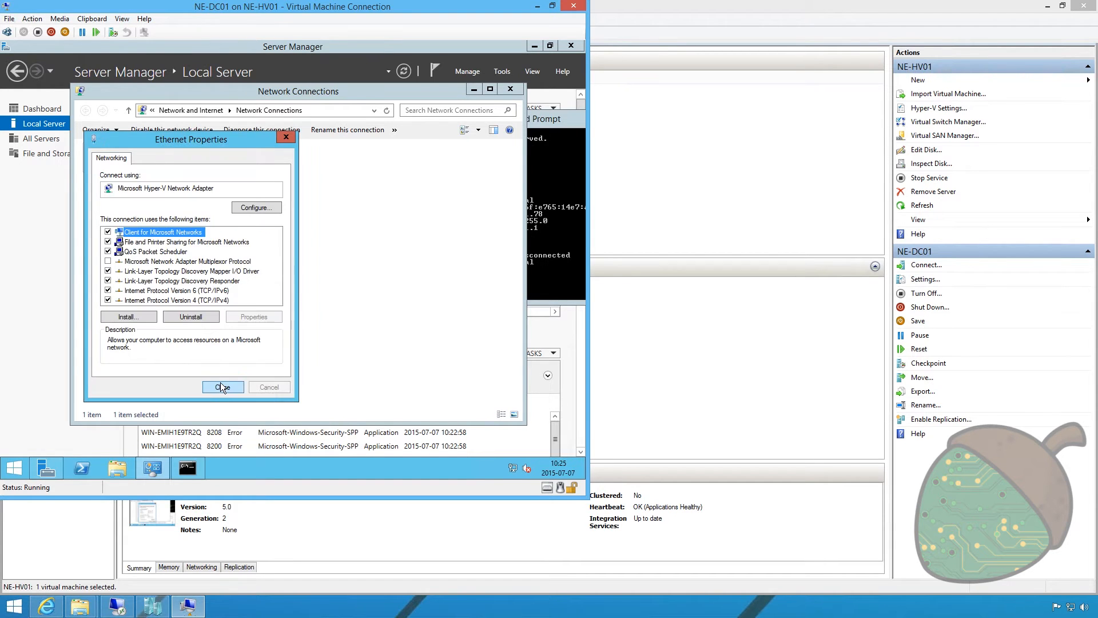
{"action": "left_click", "coordinate": [223, 387]}
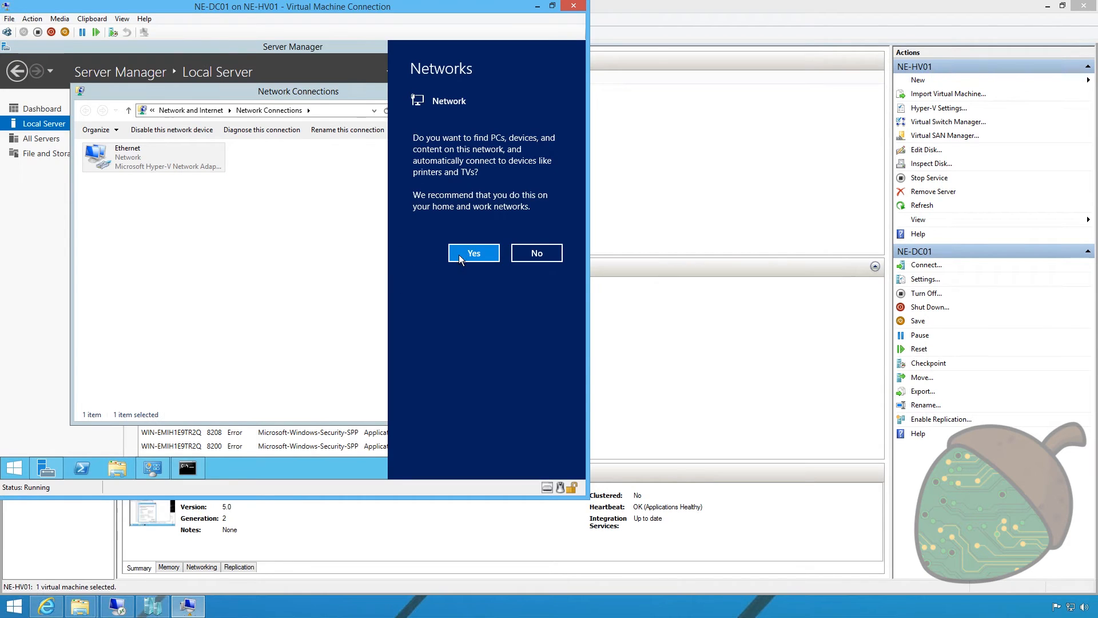
{"action": "left_click", "coordinate": [535, 253]}
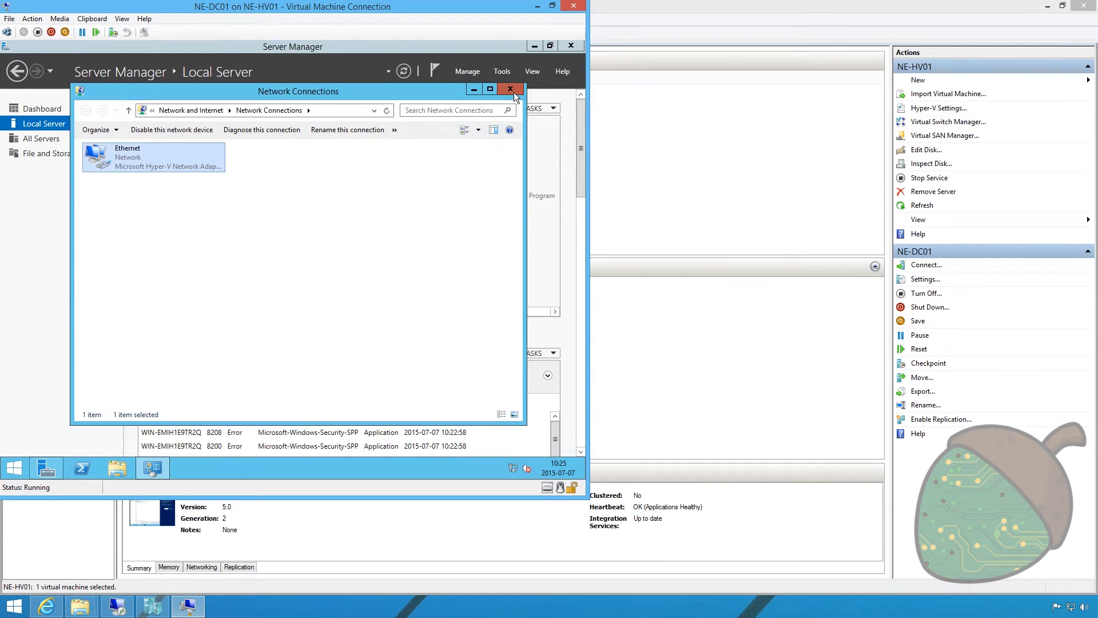
- Close Network Connections to return to Server Manager's Local Server page
{"action": "left_click", "coordinate": [510, 89]}
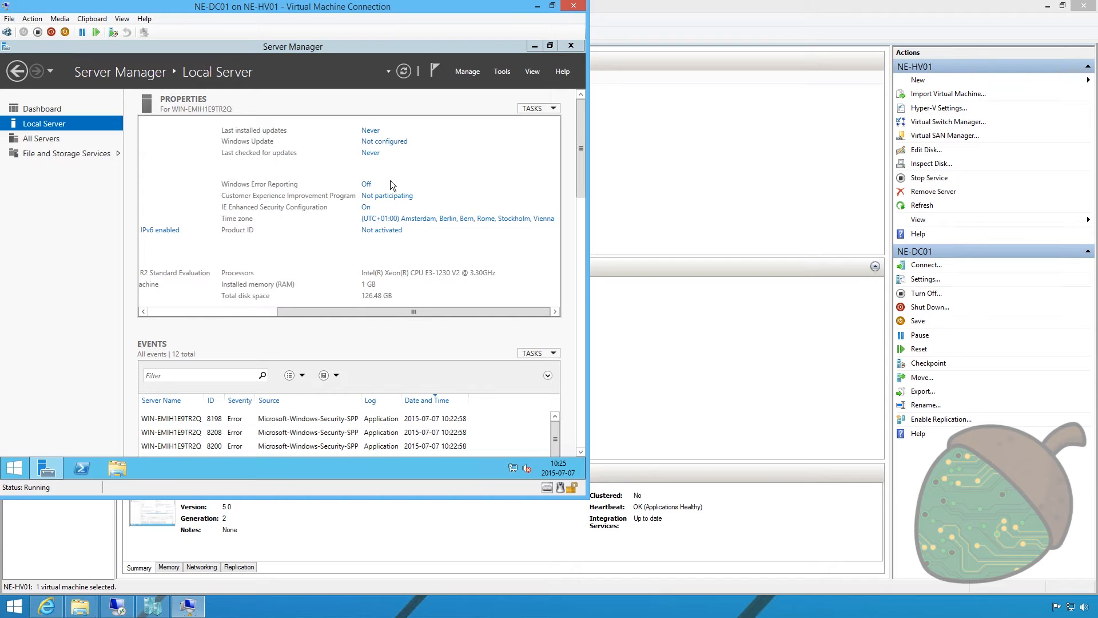
- Choose 'Download updates but let me choose whether to install them' in Windows Update and close it
{"action": "left_click", "coordinate": [384, 140]}
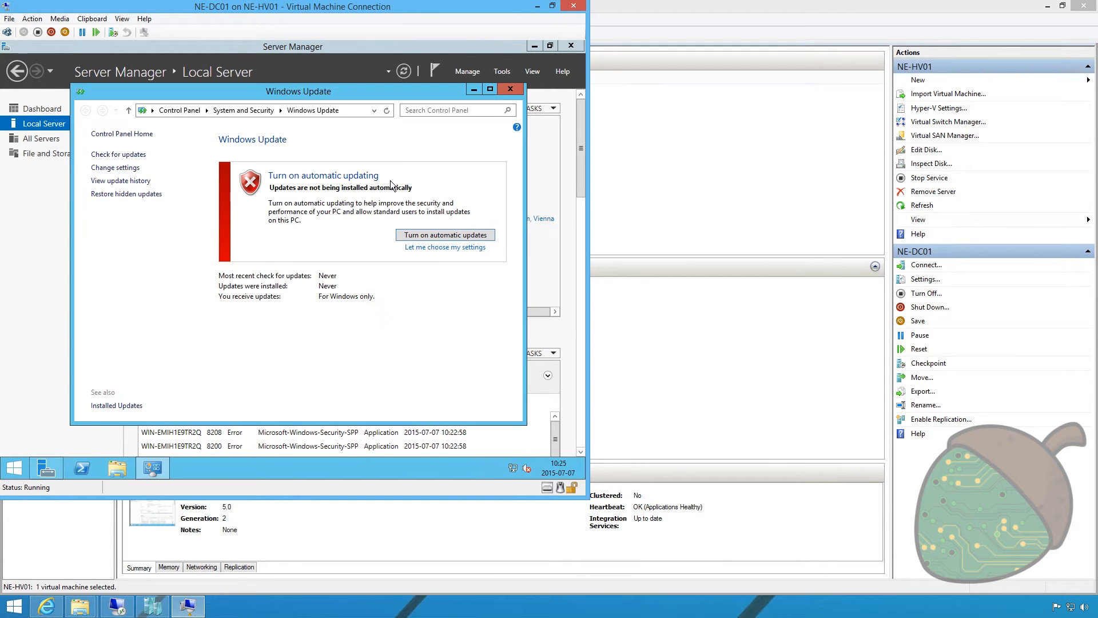
{"action": "left_click", "coordinate": [114, 167]}
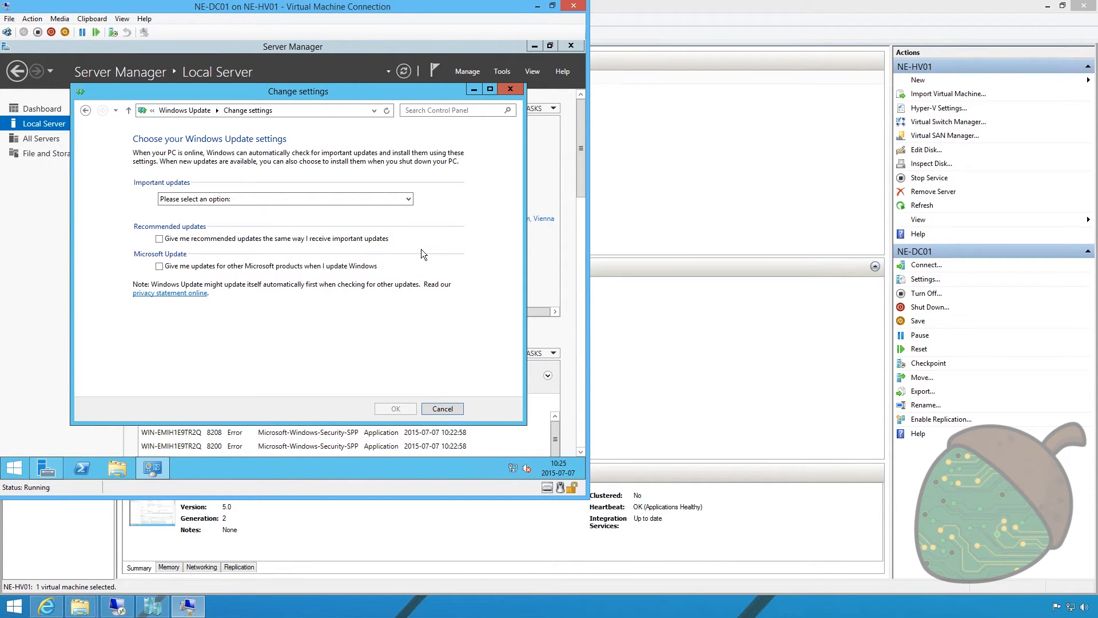
{"action": "left_click", "coordinate": [285, 199]}
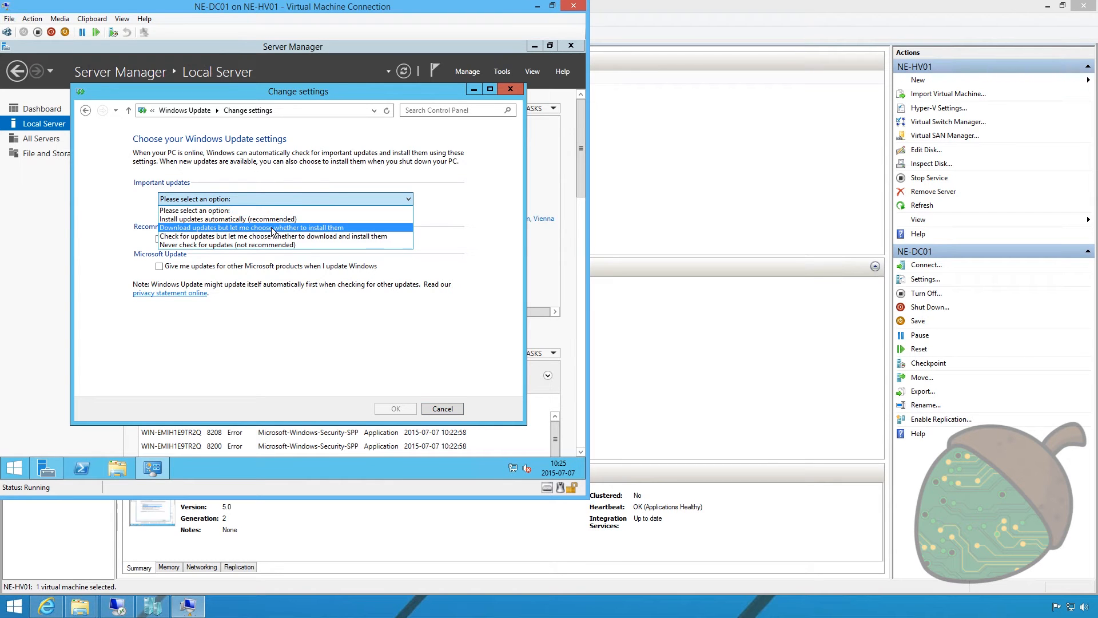
{"action": "left_click", "coordinate": [252, 226]}
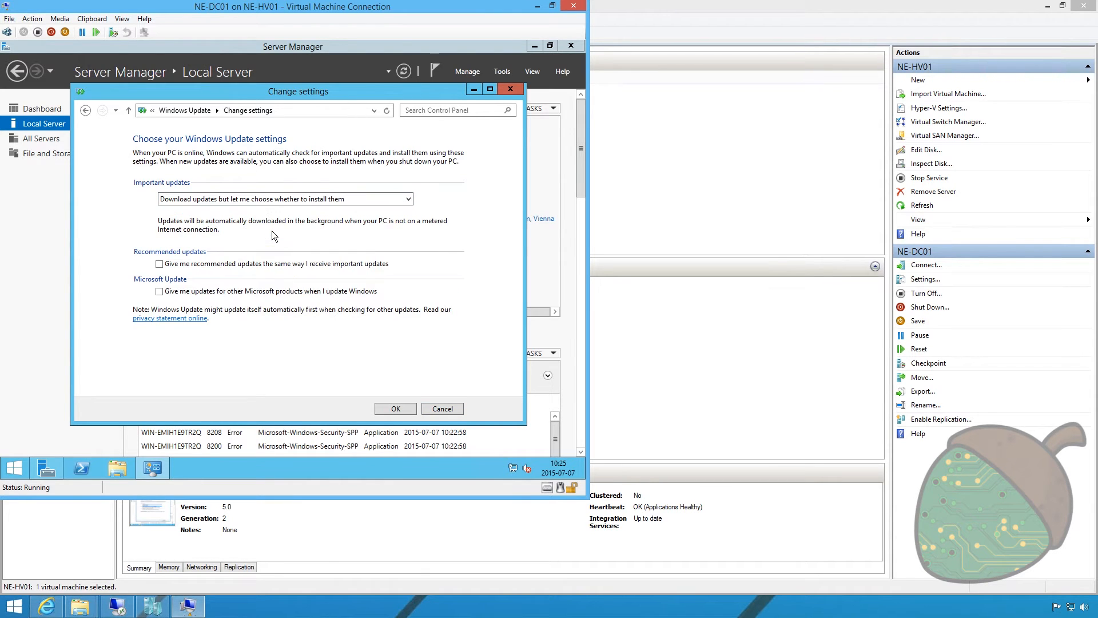
{"action": "mouse_move", "coordinate": [394, 406]}
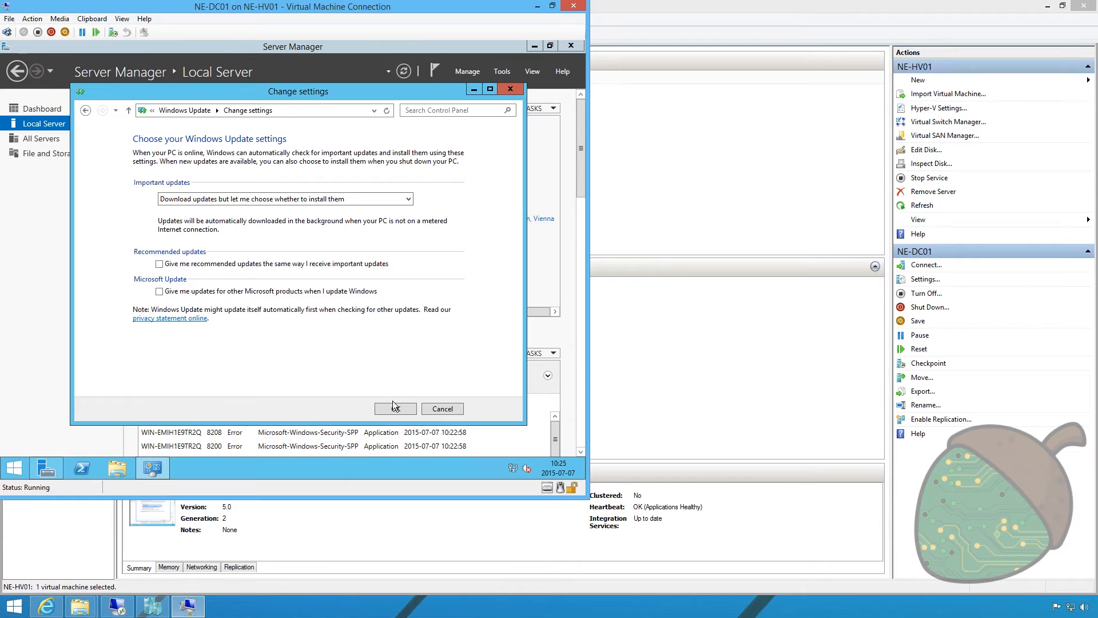
{"action": "left_click", "coordinate": [394, 408]}
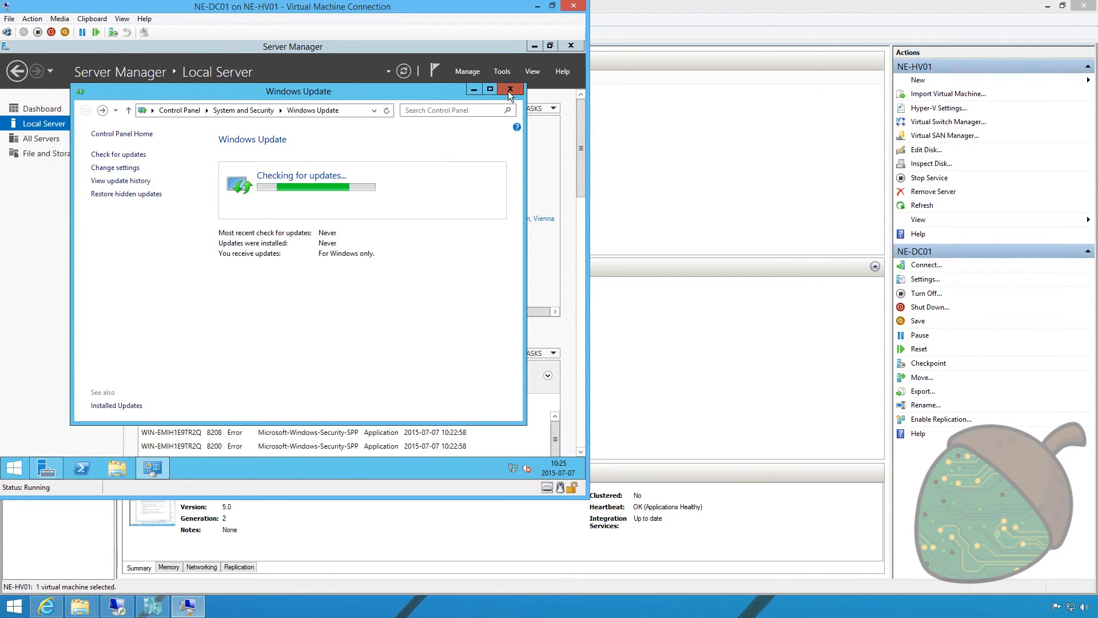
{"action": "left_click", "coordinate": [510, 89]}
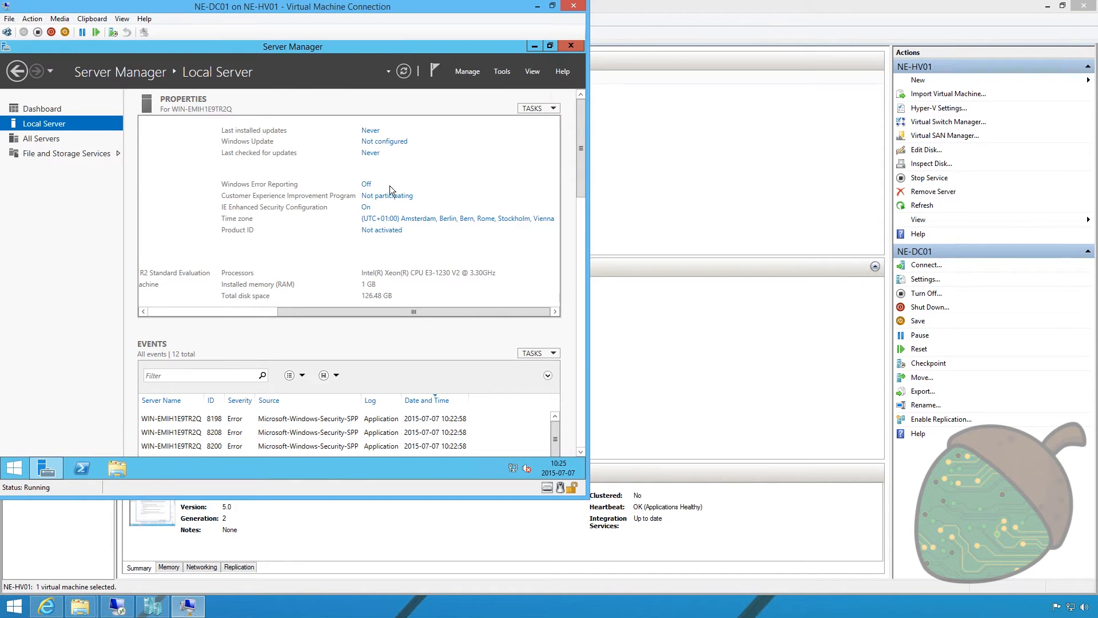
{"action": "mouse_move", "coordinate": [382, 230]}
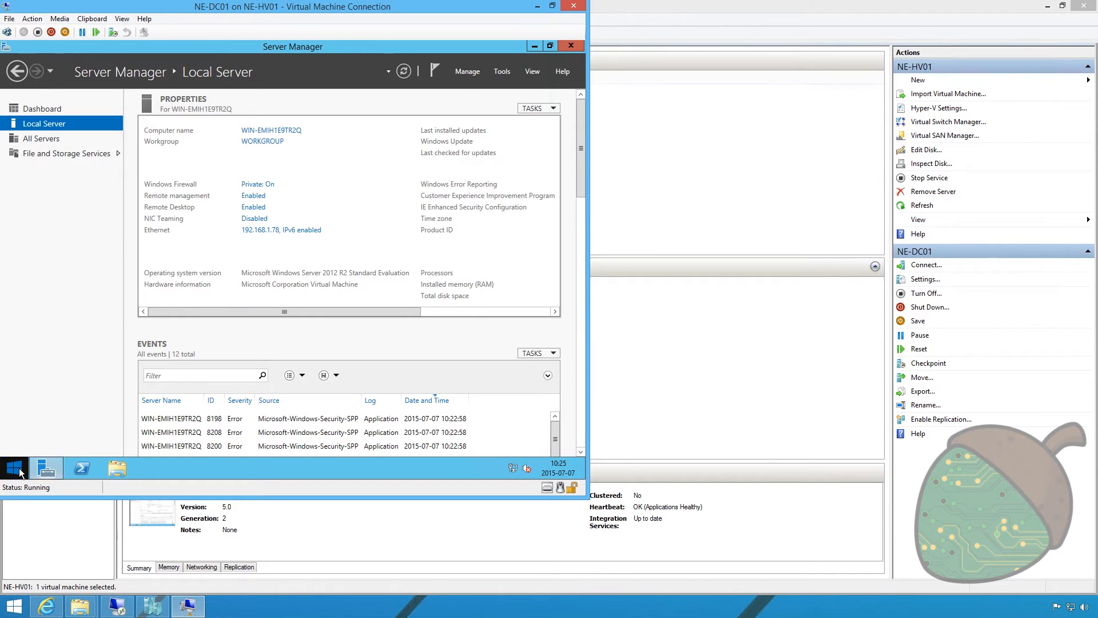
- Restart NE-DC01 from Start with reason 'Operating System: Reconfiguration (Planned)'
{"action": "left_click", "coordinate": [14, 465]}
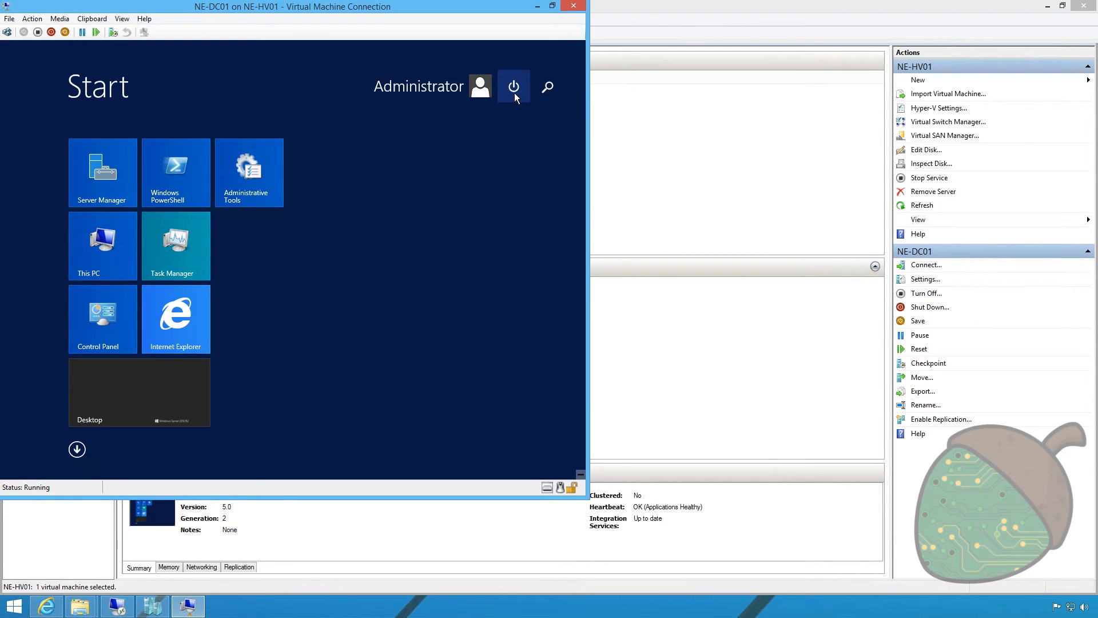
{"action": "left_click", "coordinate": [513, 86]}
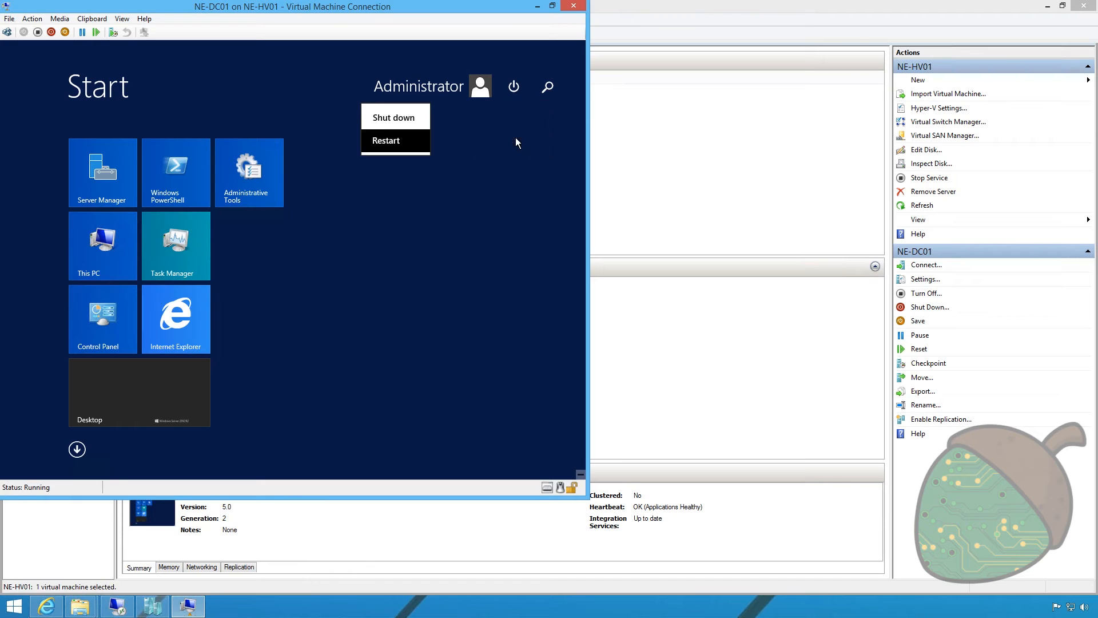
{"action": "left_click", "coordinate": [394, 117]}
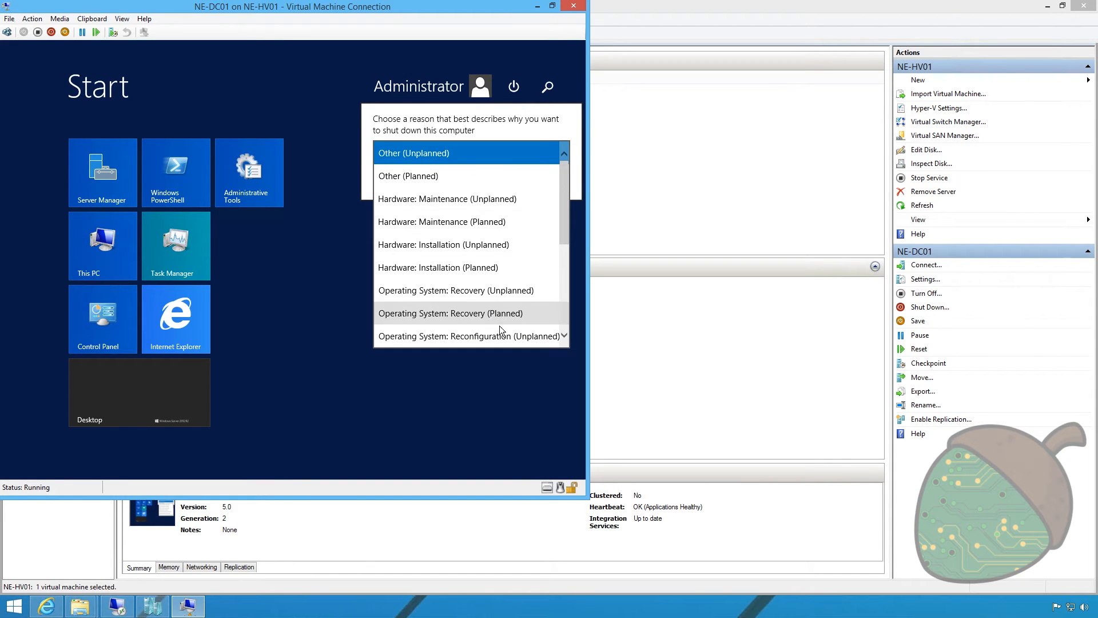
{"action": "scroll", "scroll_direction": "down", "scroll_amount": 3}
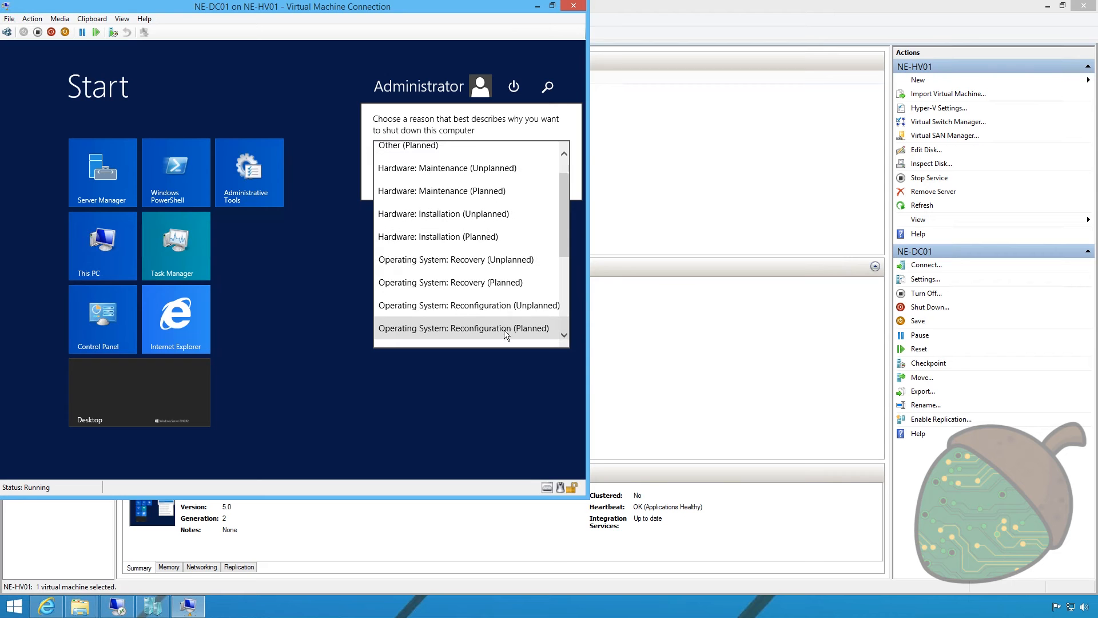
{"action": "left_click", "coordinate": [463, 328]}
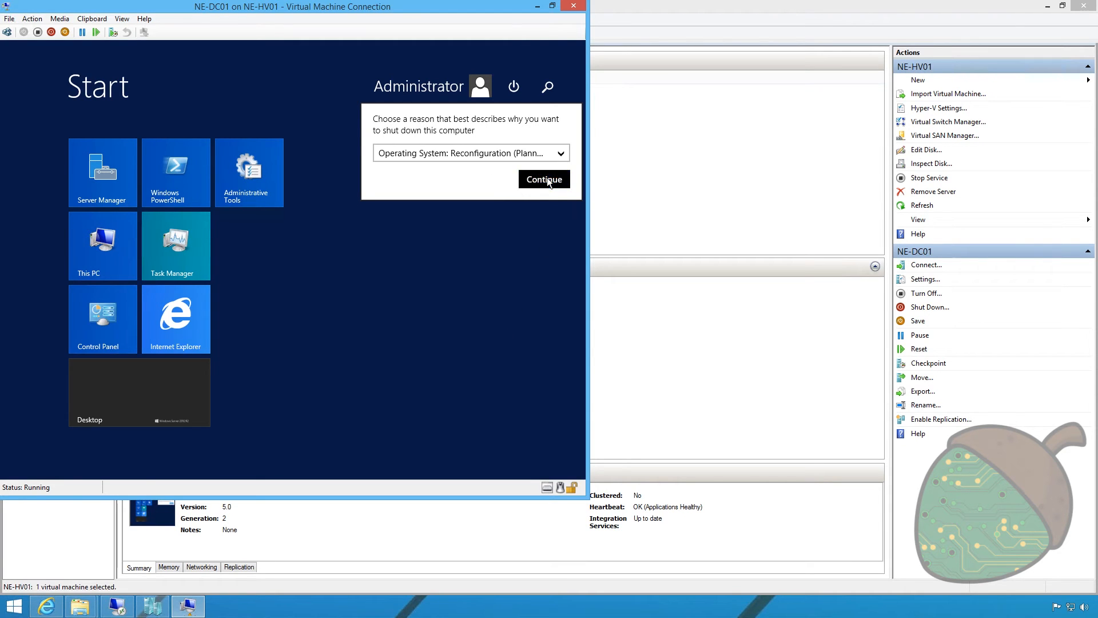
{"action": "left_click", "coordinate": [544, 180]}
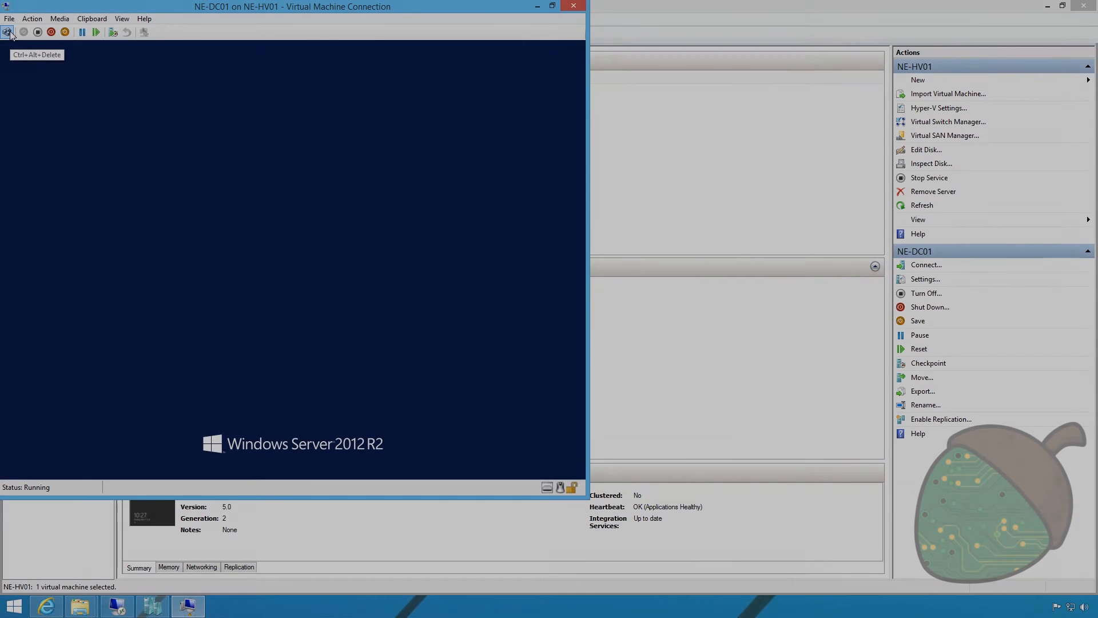
- Send Ctrl+Alt+Delete to the VM and sign in as Administrator
{"action": "left_click", "coordinate": [7, 32]}
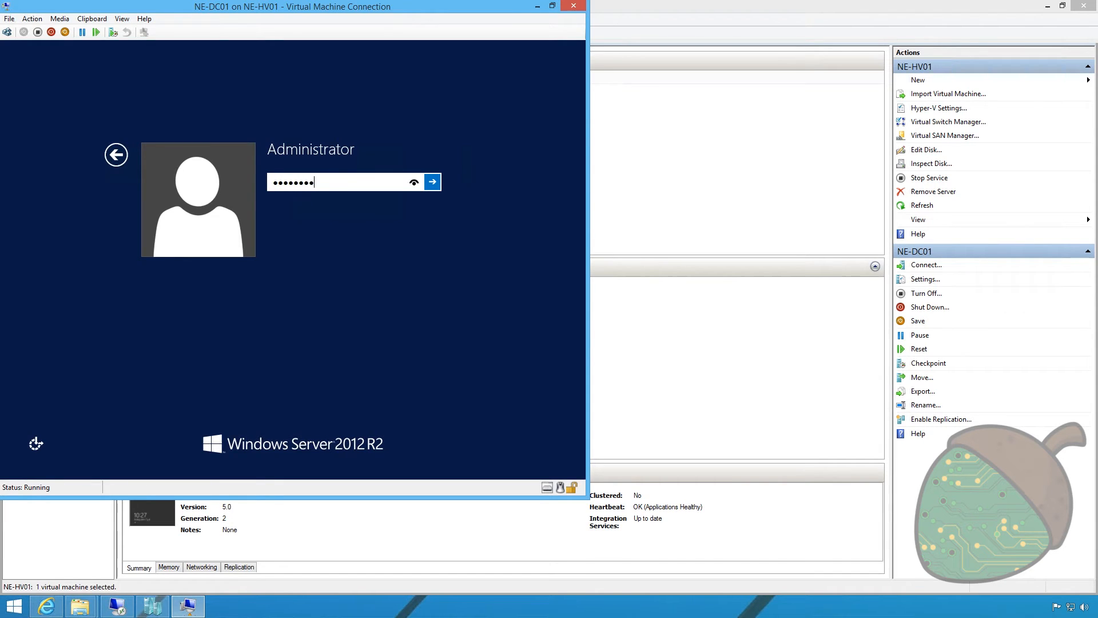
{"action": "left_click", "coordinate": [433, 182]}
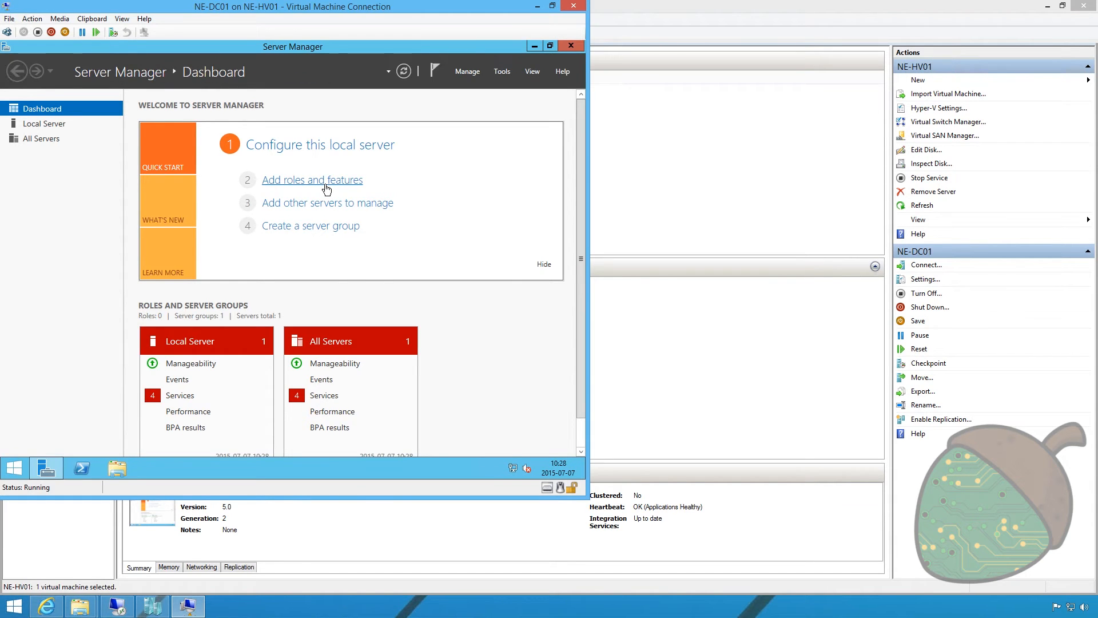
- Start Add Roles and Features, keeping role-based installation on destination server NE-DC01
{"action": "left_click", "coordinate": [312, 180]}
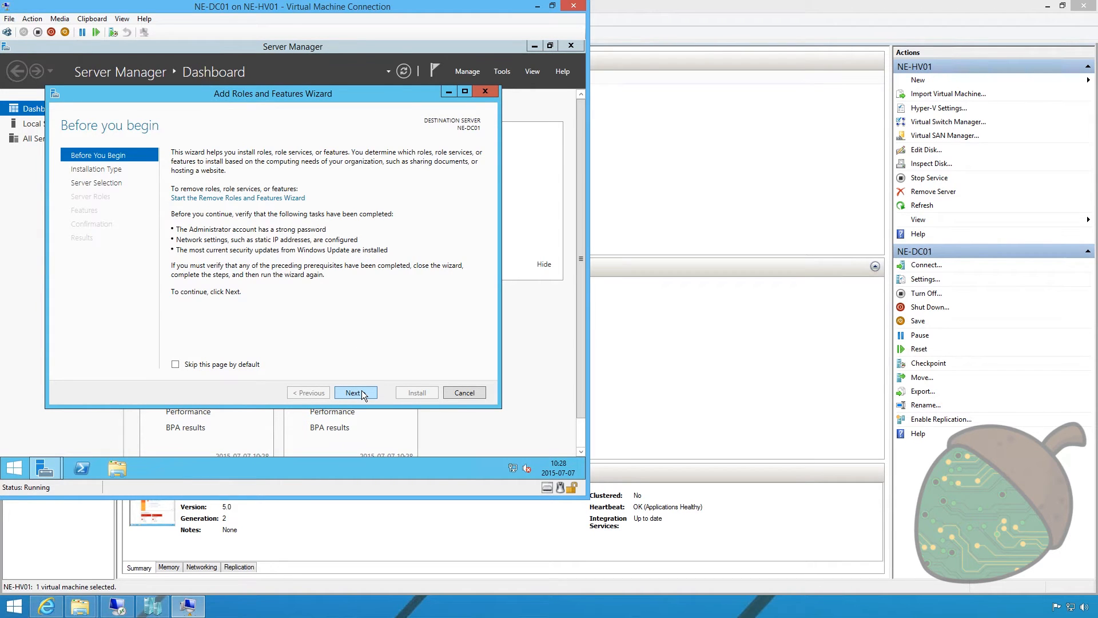
{"action": "left_click", "coordinate": [354, 392]}
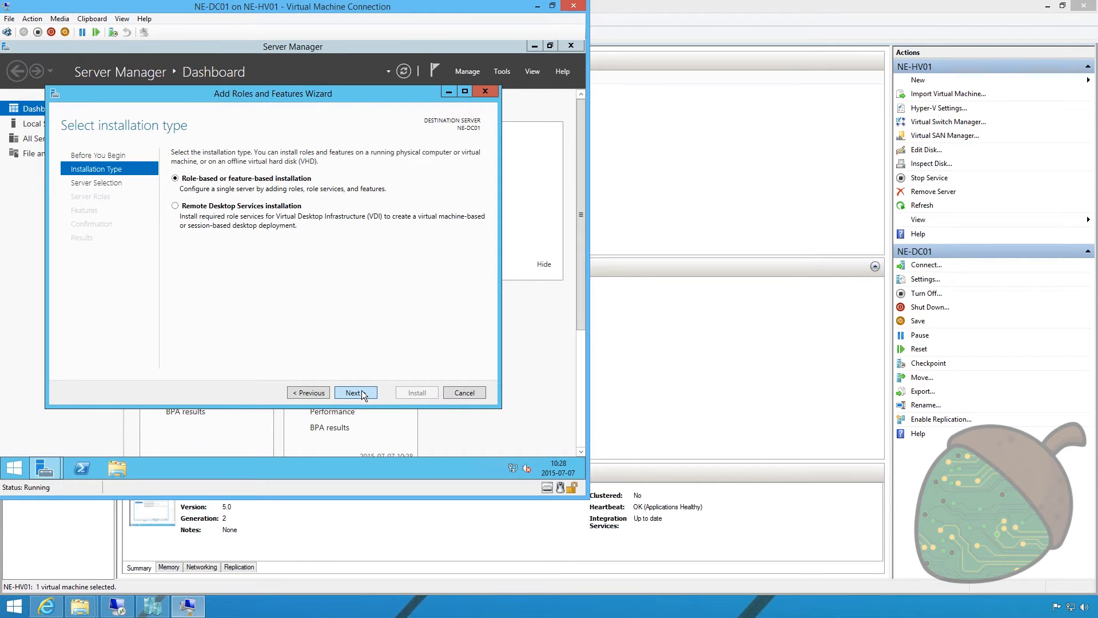
{"action": "left_click", "coordinate": [354, 393]}
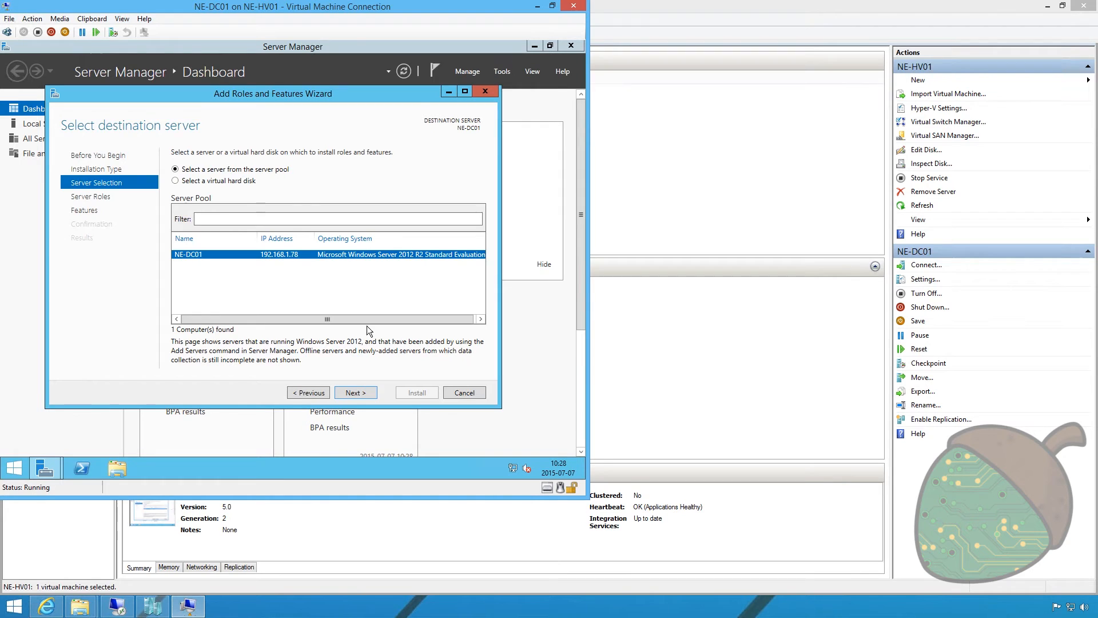
{"action": "left_click", "coordinate": [354, 392]}
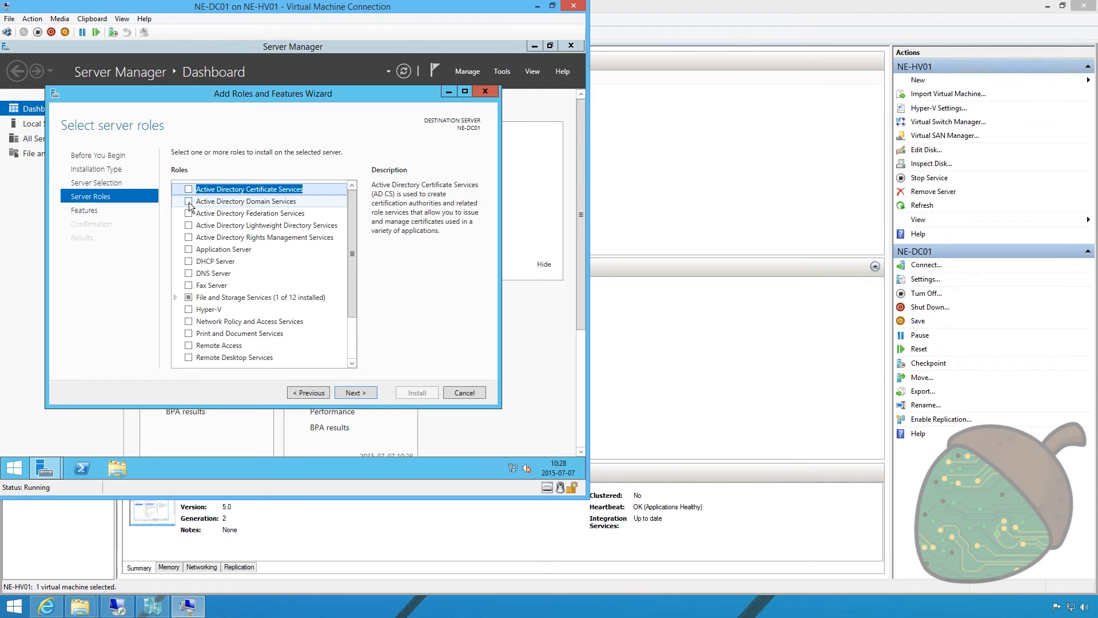
- Select Active Directory Domain Services with its management tools and advance to the Confirmation page
{"action": "left_click", "coordinate": [188, 201]}
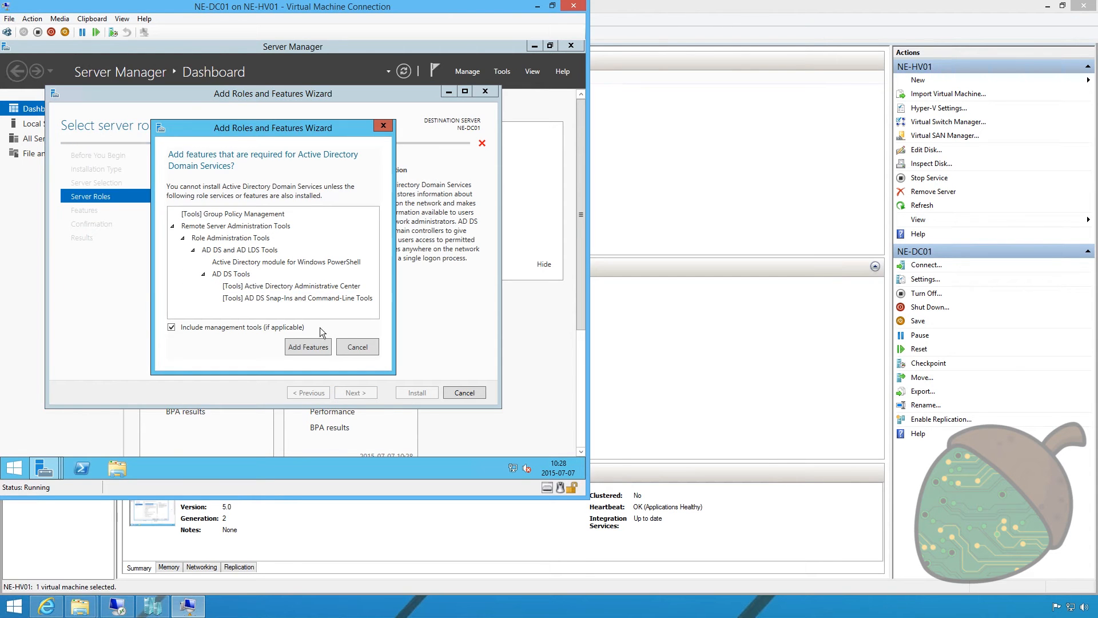
{"action": "mouse_move", "coordinate": [234, 342]}
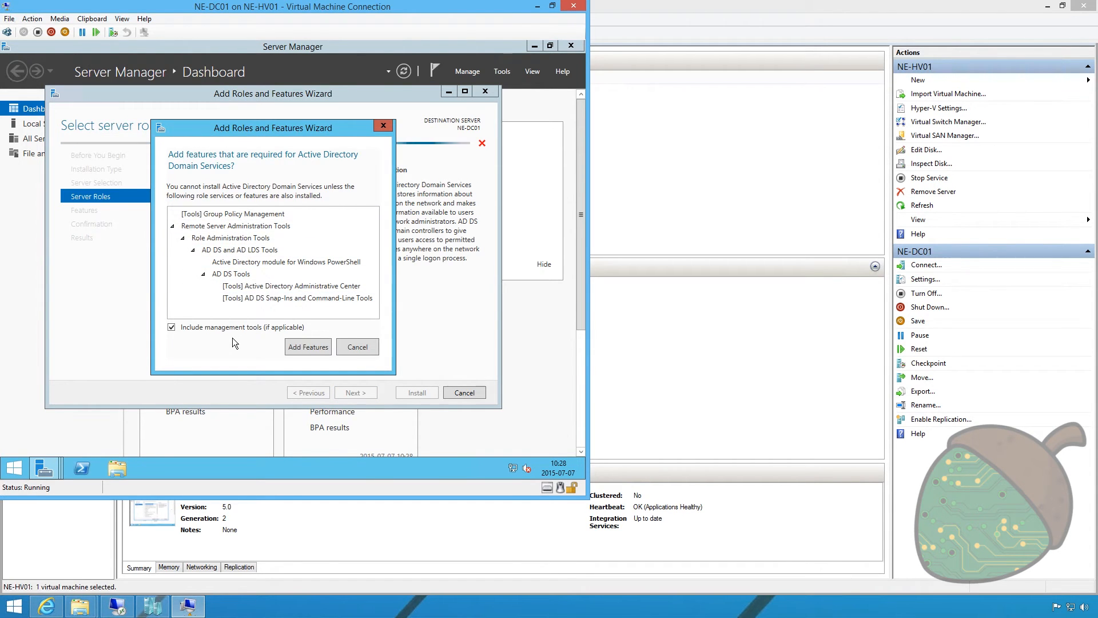
{"action": "left_click", "coordinate": [307, 346]}
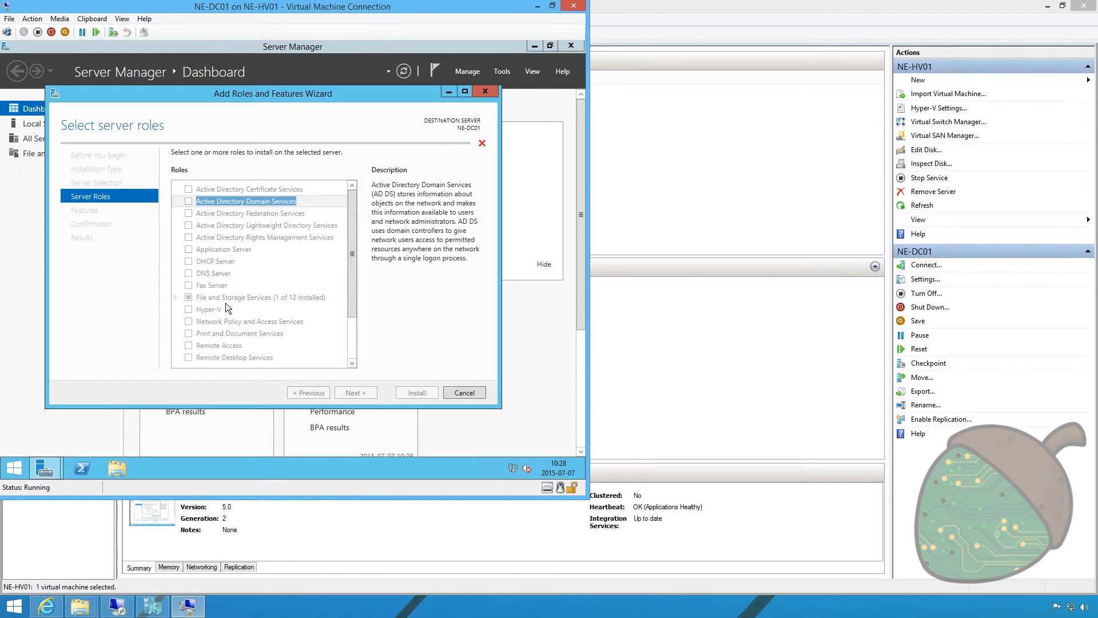
{"action": "left_click", "coordinate": [354, 392]}
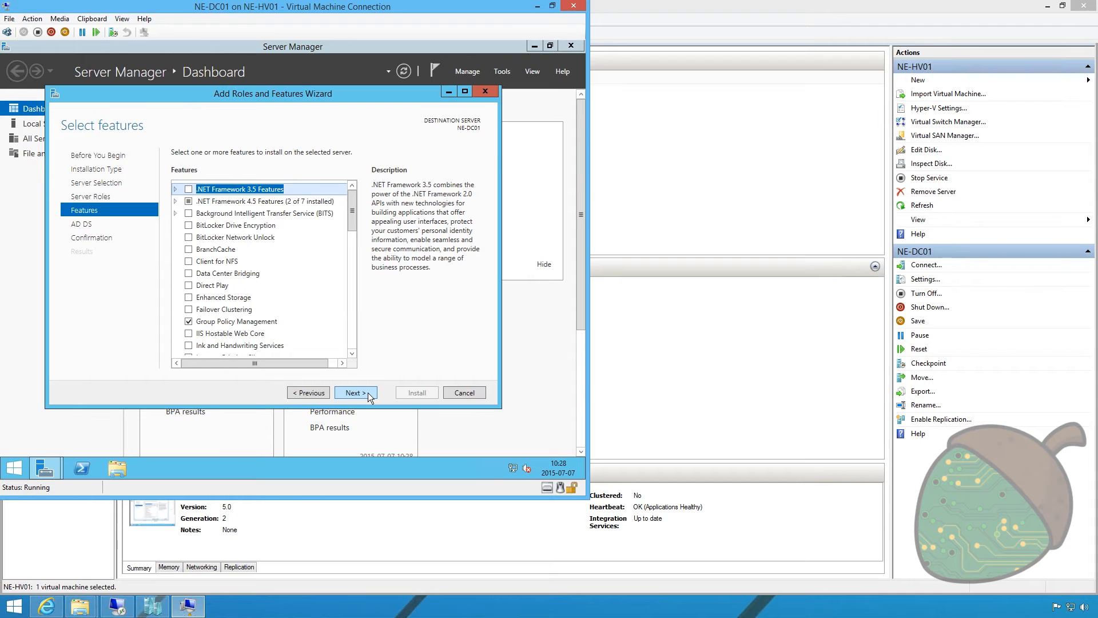
{"action": "left_click", "coordinate": [354, 393]}
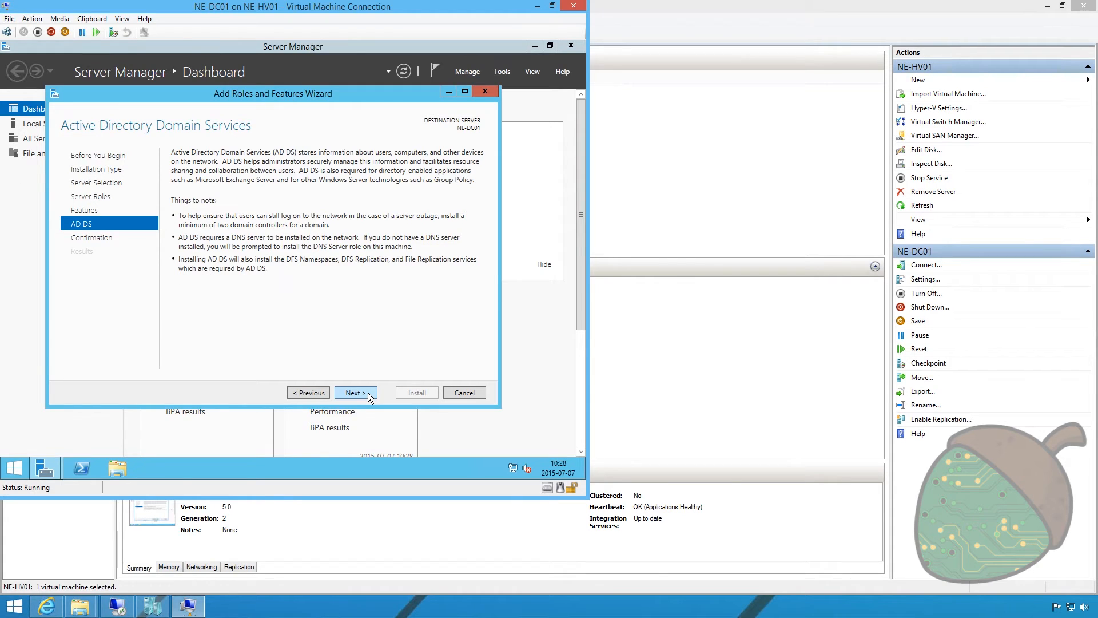
{"action": "mouse_move", "coordinate": [223, 234]}
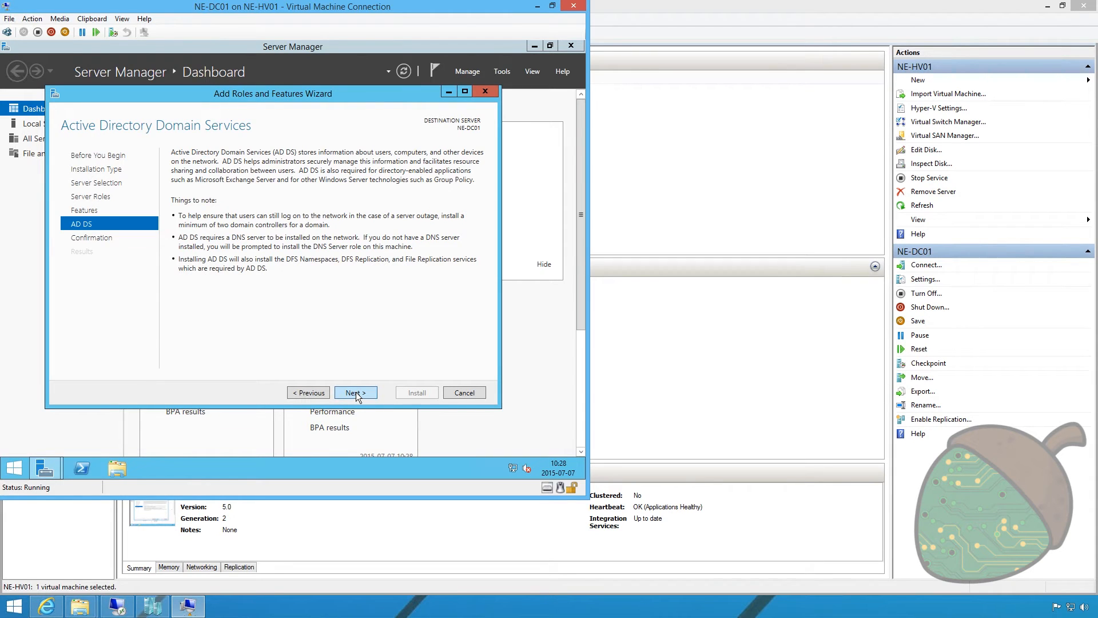
{"action": "left_click", "coordinate": [355, 393]}
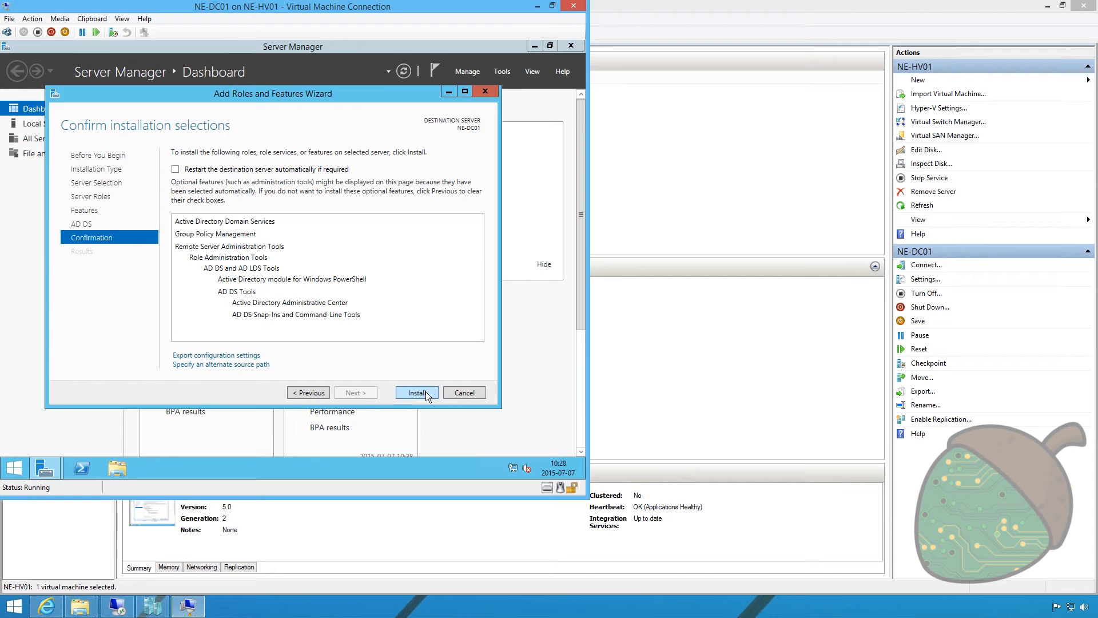
- Install the AD DS role and wait for the installation to succeed
{"action": "left_click", "coordinate": [416, 393]}
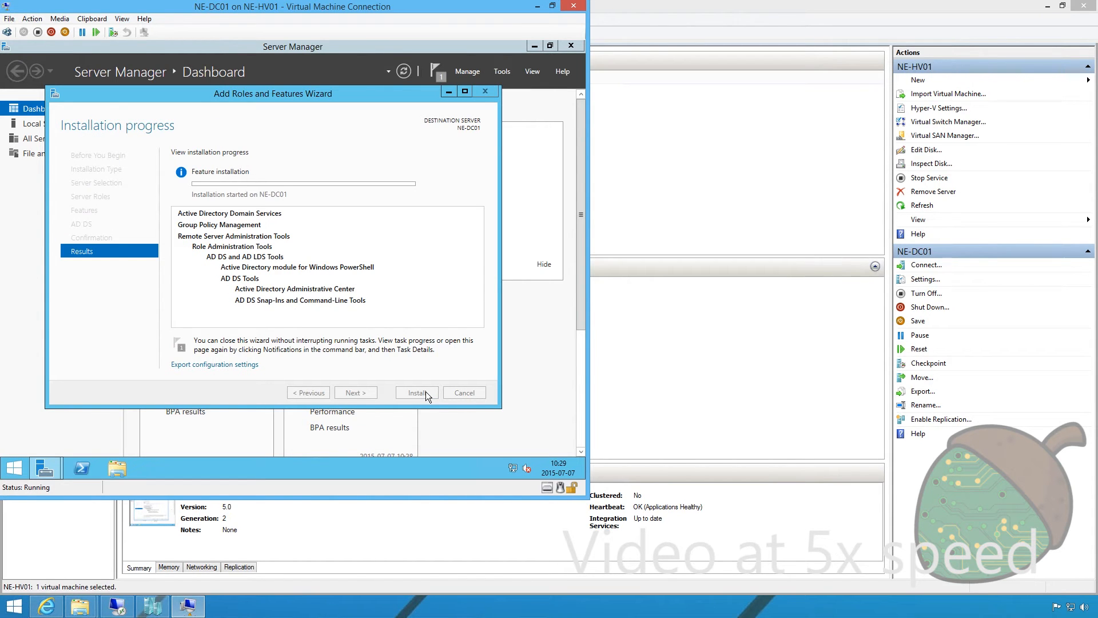
{"action": "left_click", "coordinate": [416, 392]}
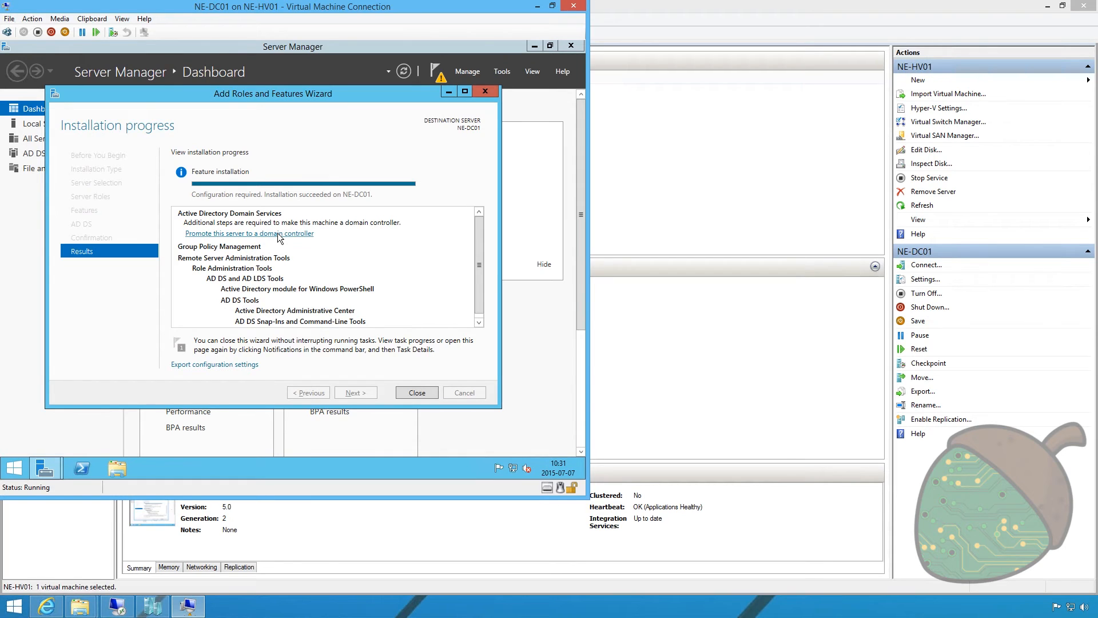
- Promote the server, adding a new forest with root domain TechNut.local, and continue
{"action": "left_click", "coordinate": [249, 233]}
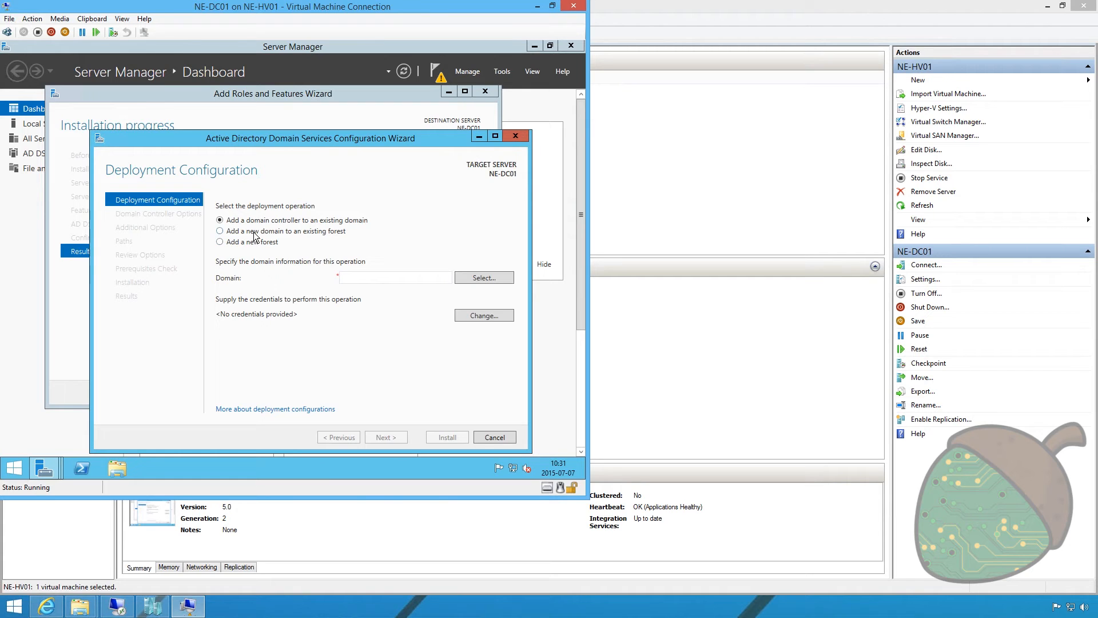
{"action": "mouse_move", "coordinate": [254, 246]}
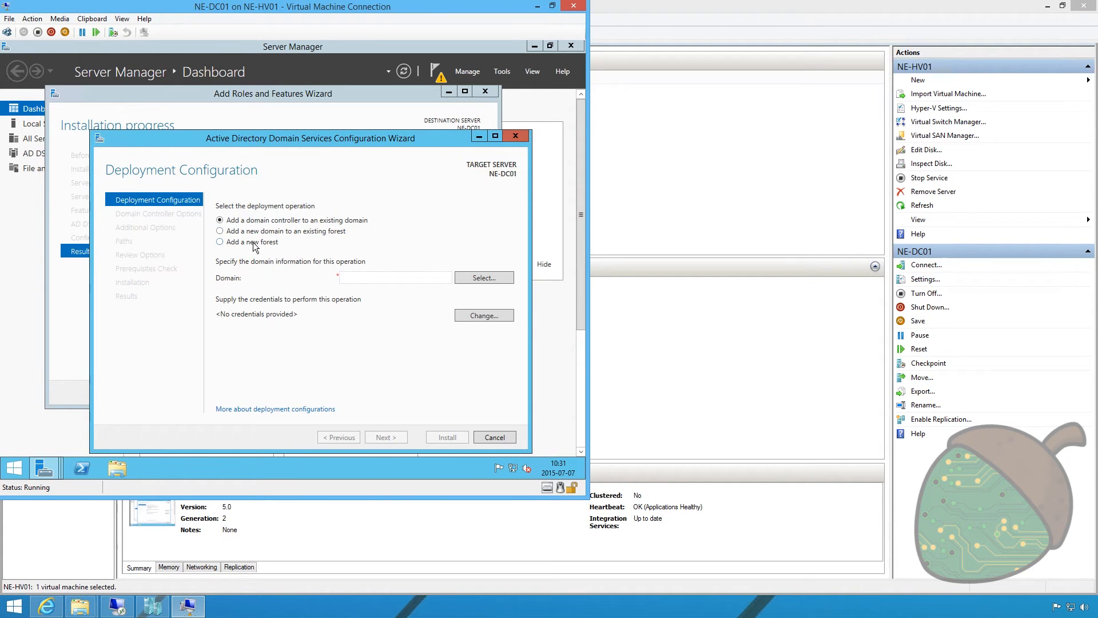
{"action": "left_click", "coordinate": [219, 242]}
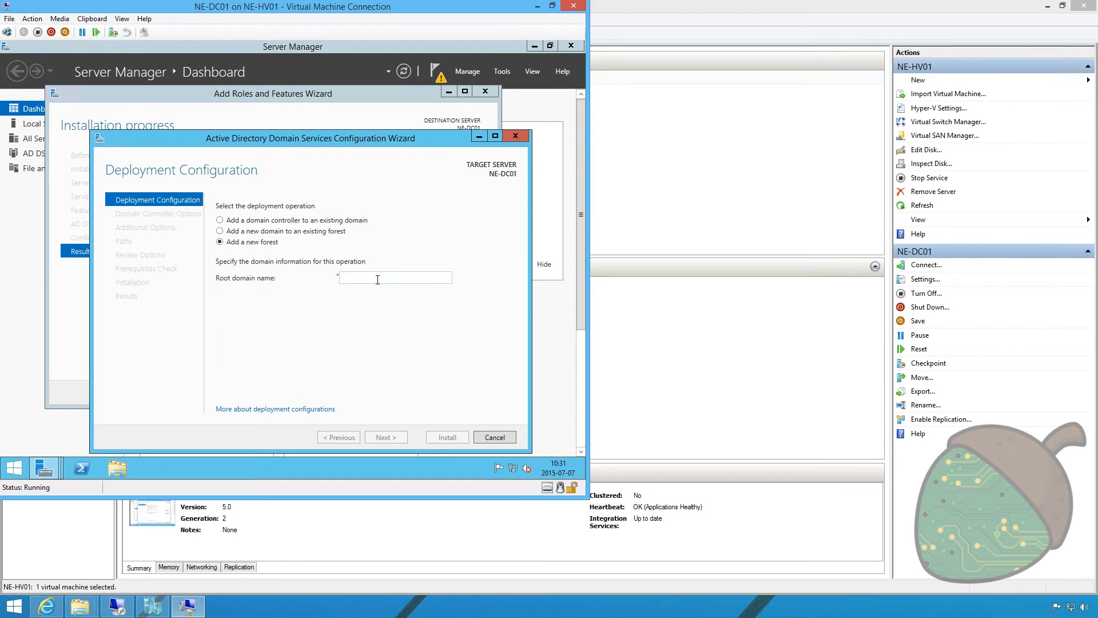
{"action": "type", "text": "TechNut"}
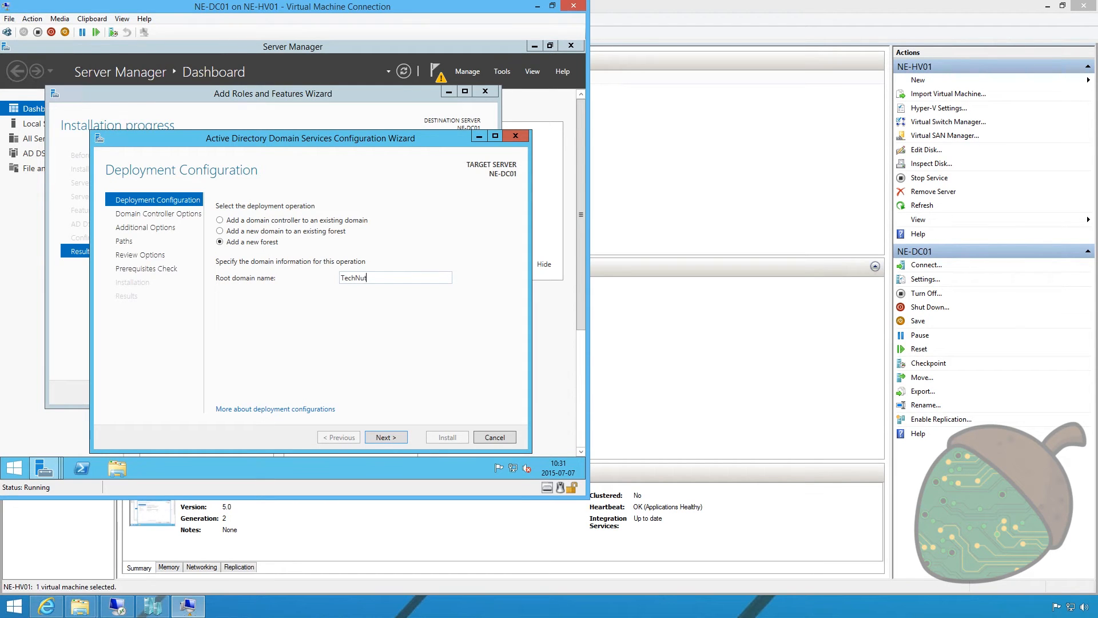
{"action": "type", "text": "."}
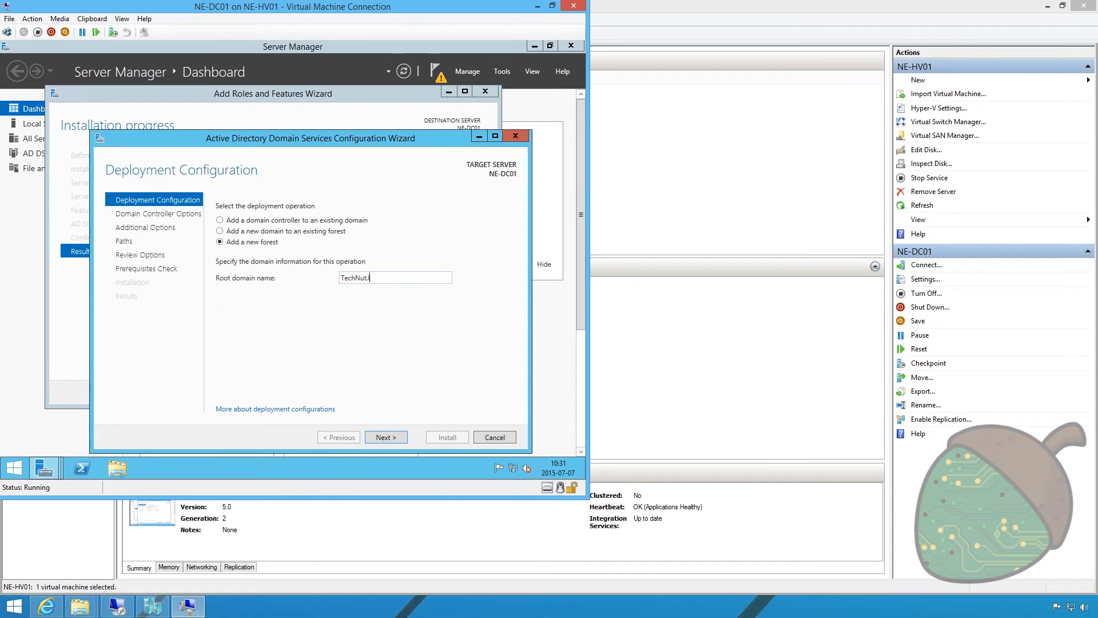
{"action": "type", "text": "local"}
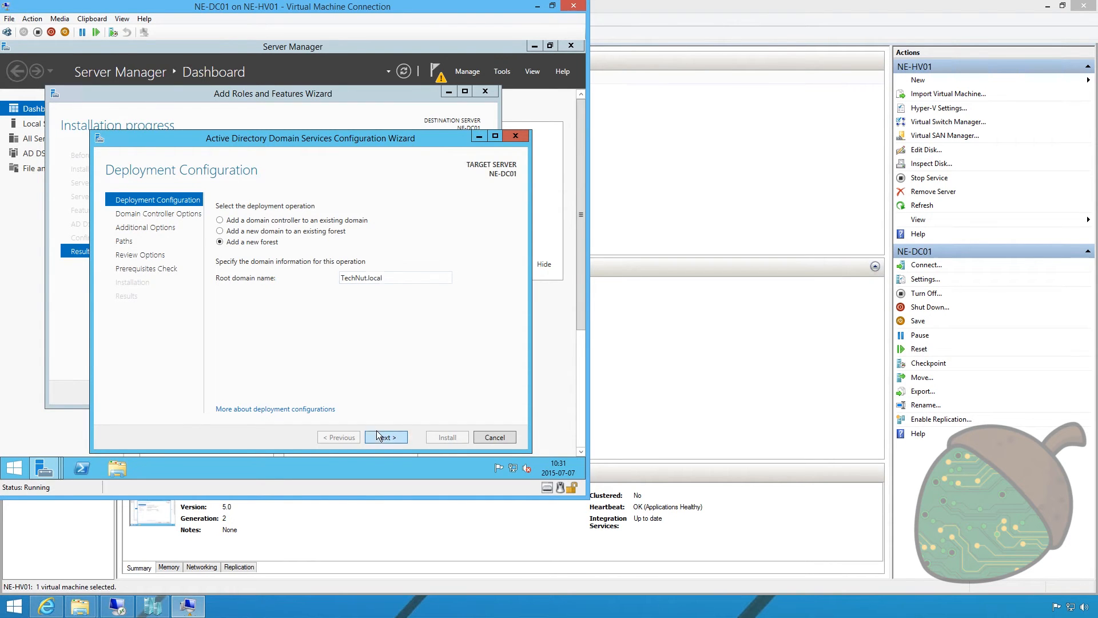
{"action": "left_click", "coordinate": [384, 436]}
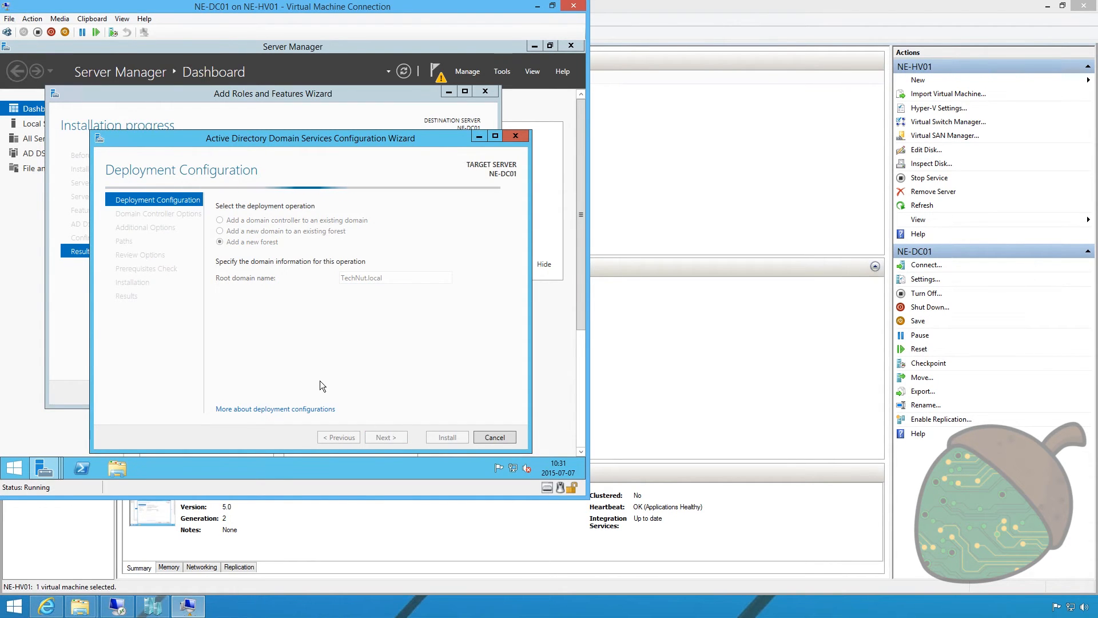
- Keep 2012 R2 functional levels with a DSRM password, then read and dismiss the DNS delegation warning
{"action": "left_click", "coordinate": [384, 437]}
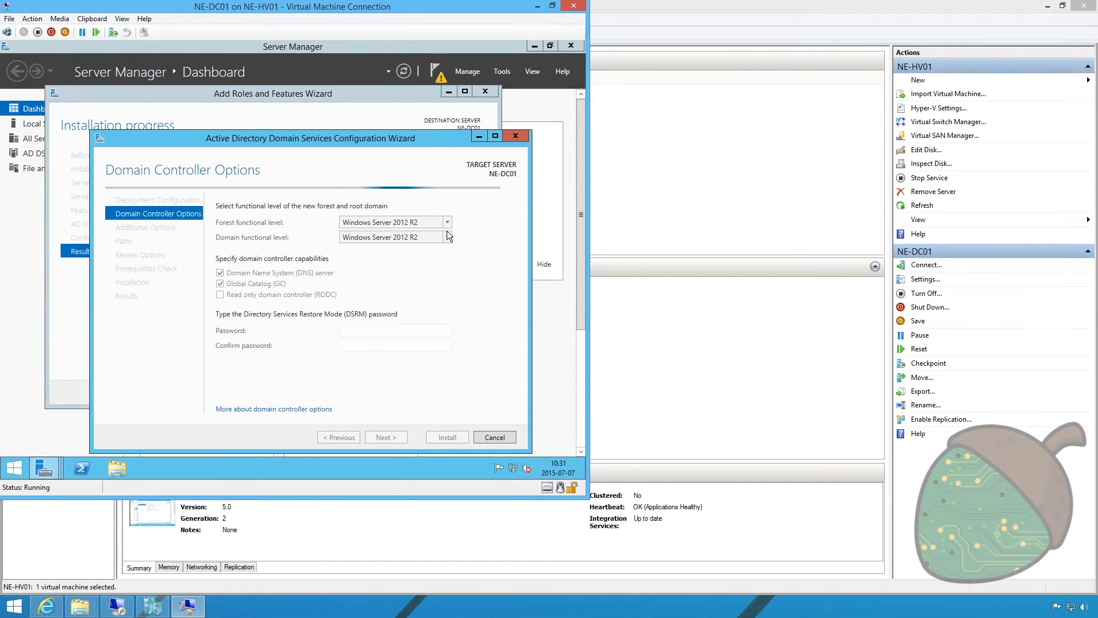
{"action": "mouse_move", "coordinate": [447, 242]}
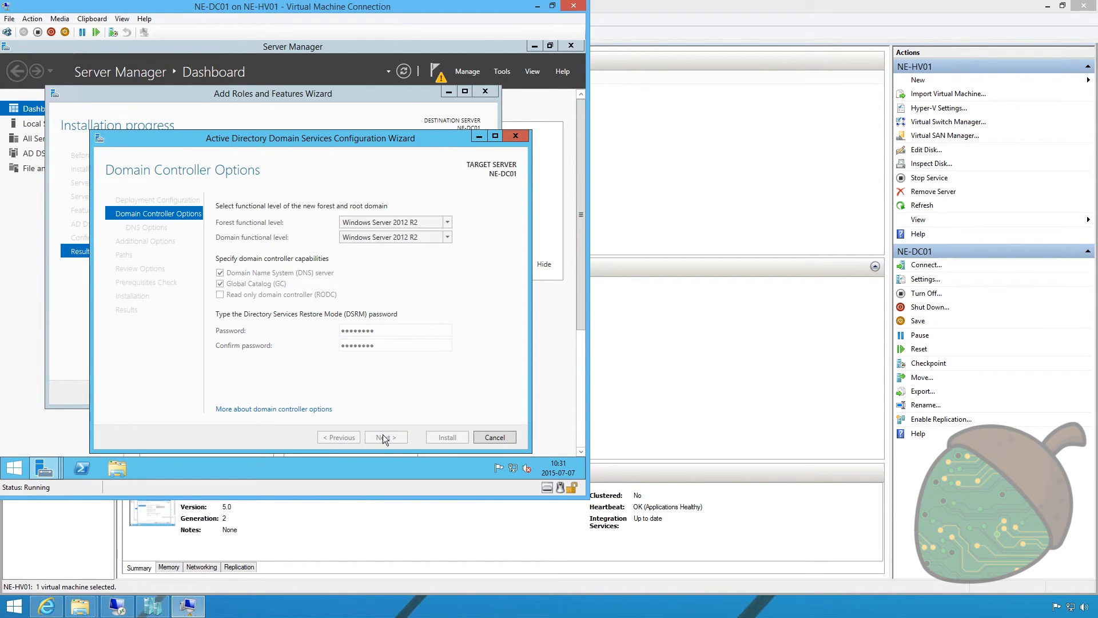
{"action": "left_click", "coordinate": [384, 437]}
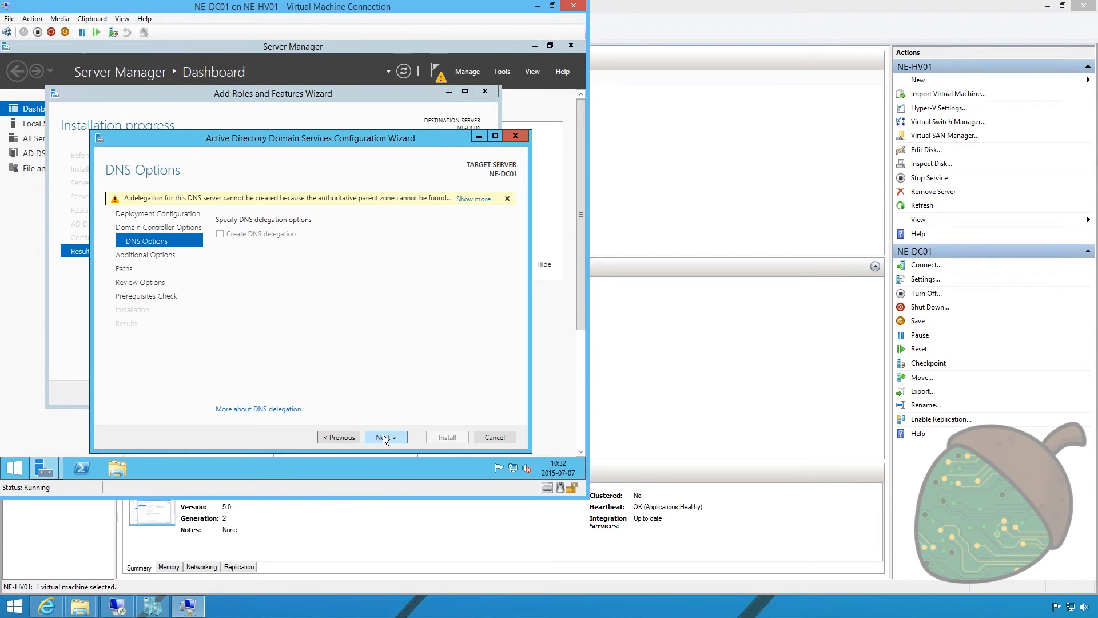
{"action": "left_click", "coordinate": [386, 437]}
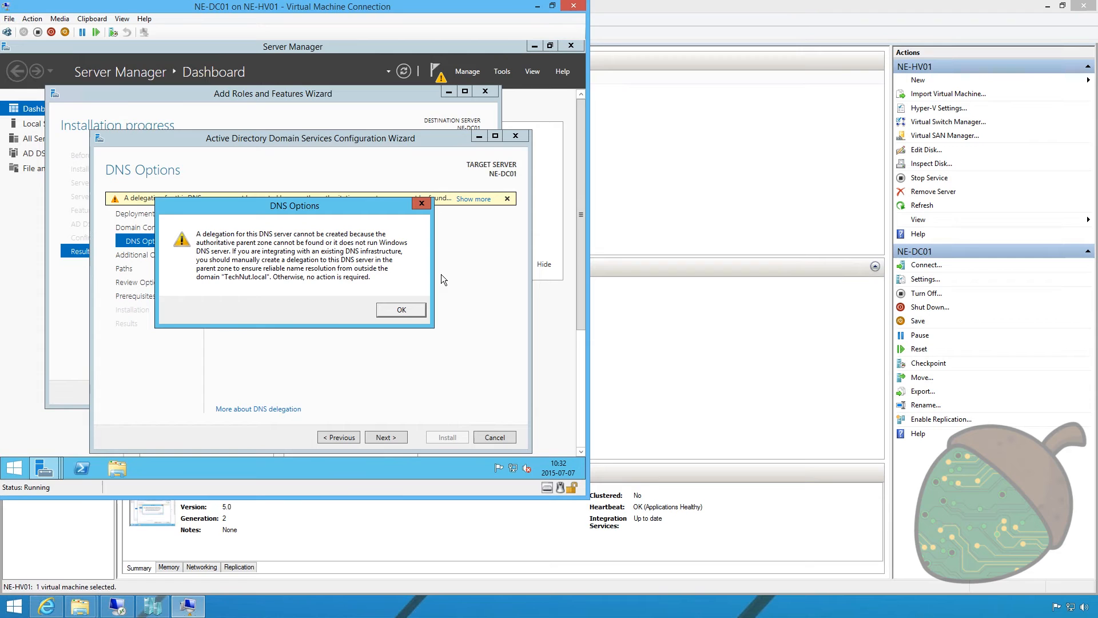
{"action": "mouse_move", "coordinate": [426, 296]}
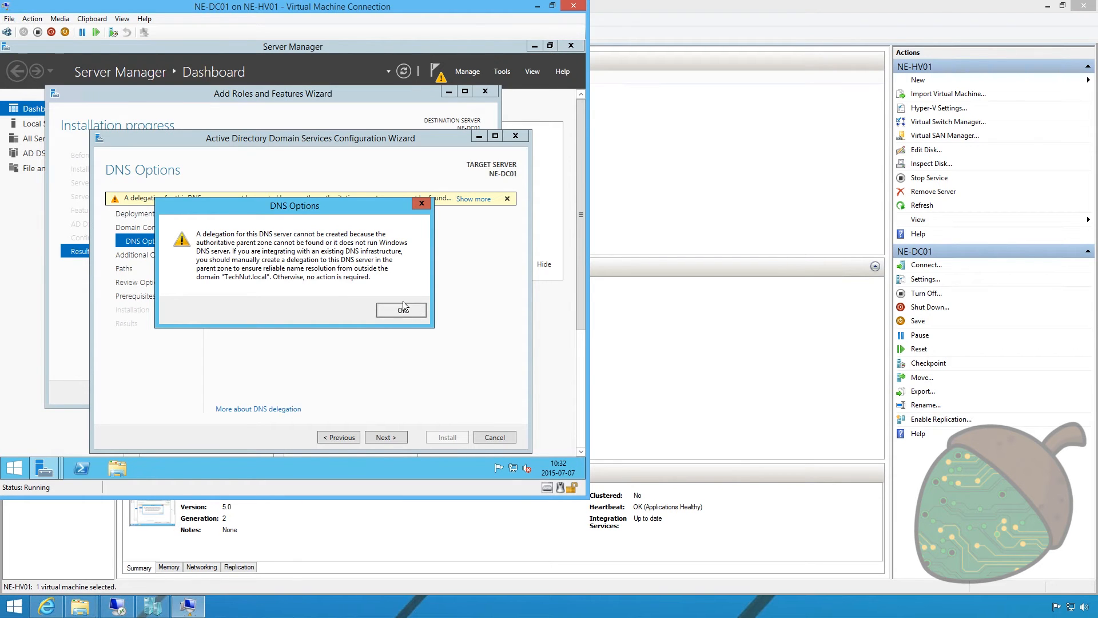
{"action": "left_click", "coordinate": [402, 310]}
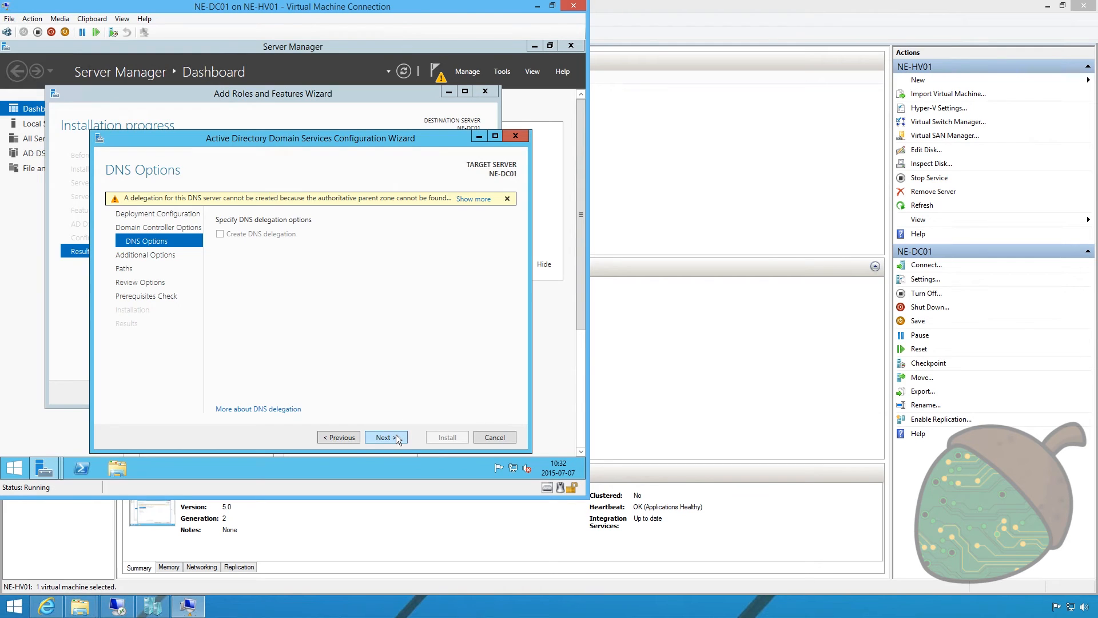
- Accept NetBIOS name TECHNUT and default NTDS/SYSVOL paths to reach Review Options
{"action": "left_click", "coordinate": [384, 437]}
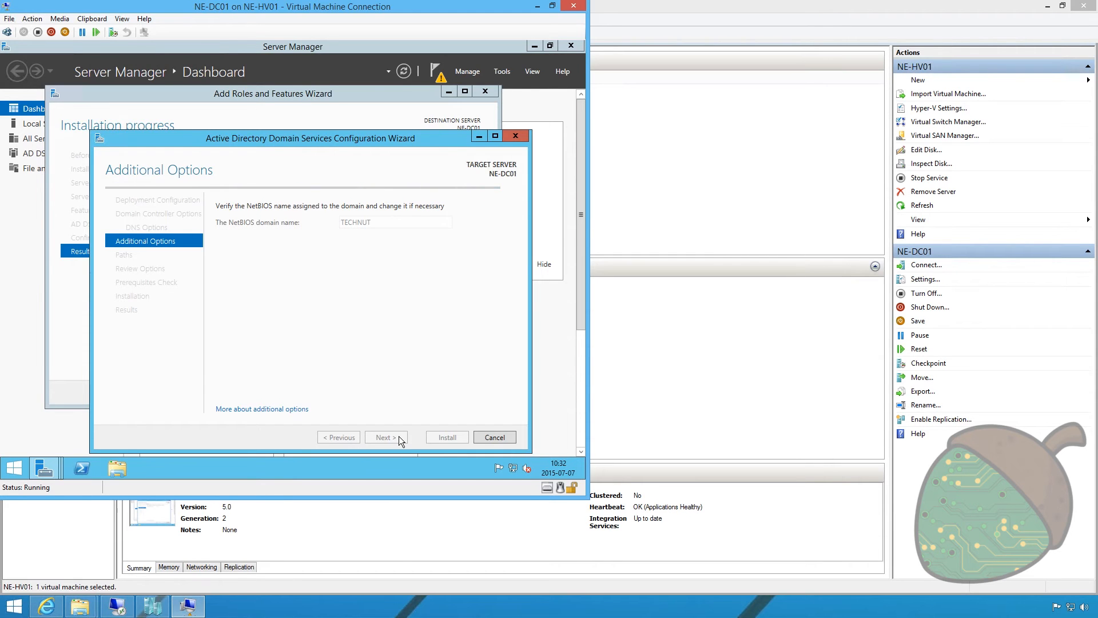
{"action": "left_click", "coordinate": [384, 436]}
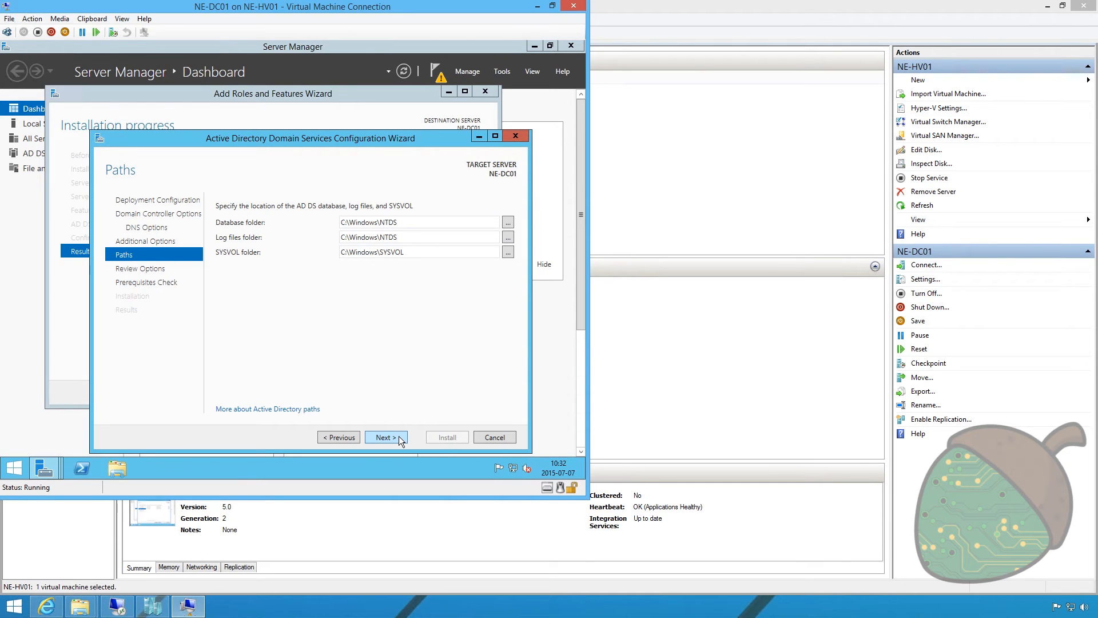
{"action": "left_click", "coordinate": [386, 437]}
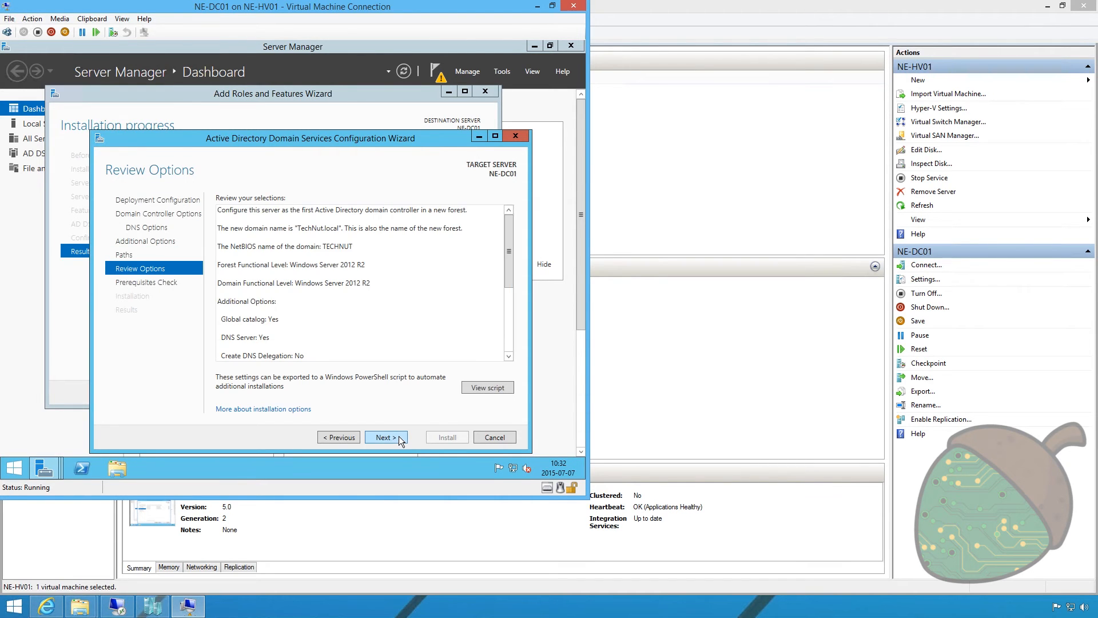
{"action": "mouse_move", "coordinate": [508, 232]}
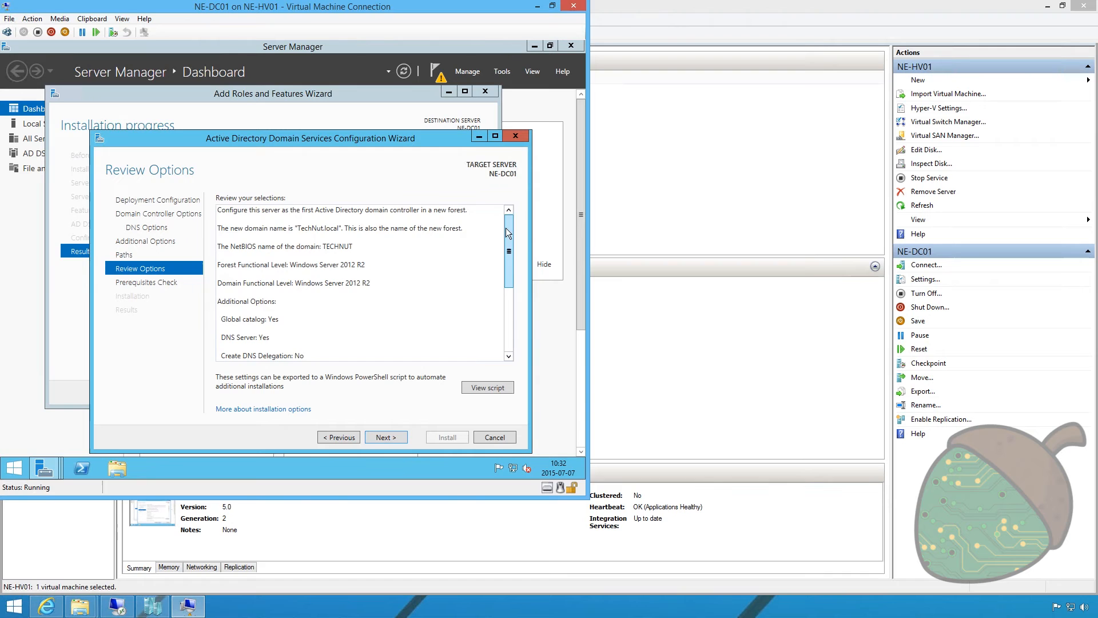
- Review the selections, view and close the generated PowerShell deployment script, then start the prerequisites check
{"action": "scroll", "scroll_direction": "down", "scroll_amount": 3}
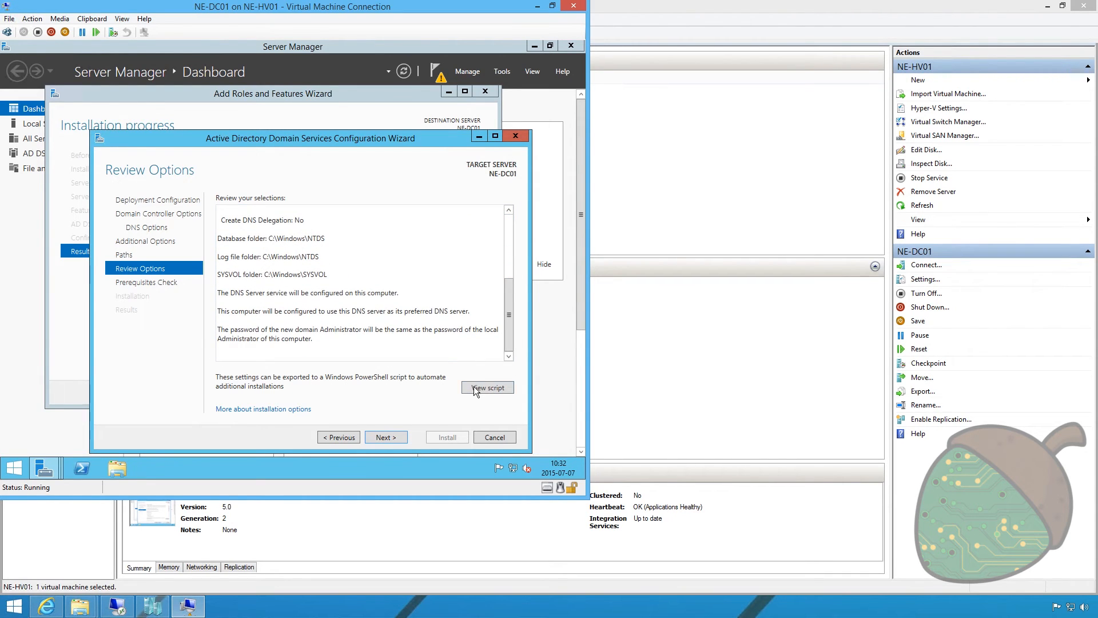
{"action": "left_click", "coordinate": [488, 388]}
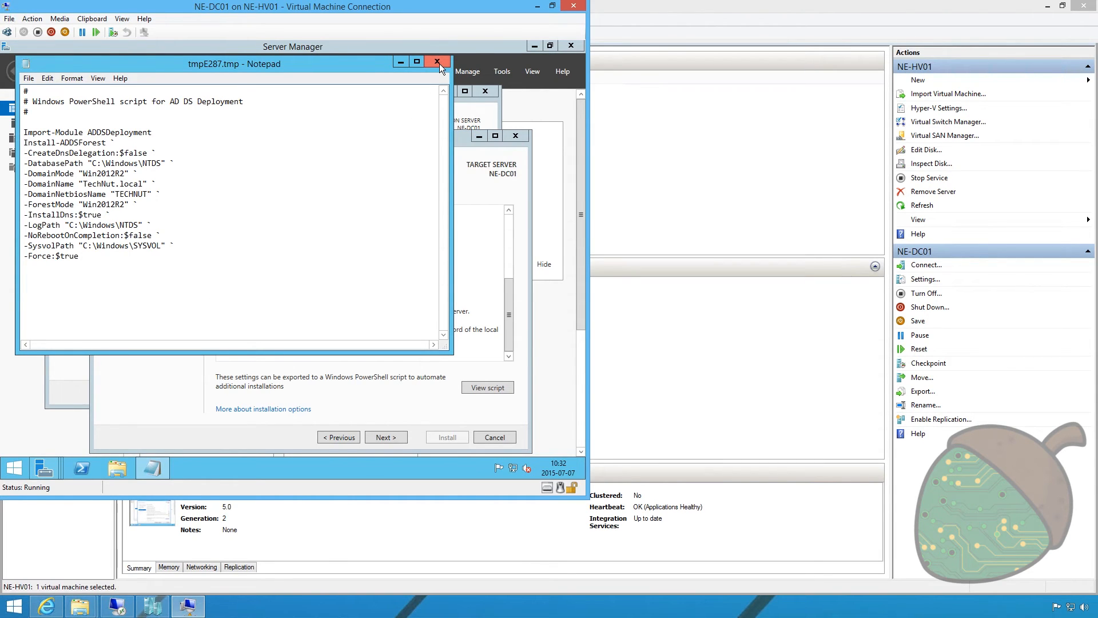
{"action": "left_click", "coordinate": [437, 63]}
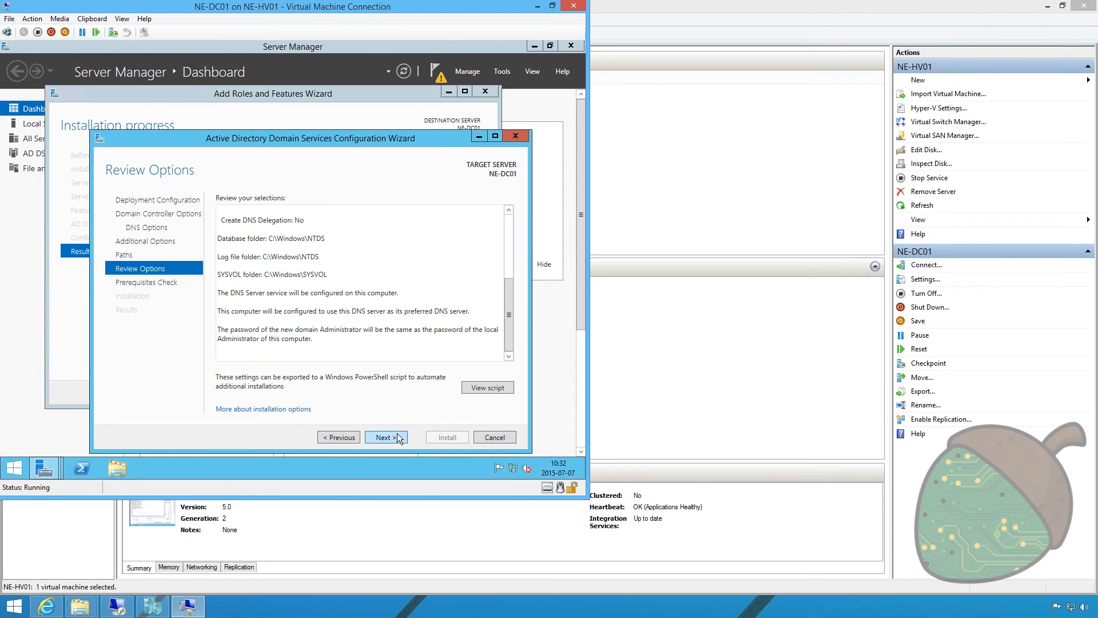
{"action": "left_click", "coordinate": [386, 437]}
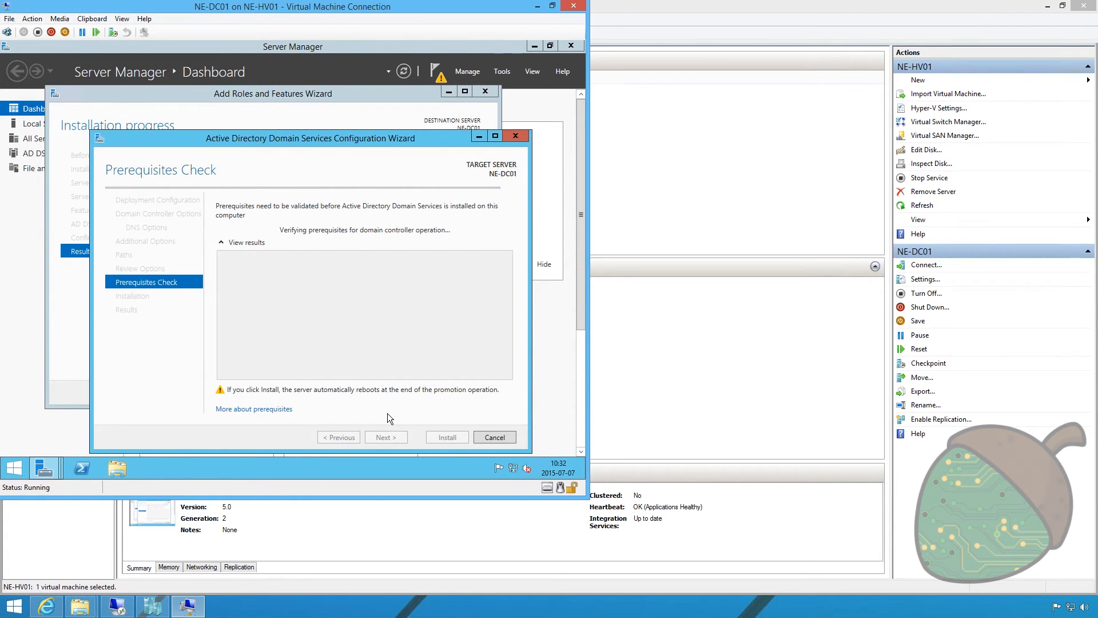
{"action": "mouse_move", "coordinate": [364, 397]}
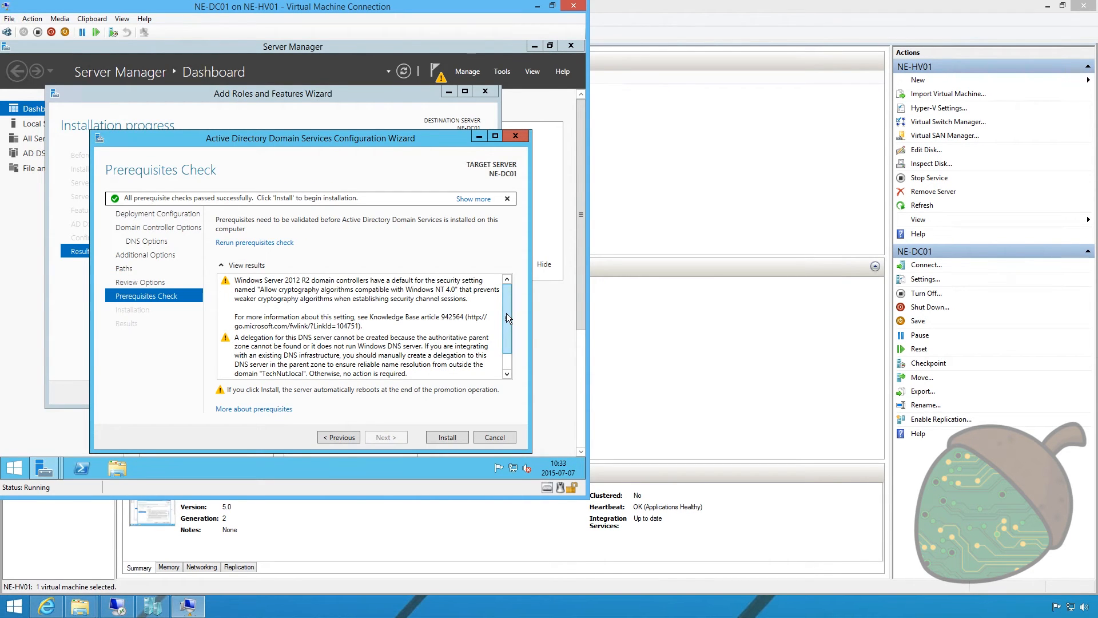
- Scroll through the passed prerequisite results and begin installing Active Directory Domain Services
{"action": "scroll", "scroll_direction": "down", "scroll_amount": 3}
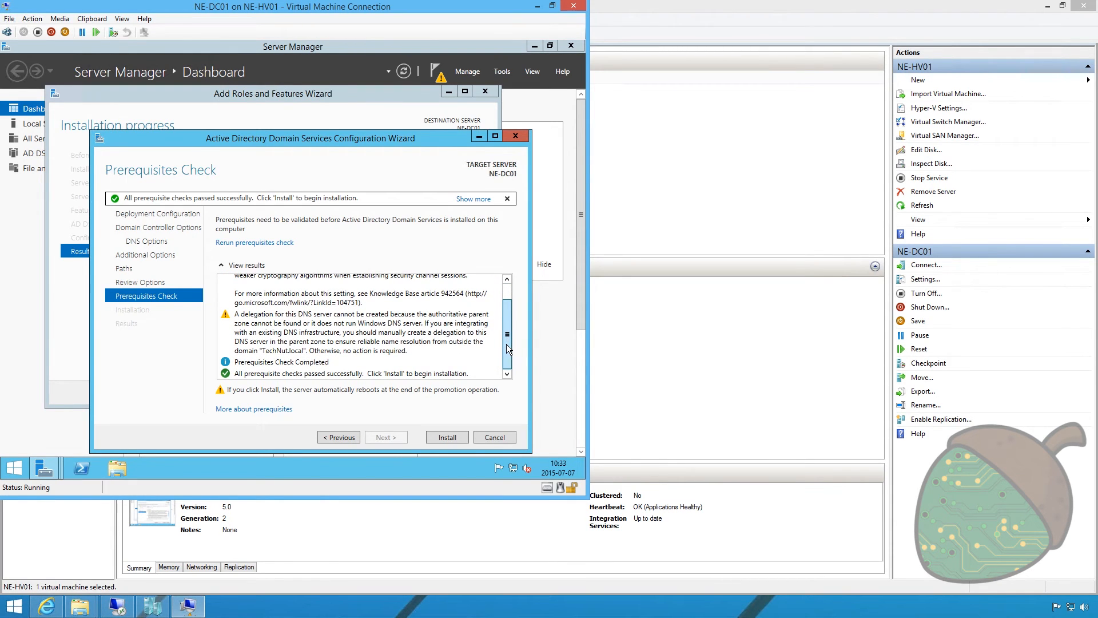
{"action": "scroll", "scroll_direction": "up", "scroll_amount": 3}
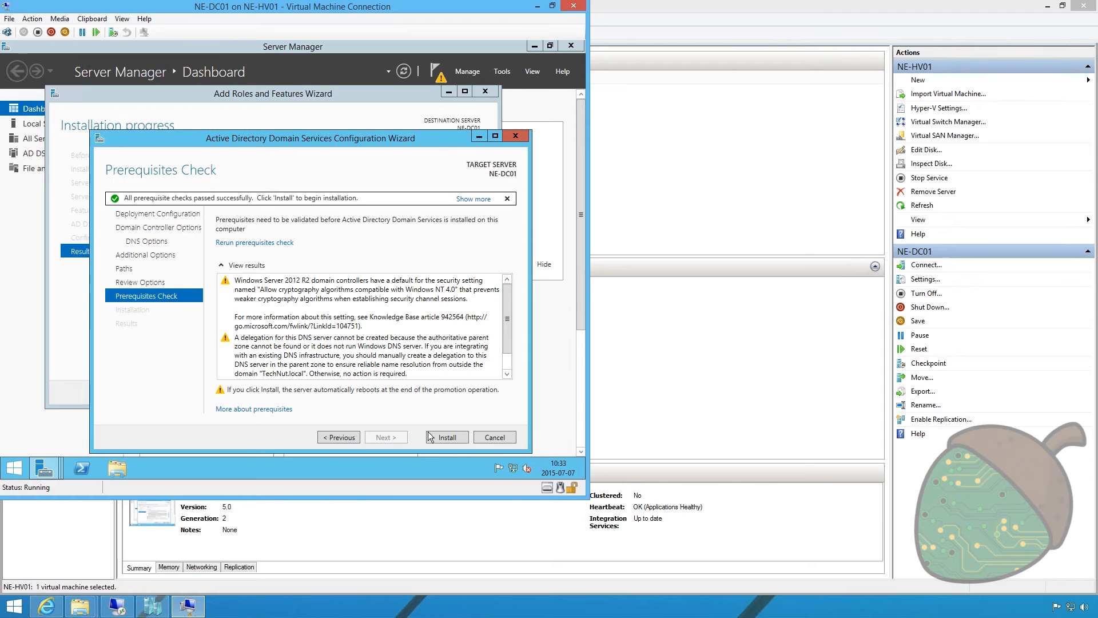
{"action": "left_click", "coordinate": [446, 436]}
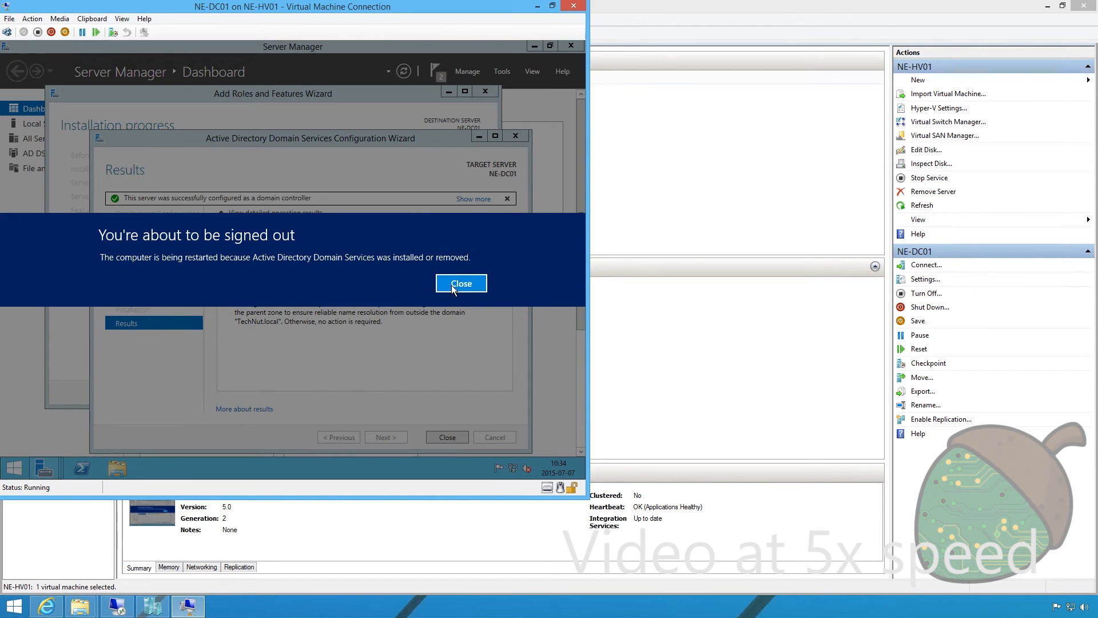
- Acknowledge the sign-out notice so NE-DC01 restarts as a domain controller
{"action": "left_click", "coordinate": [461, 282]}
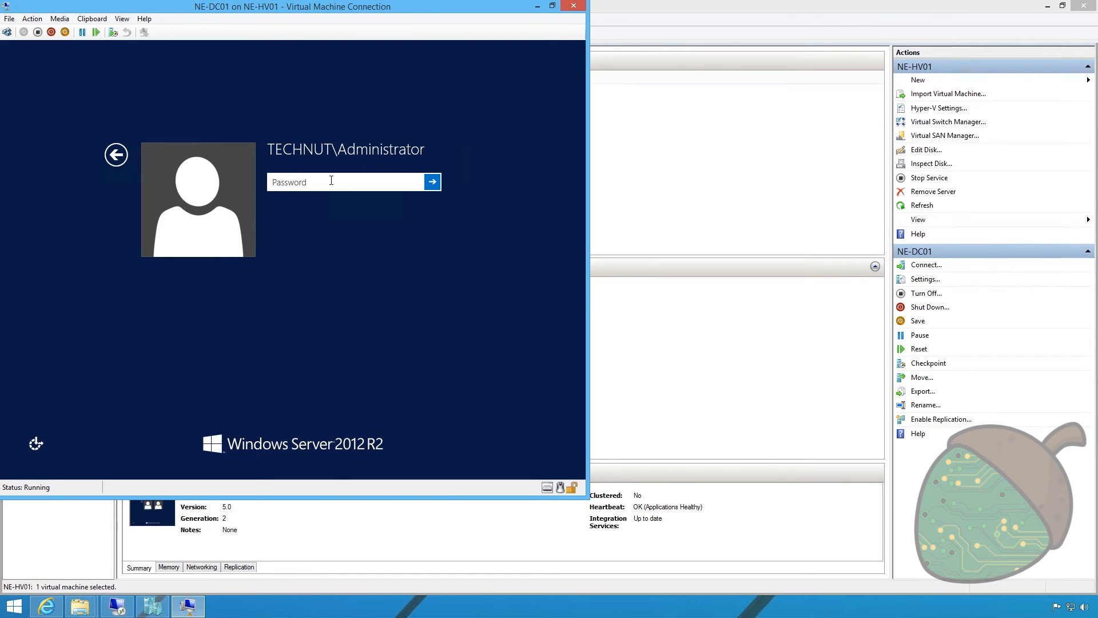
- Sign in to NE-DC01 as TECHNUT\Administrator with the administrator password
{"action": "type", "text": "password"}
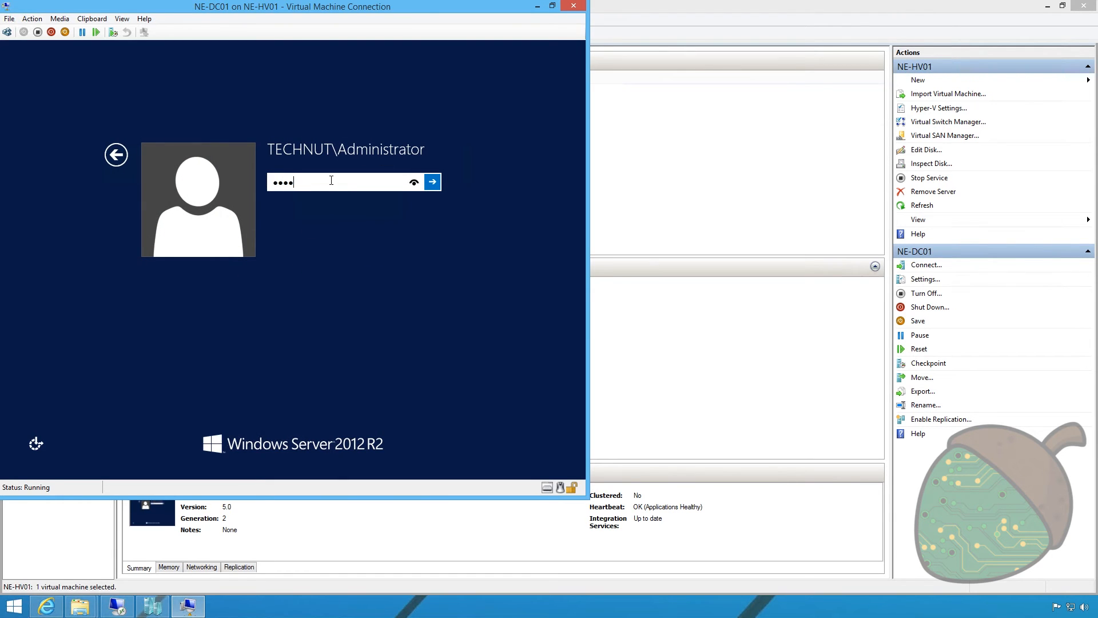
{"action": "left_click", "coordinate": [431, 181]}
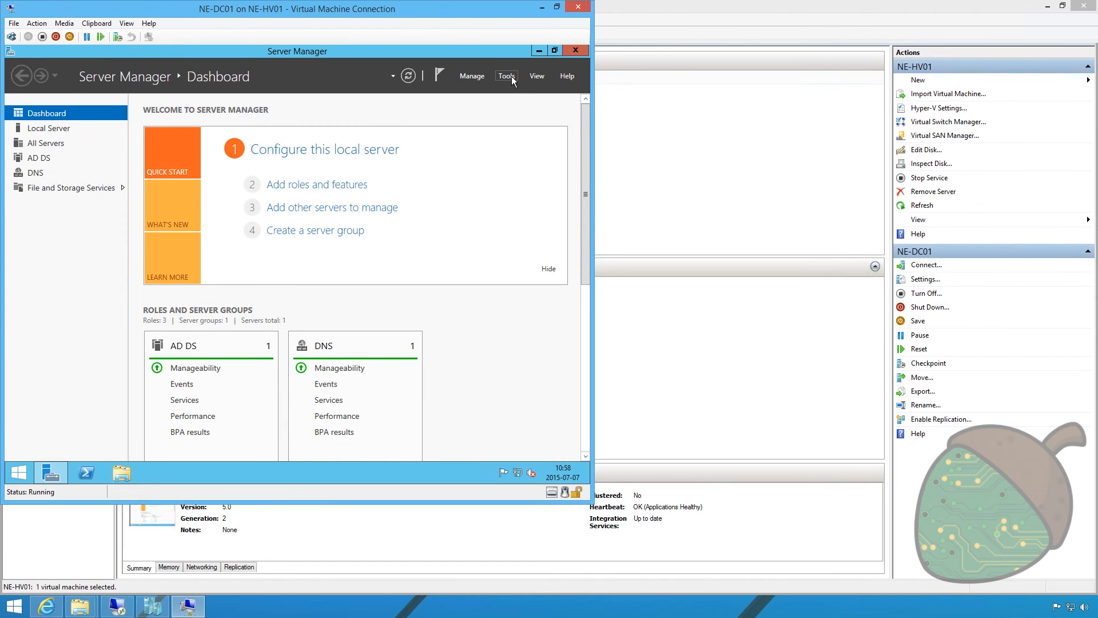
{"action": "left_click", "coordinate": [506, 75]}
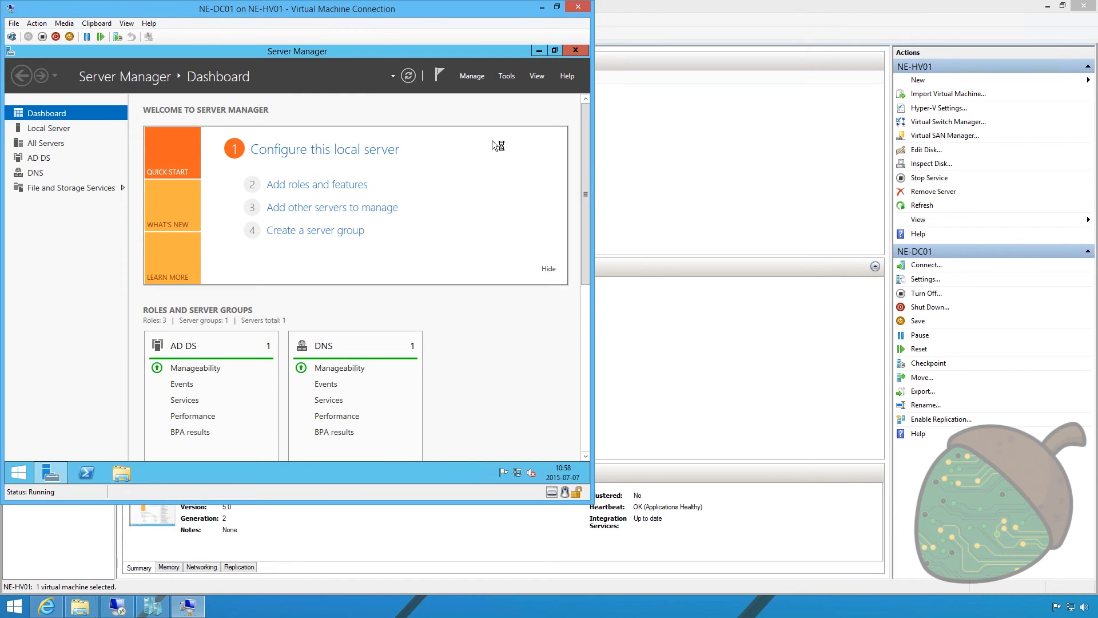
{"action": "mouse_move", "coordinate": [493, 145]}
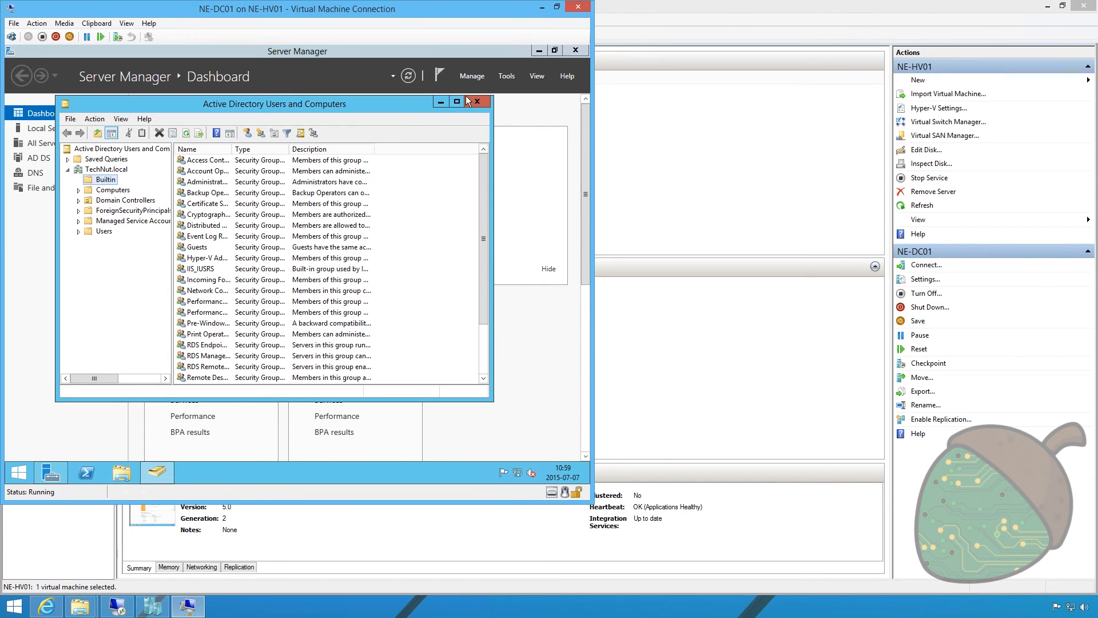
{"action": "left_click", "coordinate": [456, 102]}
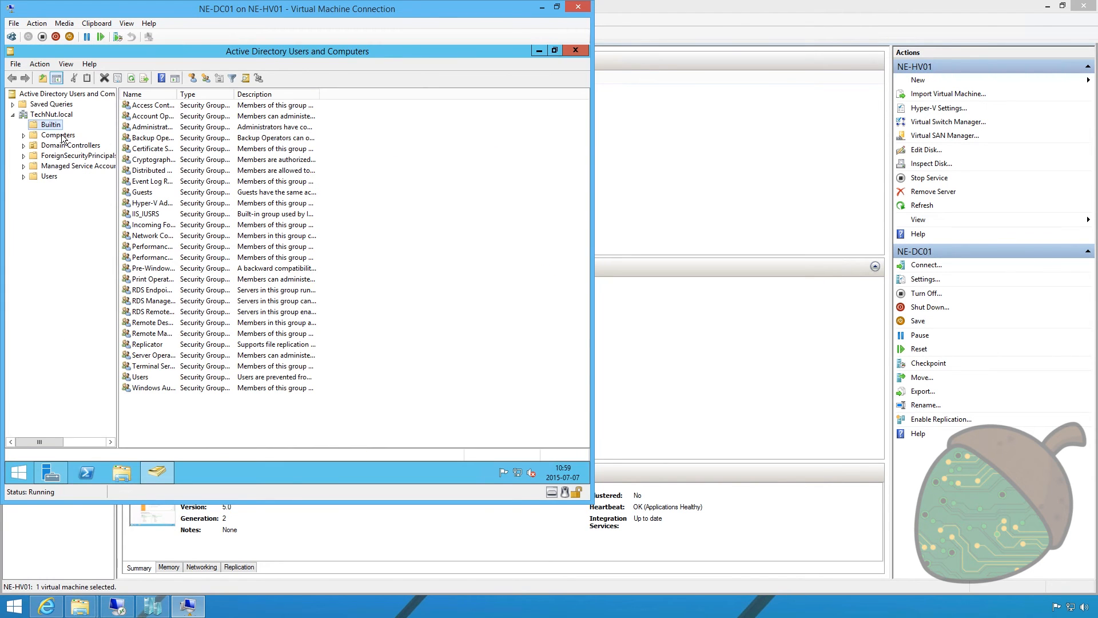
{"action": "left_click", "coordinate": [71, 145]}
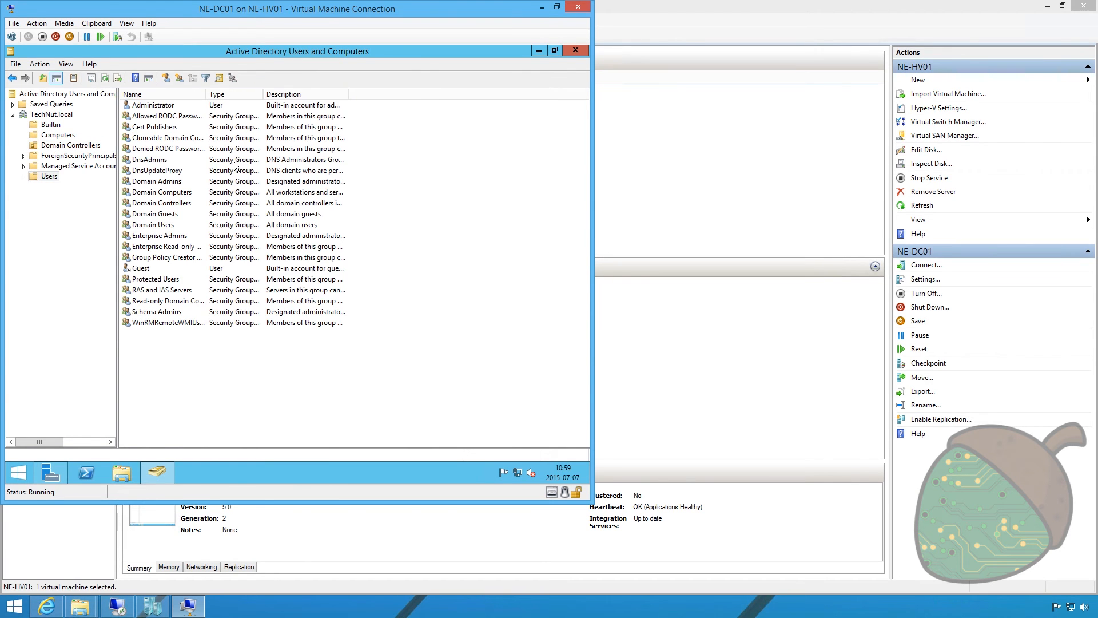
{"action": "mouse_move", "coordinate": [43, 207]}
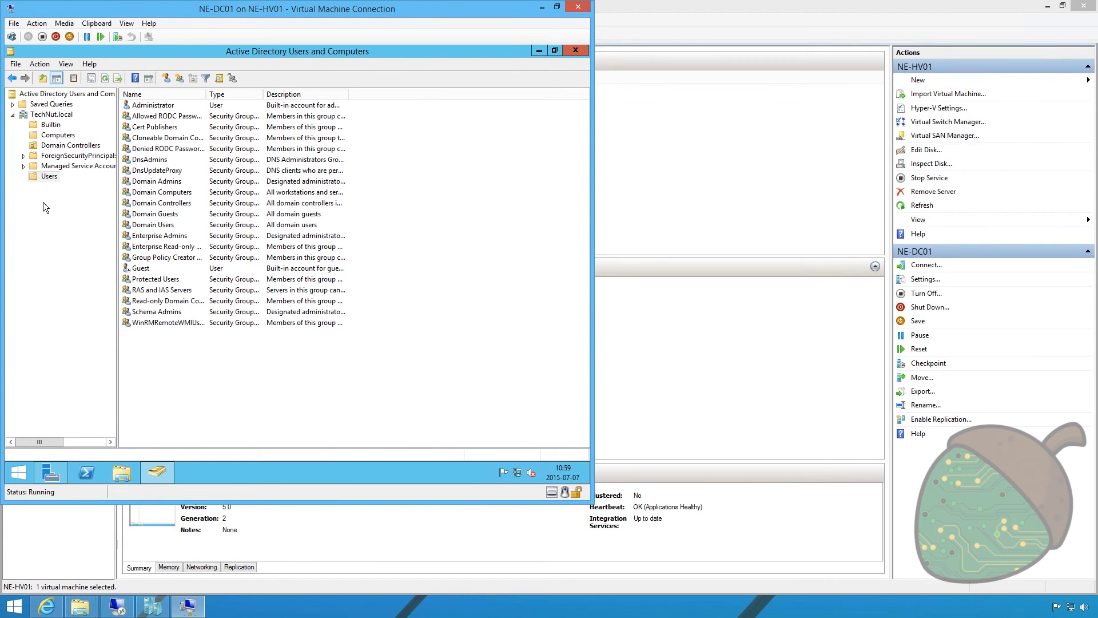
{"action": "left_click", "coordinate": [48, 176]}
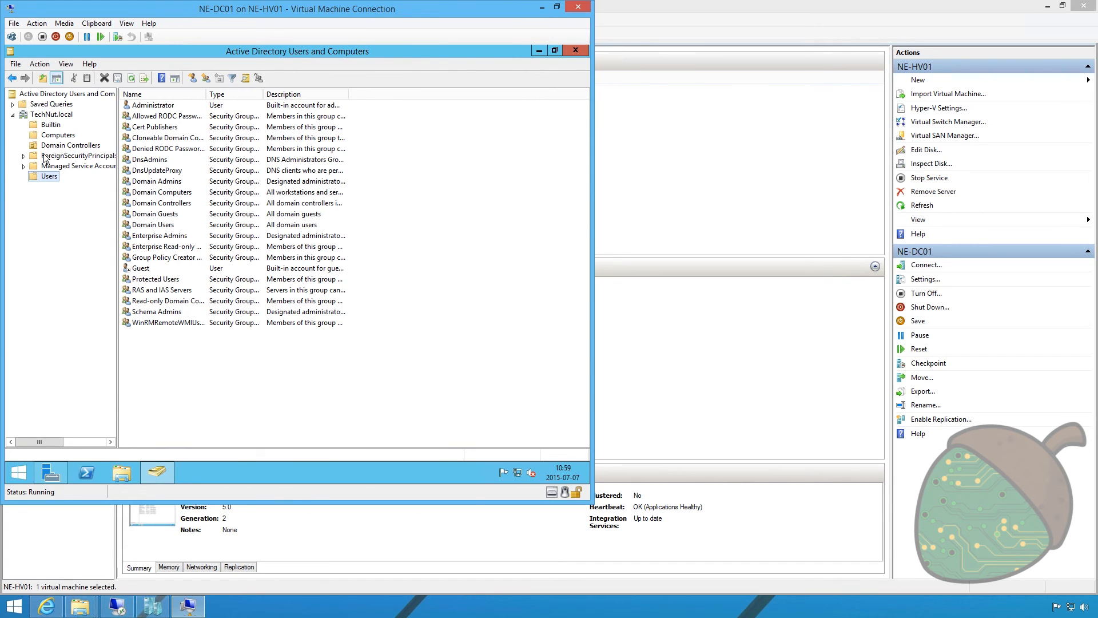
- Create the TechNut Users and TechNut Computers organizational units under TechNut.local
{"action": "right_click", "coordinate": [51, 115]}
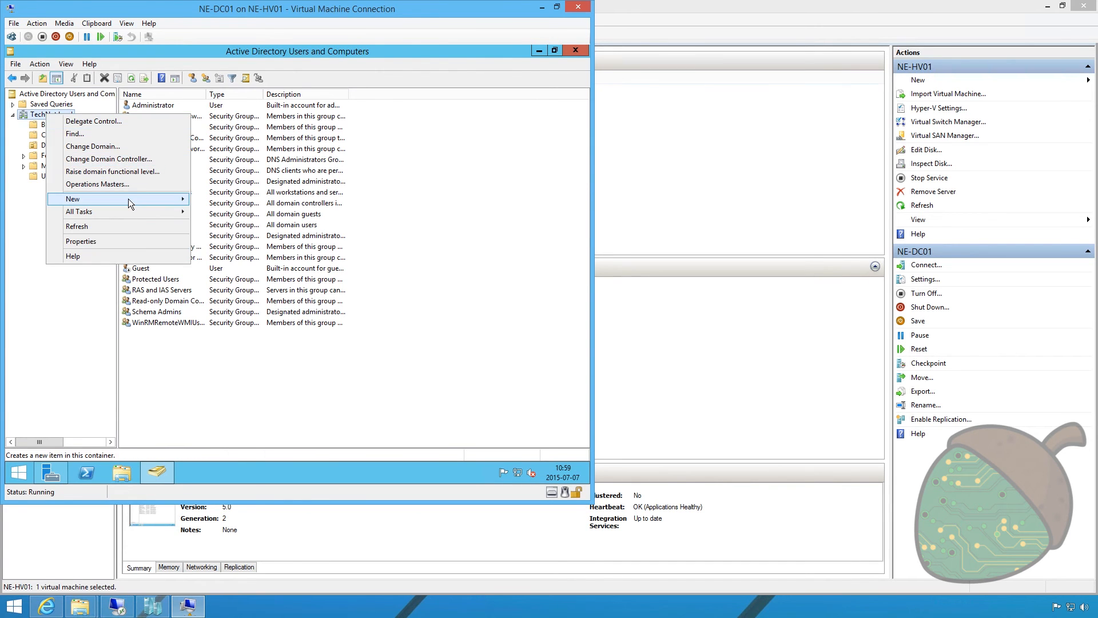
{"action": "left_click", "coordinate": [73, 198]}
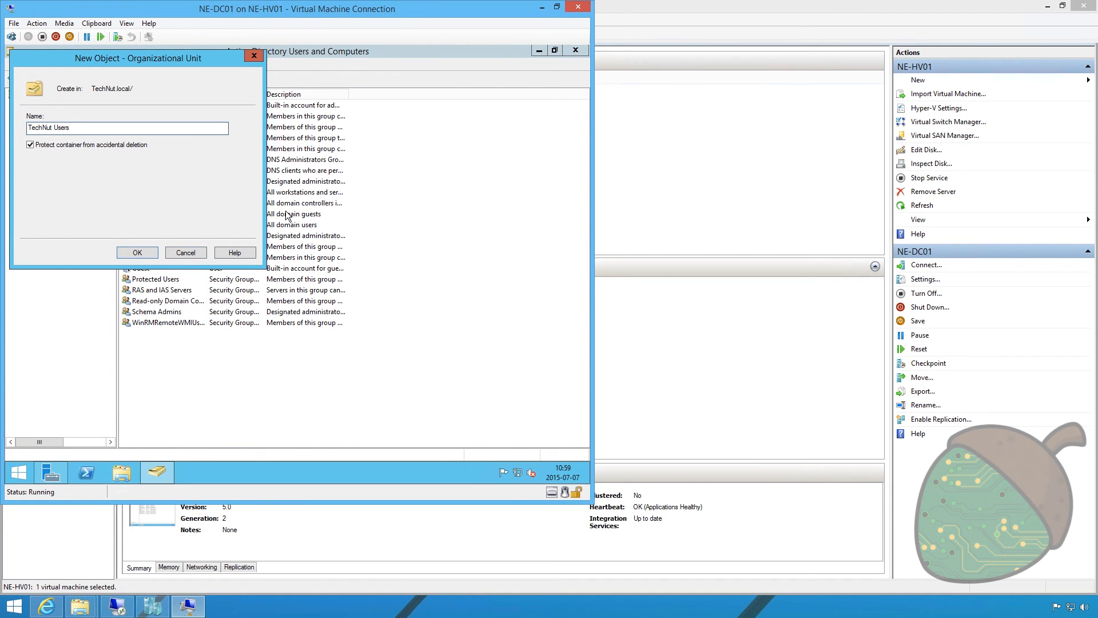
{"action": "left_click", "coordinate": [137, 251]}
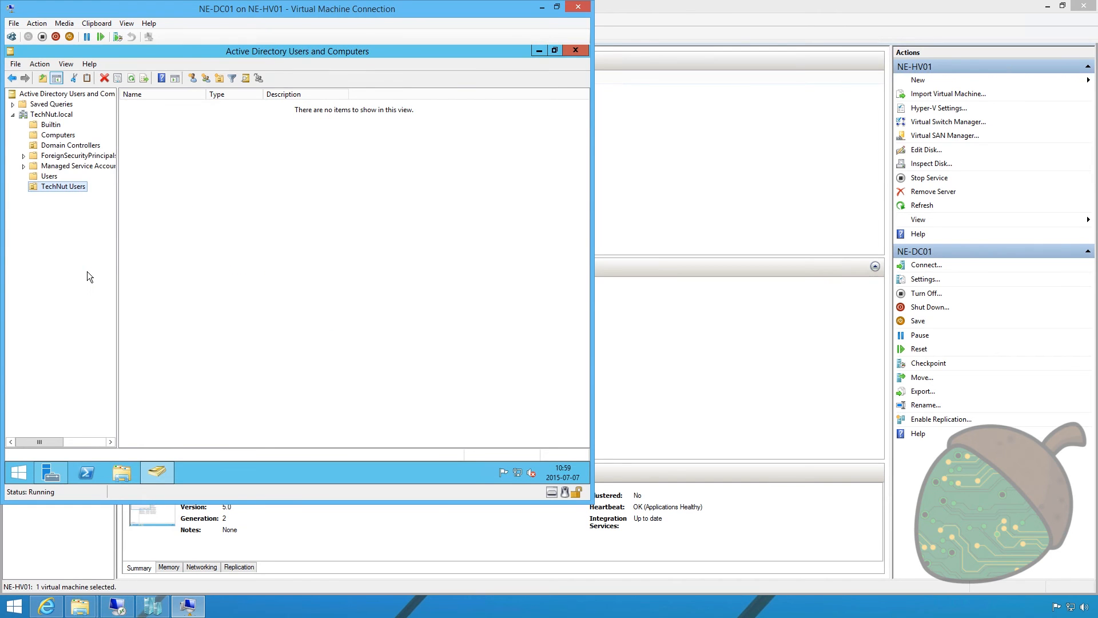
{"action": "right_click", "coordinate": [52, 114]}
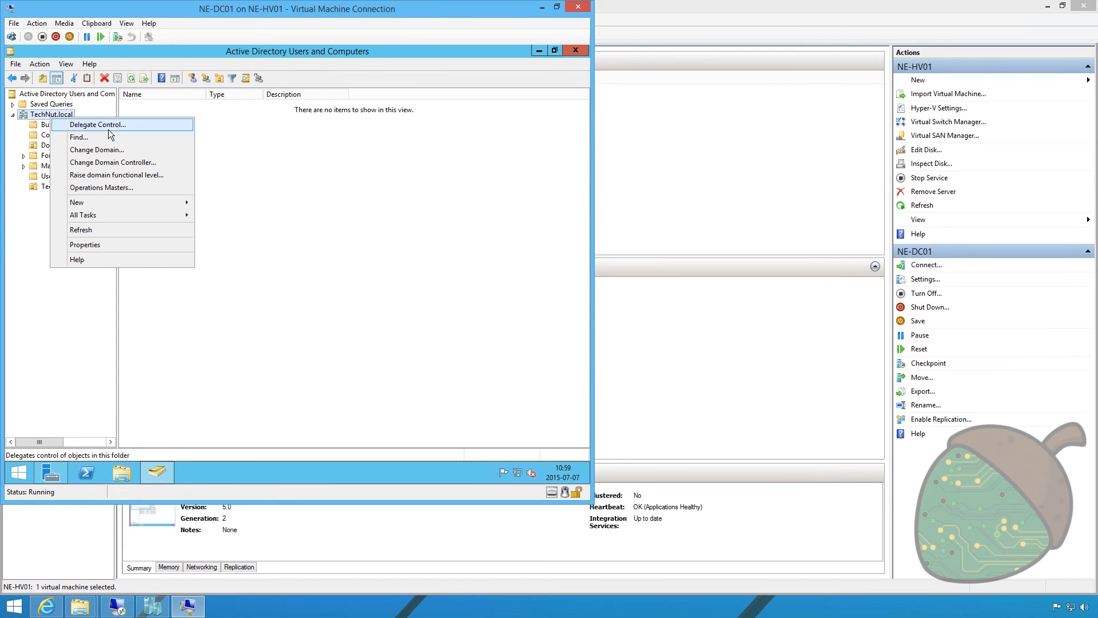
{"action": "mouse_move", "coordinate": [161, 207]}
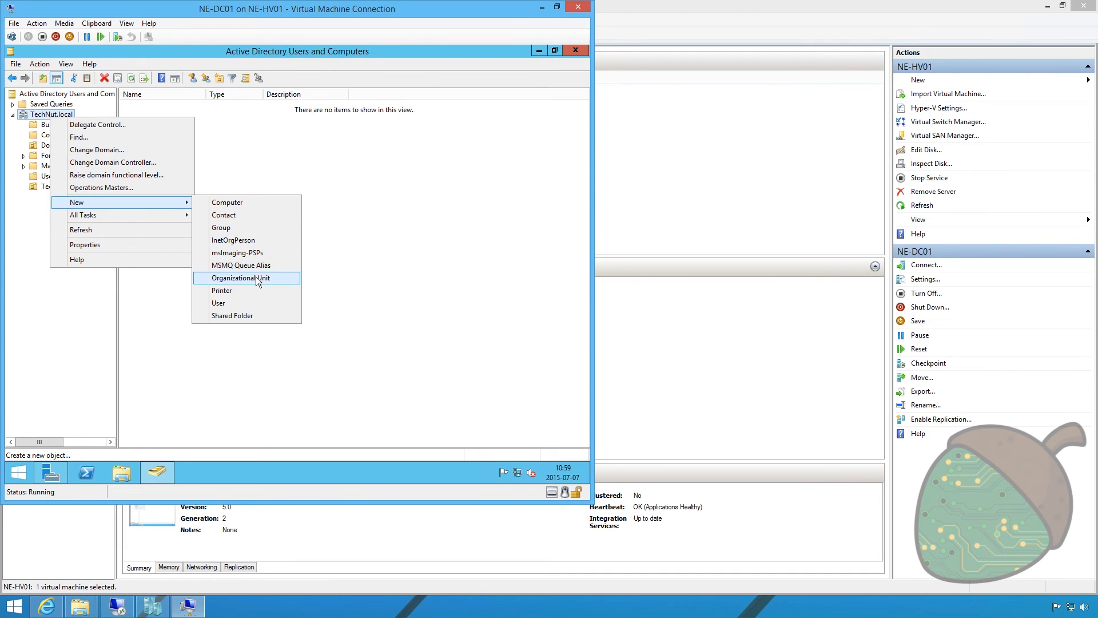
{"action": "left_click", "coordinate": [239, 277]}
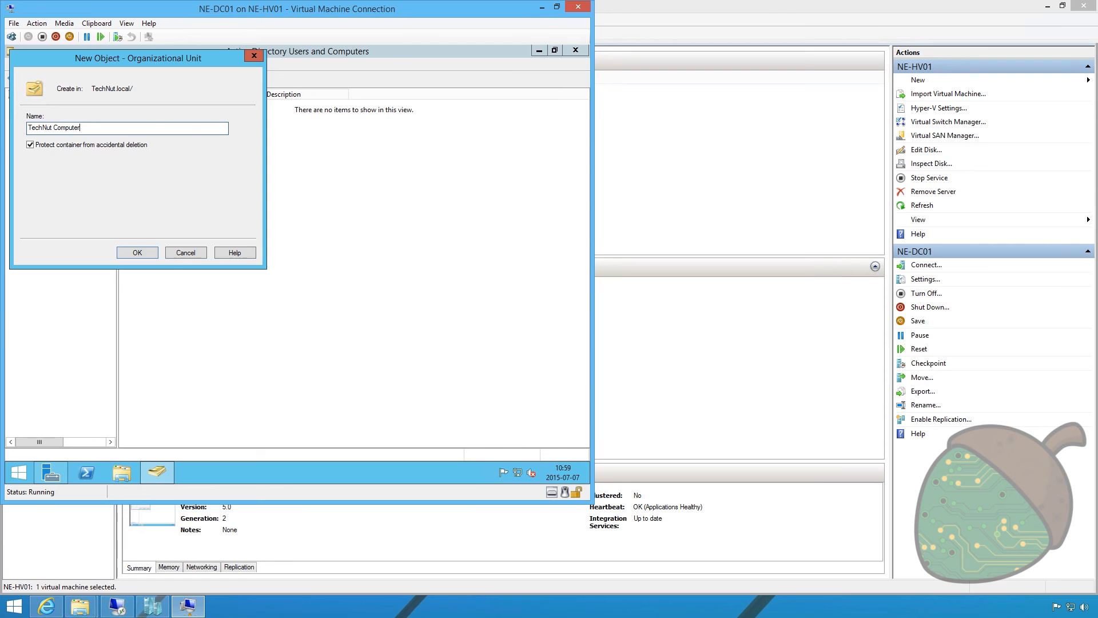
{"action": "left_click", "coordinate": [136, 253]}
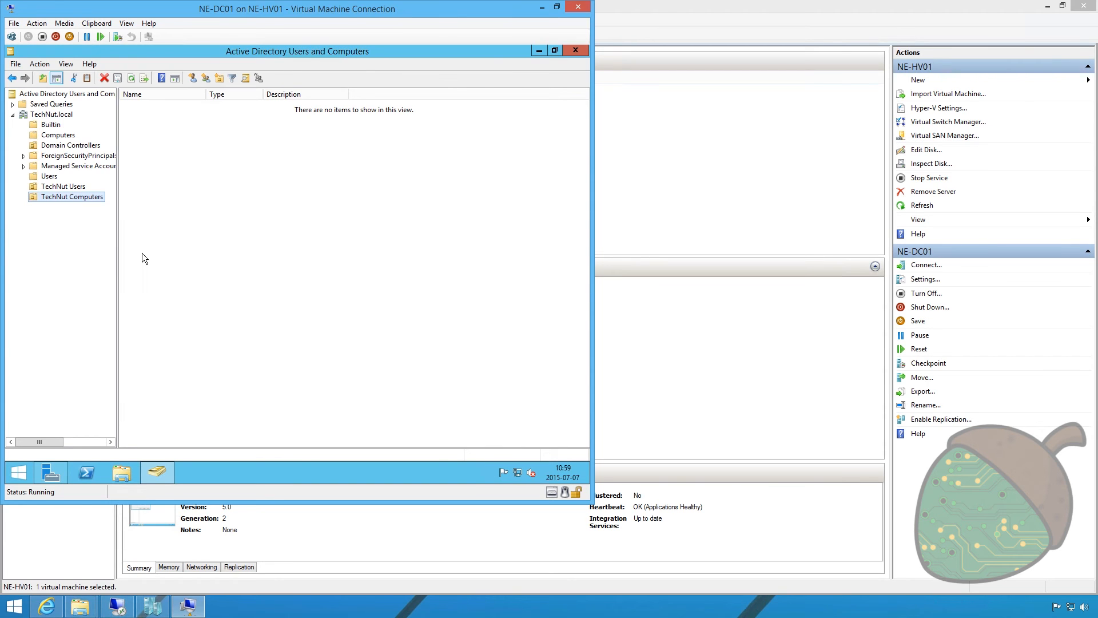
- Attempt to delete TechNut Users and dismiss the accidental-deletion protection error
{"action": "left_click", "coordinate": [63, 187]}
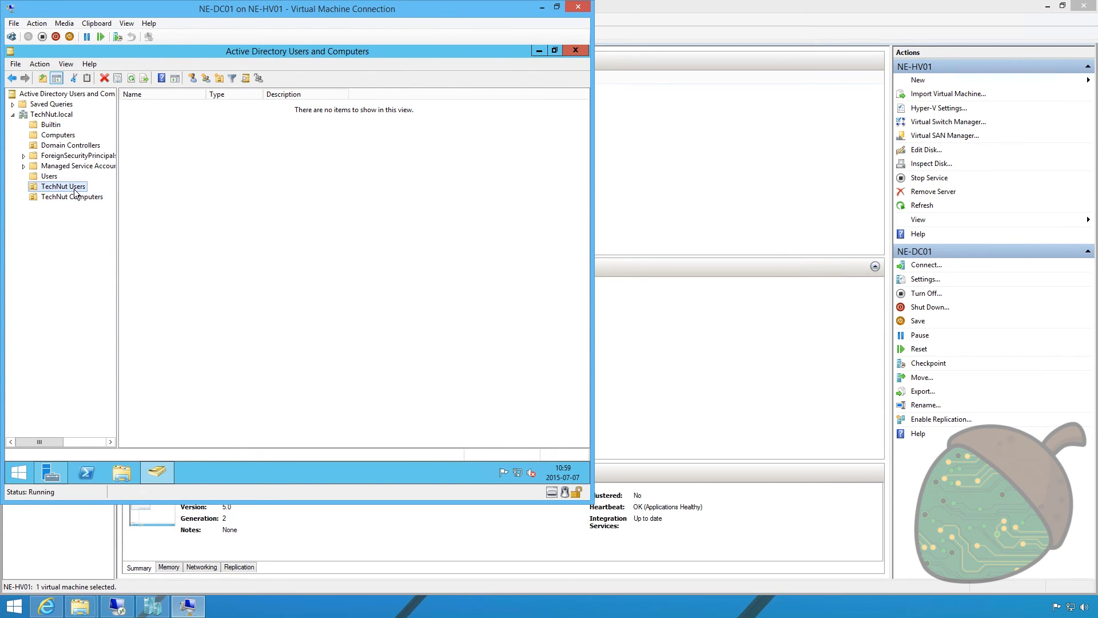
{"action": "right_click", "coordinate": [63, 186]}
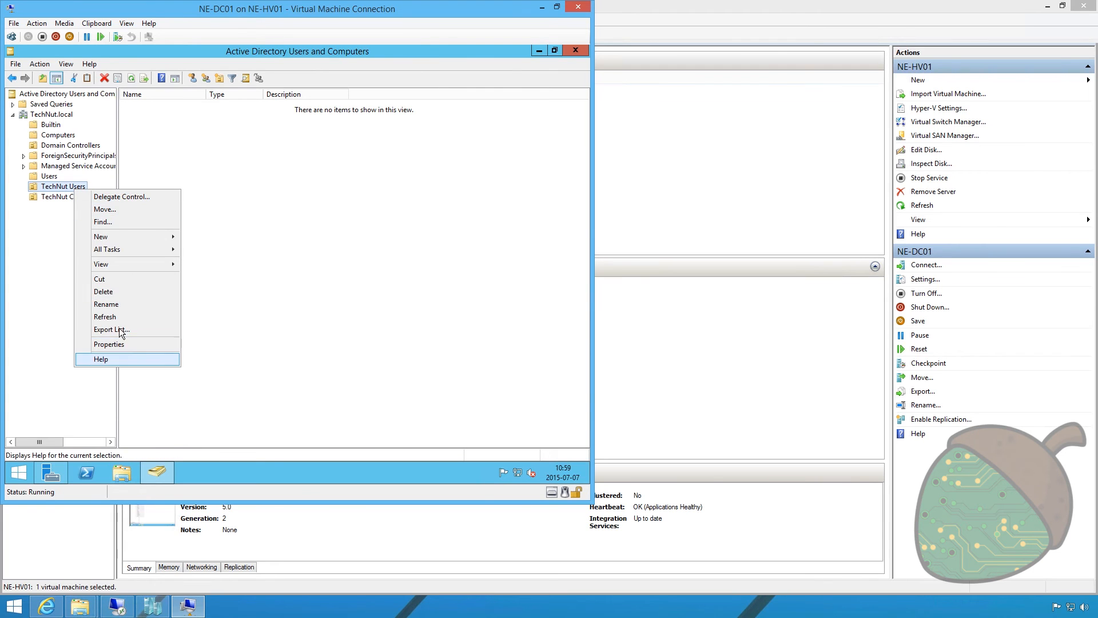
{"action": "left_click", "coordinate": [103, 292]}
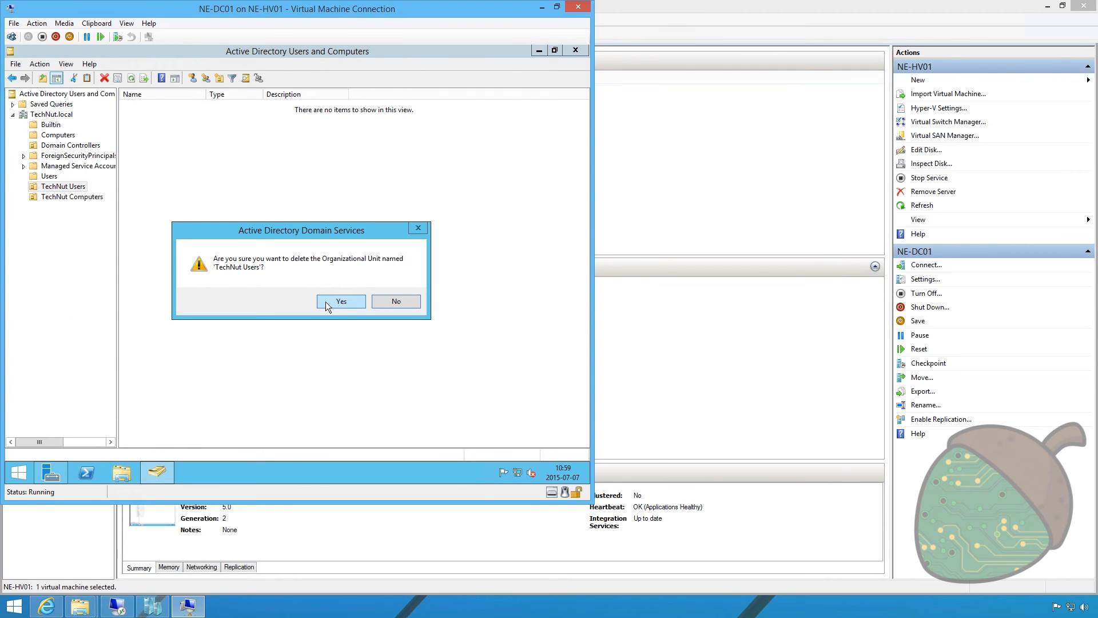
{"action": "left_click", "coordinate": [341, 301]}
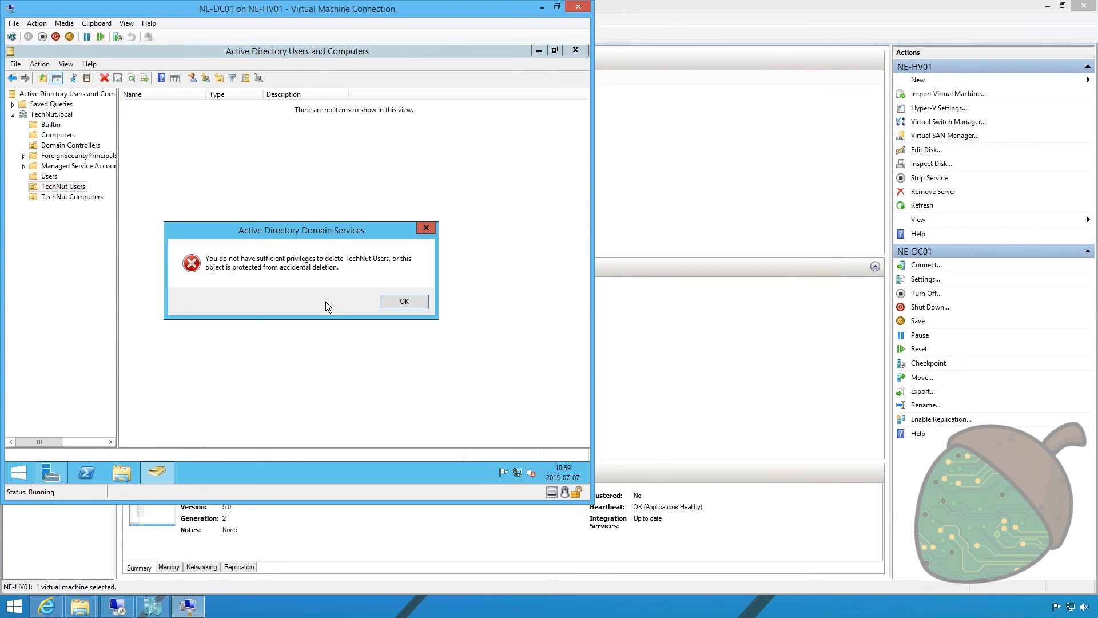
{"action": "left_click", "coordinate": [403, 300]}
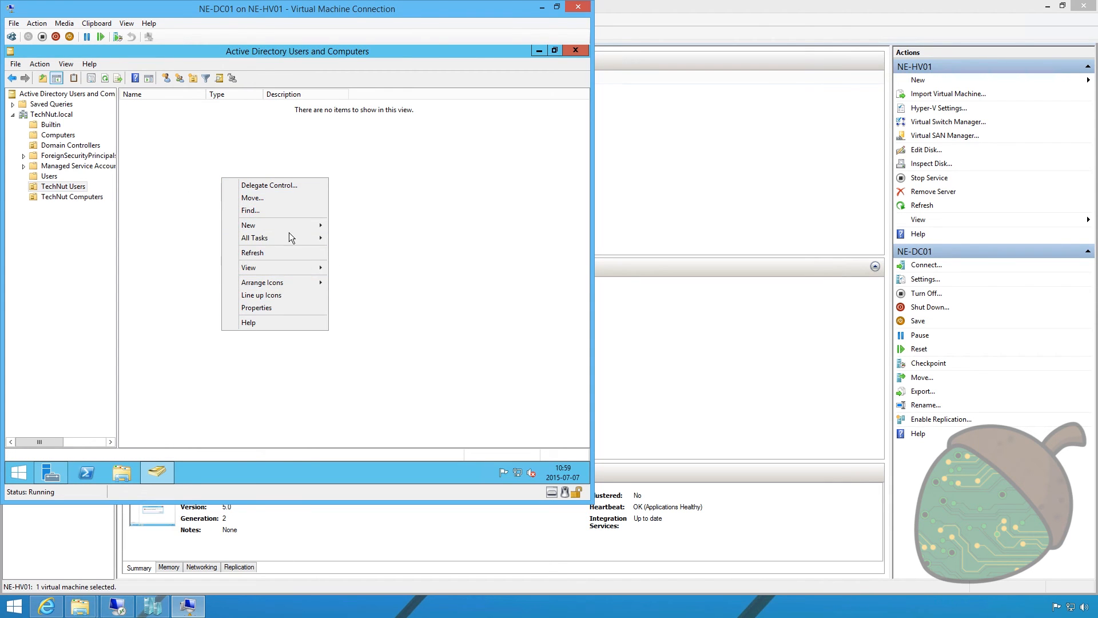
- Start a new user Martin TechNut with logon name martin in TechNut Users
{"action": "left_click", "coordinate": [248, 225]}
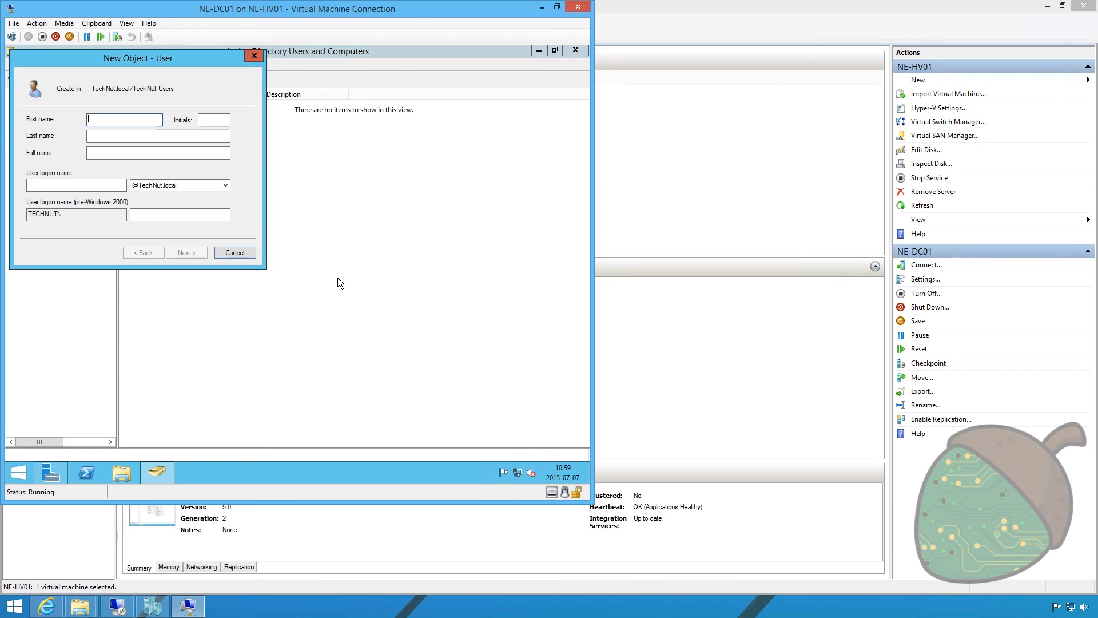
{"action": "type", "text": "Marti"}
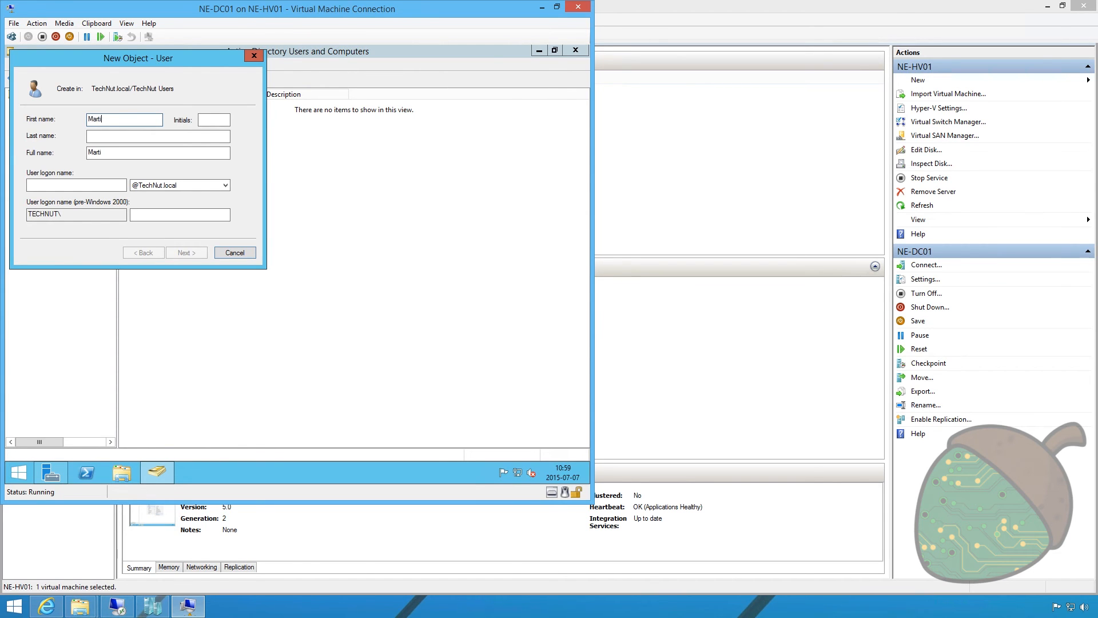
{"action": "type", "text": "T"}
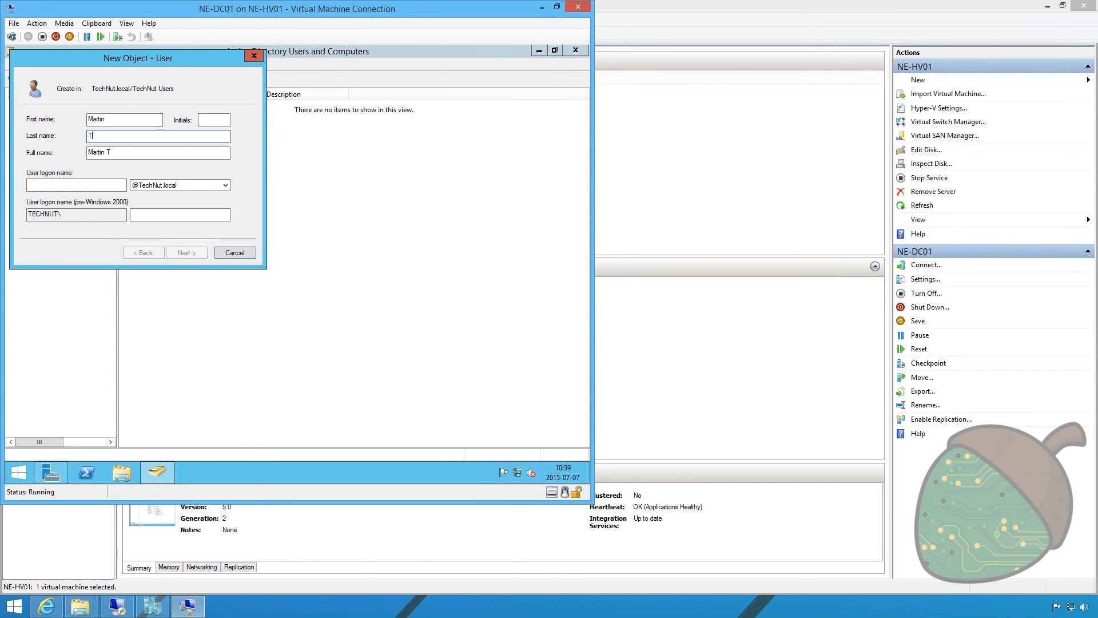
{"action": "type", "text": "echNut"}
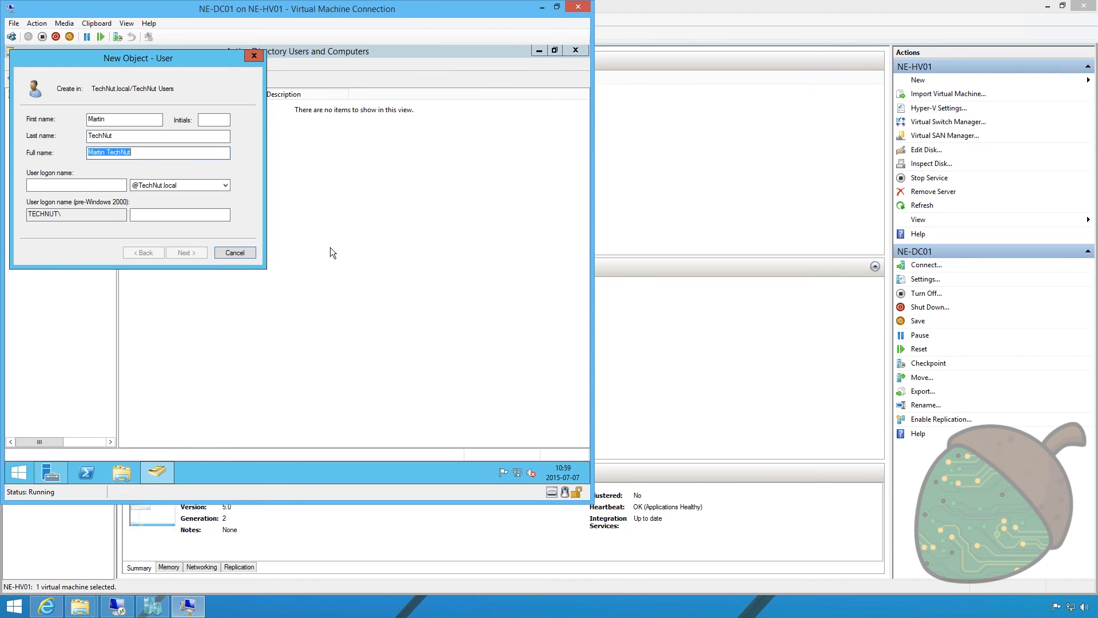
{"action": "type", "text": "mar"}
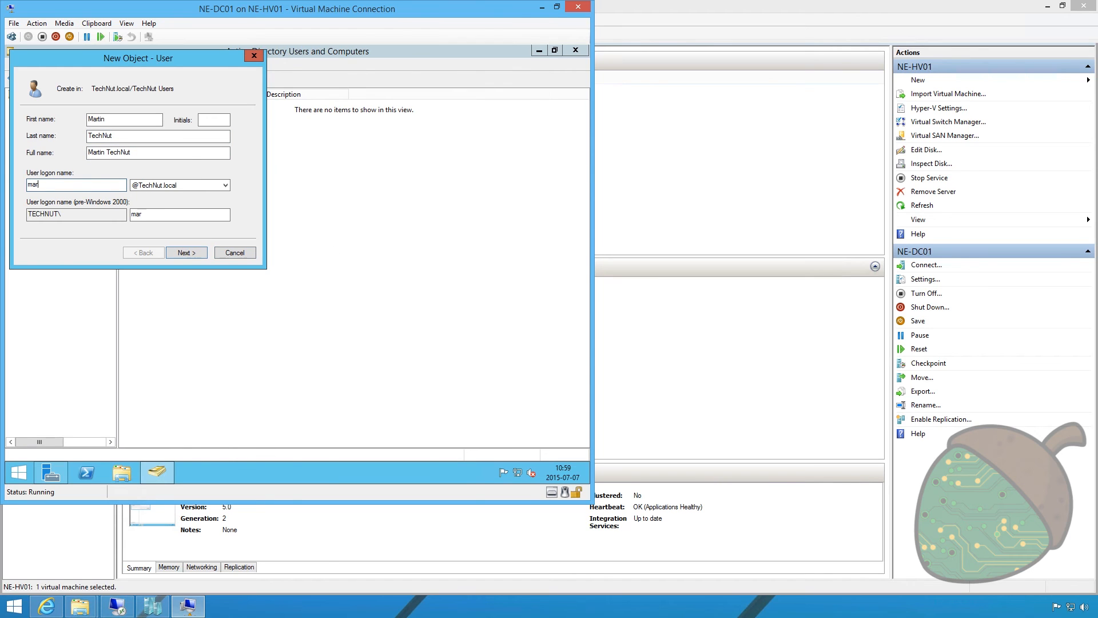
{"action": "left_click", "coordinate": [185, 252]}
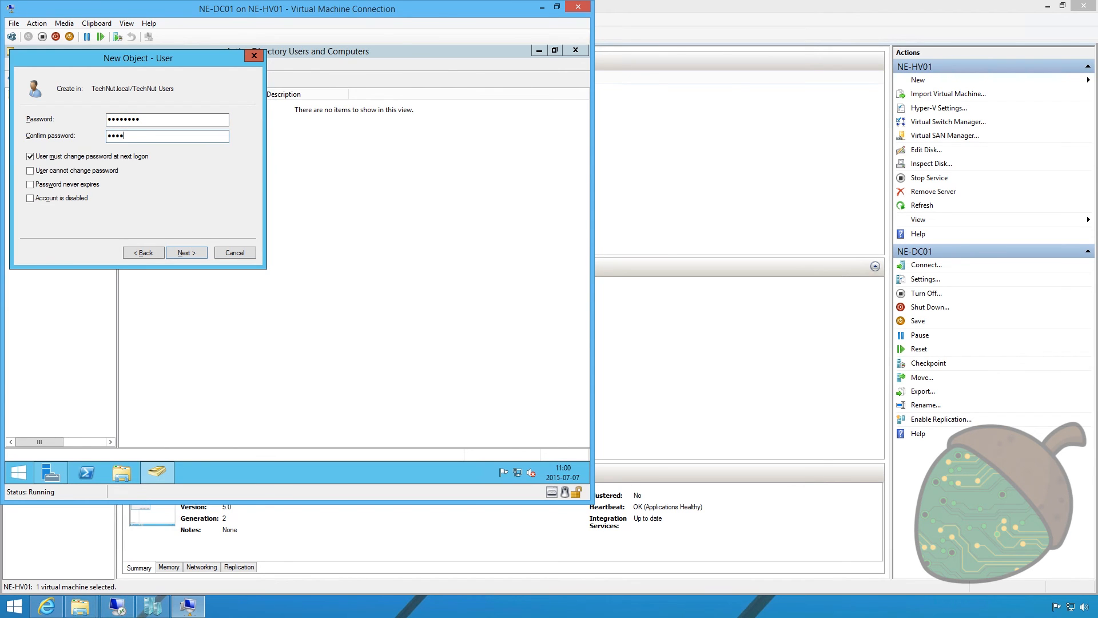
- Set the password to never expire without a change at next logon and finish creating the account
{"action": "left_click", "coordinate": [30, 156]}
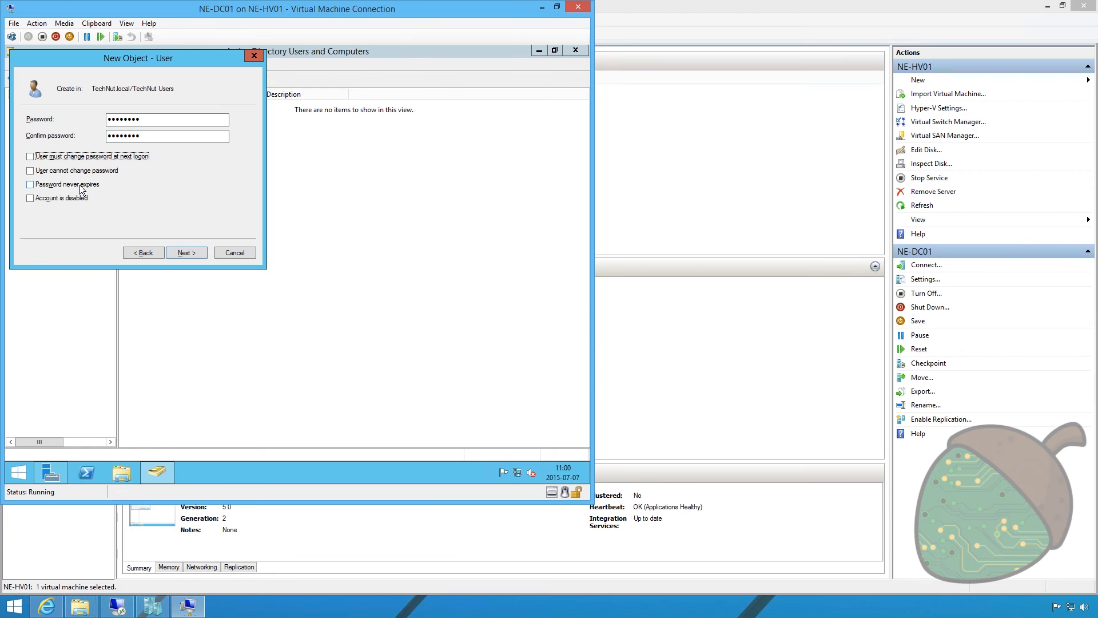
{"action": "left_click", "coordinate": [185, 252]}
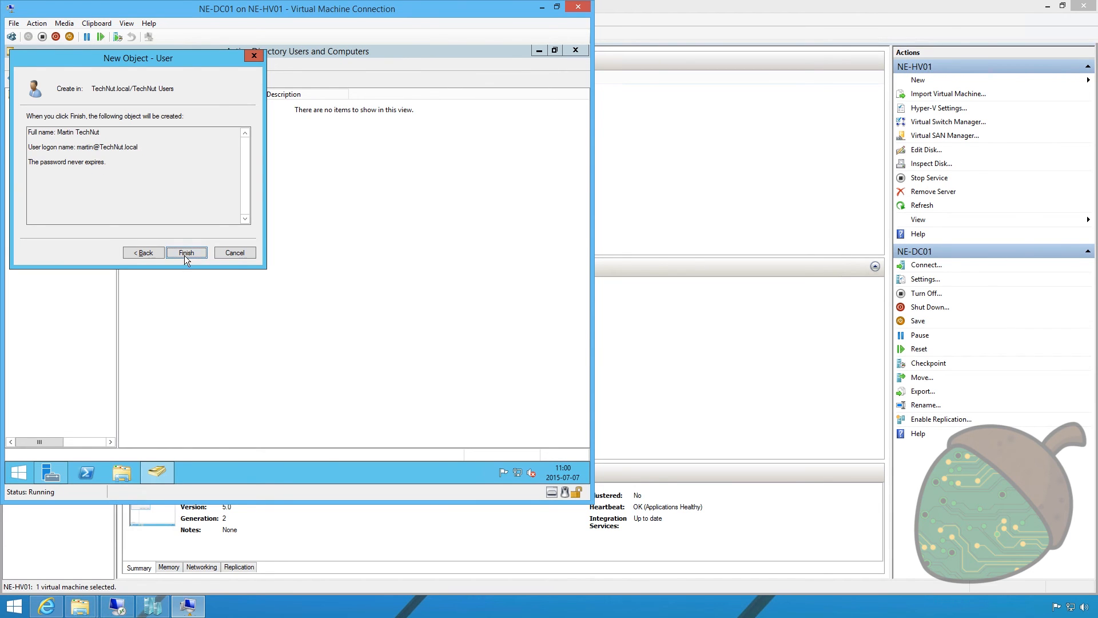
{"action": "left_click", "coordinate": [187, 251]}
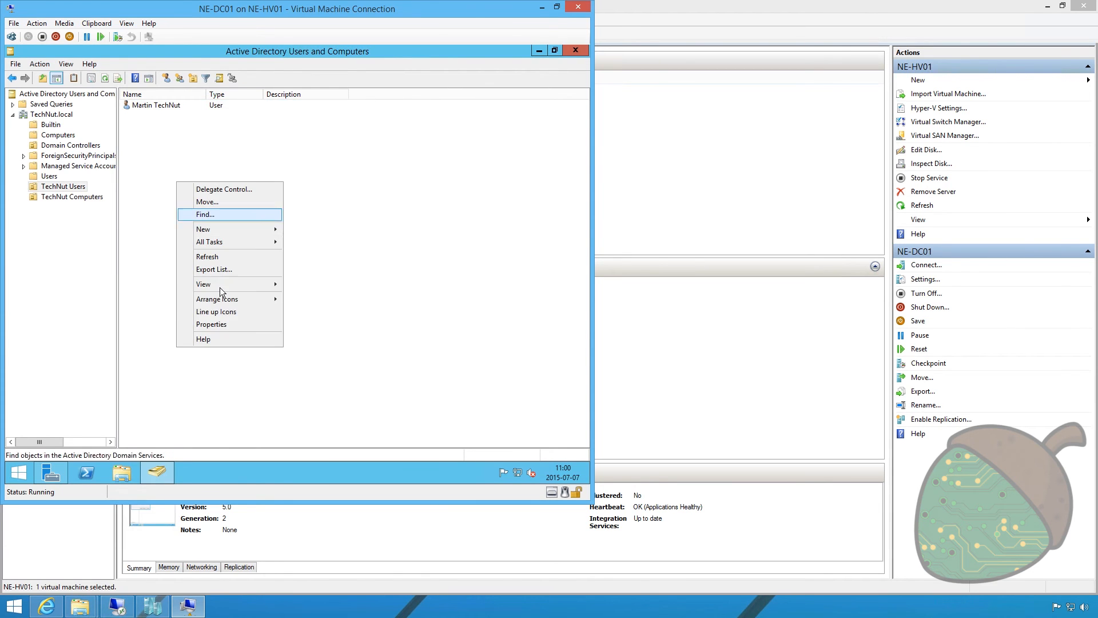
- Start a second user Niclas Technut in TechNut Users
{"action": "left_click", "coordinate": [204, 228]}
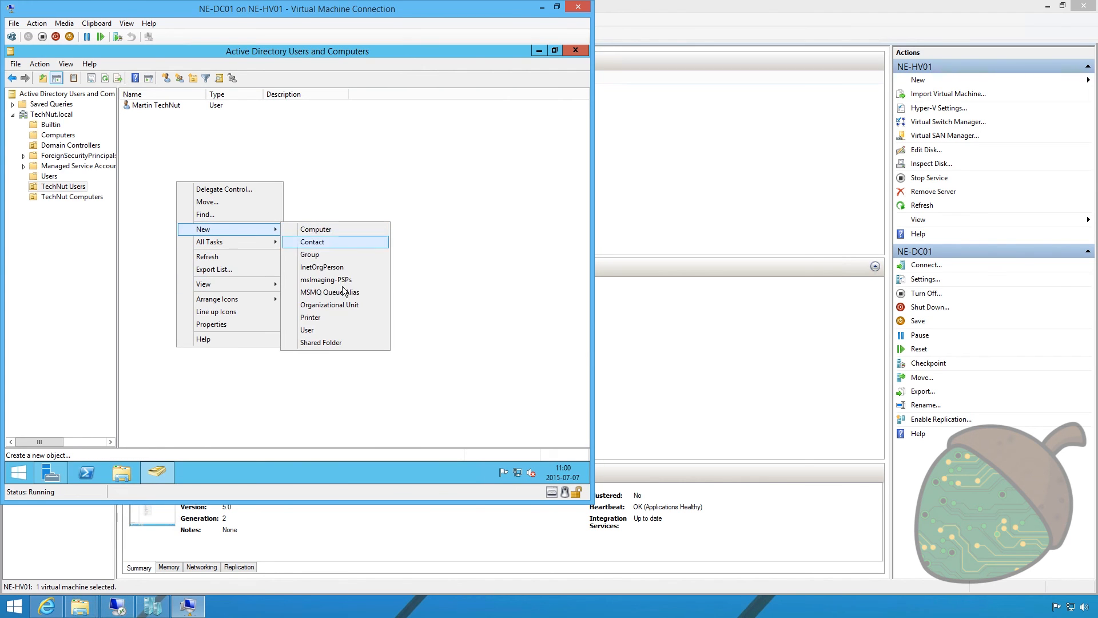
{"action": "left_click", "coordinate": [306, 329]}
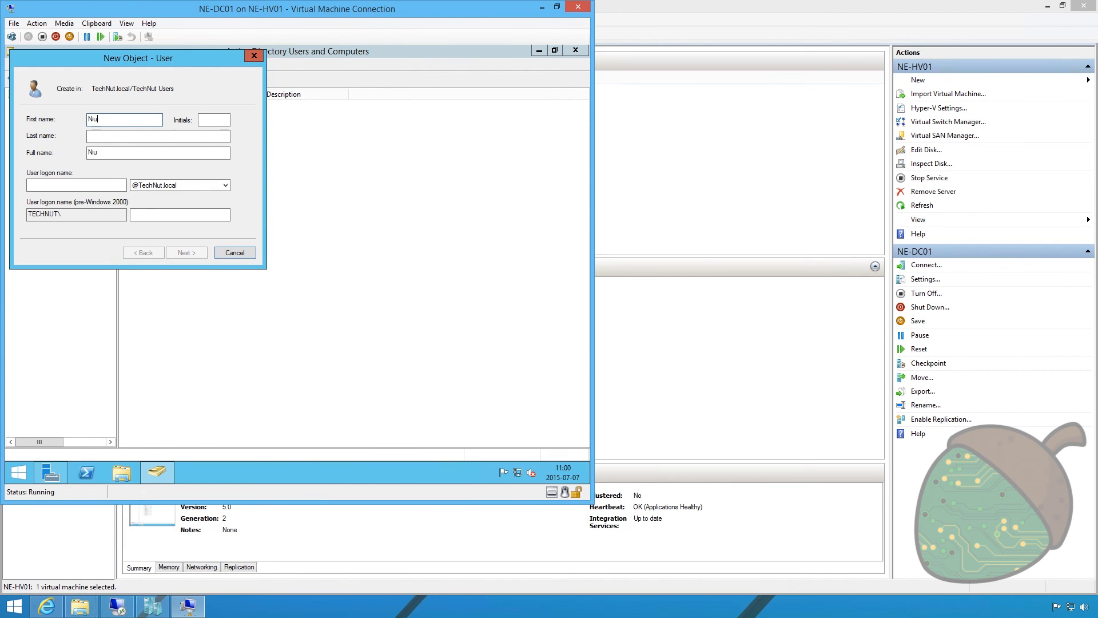
{"action": "type", "text": "clas"}
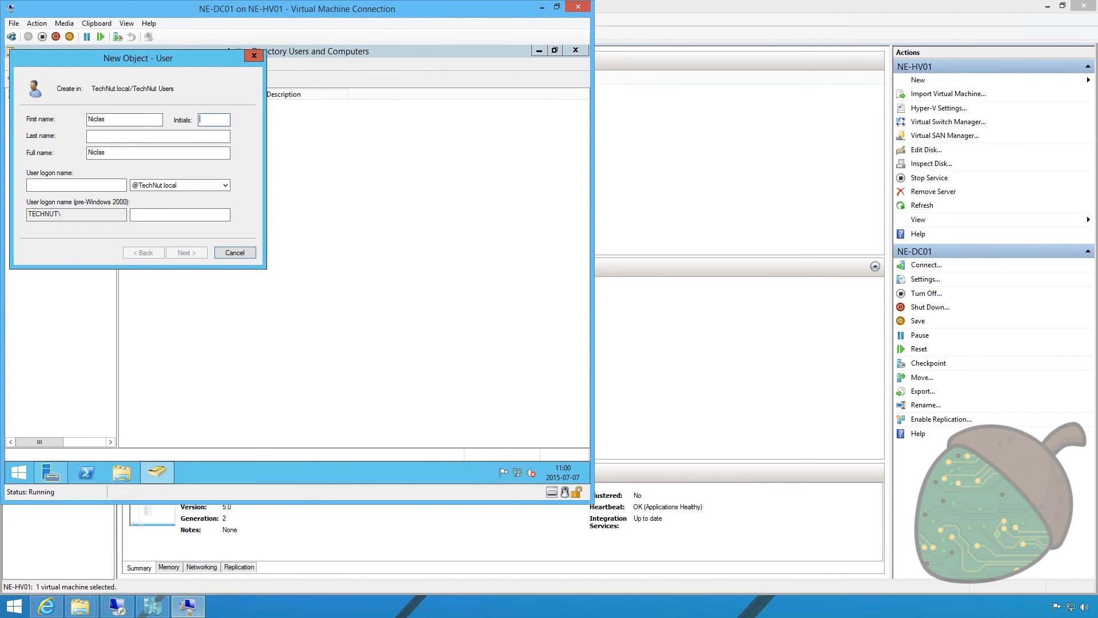
{"action": "type", "text": "Technut"}
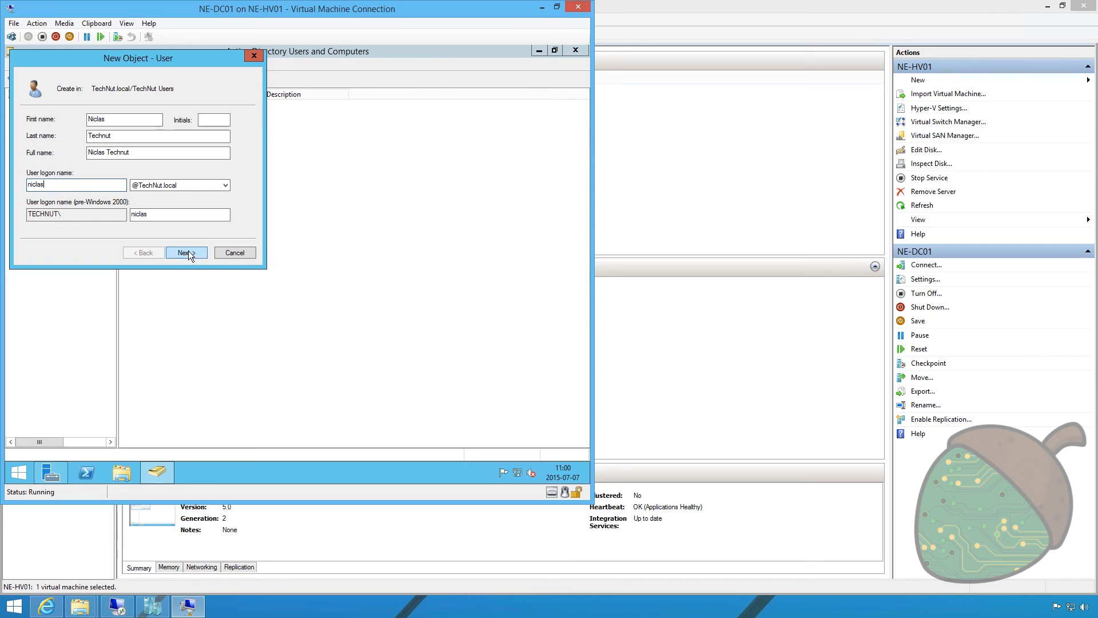
{"action": "left_click", "coordinate": [185, 251]}
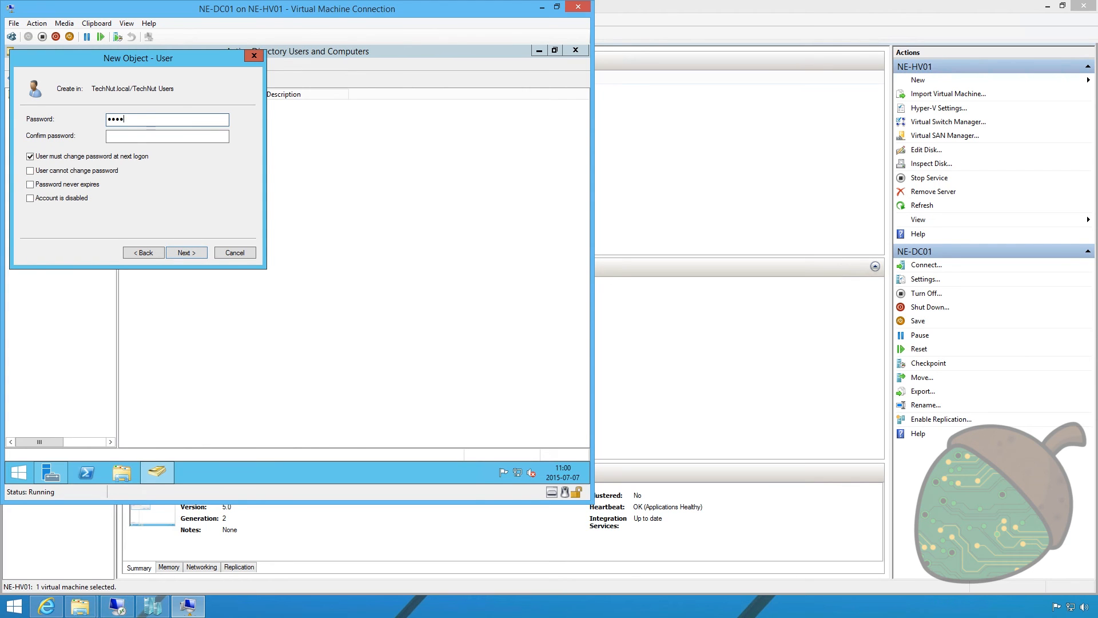
- Give Niclas a never-expiring password, create the account, and switch to the remote server session
{"action": "type", "text": "••••"}
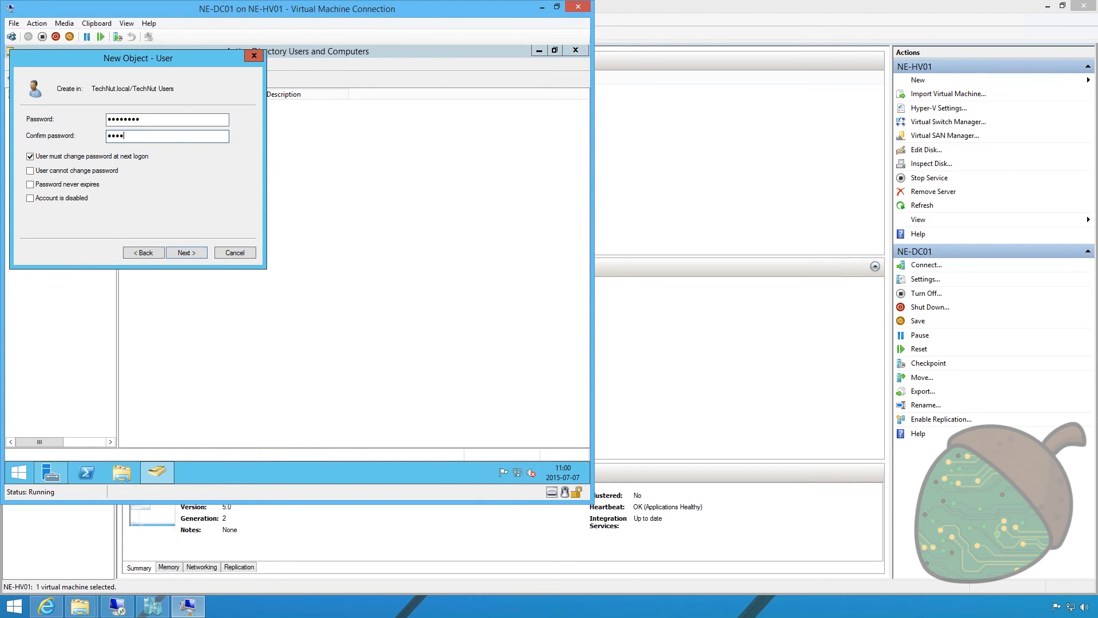
{"action": "left_click", "coordinate": [30, 156]}
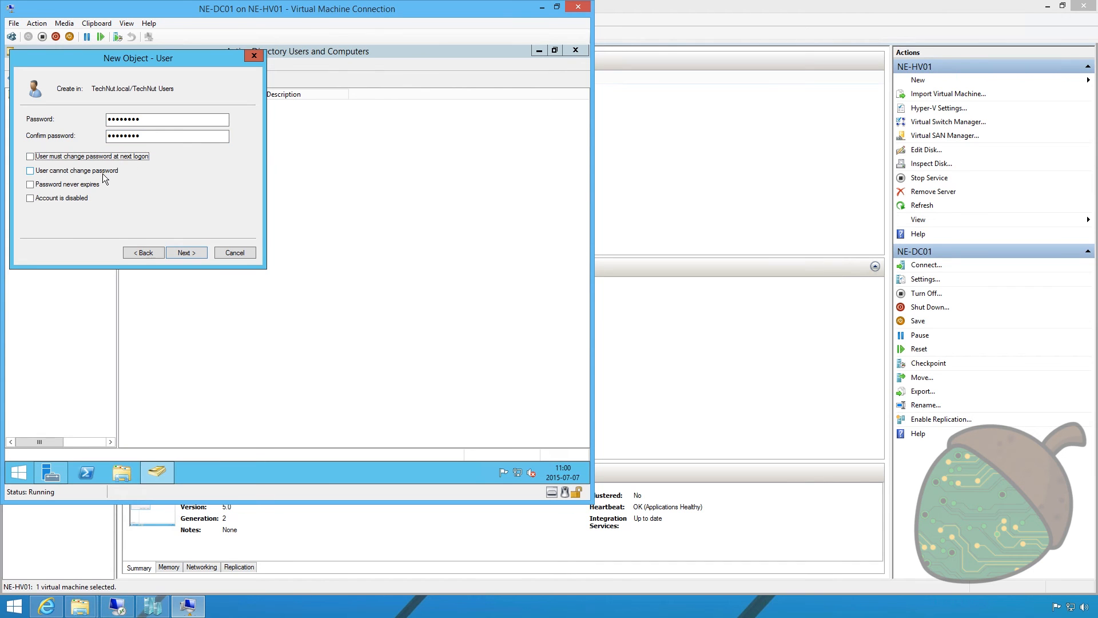
{"action": "left_click", "coordinate": [185, 251]}
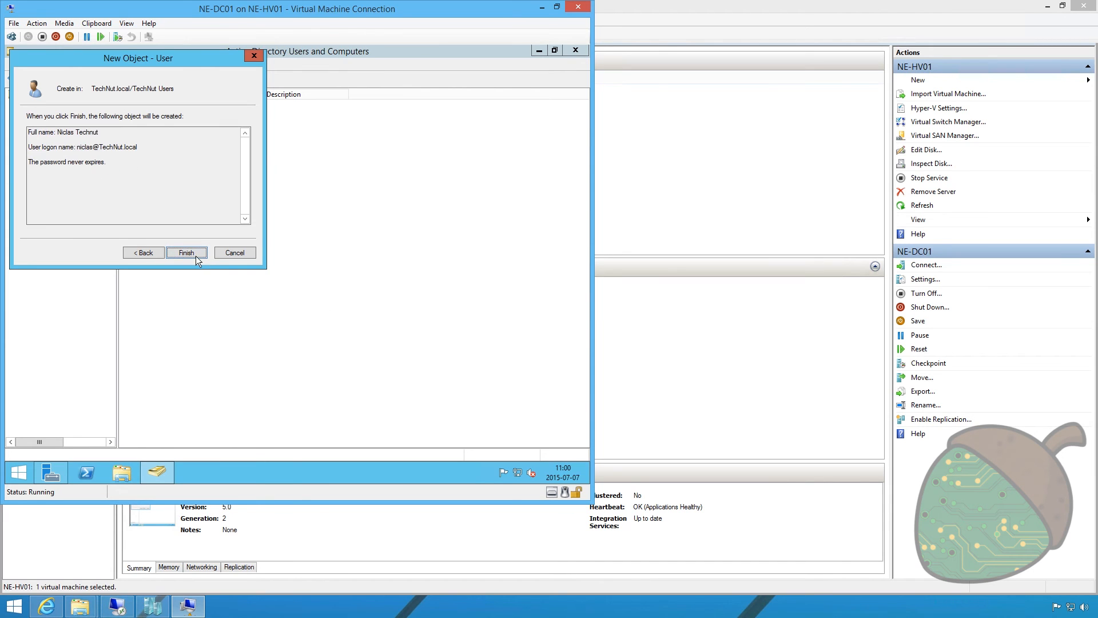
{"action": "left_click", "coordinate": [186, 252]}
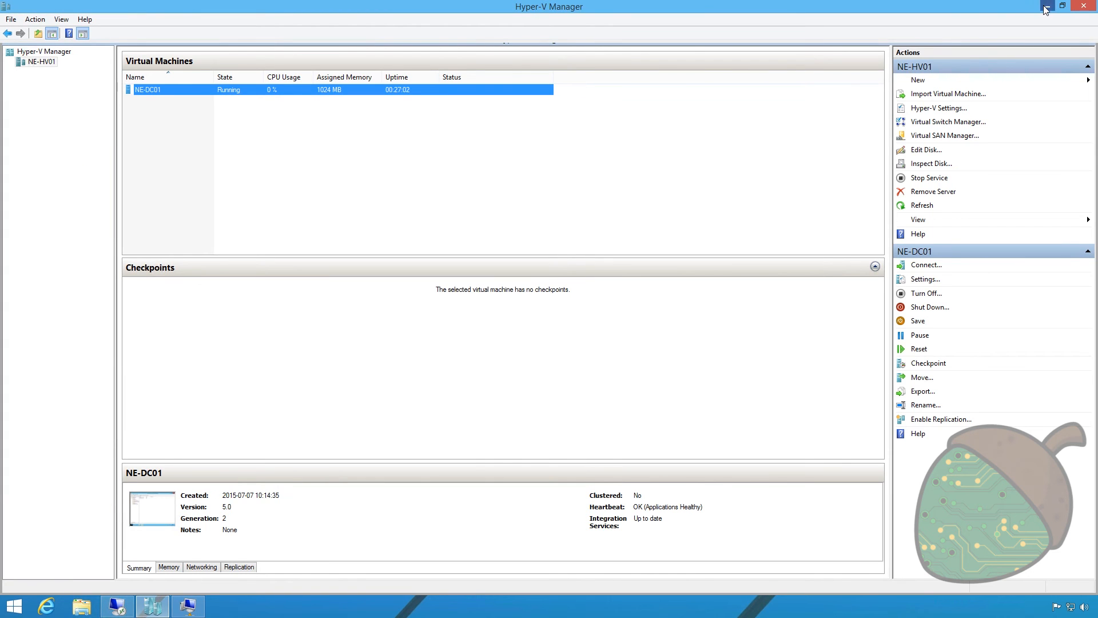
{"action": "left_click", "coordinate": [1045, 7]}
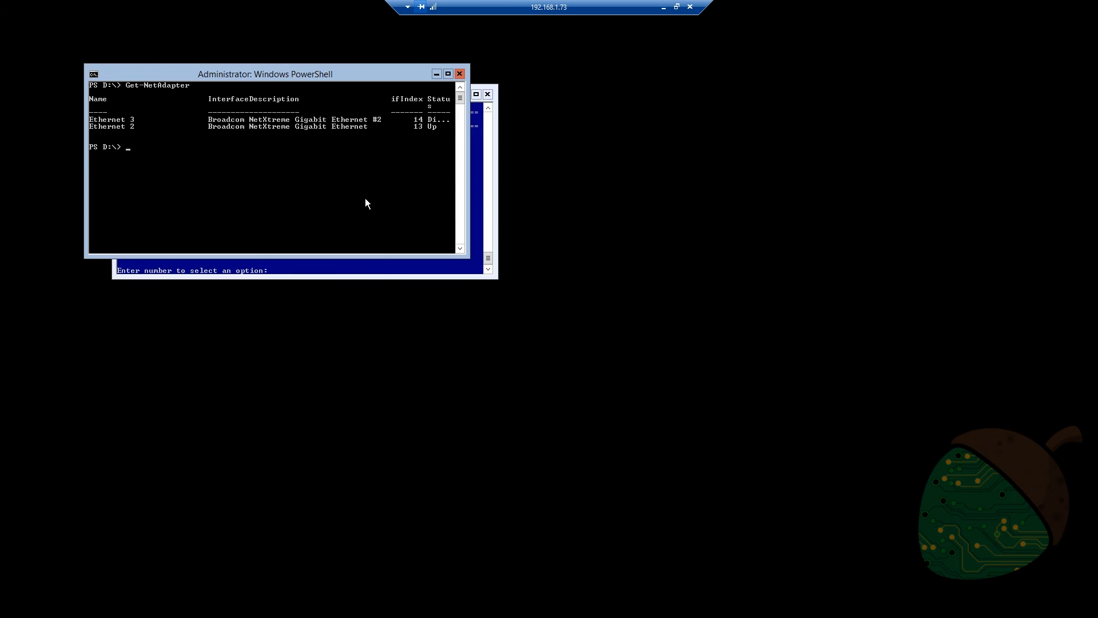
{"action": "mouse_move", "coordinate": [375, 273]}
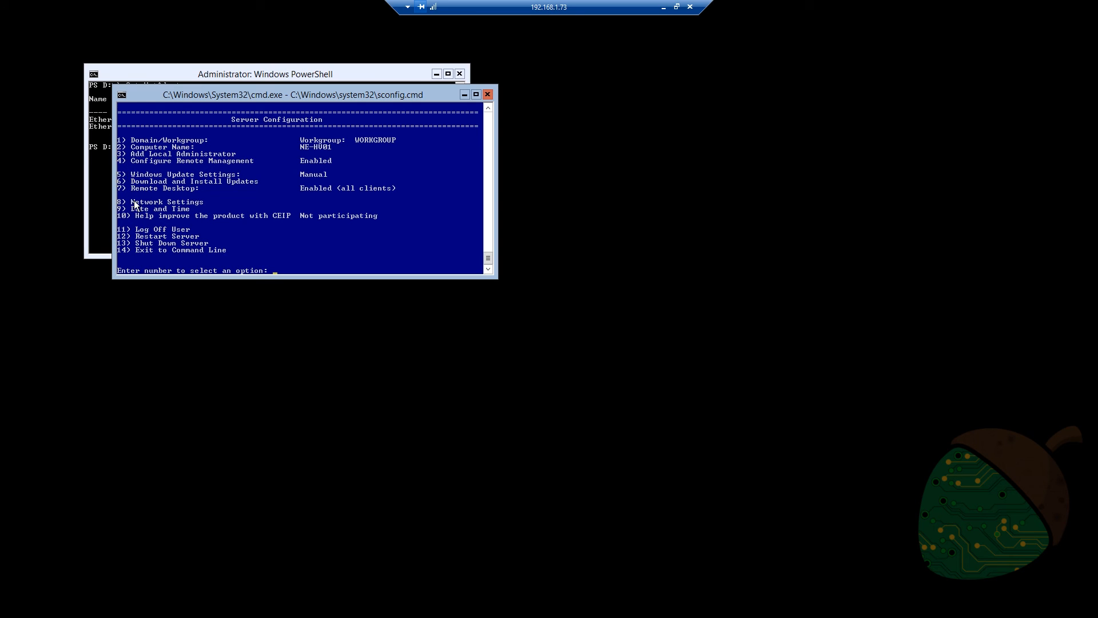
- In sconfig network settings, set the adapter's preferred DNS to 192.168.1.78 and alternate to 8.8.8.8
{"action": "type", "text": "8"}
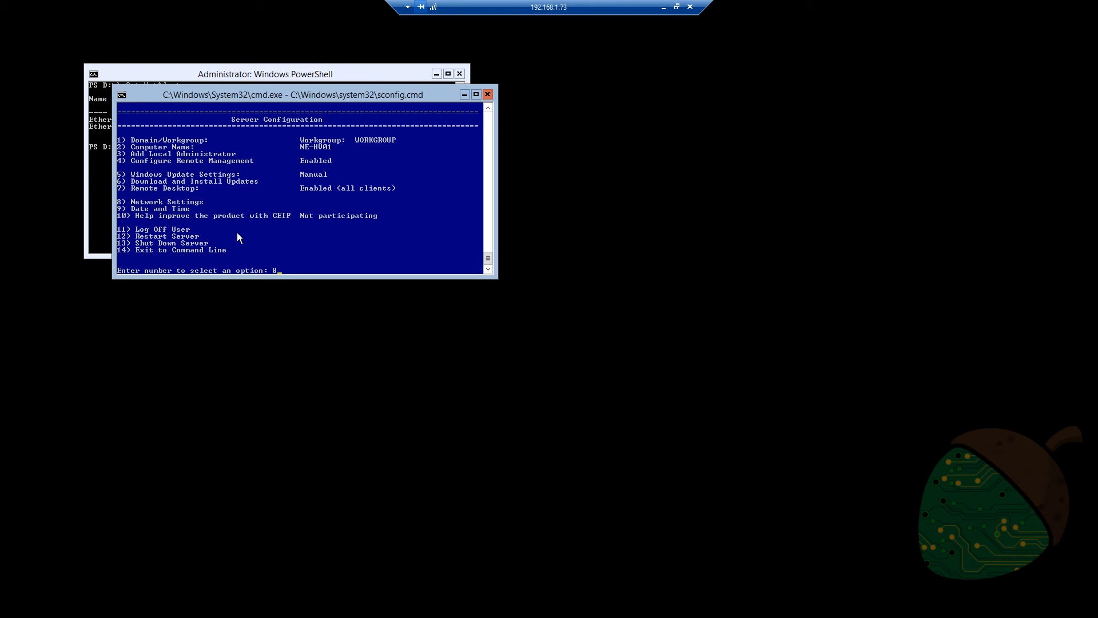
{"action": "key", "text": "Return"}
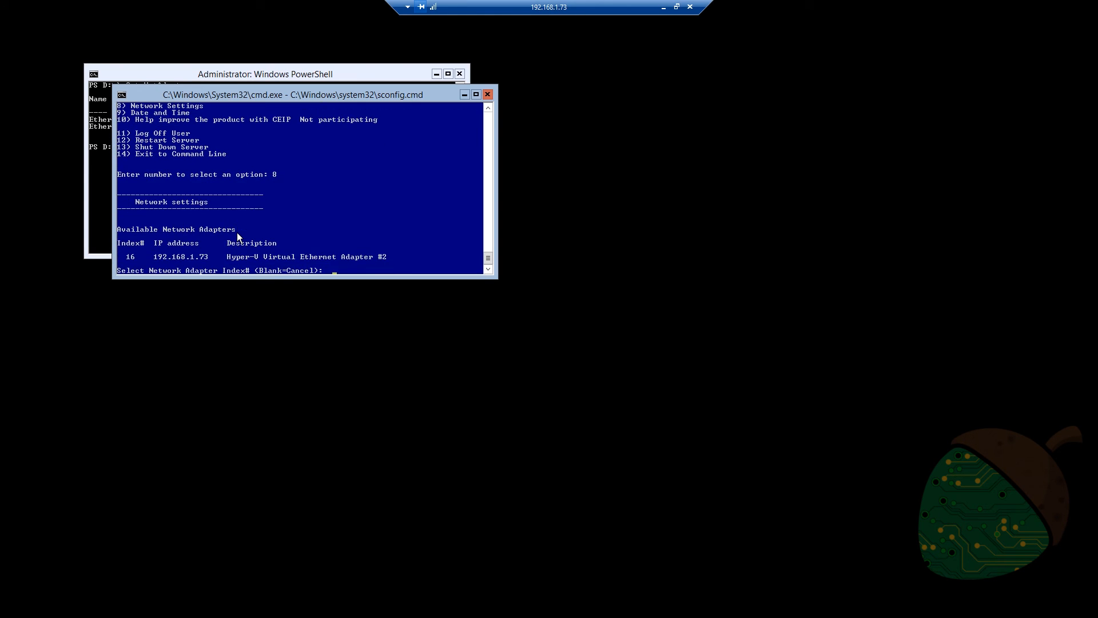
{"action": "type", "text": "1"}
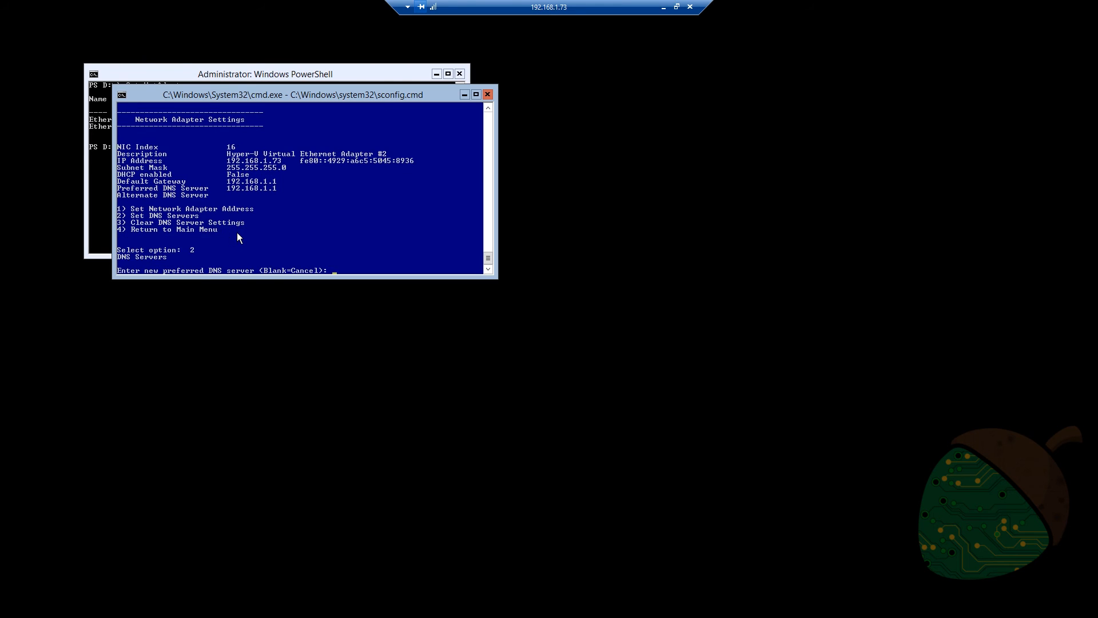
{"action": "type", "text": "192.168."}
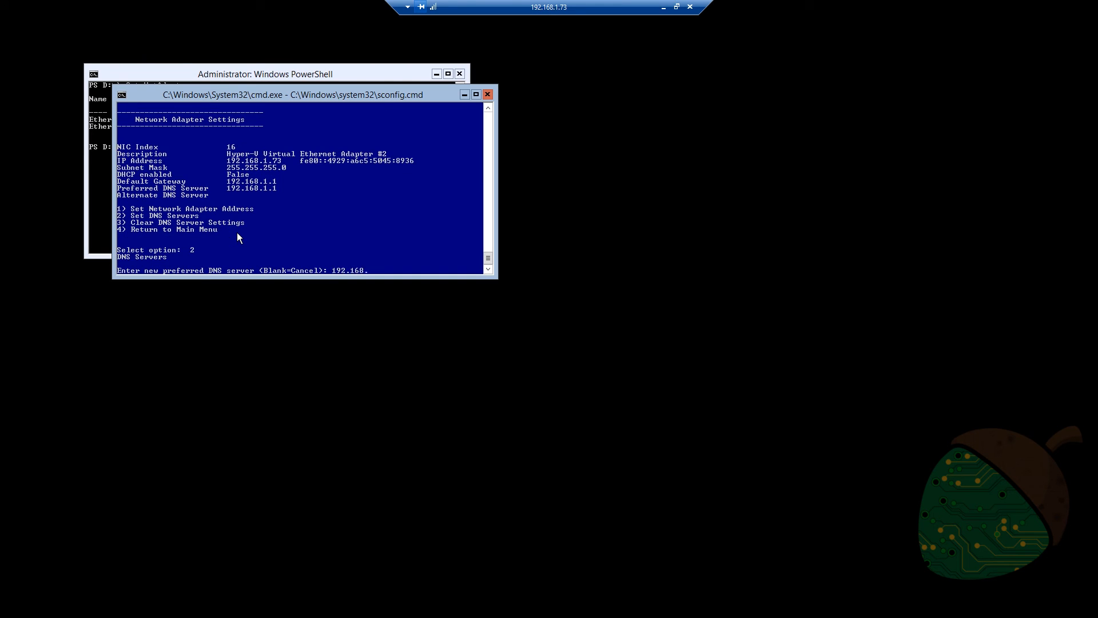
{"action": "type", "text": "1.78"}
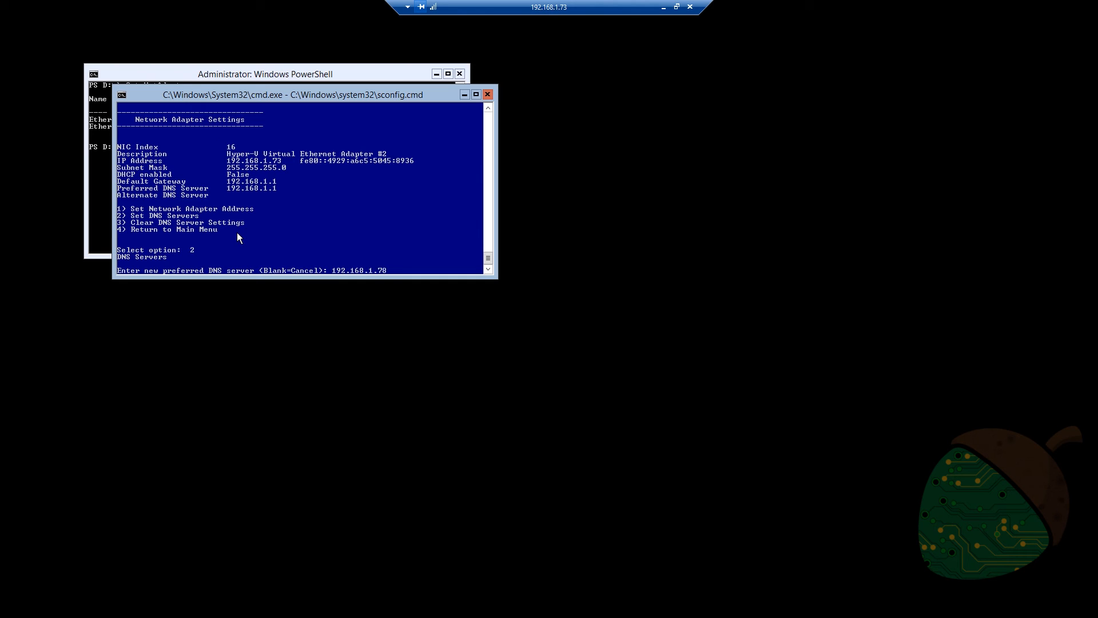
{"action": "key", "text": "Return"}
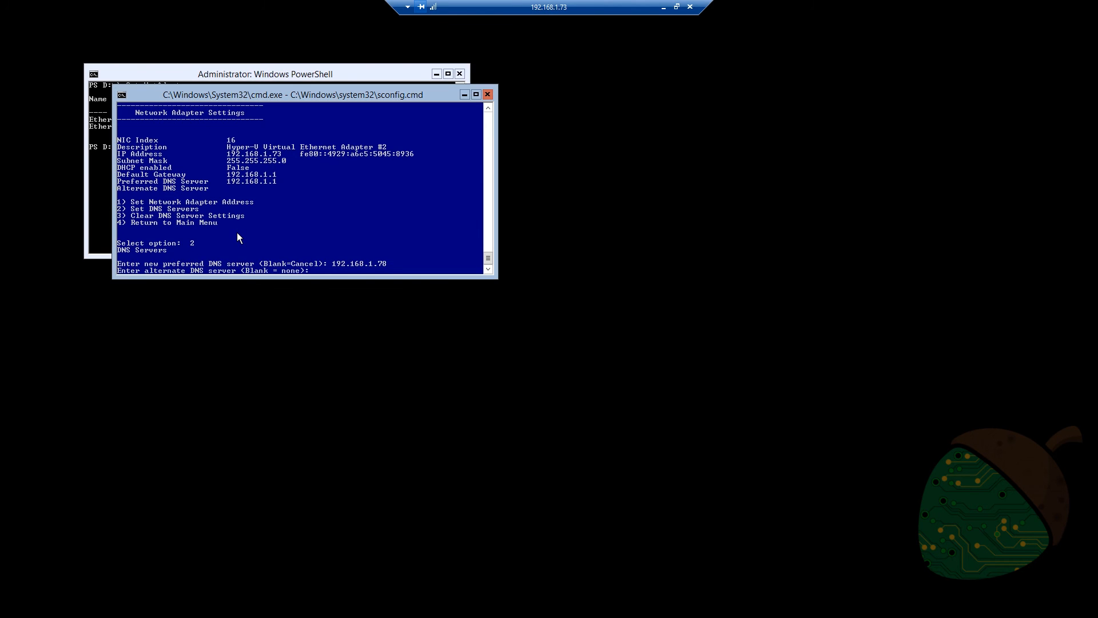
{"action": "type", "text": "8.8.8.8"}
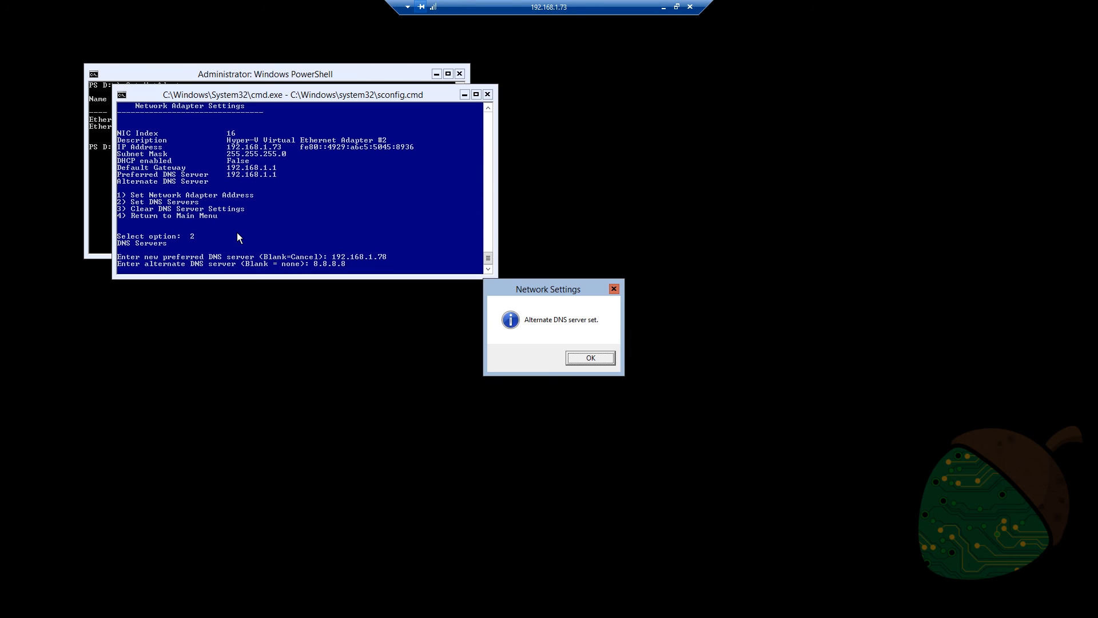
{"action": "left_click", "coordinate": [589, 357]}
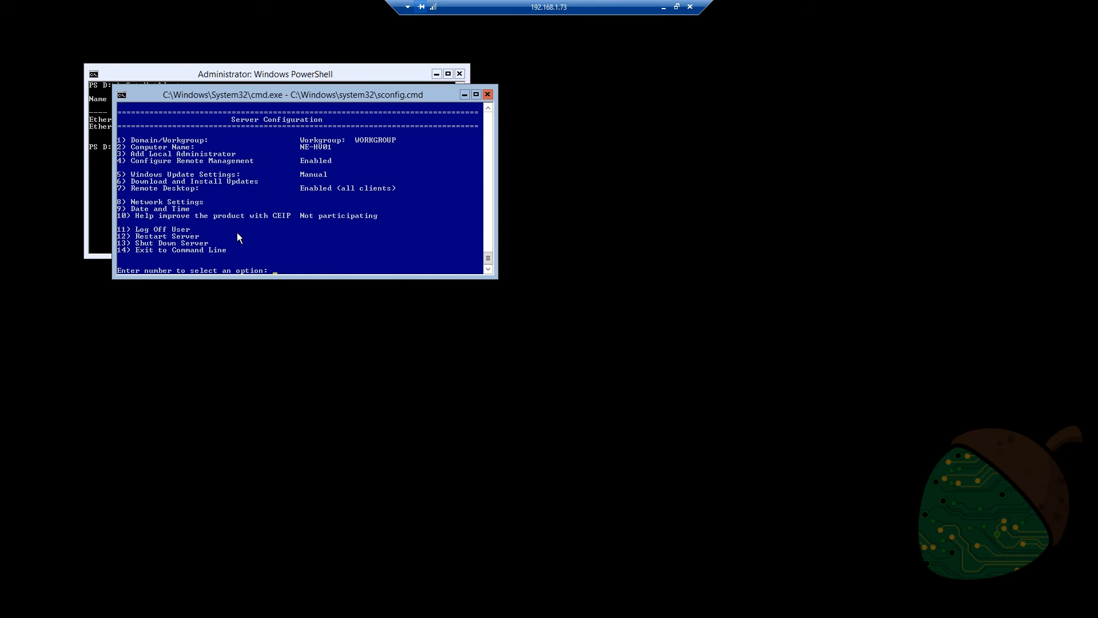
- Choose the domain join option in sconfig and enter technut.local as the domain
{"action": "type", "text": "1"}
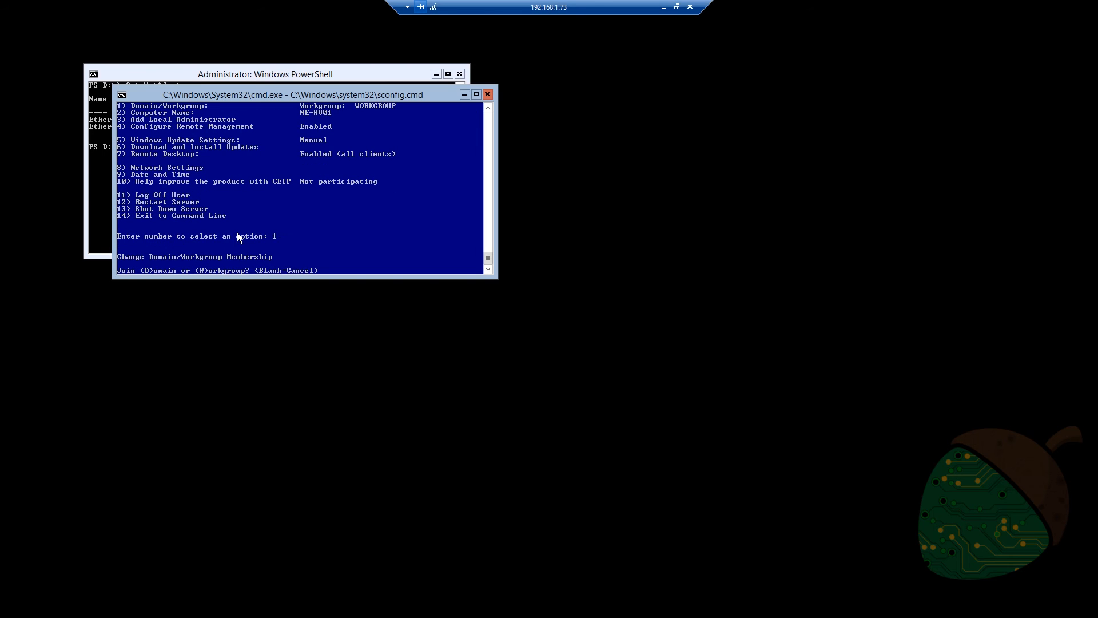
{"action": "type", "text": "D"}
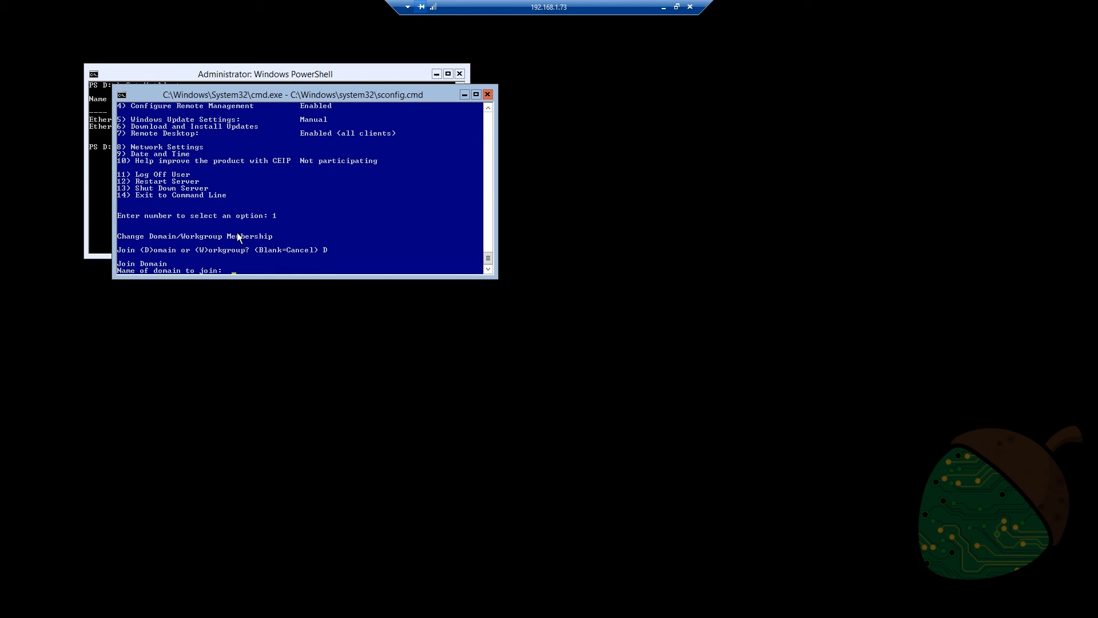
{"action": "type", "text": "technut"}
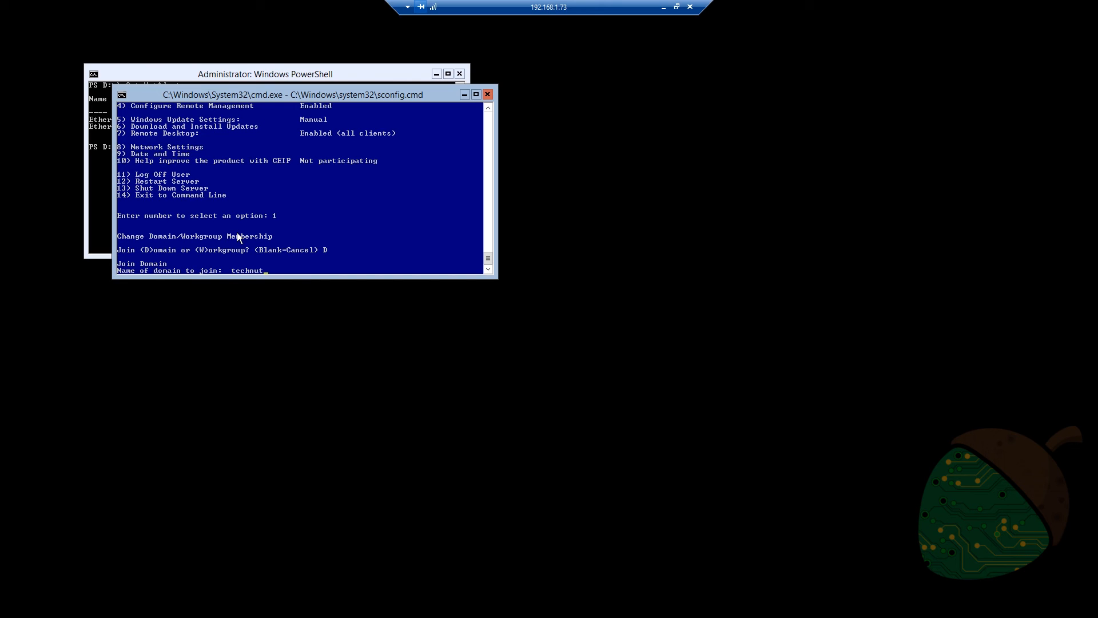
{"action": "type", "text": ".local"}
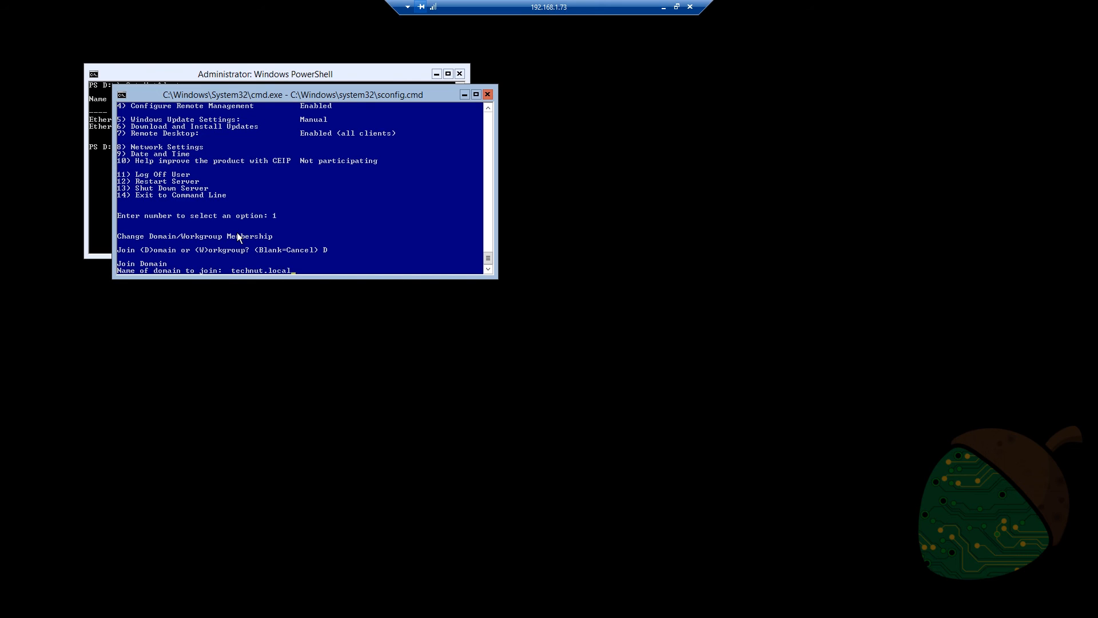
{"action": "key", "text": "Return"}
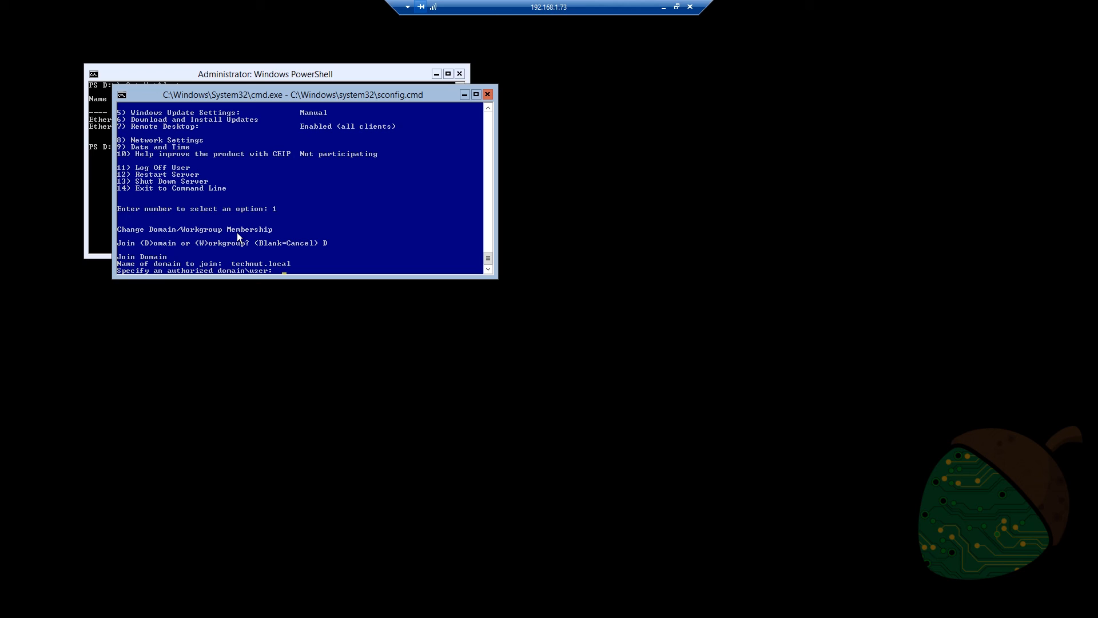
- Authenticate as technut\administrator, keep the current computer name, and restart NE-HV01
{"action": "type", "text": "technut\\a"}
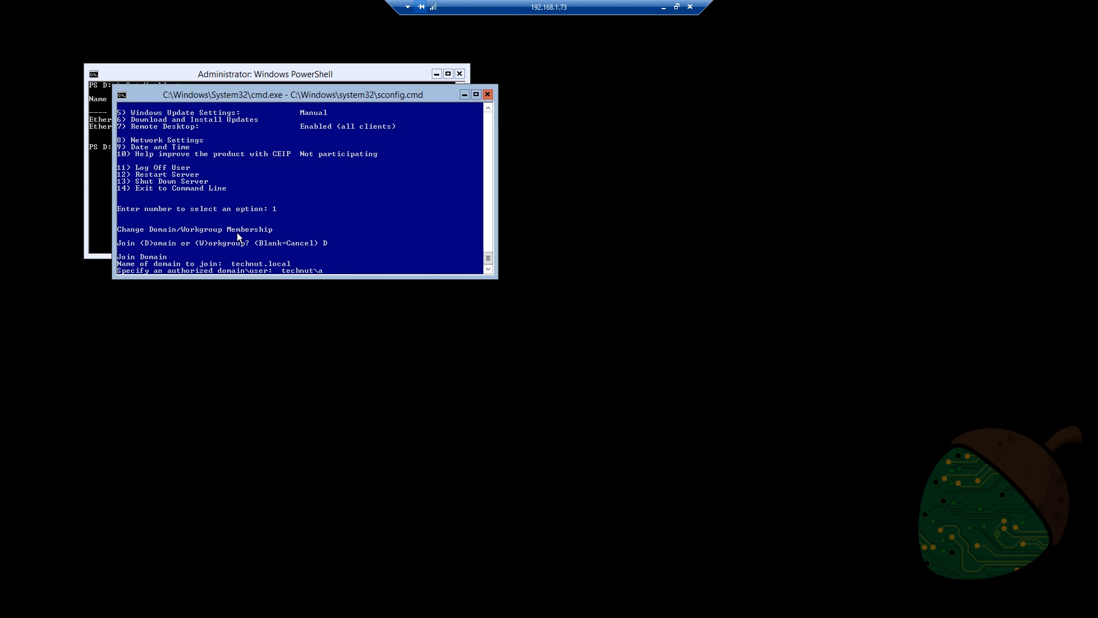
{"action": "type", "text": "dministrator"}
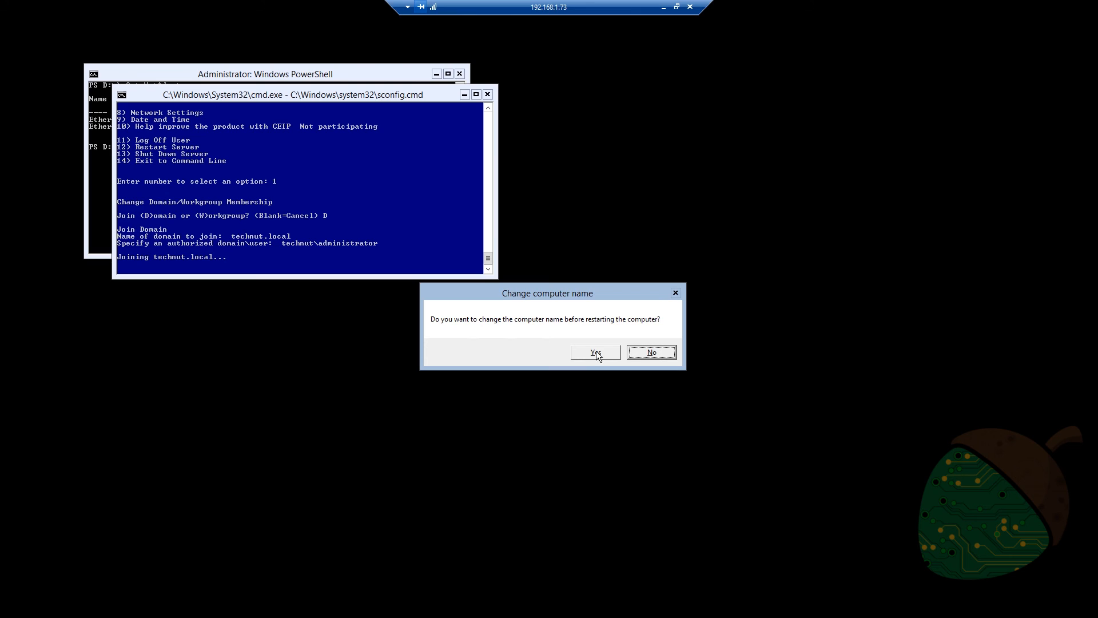
{"action": "mouse_move", "coordinate": [651, 357]}
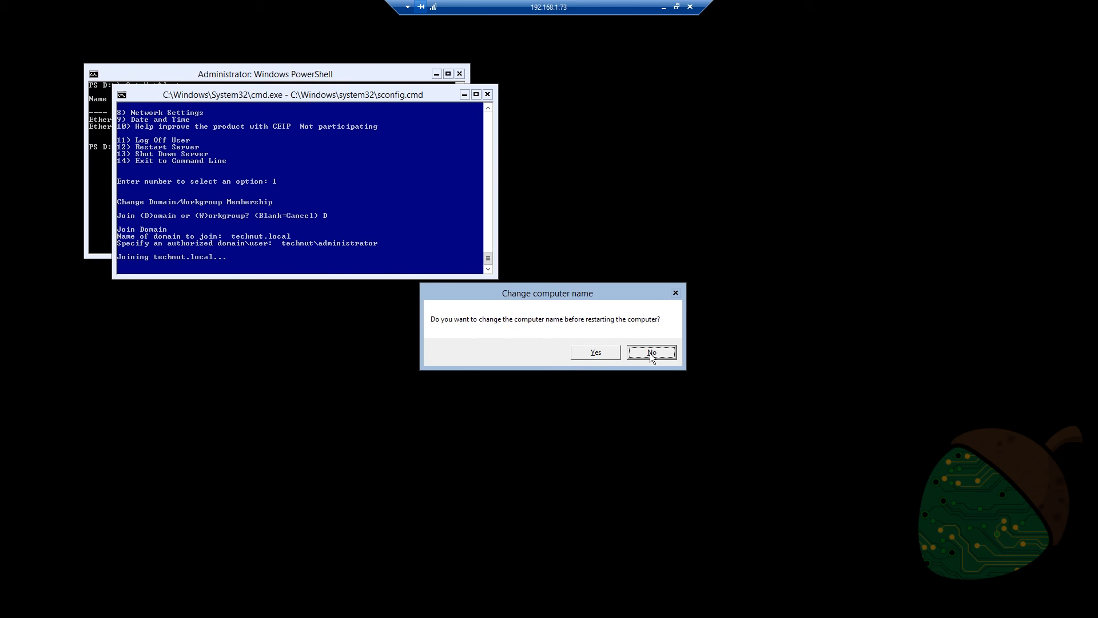
{"action": "left_click", "coordinate": [650, 351]}
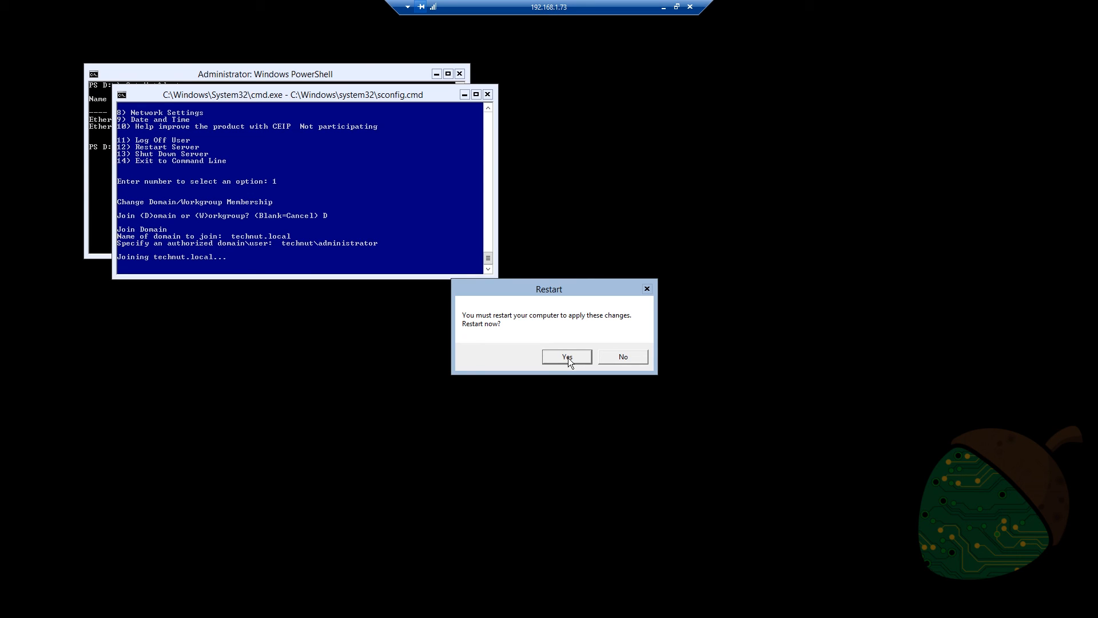
{"action": "left_click", "coordinate": [566, 356]}
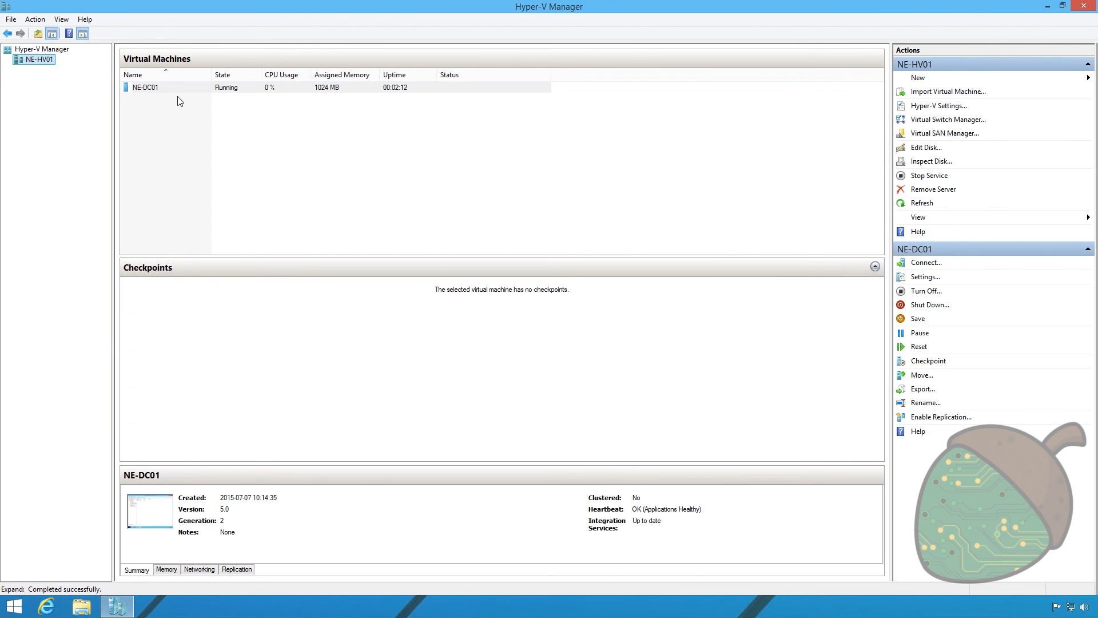
- Launch Remote Desktop Connection and connect to the server at 192.168.1.73
{"action": "left_click", "coordinate": [925, 261]}
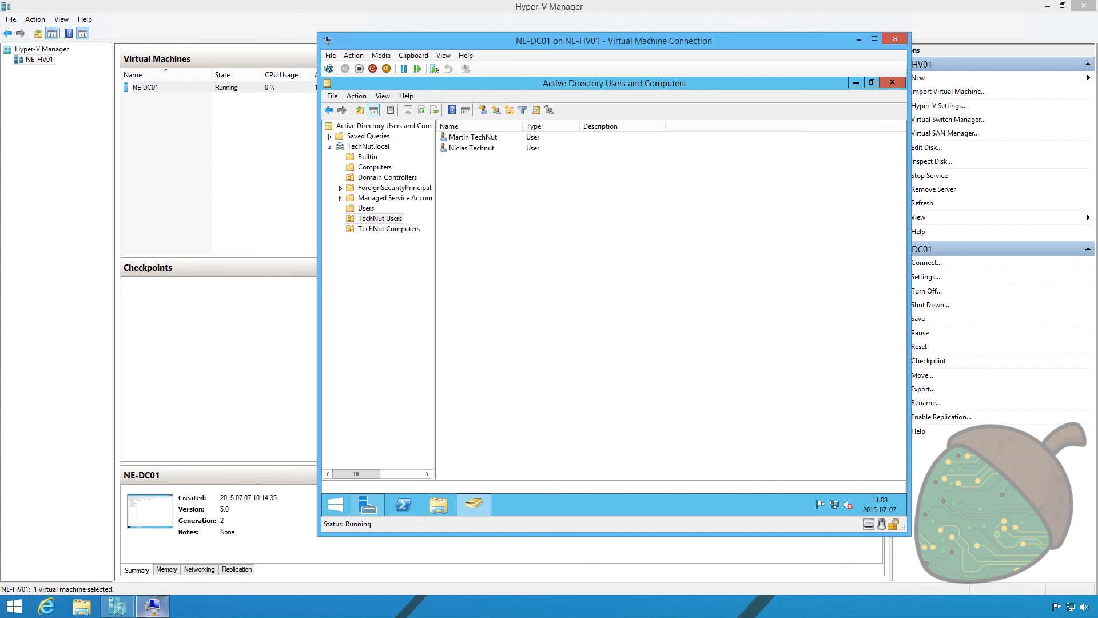
{"action": "left_click", "coordinate": [14, 606]}
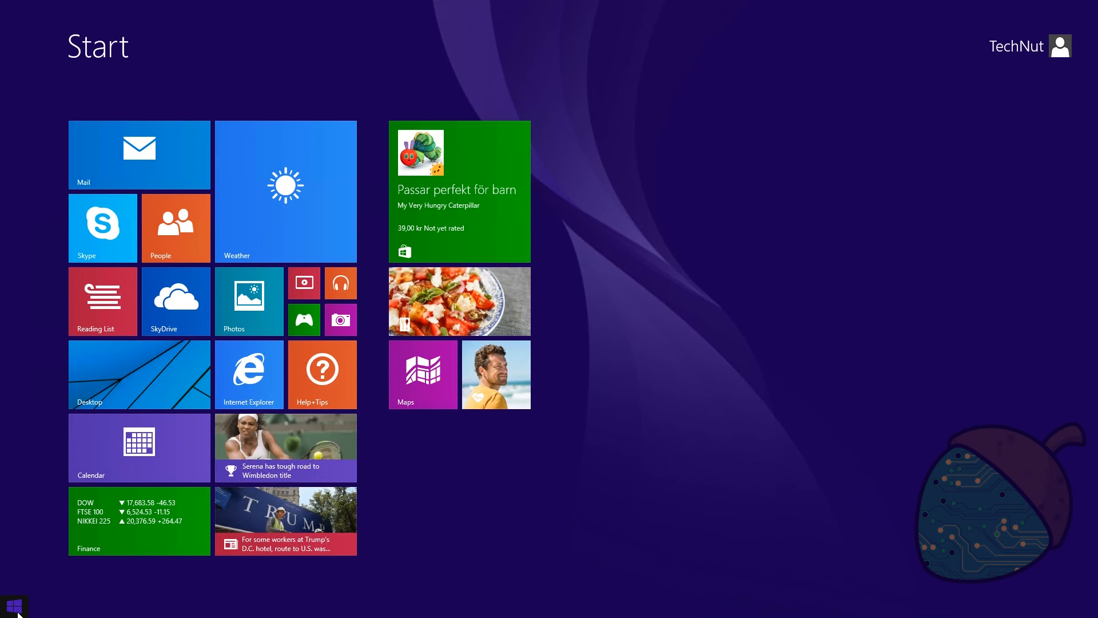
{"action": "left_click", "coordinate": [13, 606]}
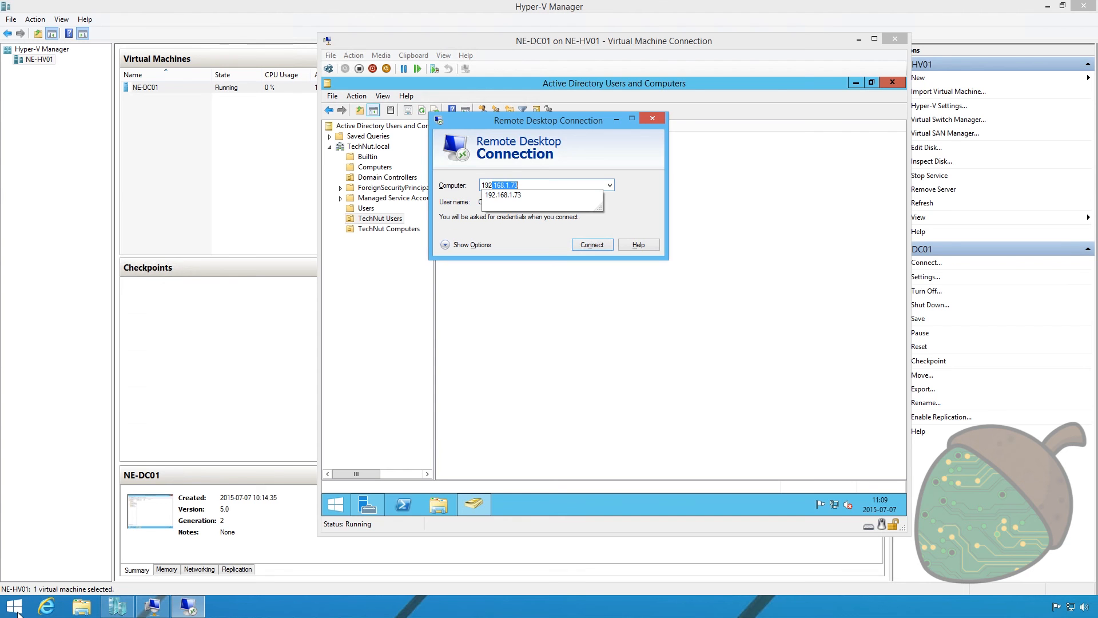
{"action": "left_click", "coordinate": [590, 245]}
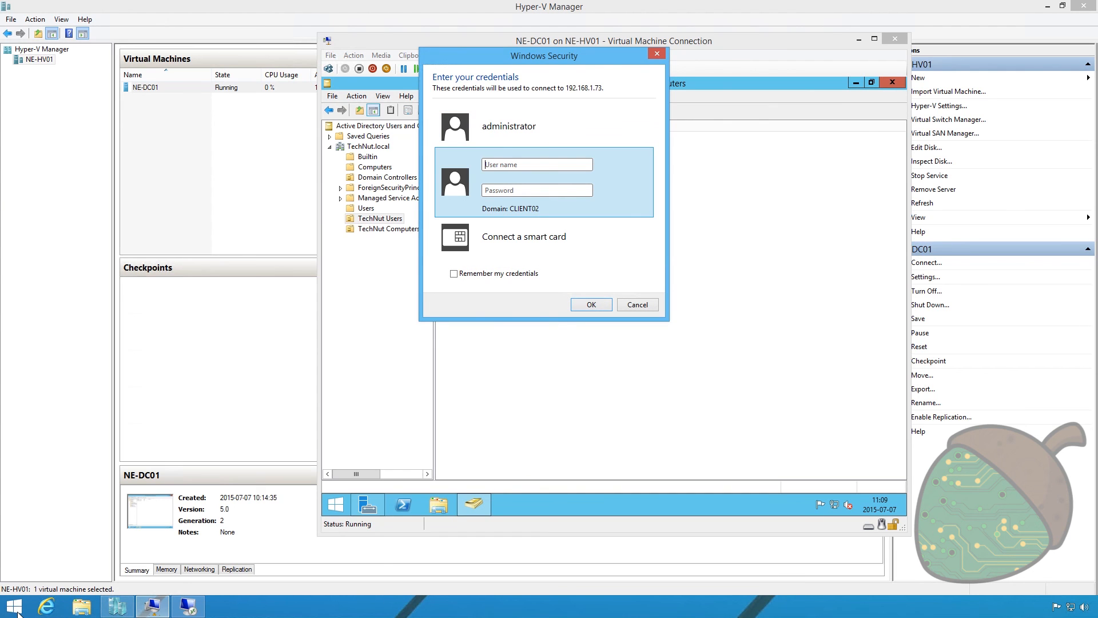
- Sign in as technut\administrator and accept the certificate warning
{"action": "type", "text": "technut\\administrator"}
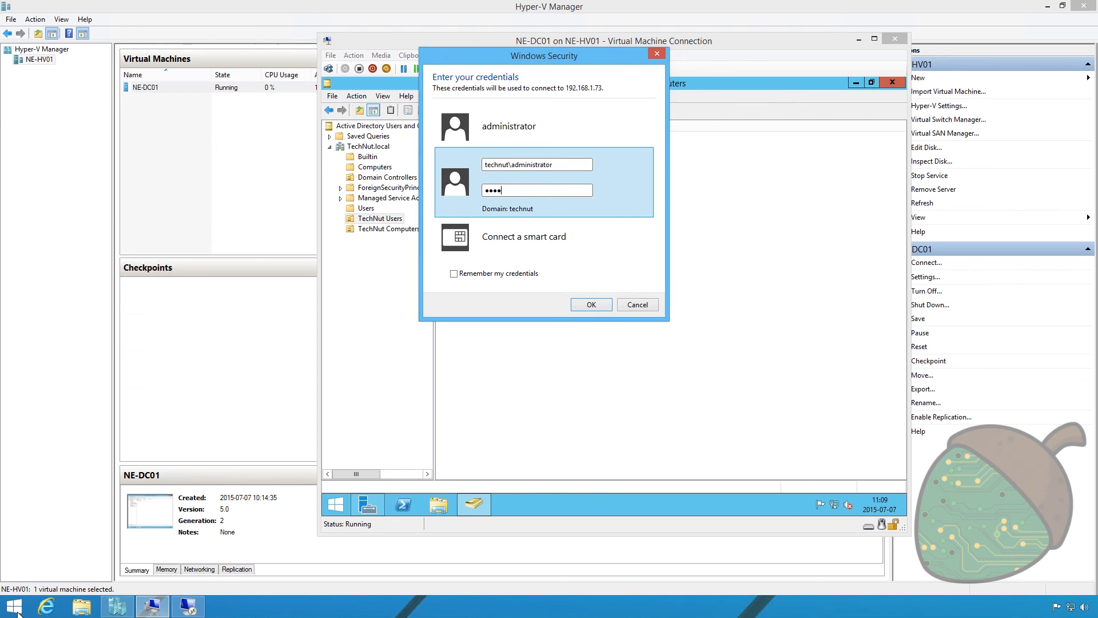
{"action": "left_click", "coordinate": [590, 304]}
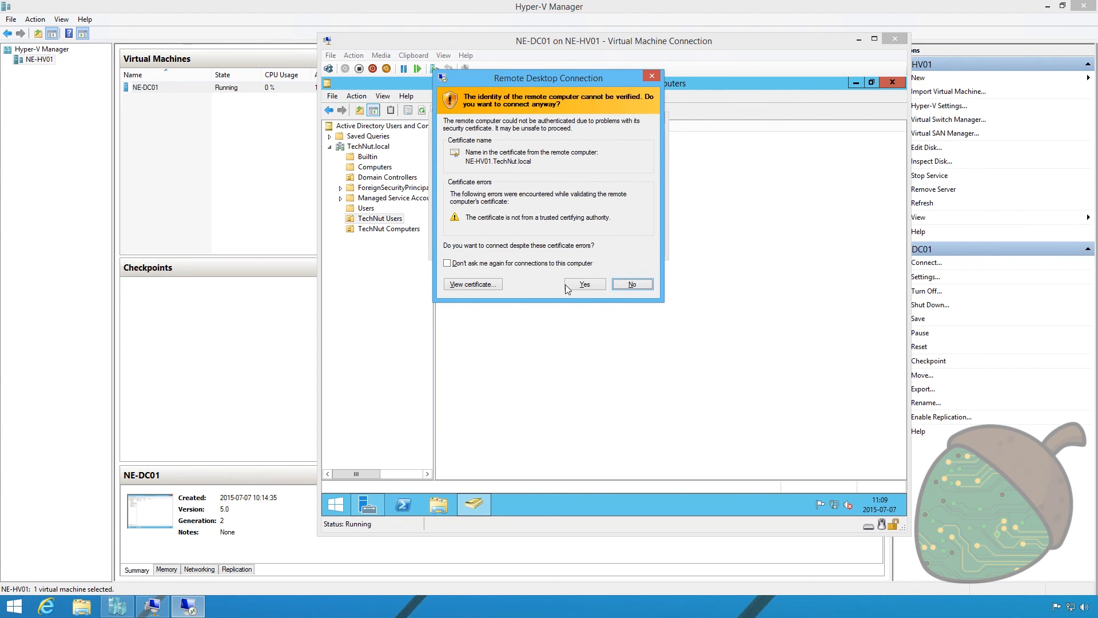
{"action": "left_click", "coordinate": [583, 284]}
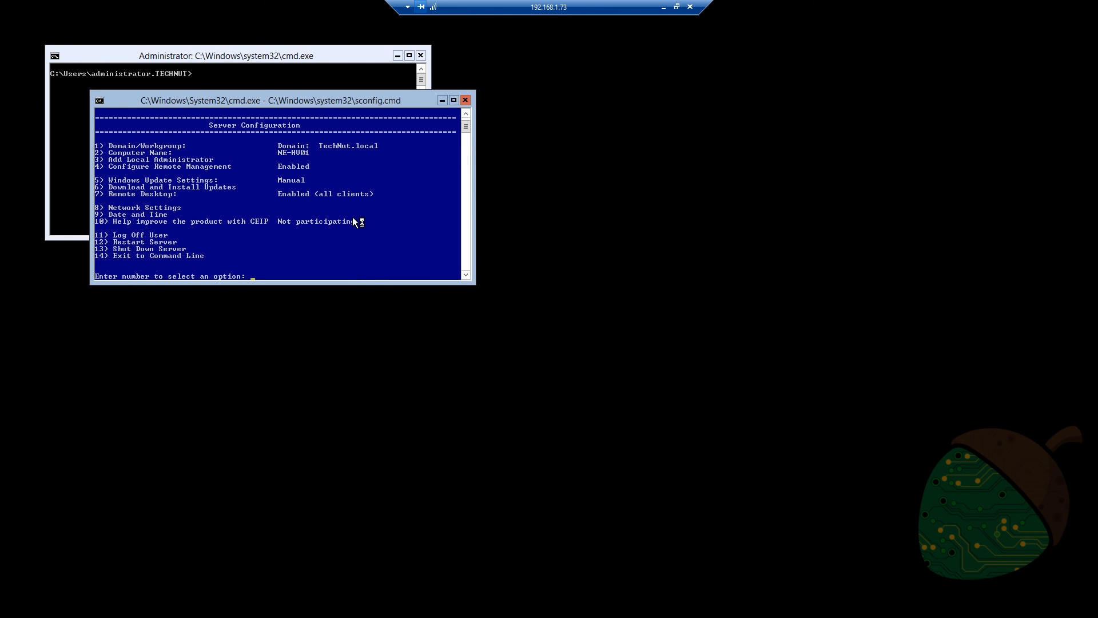
{"action": "mouse_move", "coordinate": [274, 165]}
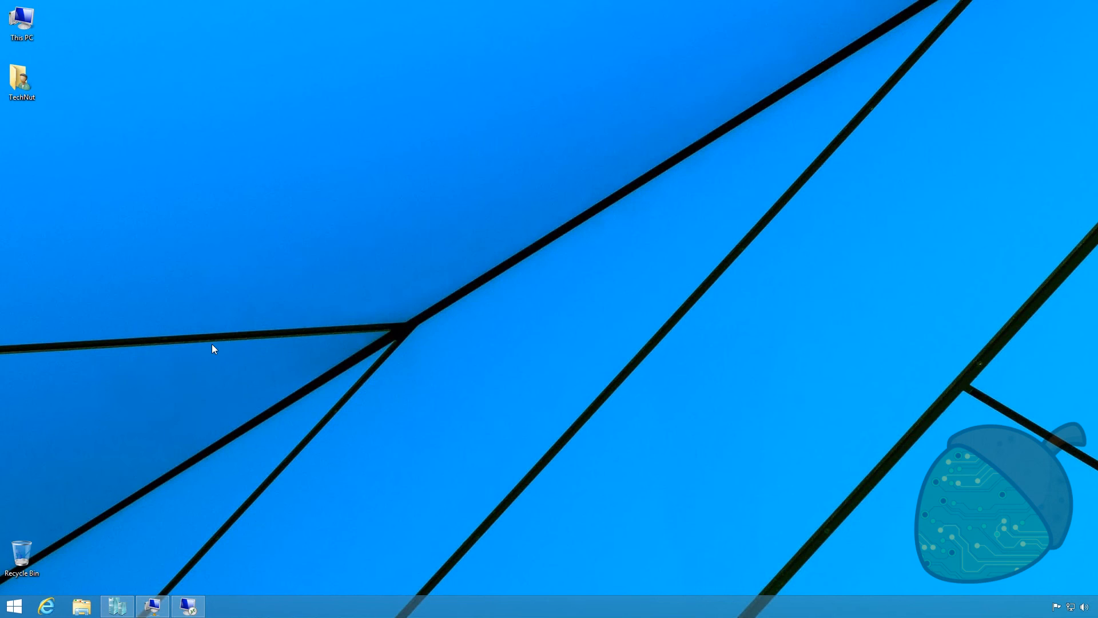
{"action": "mouse_move", "coordinate": [1084, 608]}
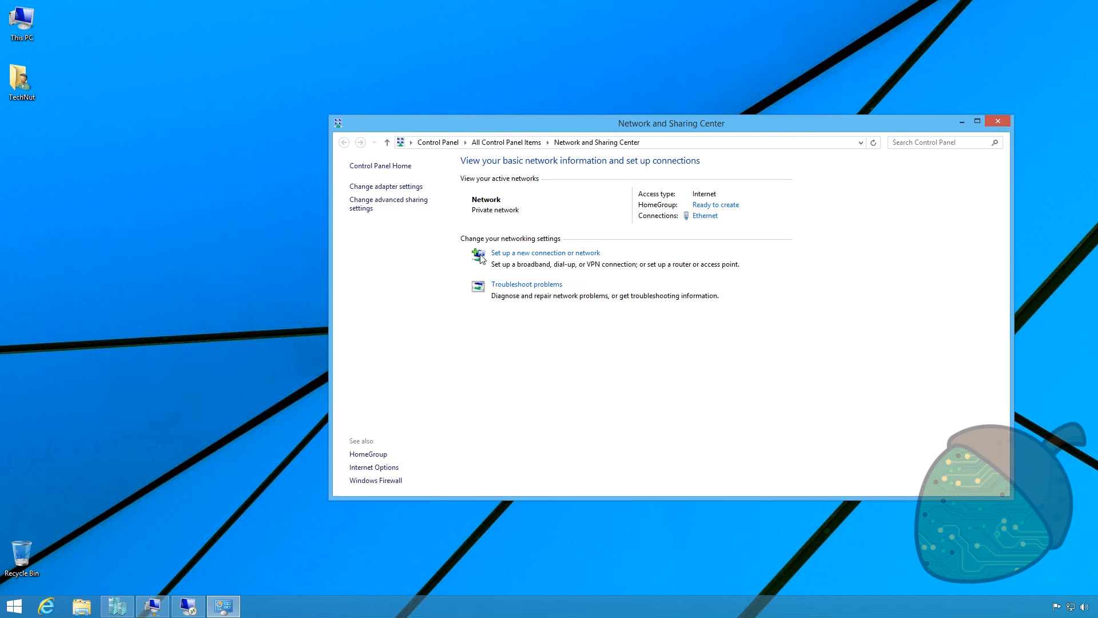
- Change the Ethernet adapter's preferred DNS server to 192.168.1.78 and close the network windows
{"action": "right_click", "coordinate": [399, 203]}
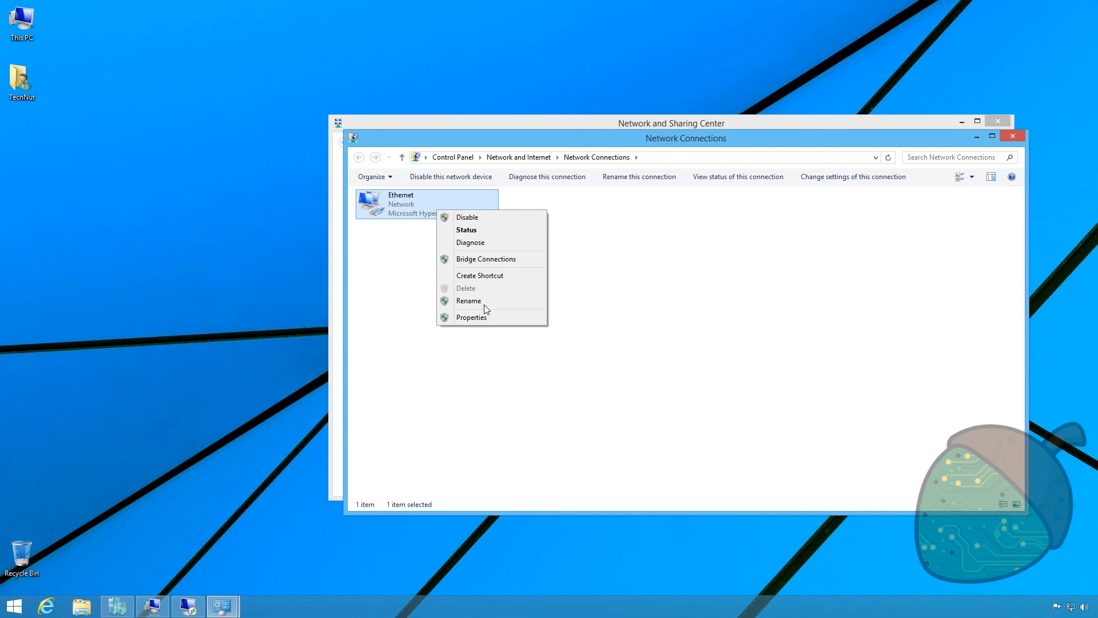
{"action": "left_click", "coordinate": [471, 317]}
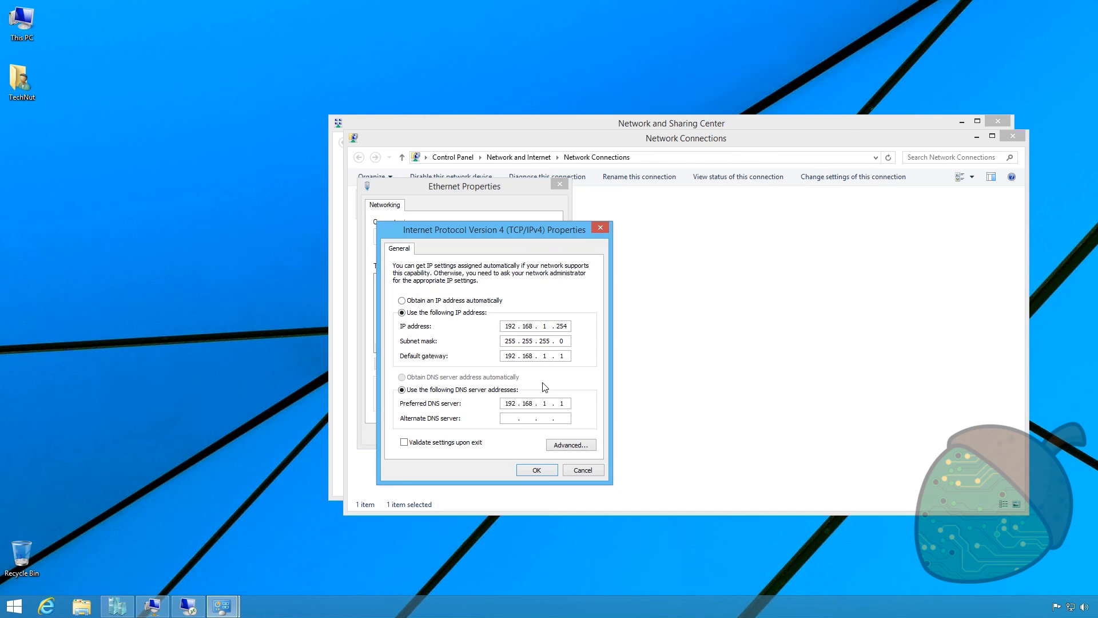
{"action": "left_click", "coordinate": [564, 403]}
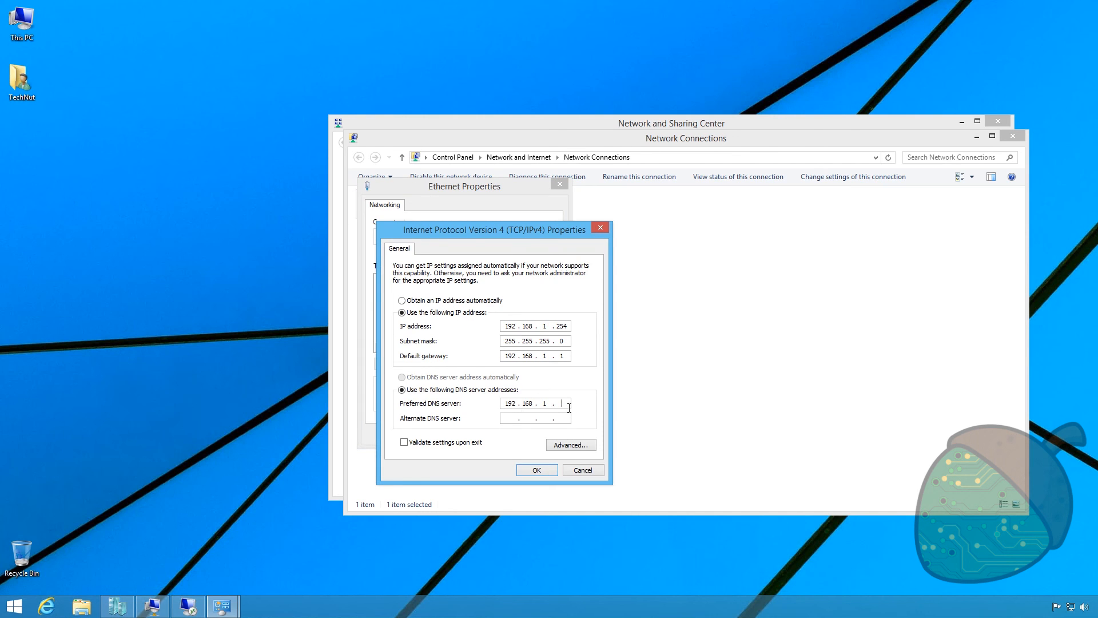
{"action": "type", "text": "78"}
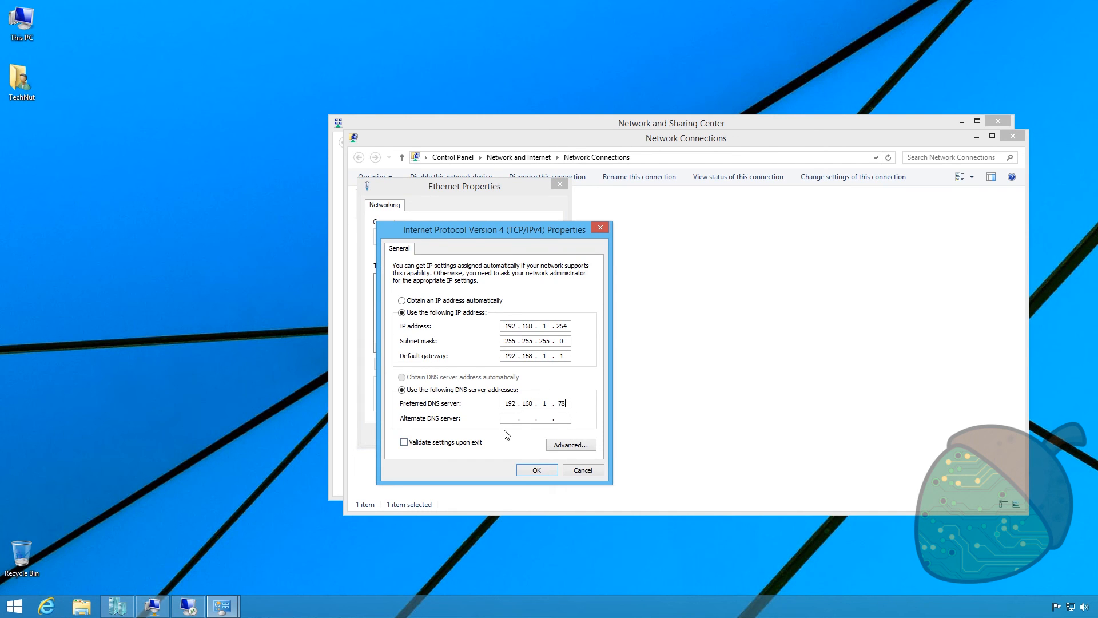
{"action": "left_click", "coordinate": [536, 469]}
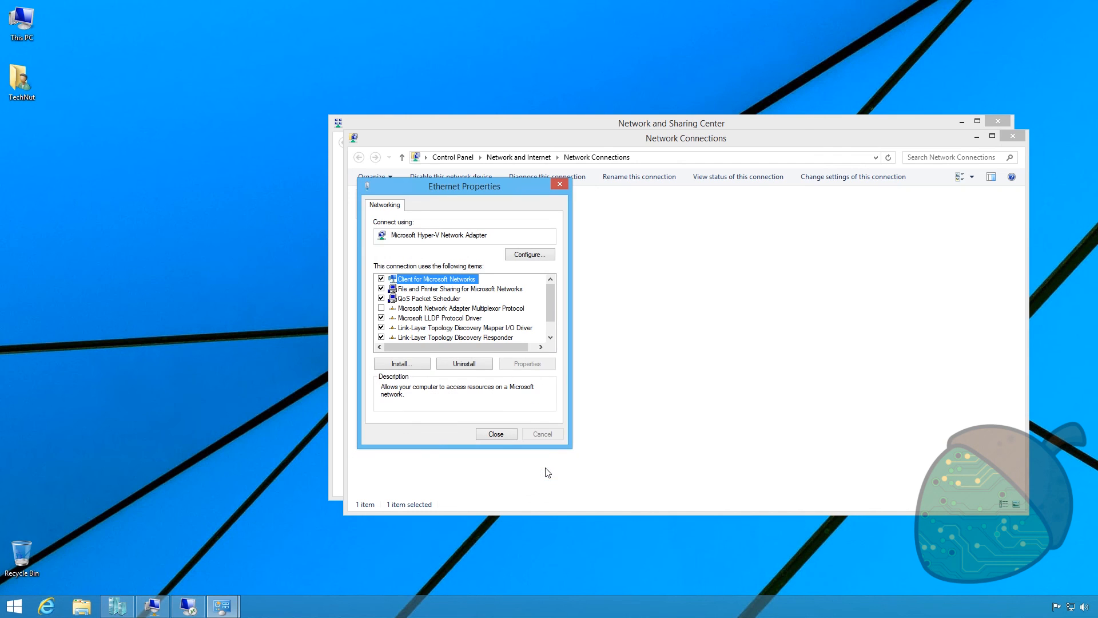
{"action": "left_click", "coordinate": [495, 434]}
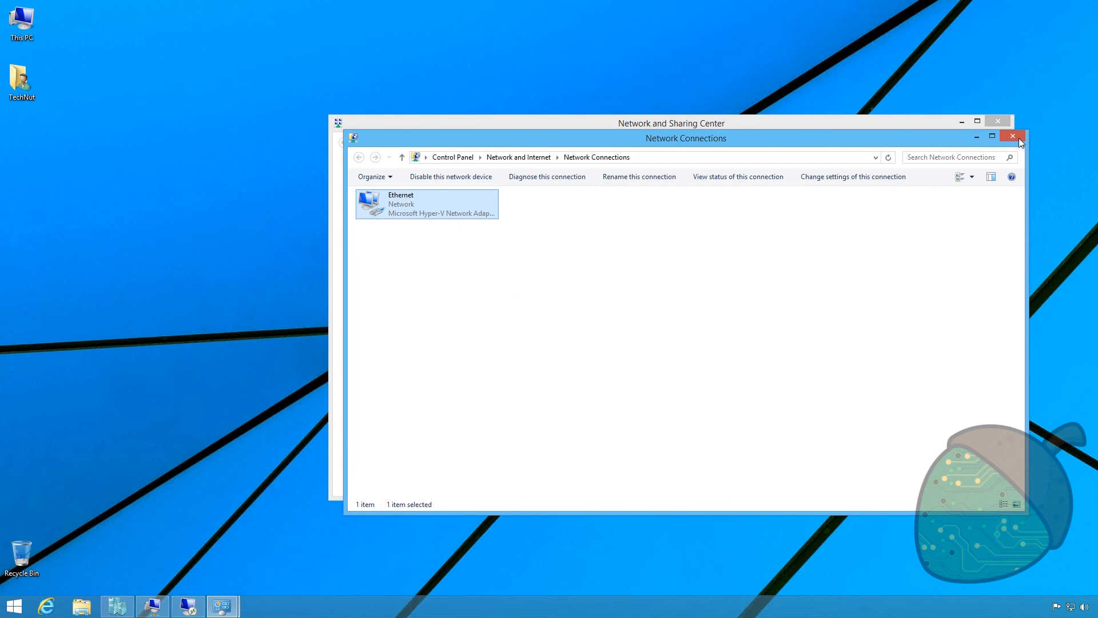
{"action": "left_click", "coordinate": [1012, 136]}
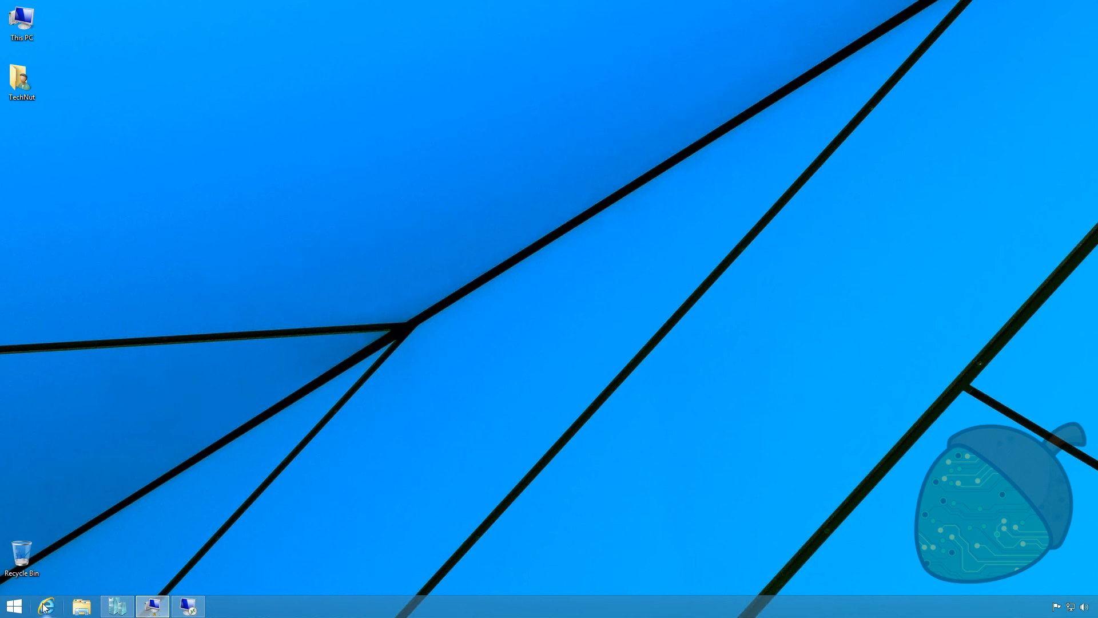
- Set the computer name to NE-CL01 and domain to technut.local in System Properties
{"action": "right_click", "coordinate": [22, 19]}
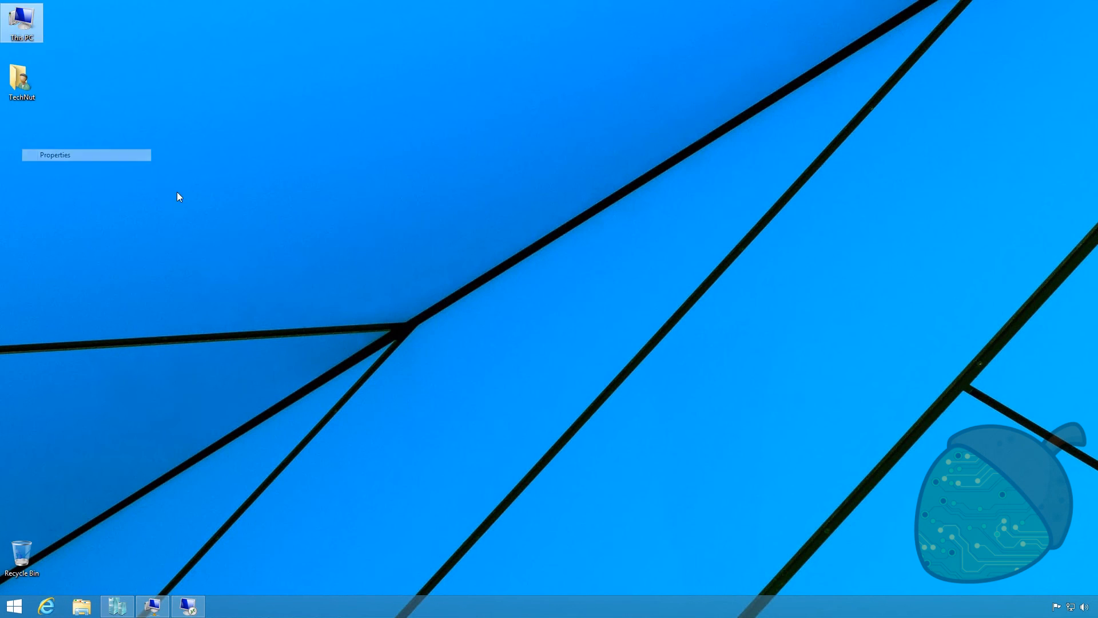
{"action": "left_click", "coordinate": [55, 154]}
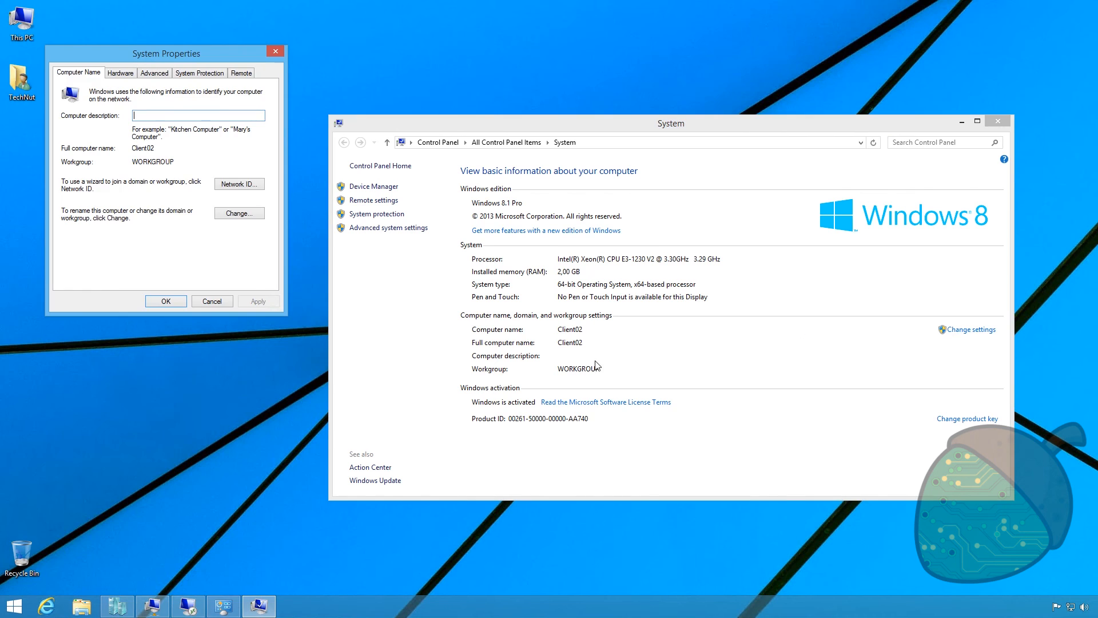
{"action": "left_click", "coordinate": [239, 212]}
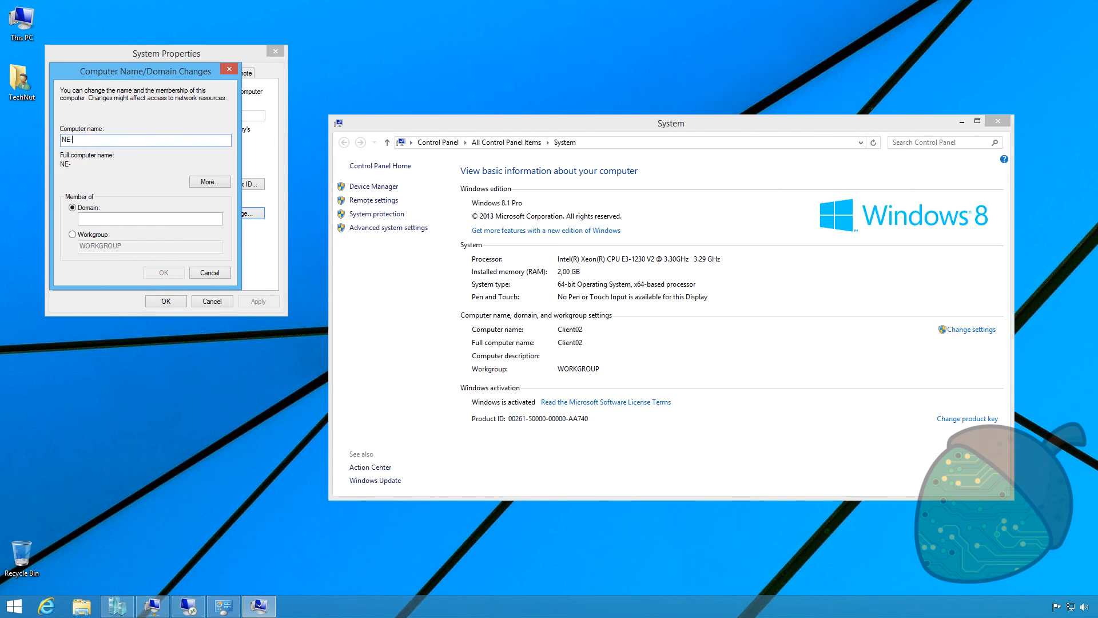
{"action": "type", "text": "CL01"}
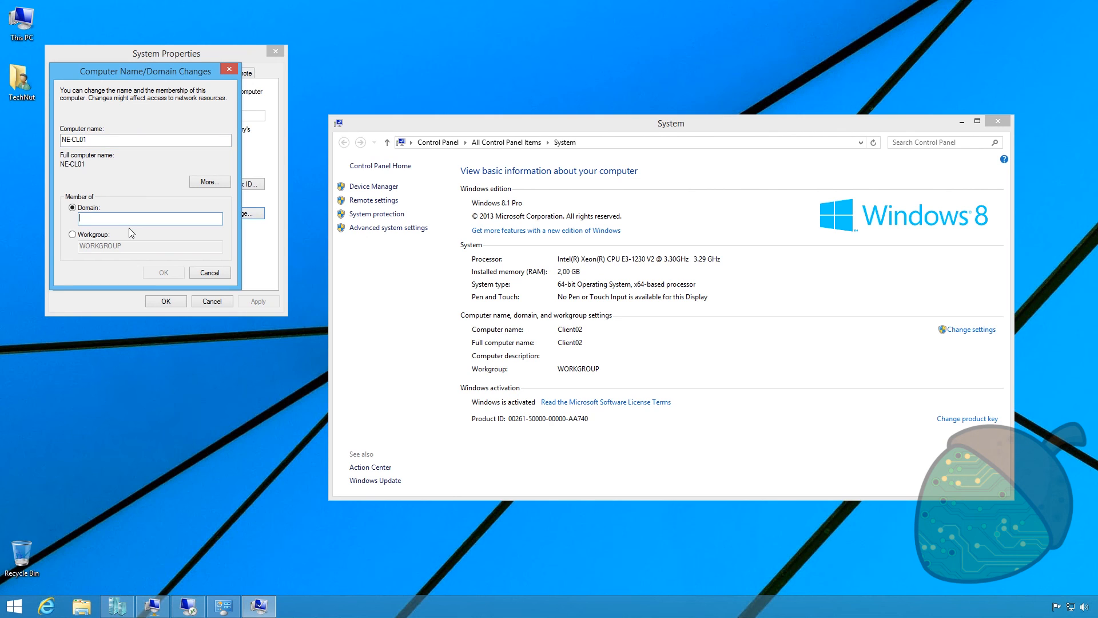
{"action": "type", "text": "technut"}
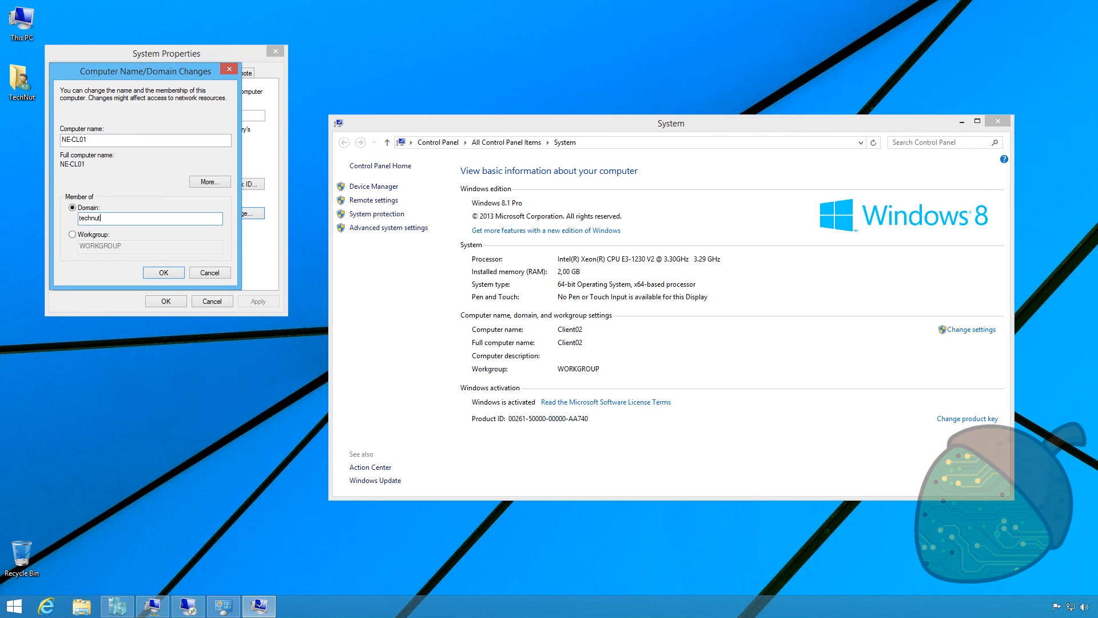
{"action": "type", "text": ".local"}
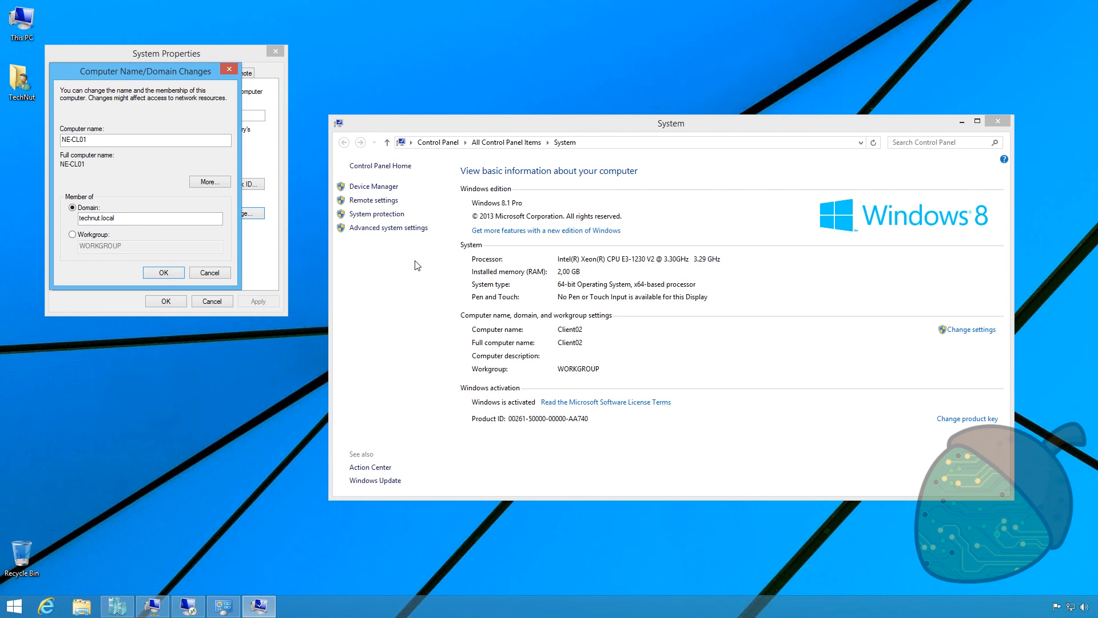
{"action": "left_click", "coordinate": [164, 272]}
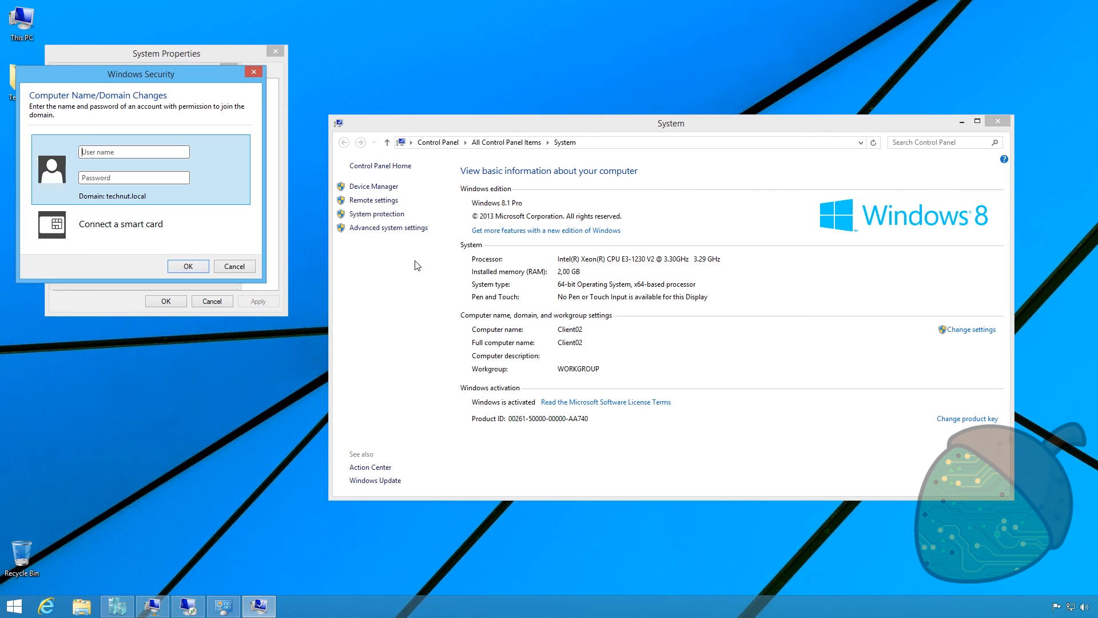
- Supply administrator credentials for the domain join, accept the prompts, and restart now
{"action": "left_click", "coordinate": [133, 152]}
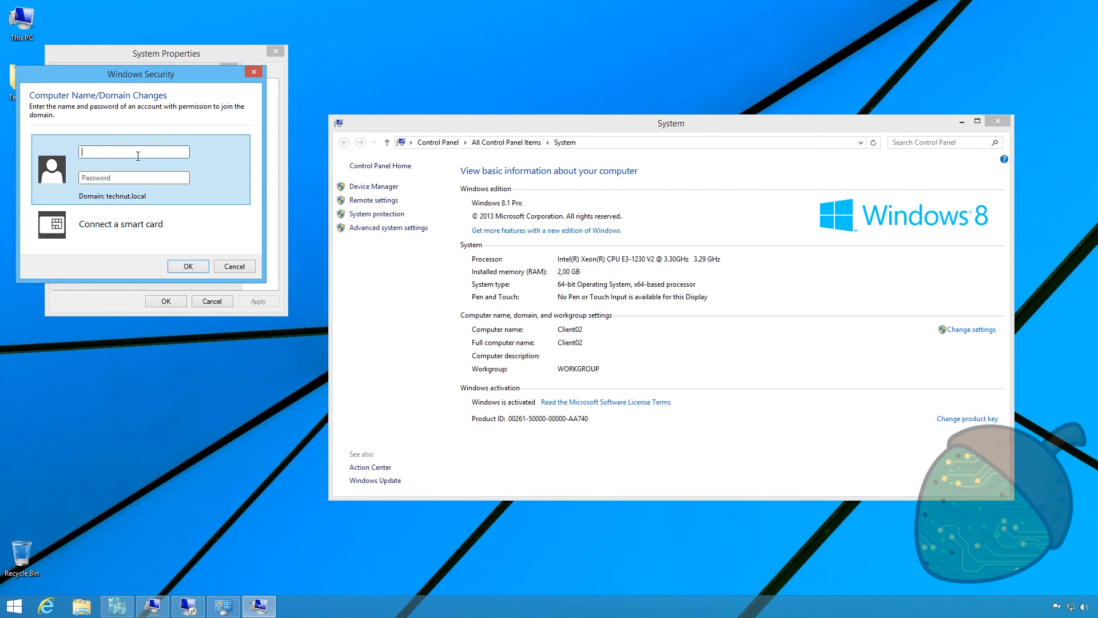
{"action": "type", "text": "administrator"}
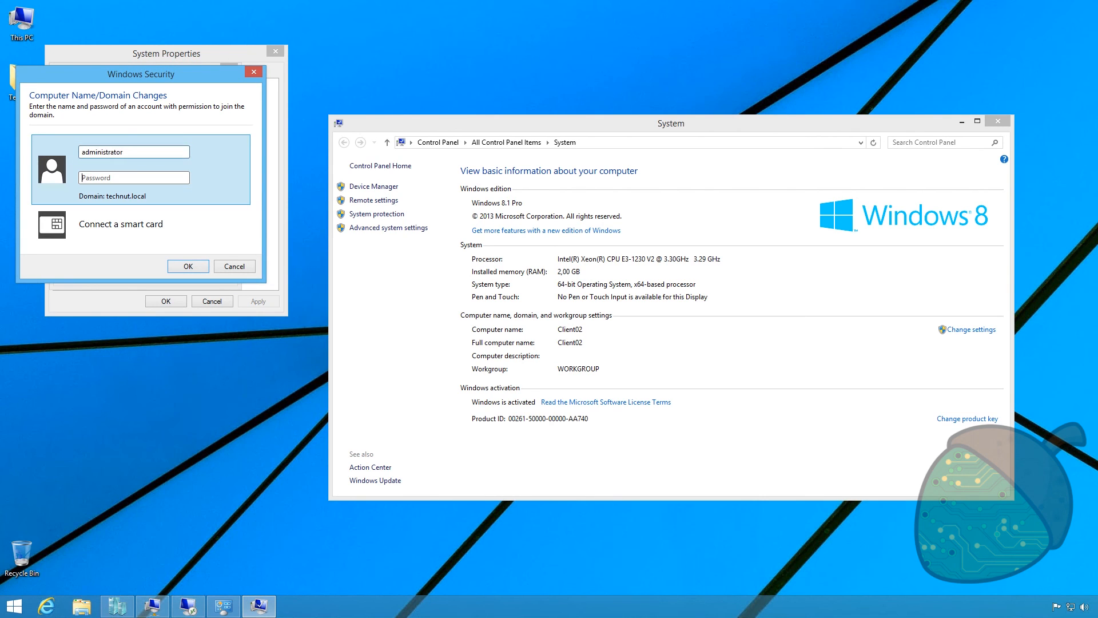
{"action": "left_click", "coordinate": [188, 265]}
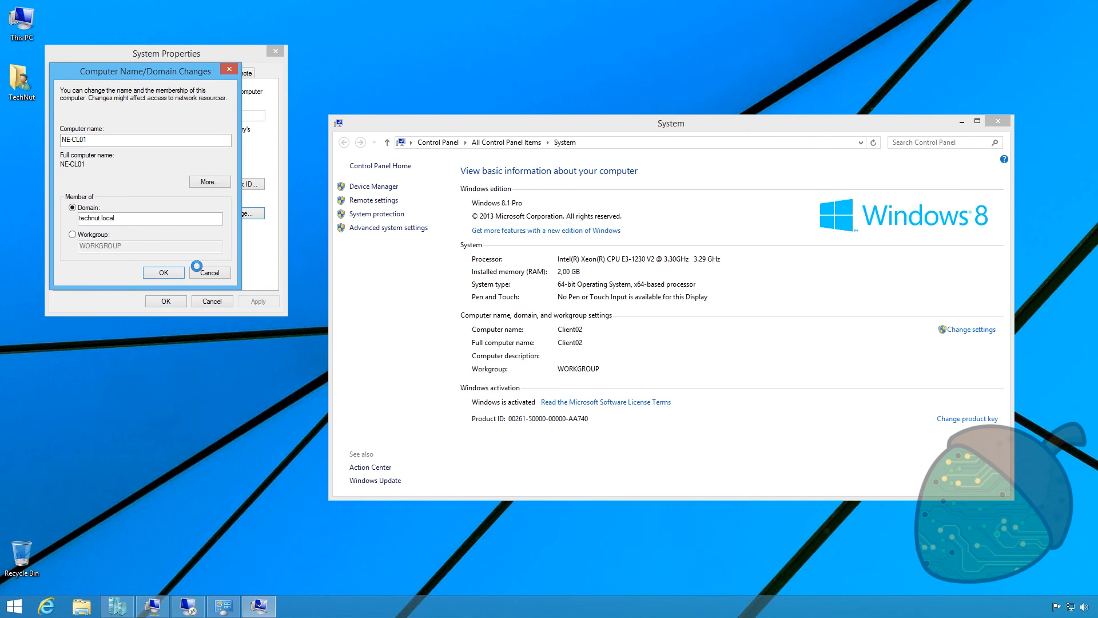
{"action": "left_click", "coordinate": [164, 272]}
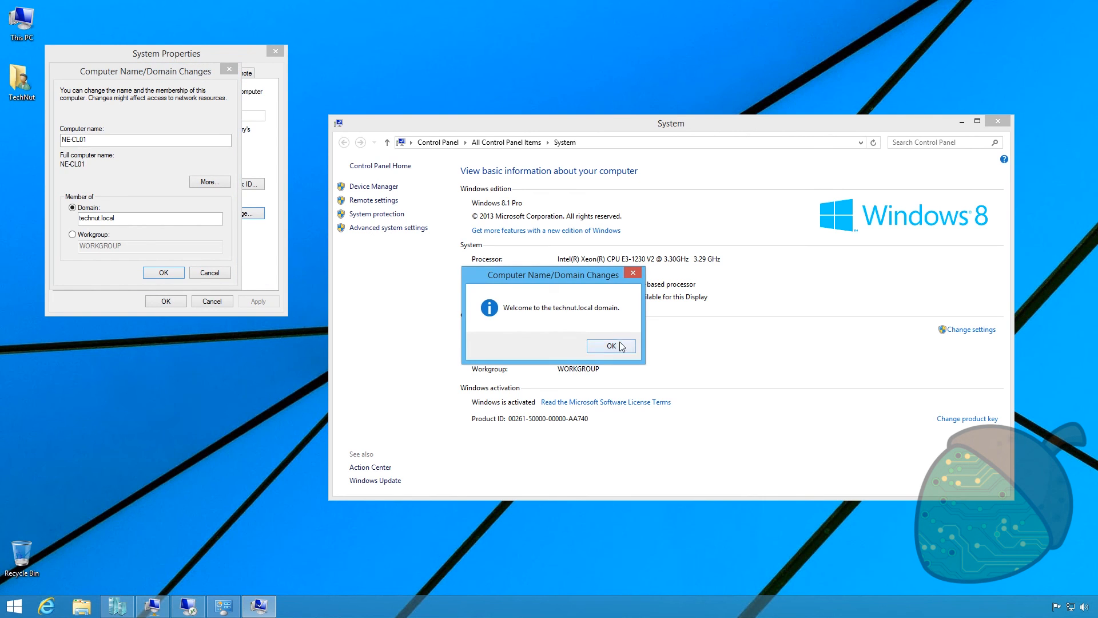
{"action": "left_click", "coordinate": [610, 345]}
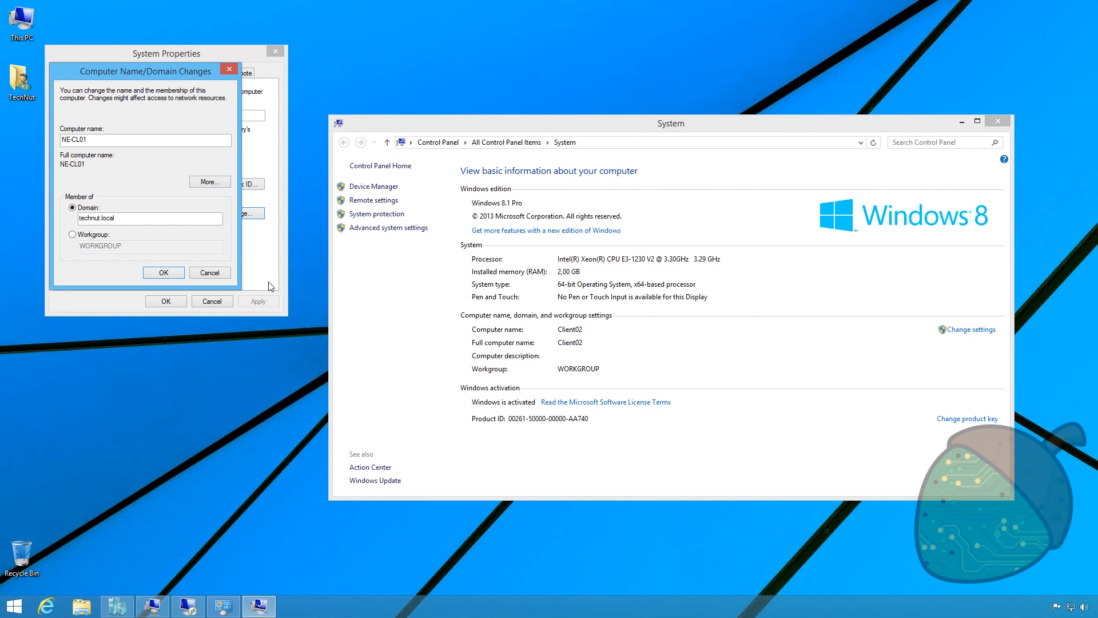
{"action": "left_click", "coordinate": [164, 272]}
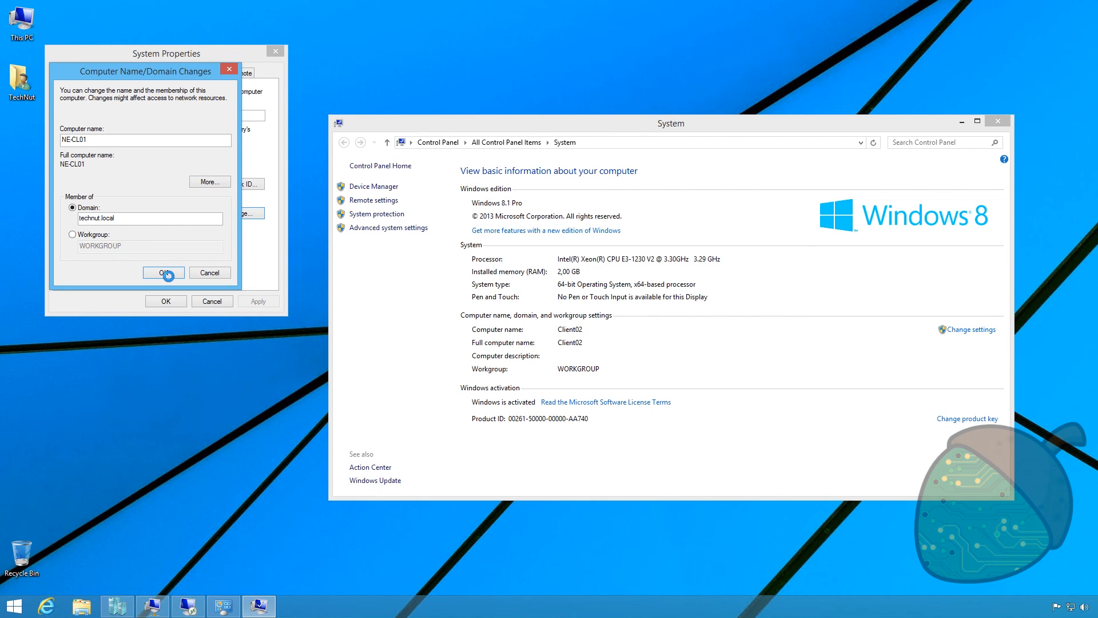
{"action": "left_click", "coordinate": [164, 272]}
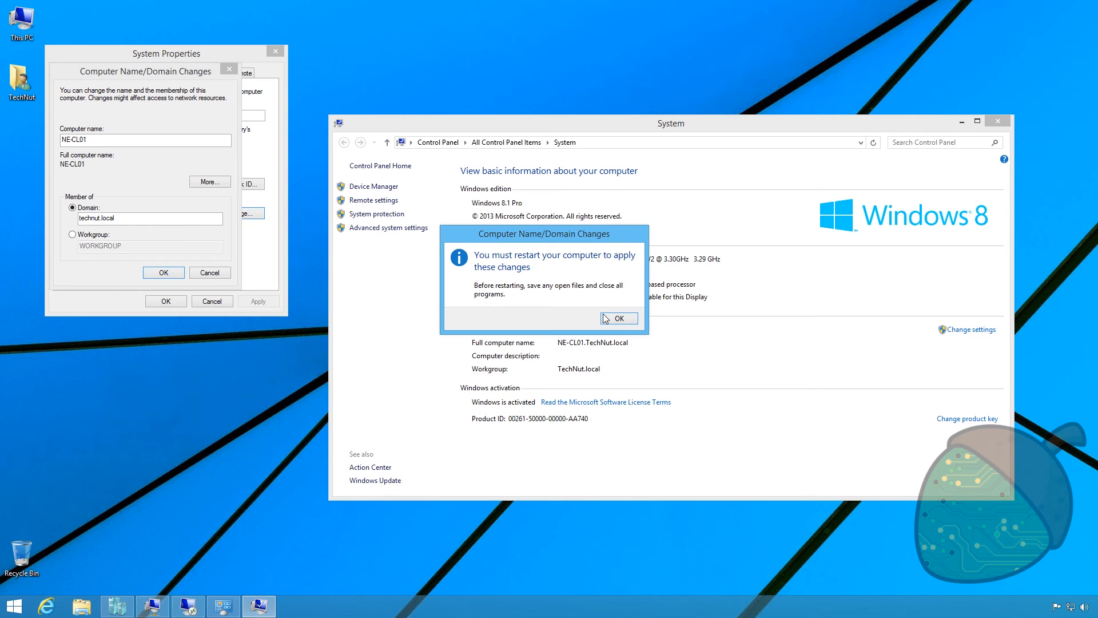
{"action": "left_click", "coordinate": [618, 317]}
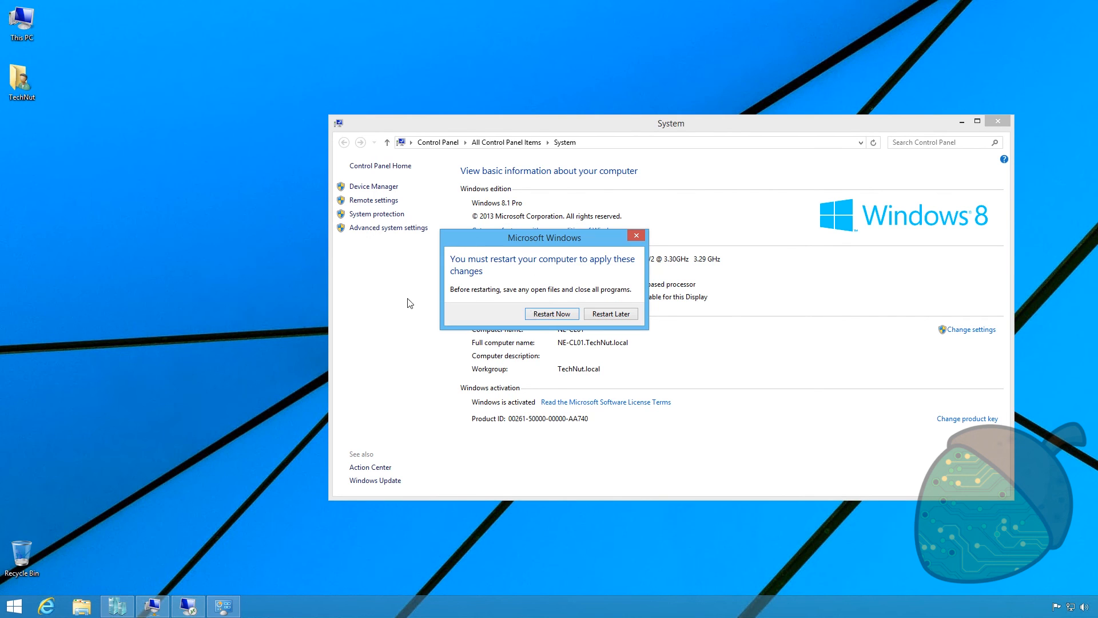
{"action": "mouse_move", "coordinate": [551, 314]}
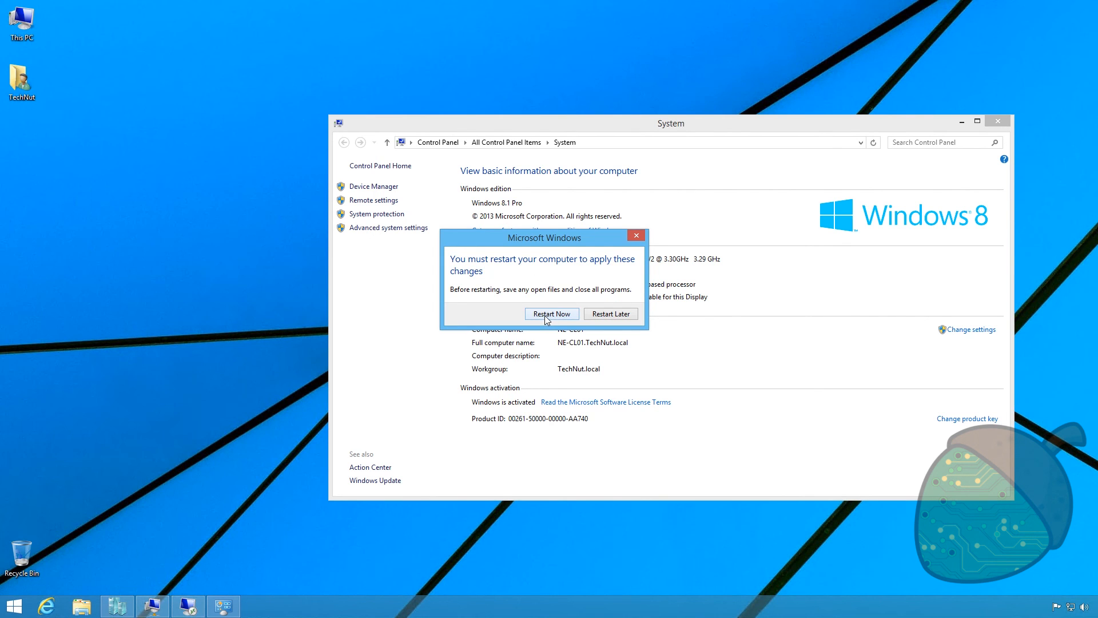
{"action": "left_click", "coordinate": [552, 314]}
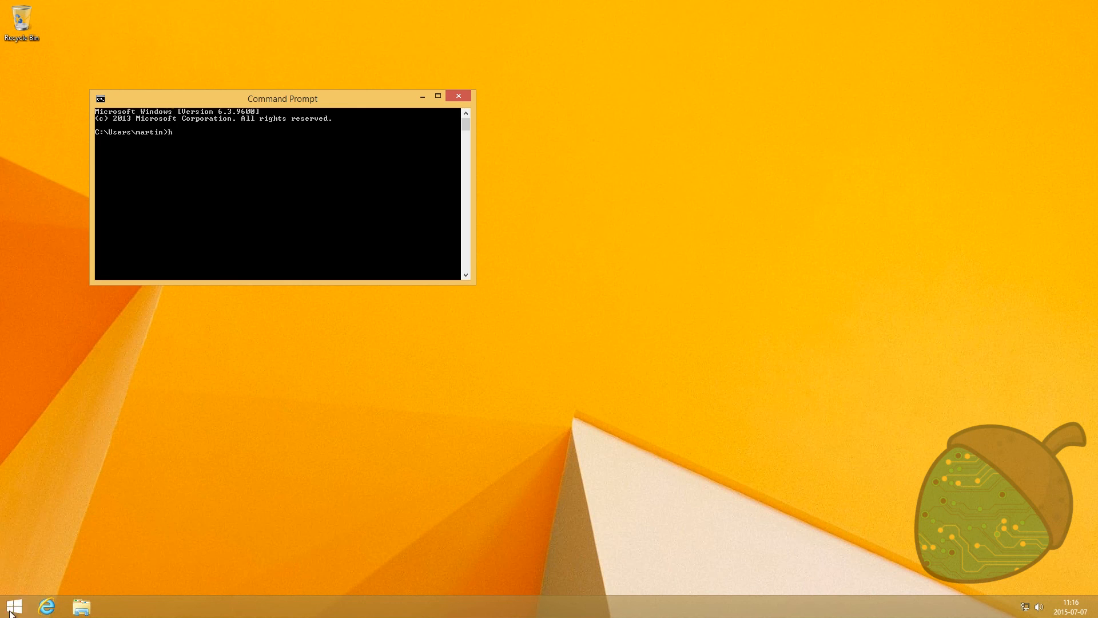
- Run whoami to confirm the signed-in account is technut\martin
{"action": "type", "text": "w"}
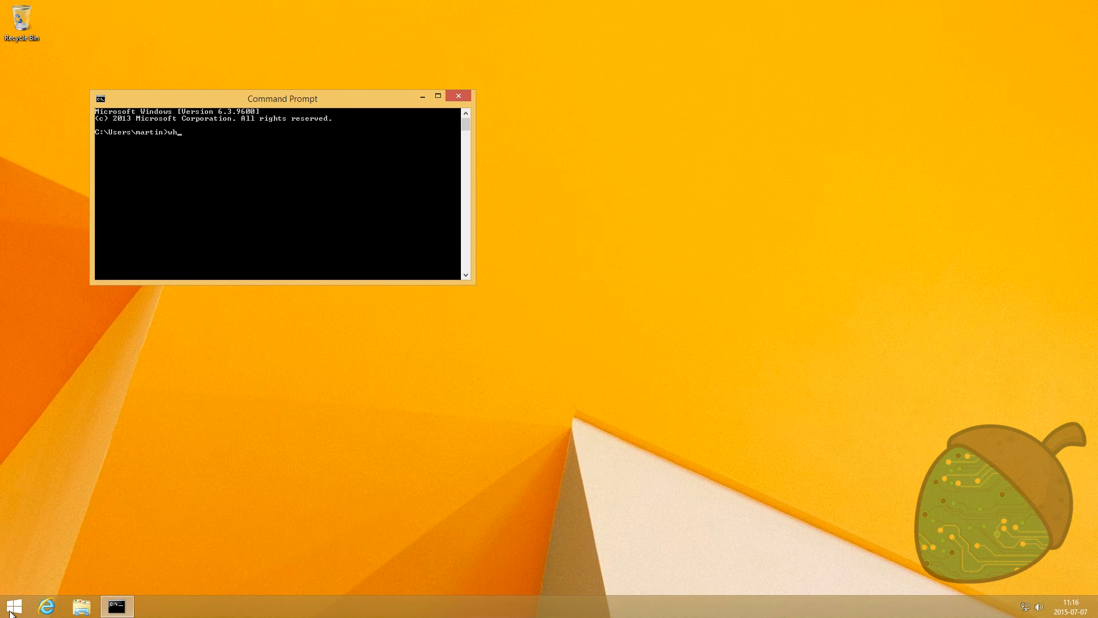
{"action": "key", "text": "Return"}
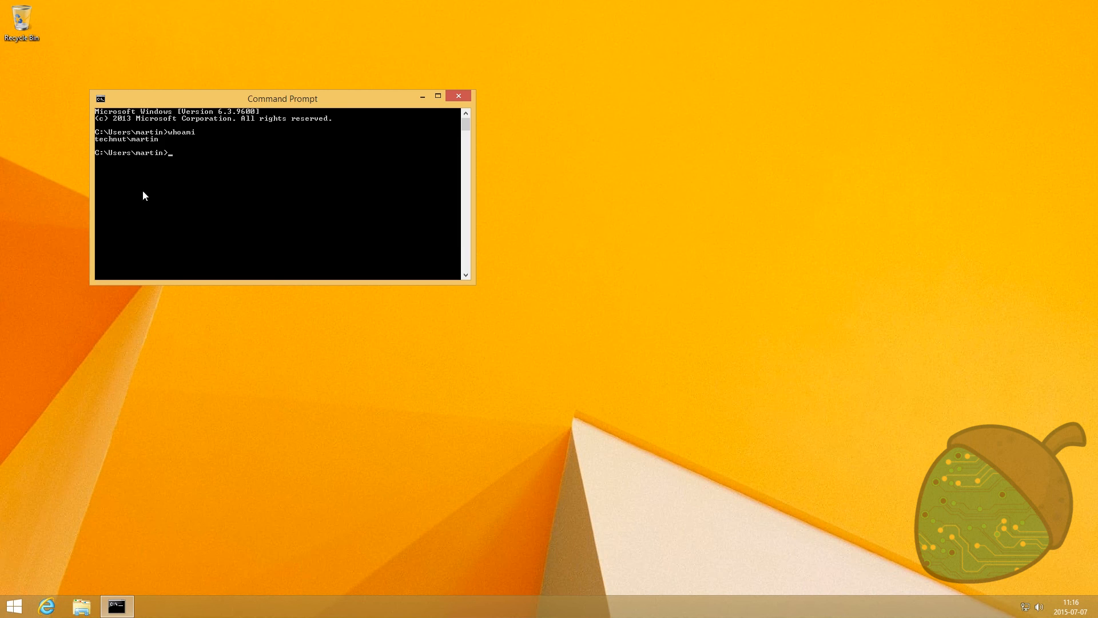
{"action": "mouse_move", "coordinate": [174, 194]}
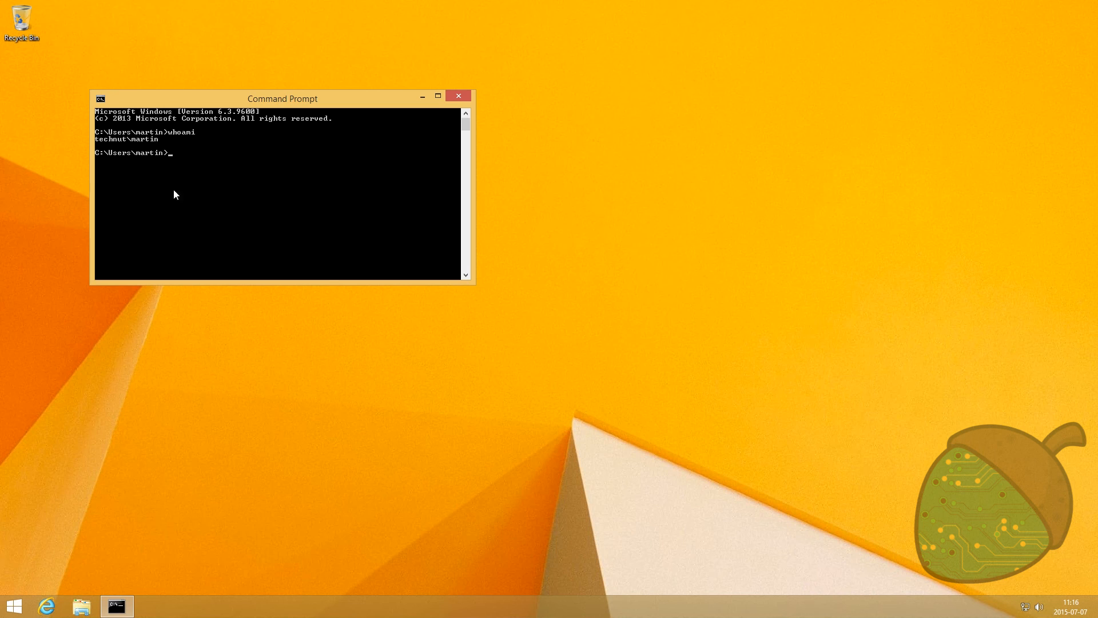
{"action": "mouse_move", "coordinate": [644, 451]}
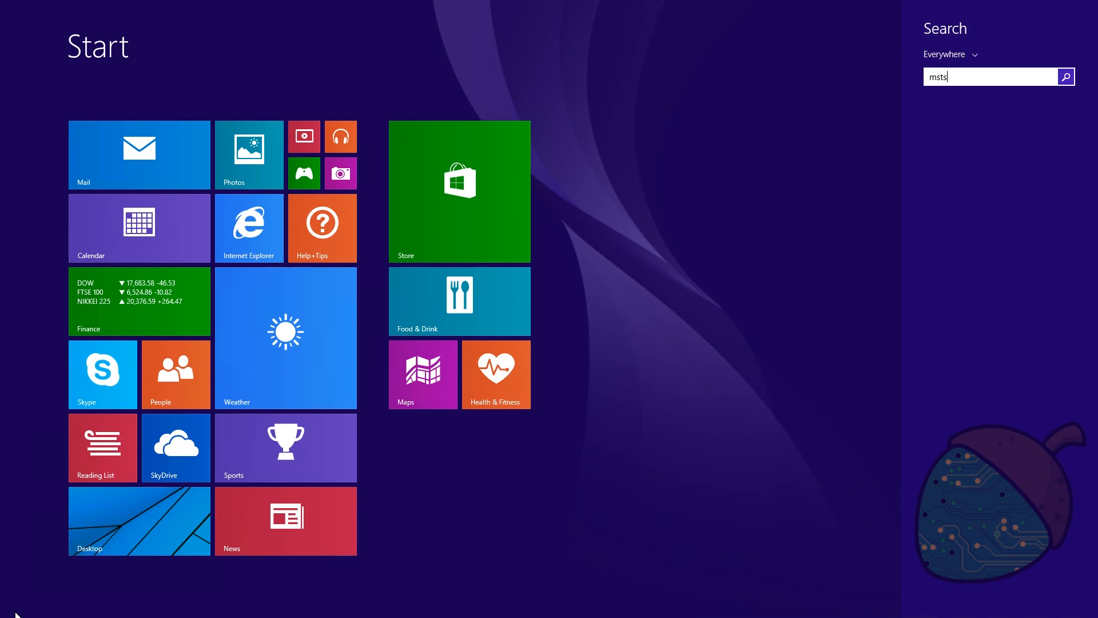
- Remote Desktop to ne-dc01, signing in with the administrator account instead of the current user
{"action": "key", "text": "Escape"}
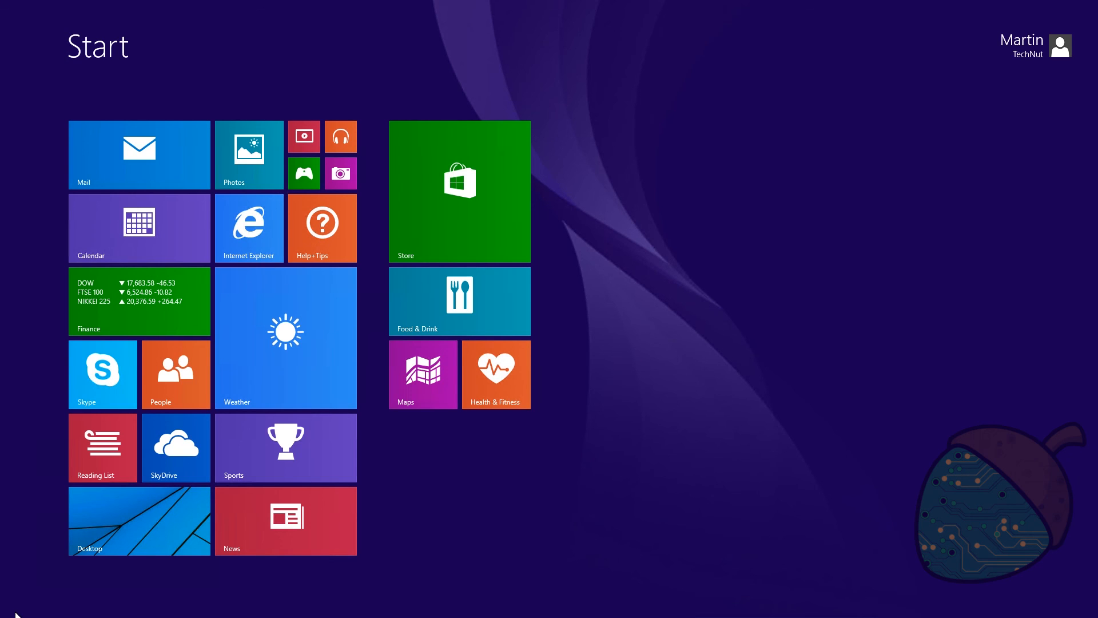
{"action": "left_click", "coordinate": [138, 521]}
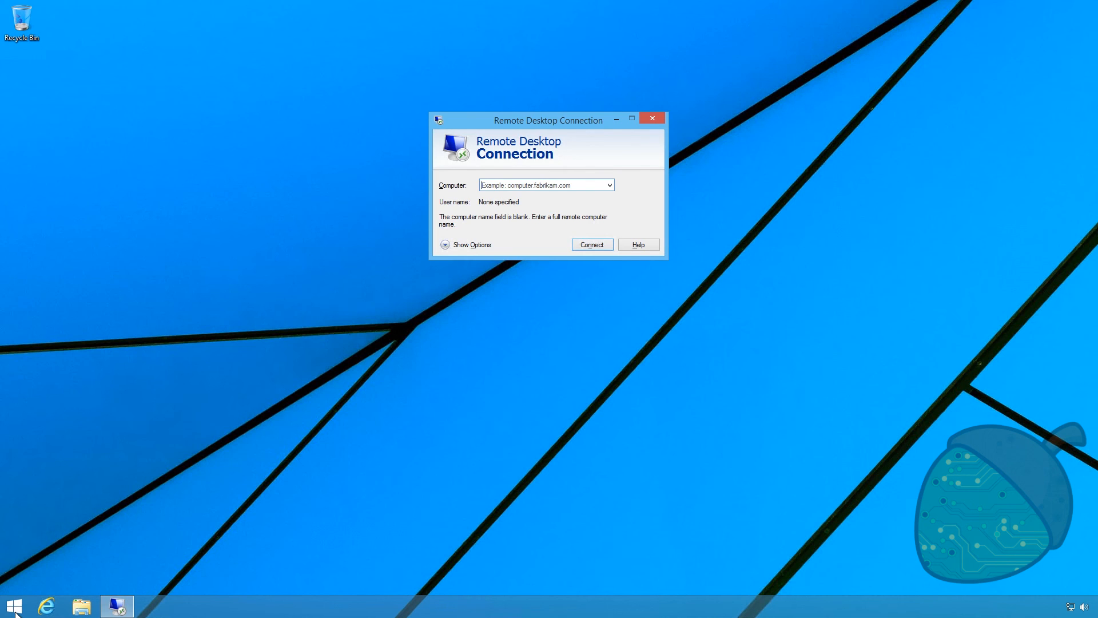
{"action": "type", "text": "ne-dc01"}
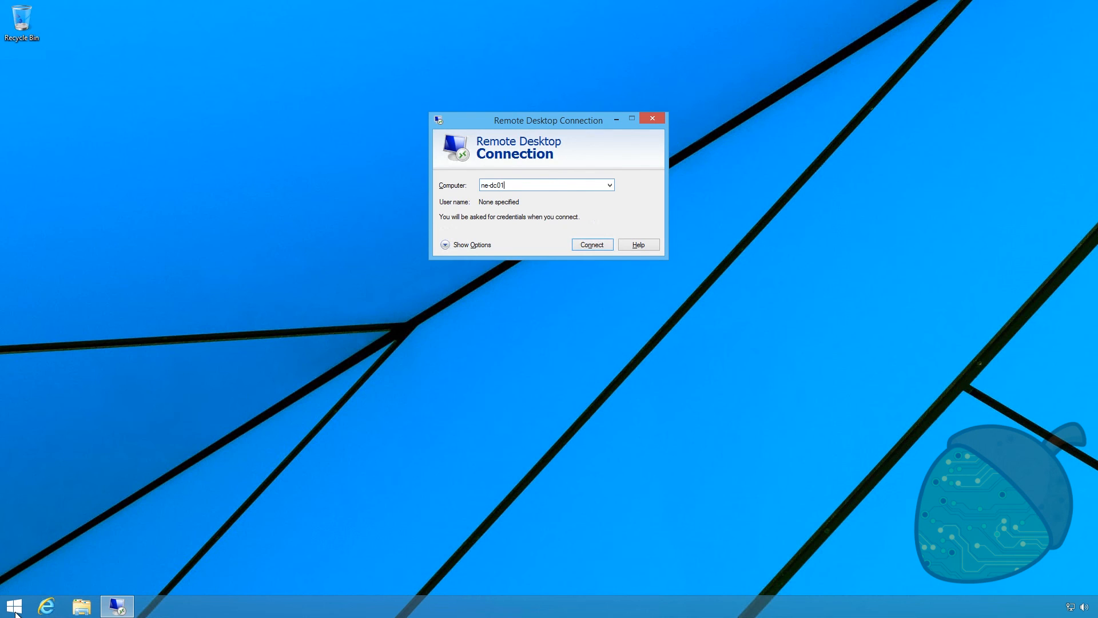
{"action": "left_click", "coordinate": [592, 244]}
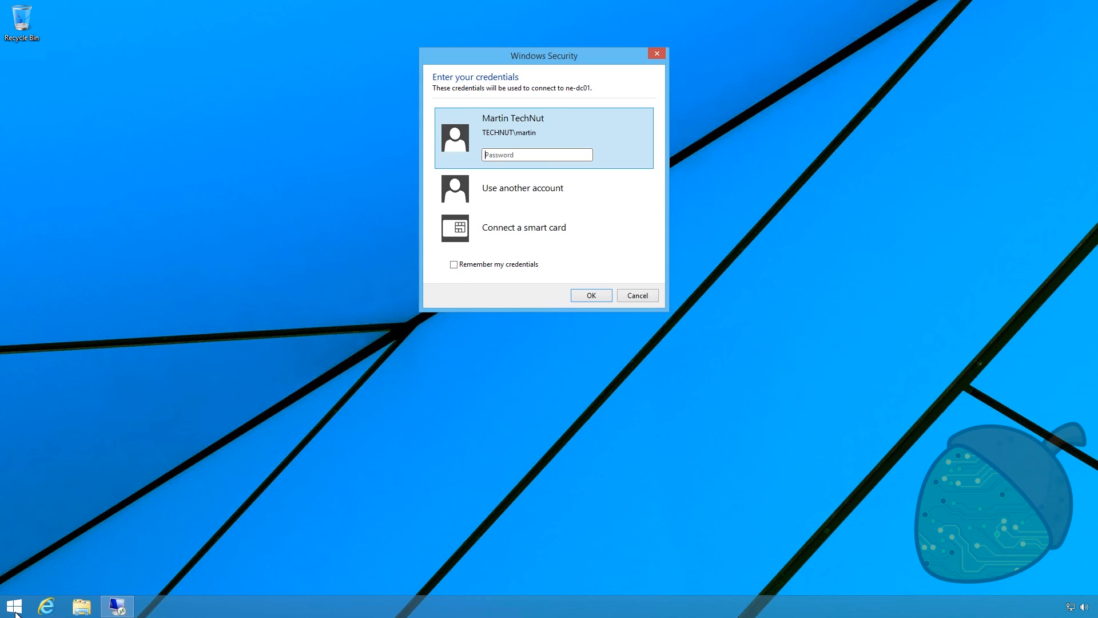
{"action": "left_click", "coordinate": [522, 187]}
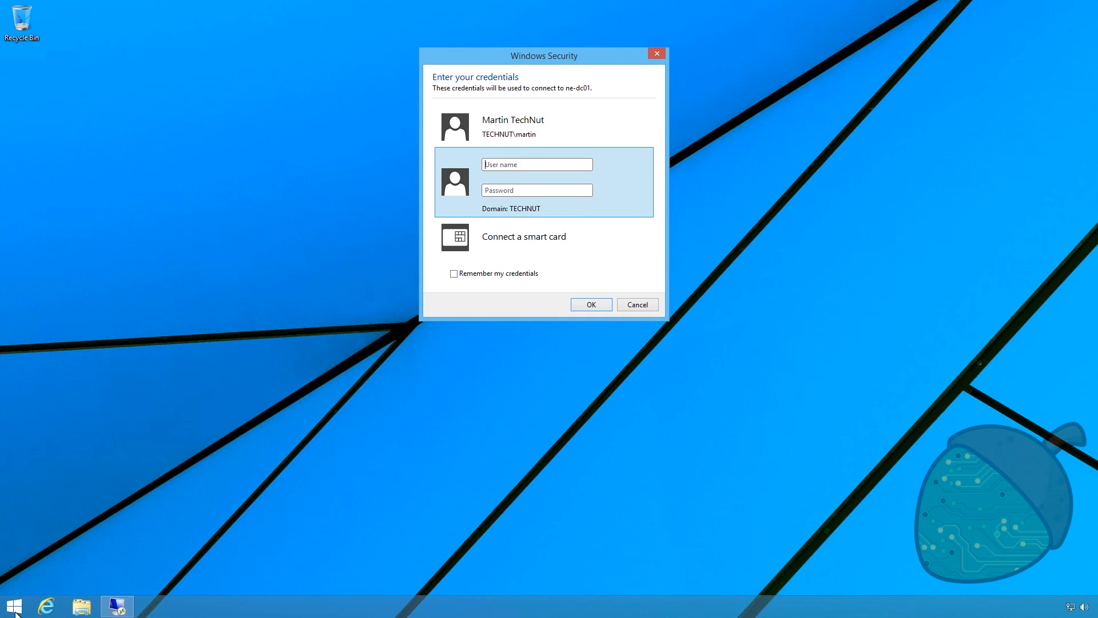
{"action": "type", "text": "administrato"}
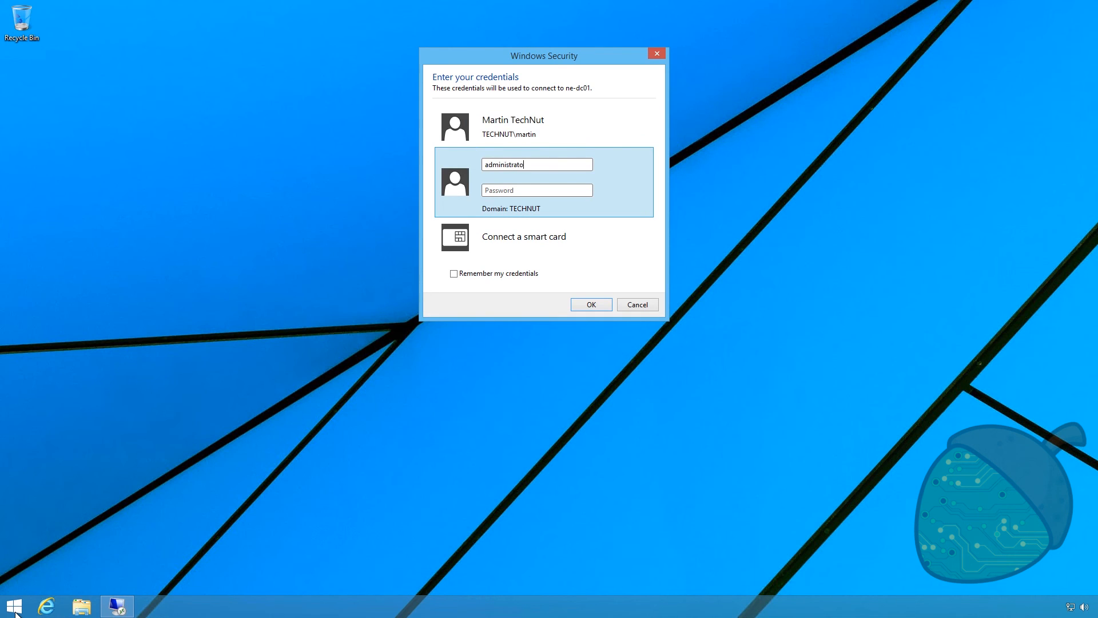
{"action": "left_click", "coordinate": [590, 304]}
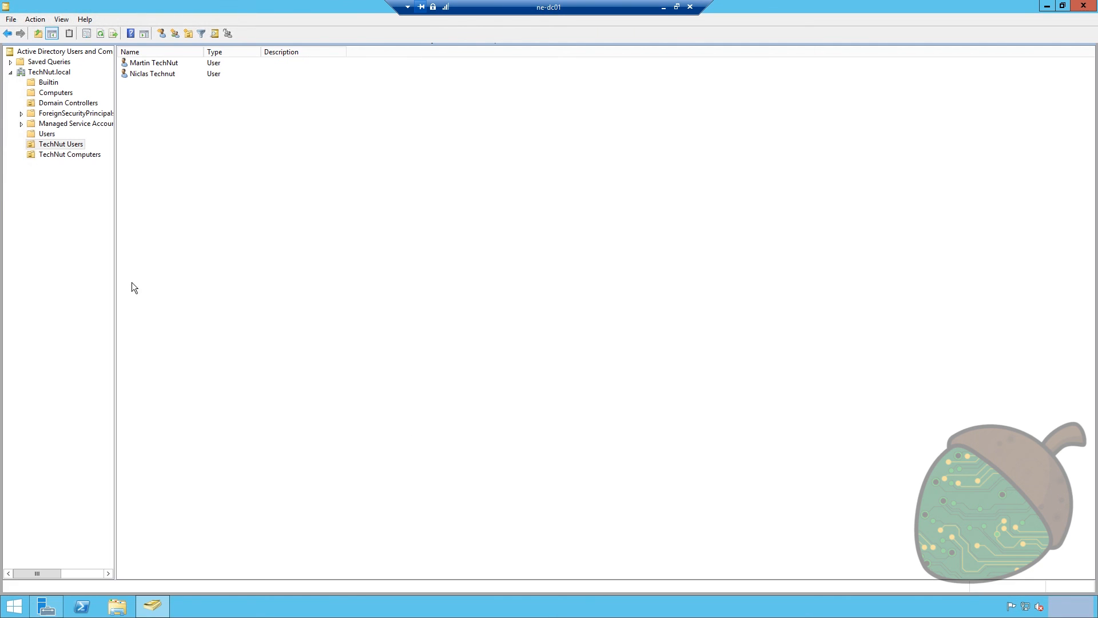
- Move NE-CL01 from the Computers container into the TechNut Computers OU
{"action": "left_click", "coordinate": [61, 144]}
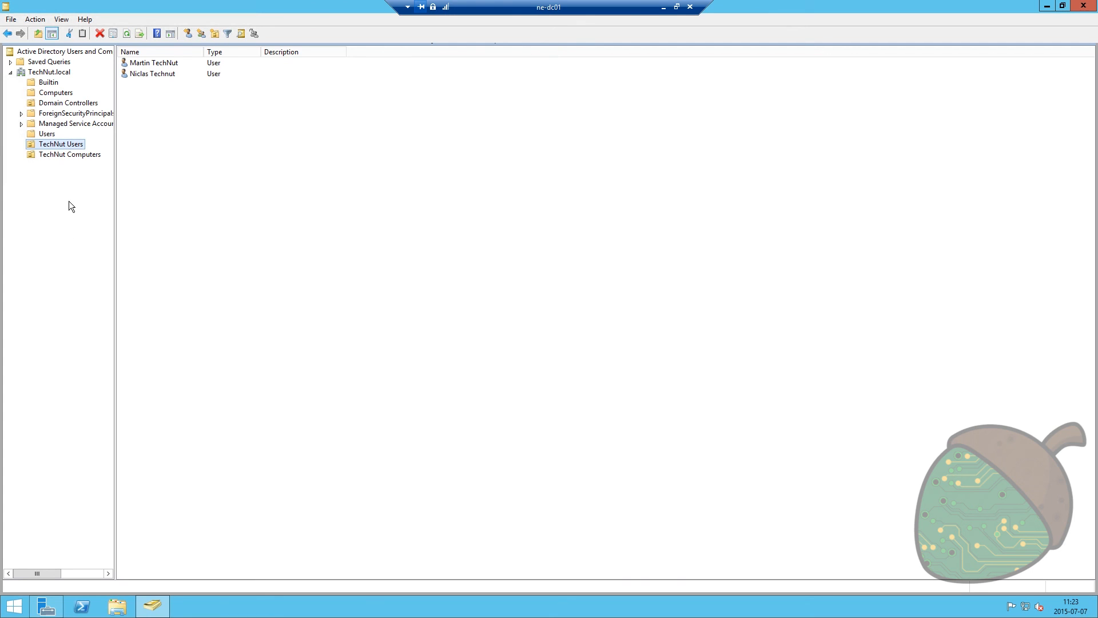
{"action": "right_click", "coordinate": [47, 72]}
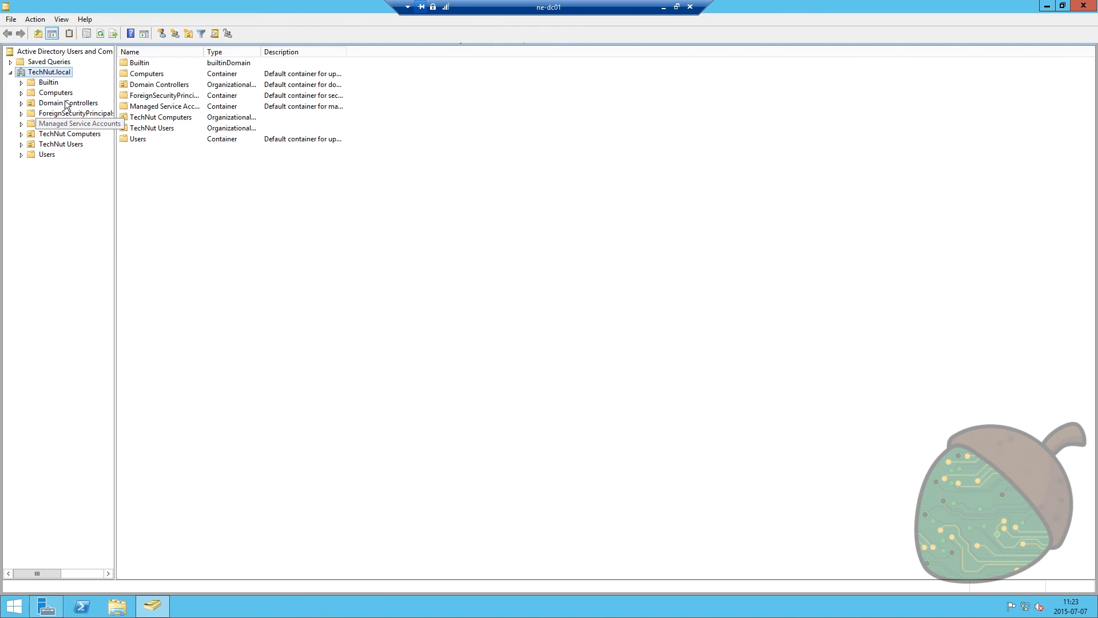
{"action": "left_click", "coordinate": [58, 92]}
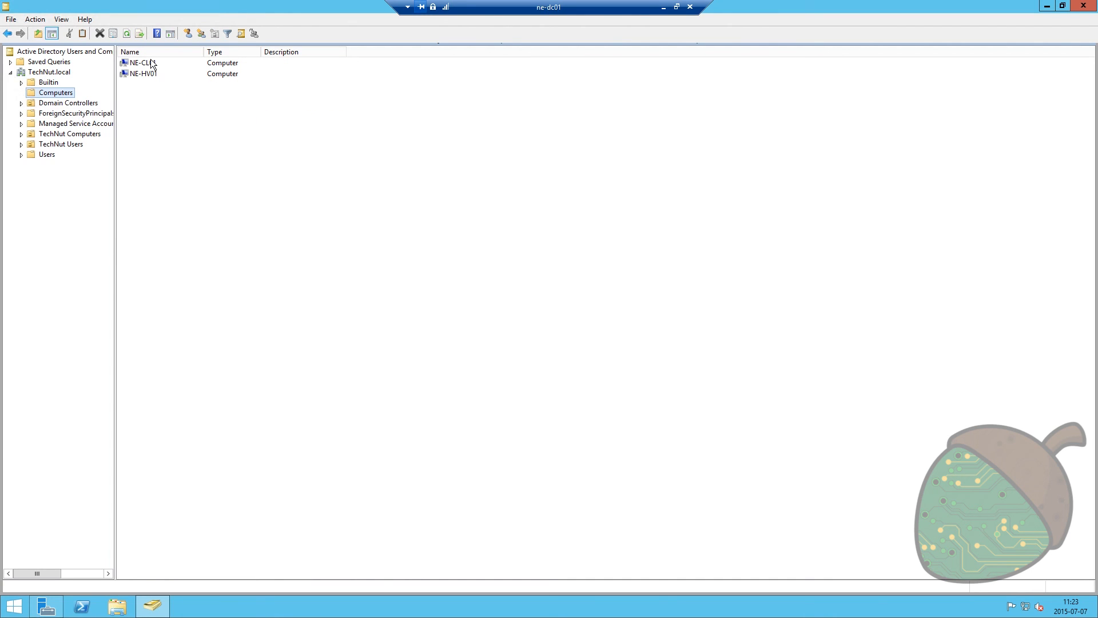
{"action": "mouse_move", "coordinate": [153, 95]}
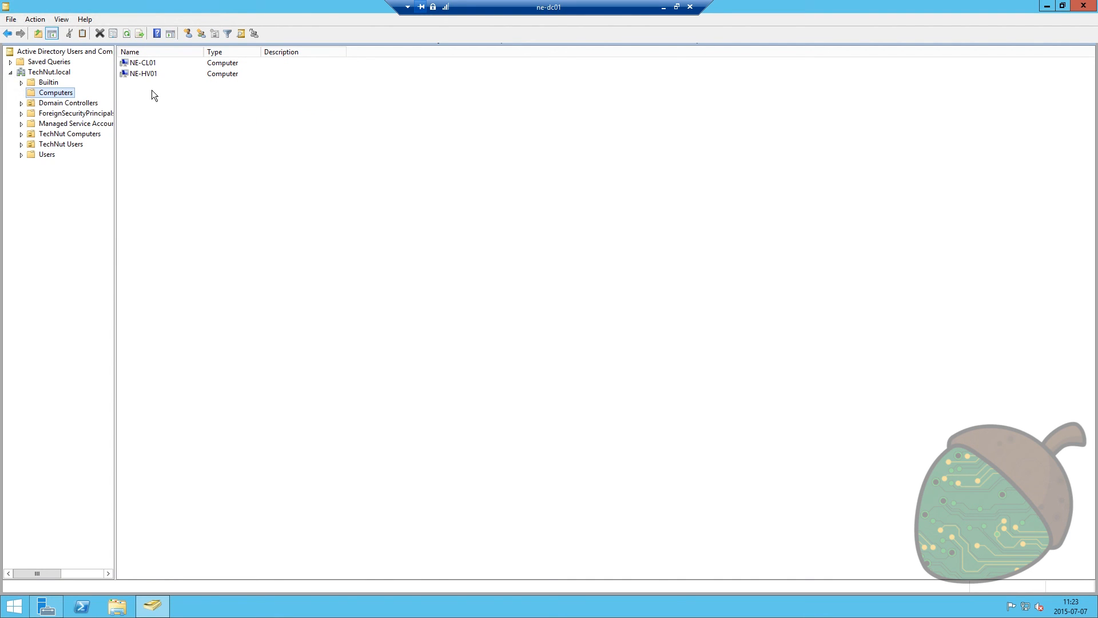
{"action": "mouse_move", "coordinate": [154, 74]}
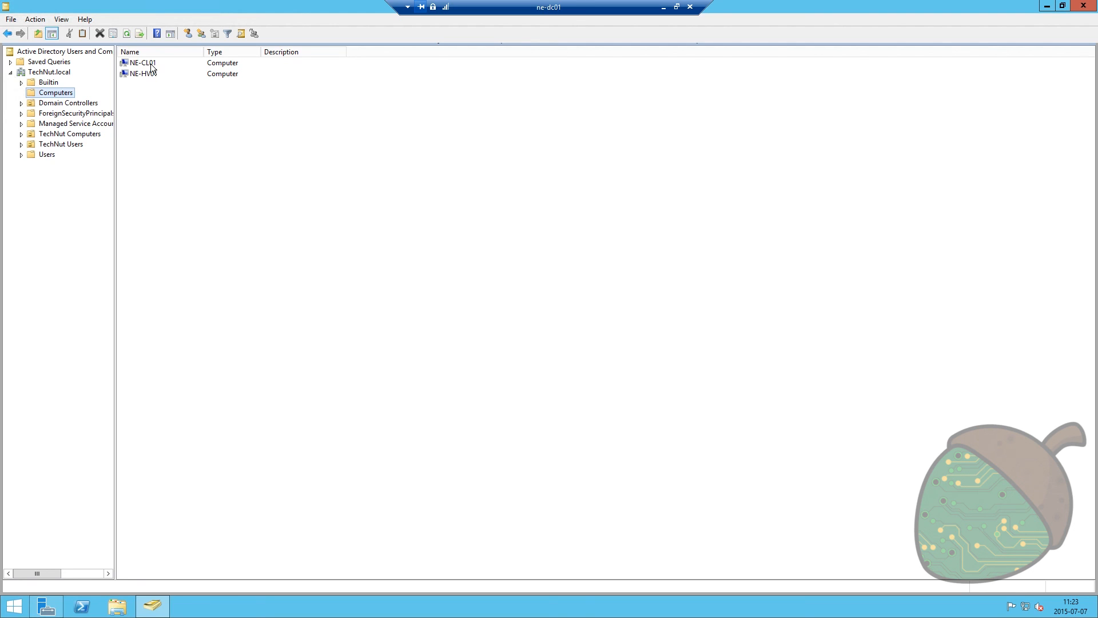
{"action": "right_click", "coordinate": [142, 62]}
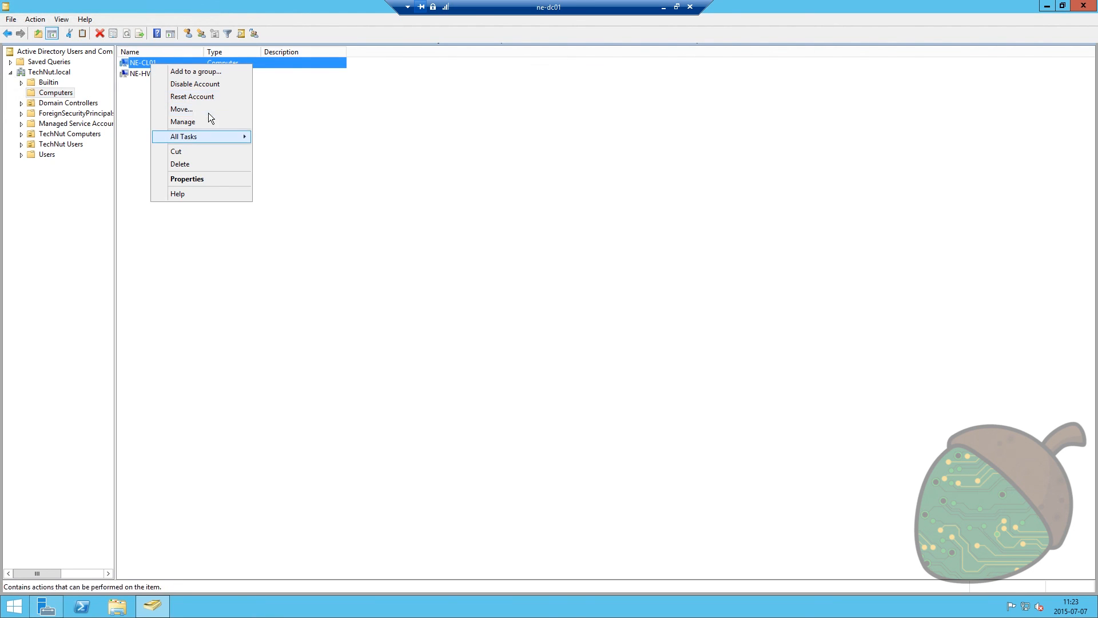
{"action": "left_click", "coordinate": [181, 110]}
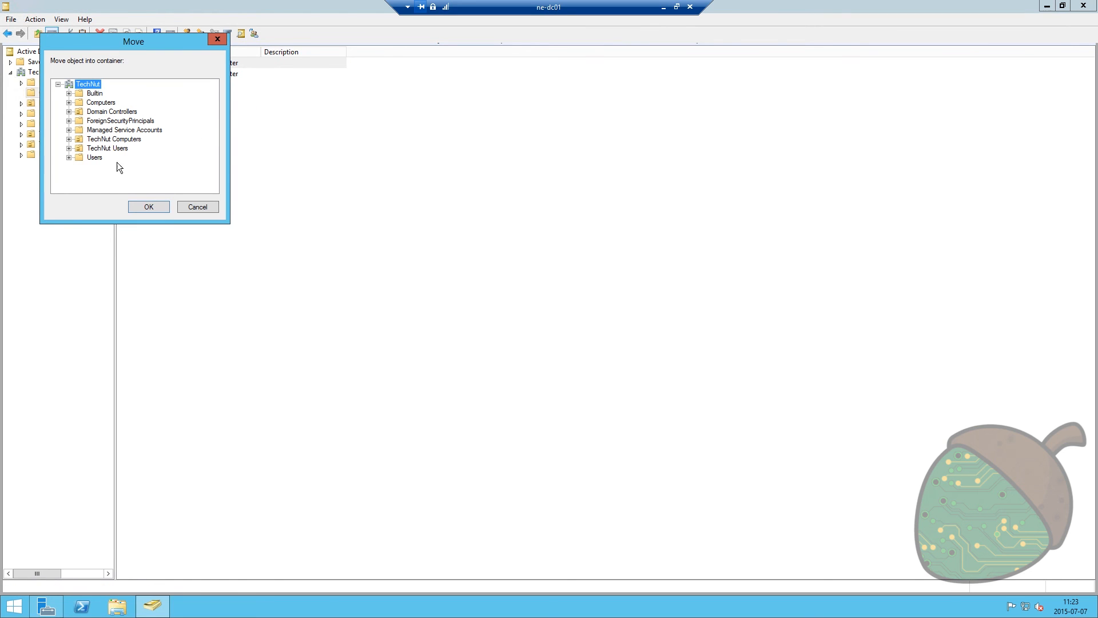
{"action": "left_click", "coordinate": [148, 207]}
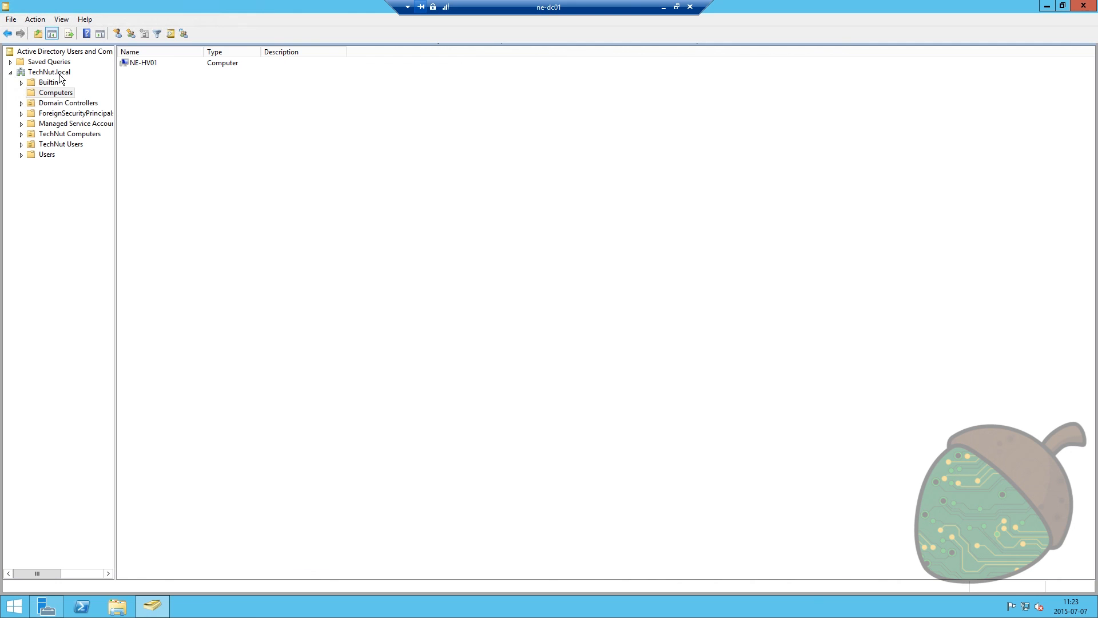
- Create a new organizational unit named TechNut Servers under TechNut.local
{"action": "right_click", "coordinate": [47, 71]}
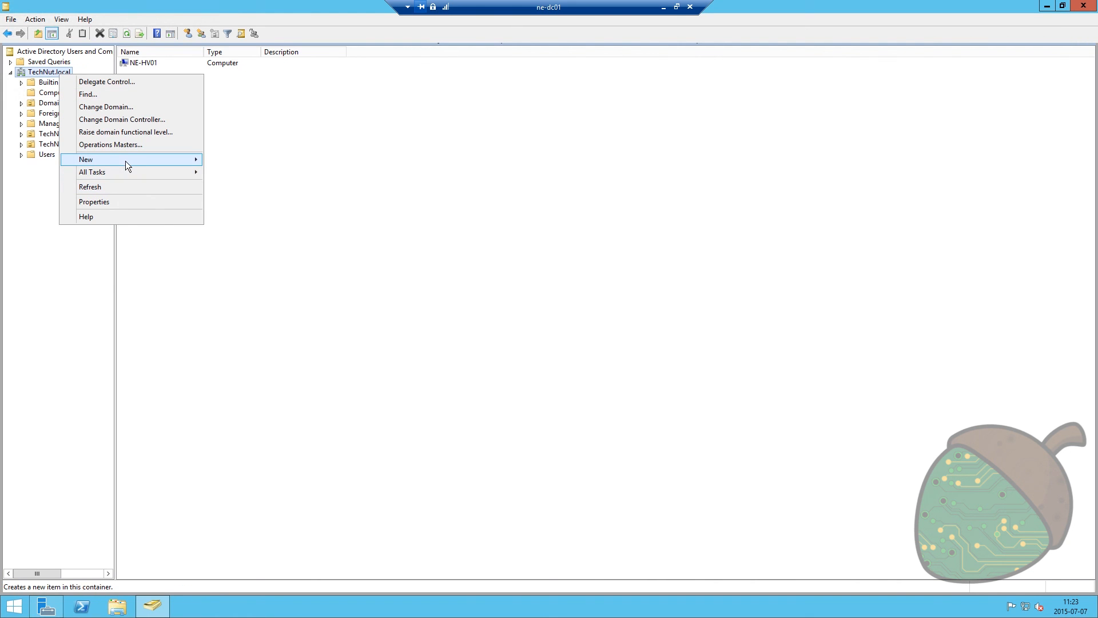
{"action": "left_click", "coordinate": [85, 159]}
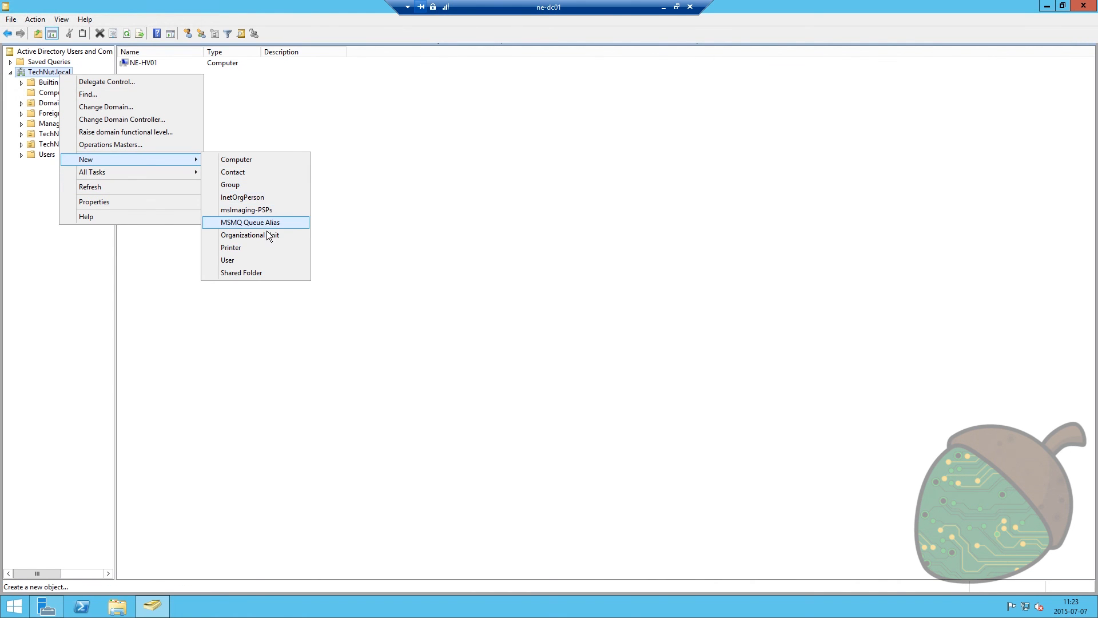
{"action": "left_click", "coordinate": [249, 234]}
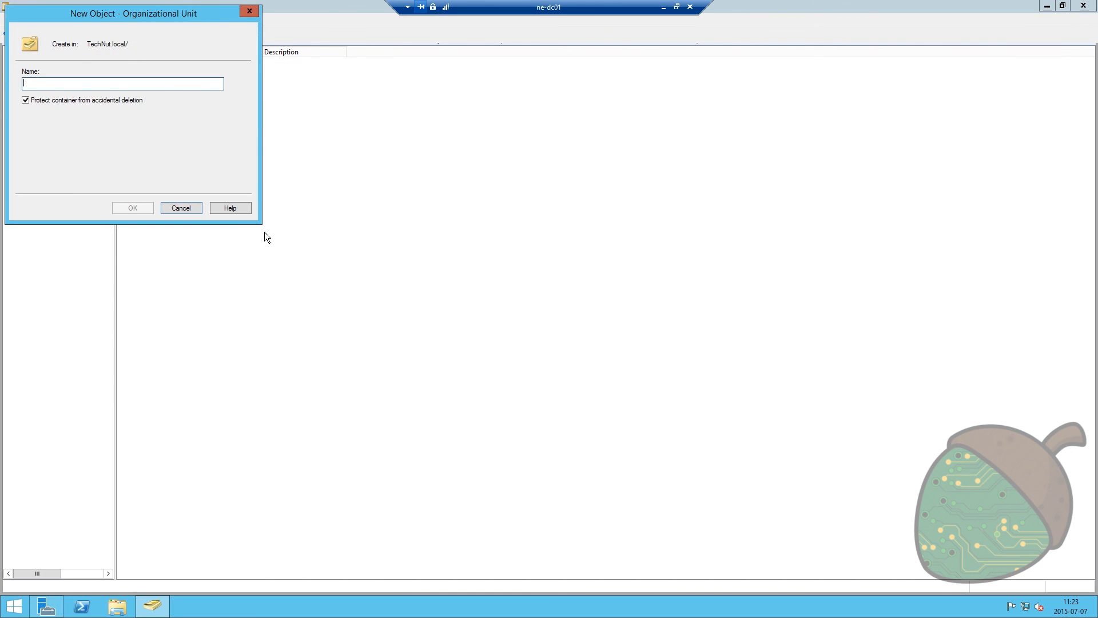
{"action": "type", "text": "TechNut Servers"}
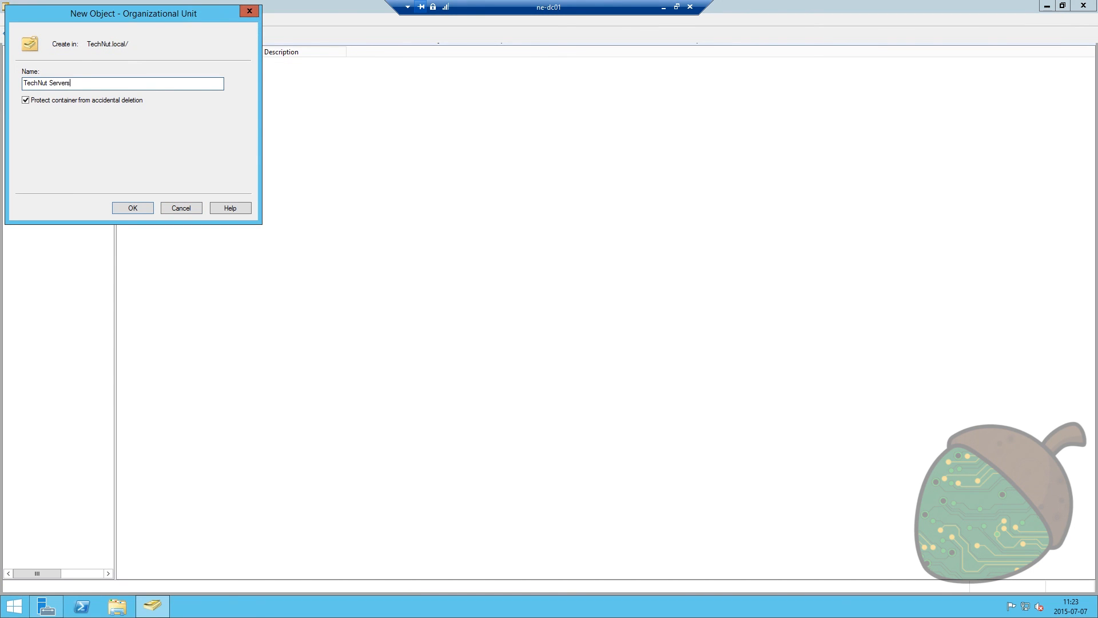
{"action": "mouse_move", "coordinate": [132, 208]}
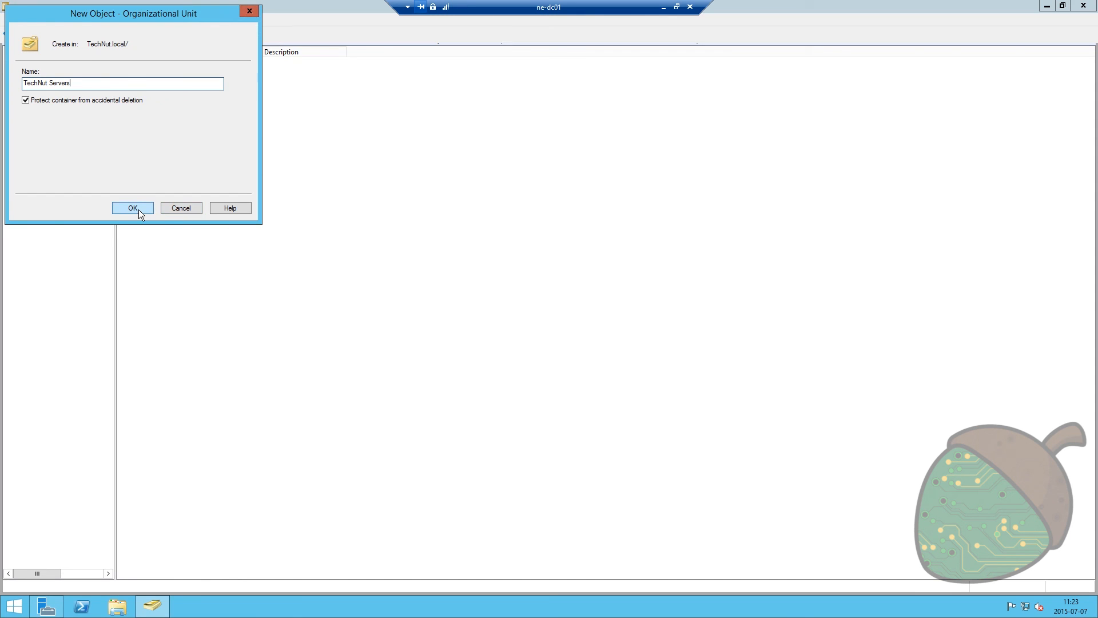
{"action": "left_click", "coordinate": [132, 209]}
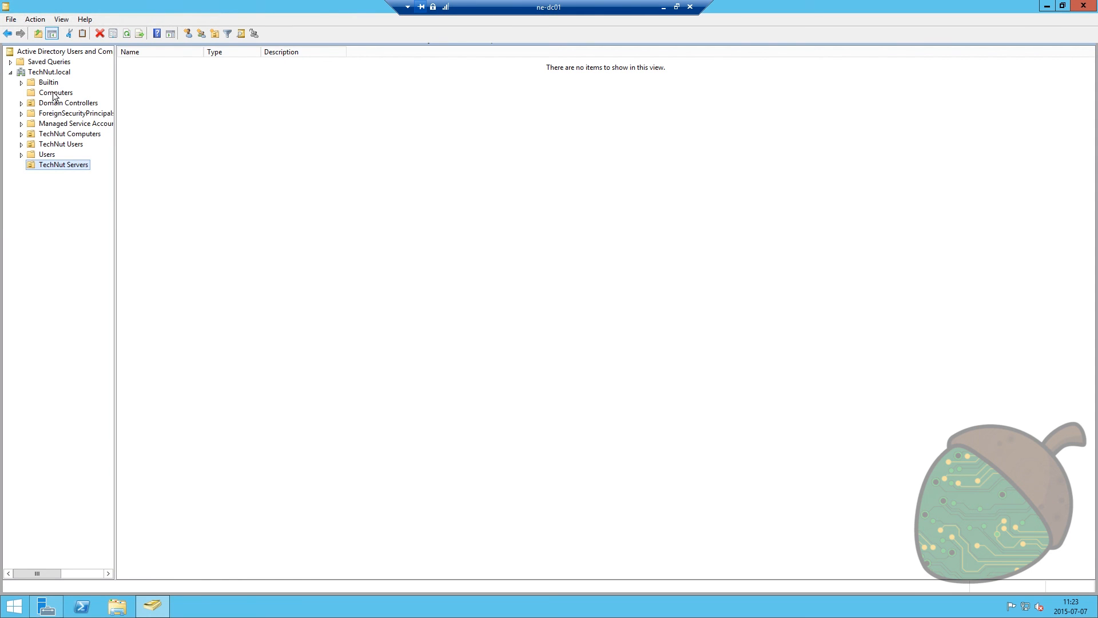
- Move NE-HV01 from Computers into TechNut Servers and verify it there
{"action": "right_click", "coordinate": [140, 62]}
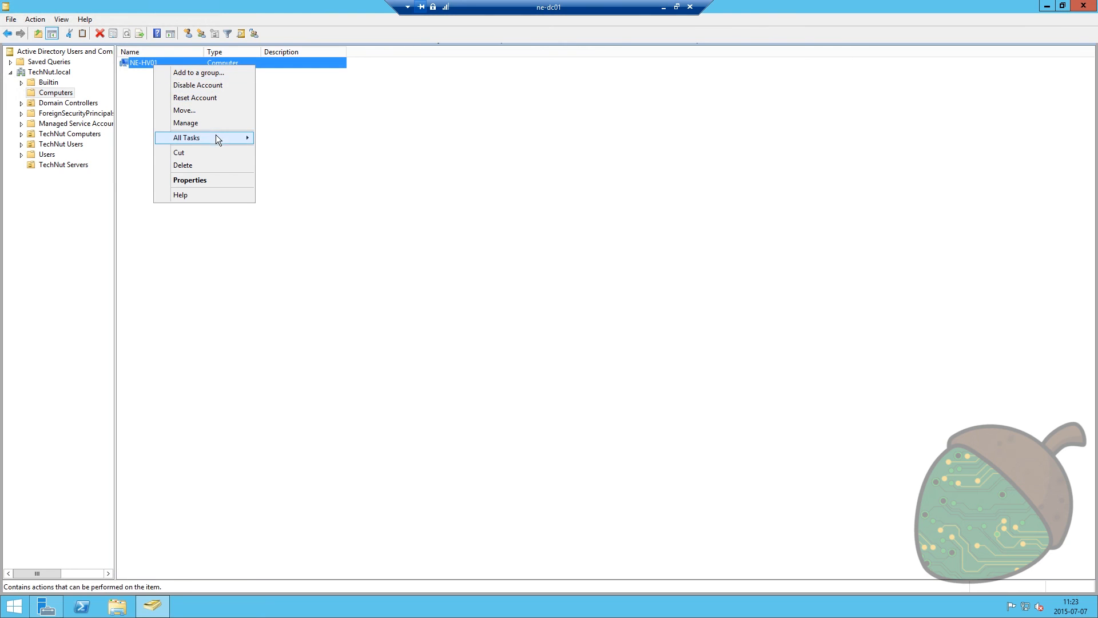
{"action": "left_click", "coordinate": [184, 109]}
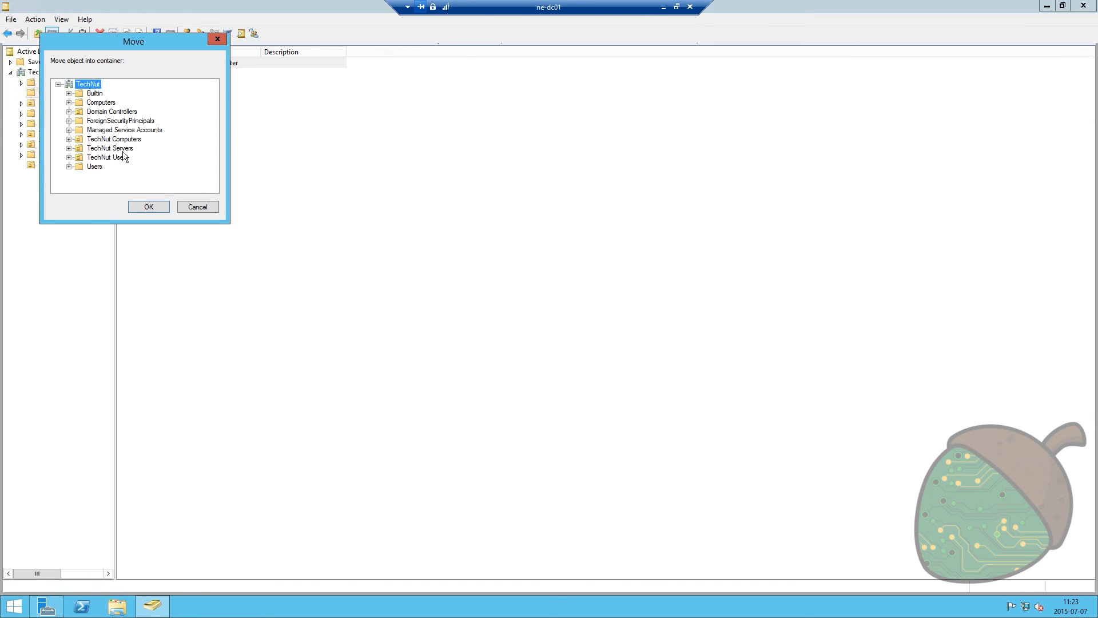
{"action": "left_click", "coordinate": [147, 207]}
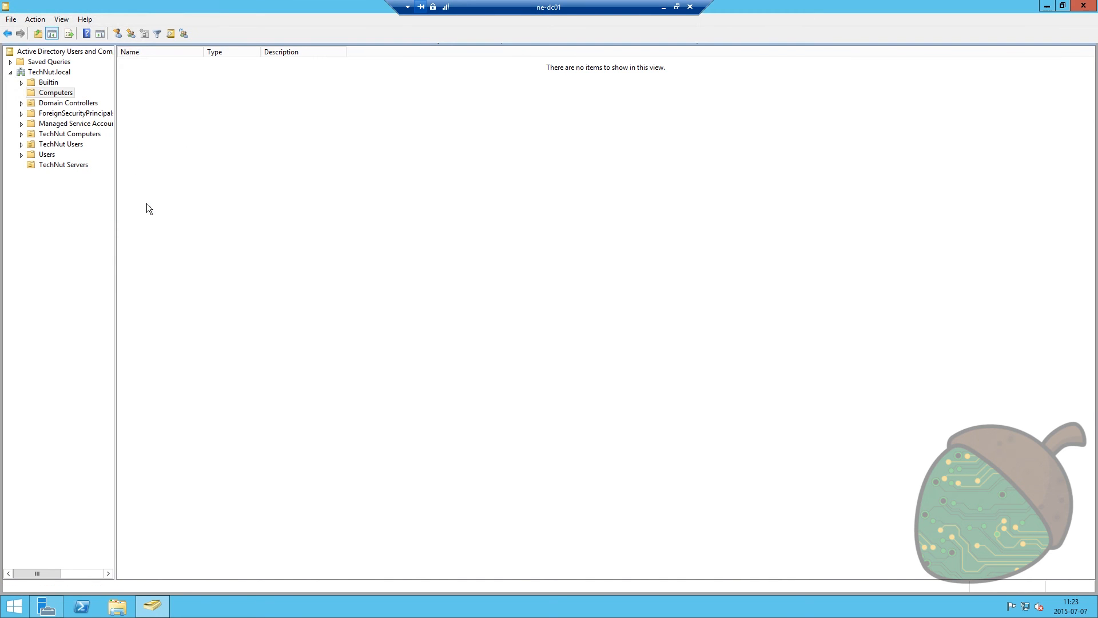
{"action": "mouse_move", "coordinate": [73, 126]}
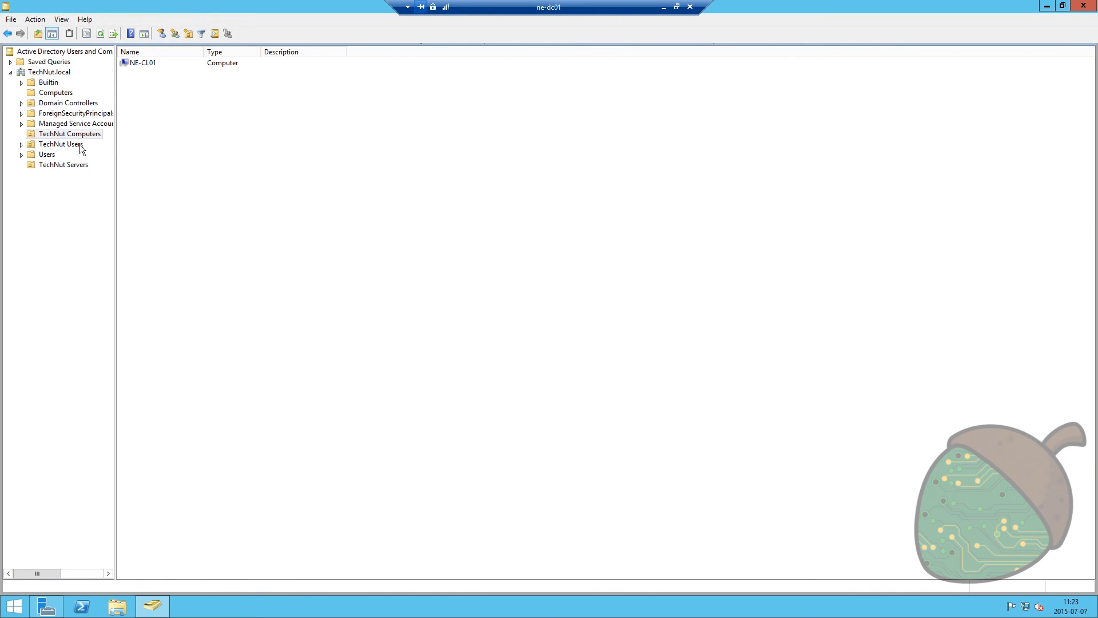
{"action": "left_click", "coordinate": [63, 165]}
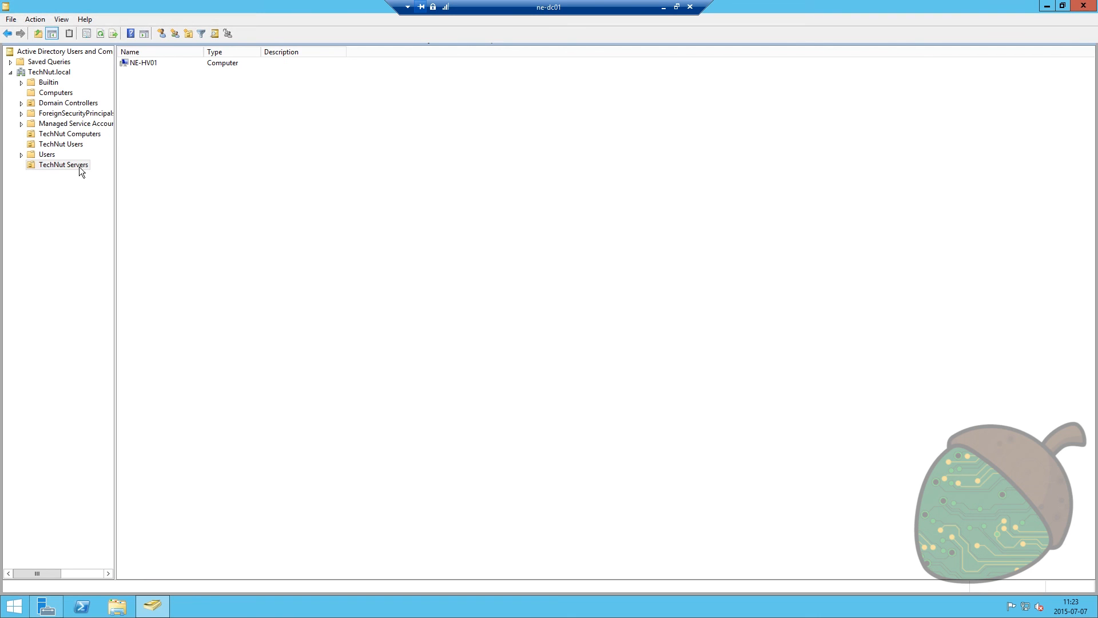
{"action": "mouse_move", "coordinate": [73, 172]}
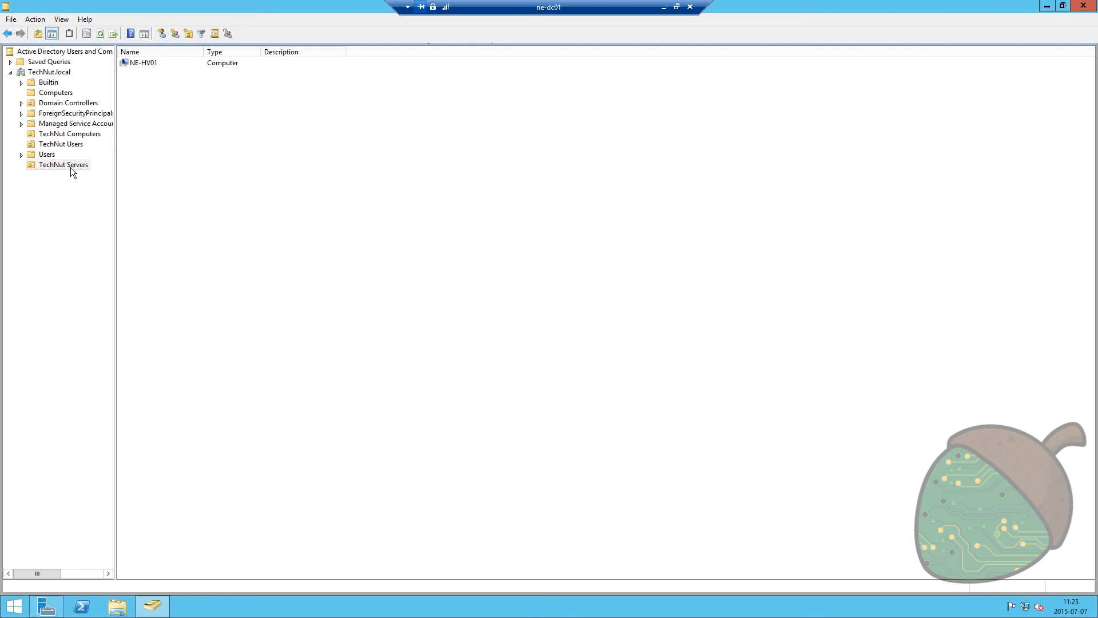